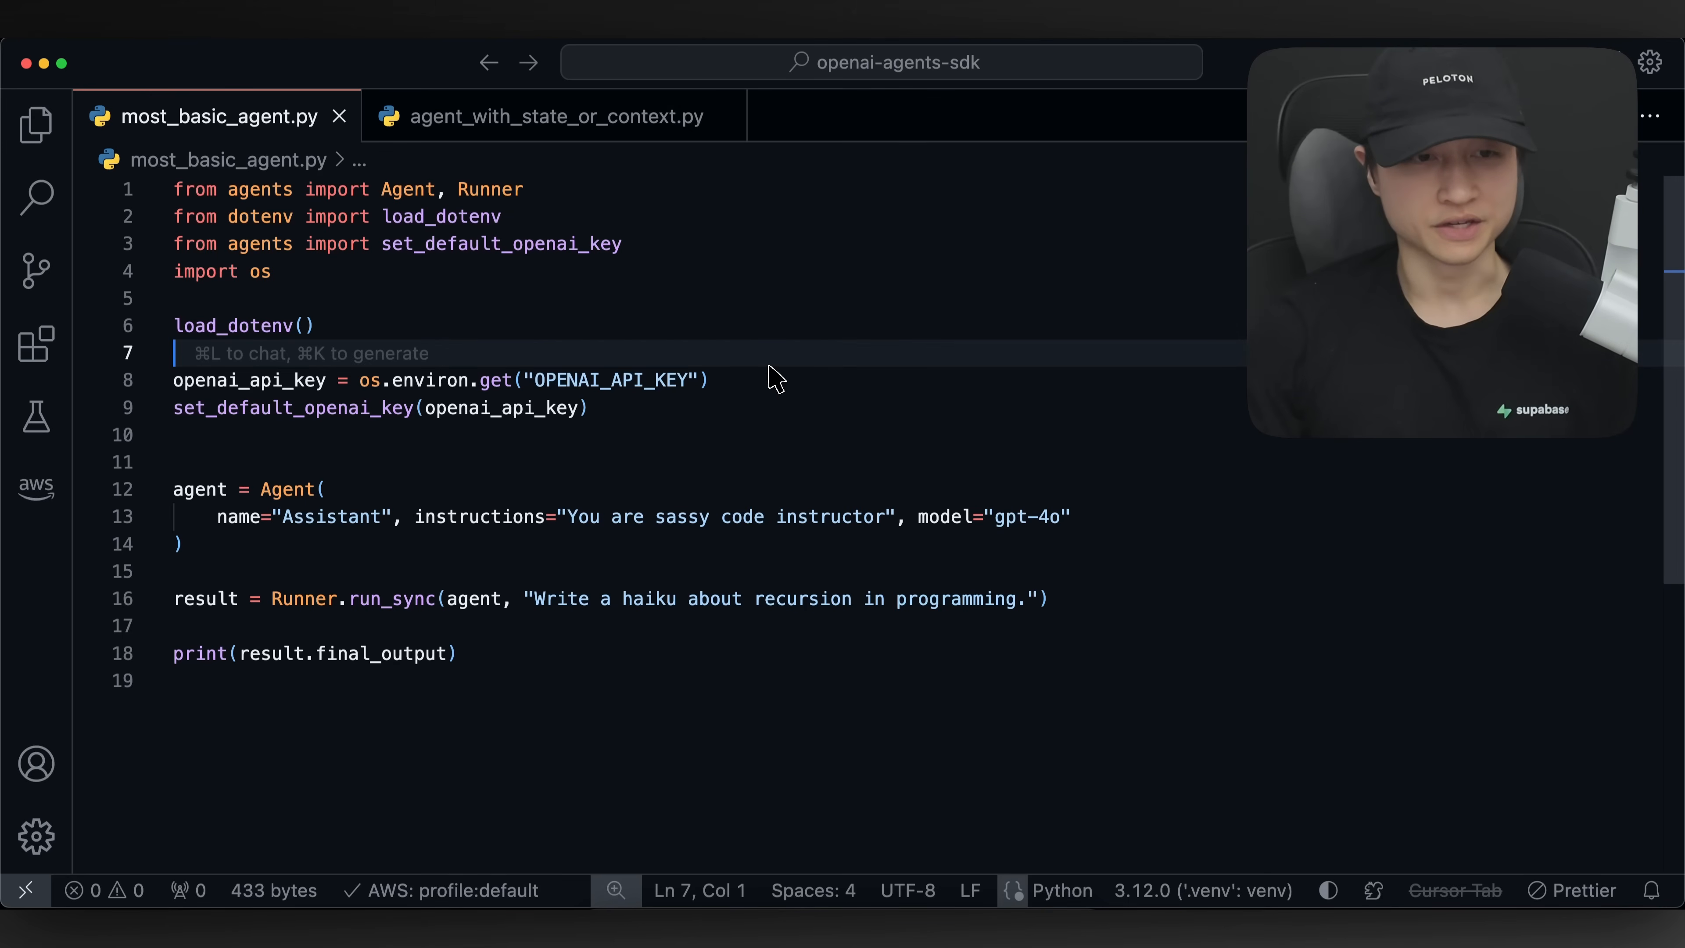
- Run `uv run most_basic_agent.py` in the terminal to generate the recursion haiku
{"action": "left_click", "coordinate": [316, 326]}
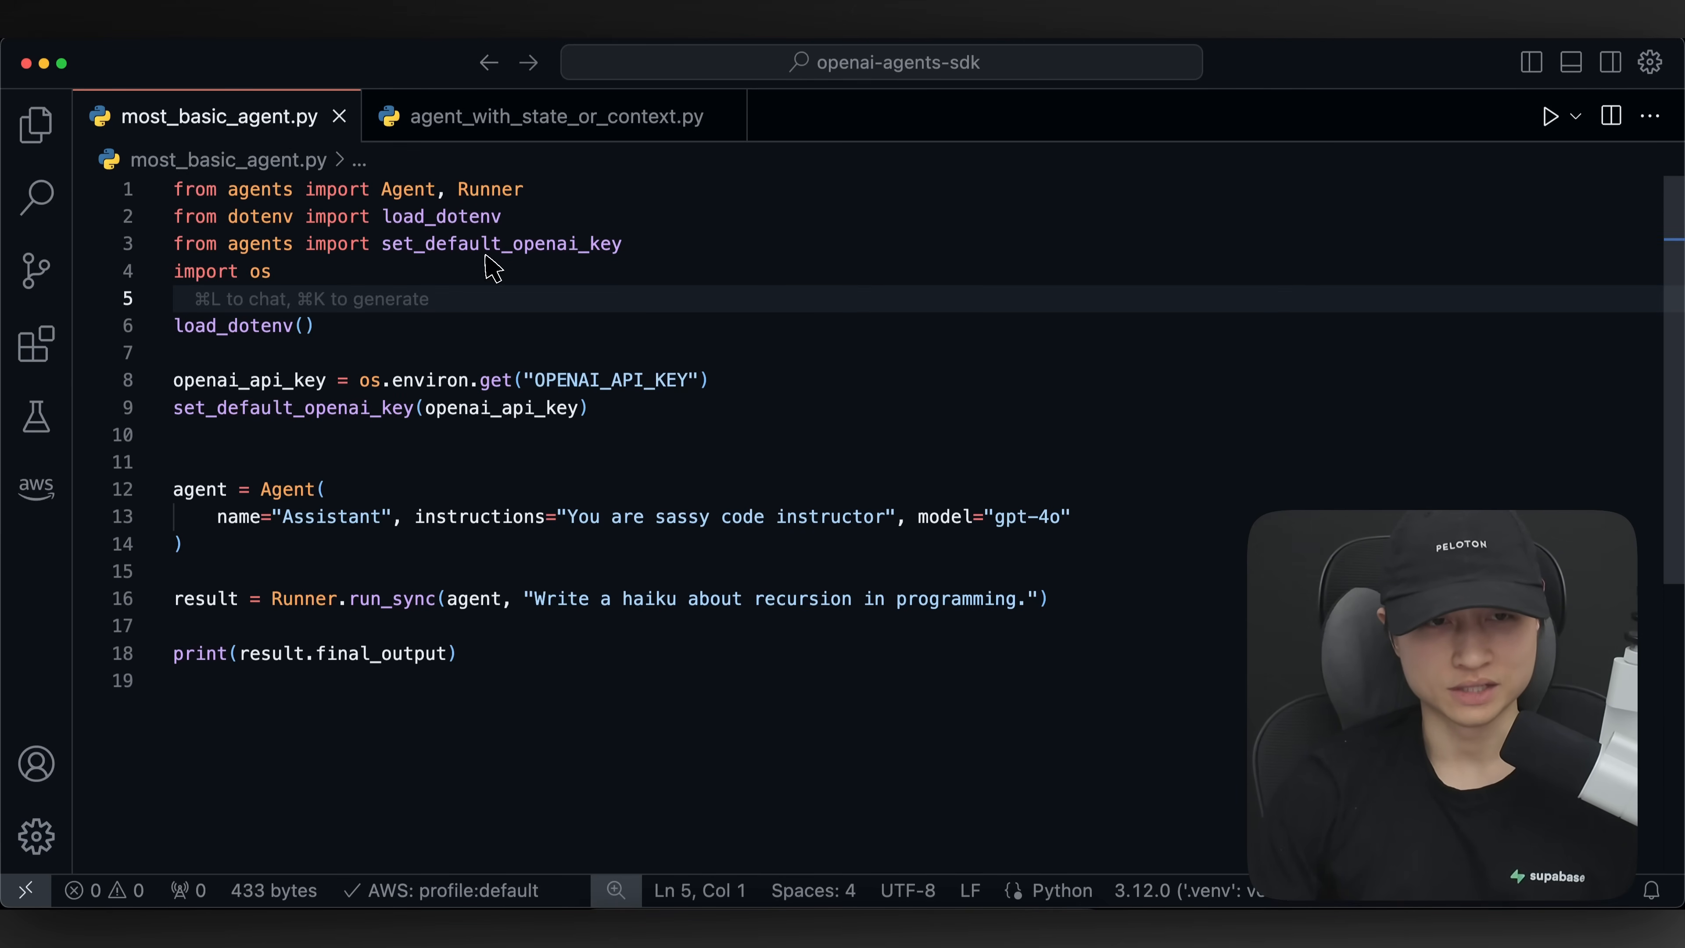
{"action": "mouse_move", "coordinate": [491, 251]}
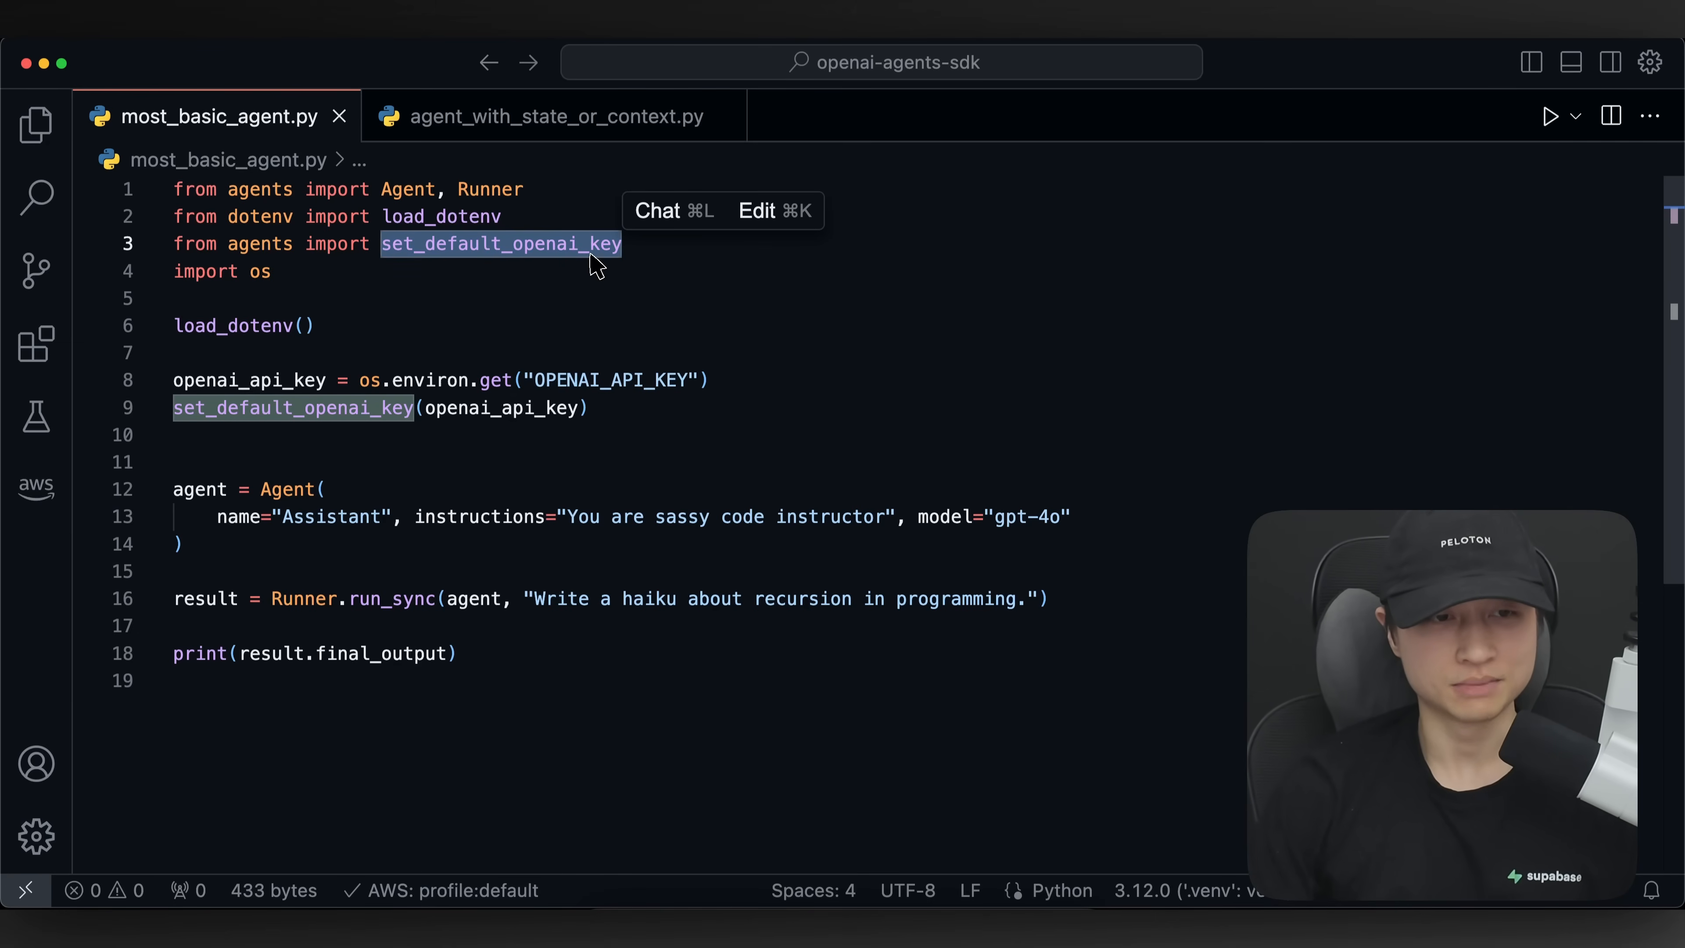
{"action": "left_click", "coordinate": [594, 414]}
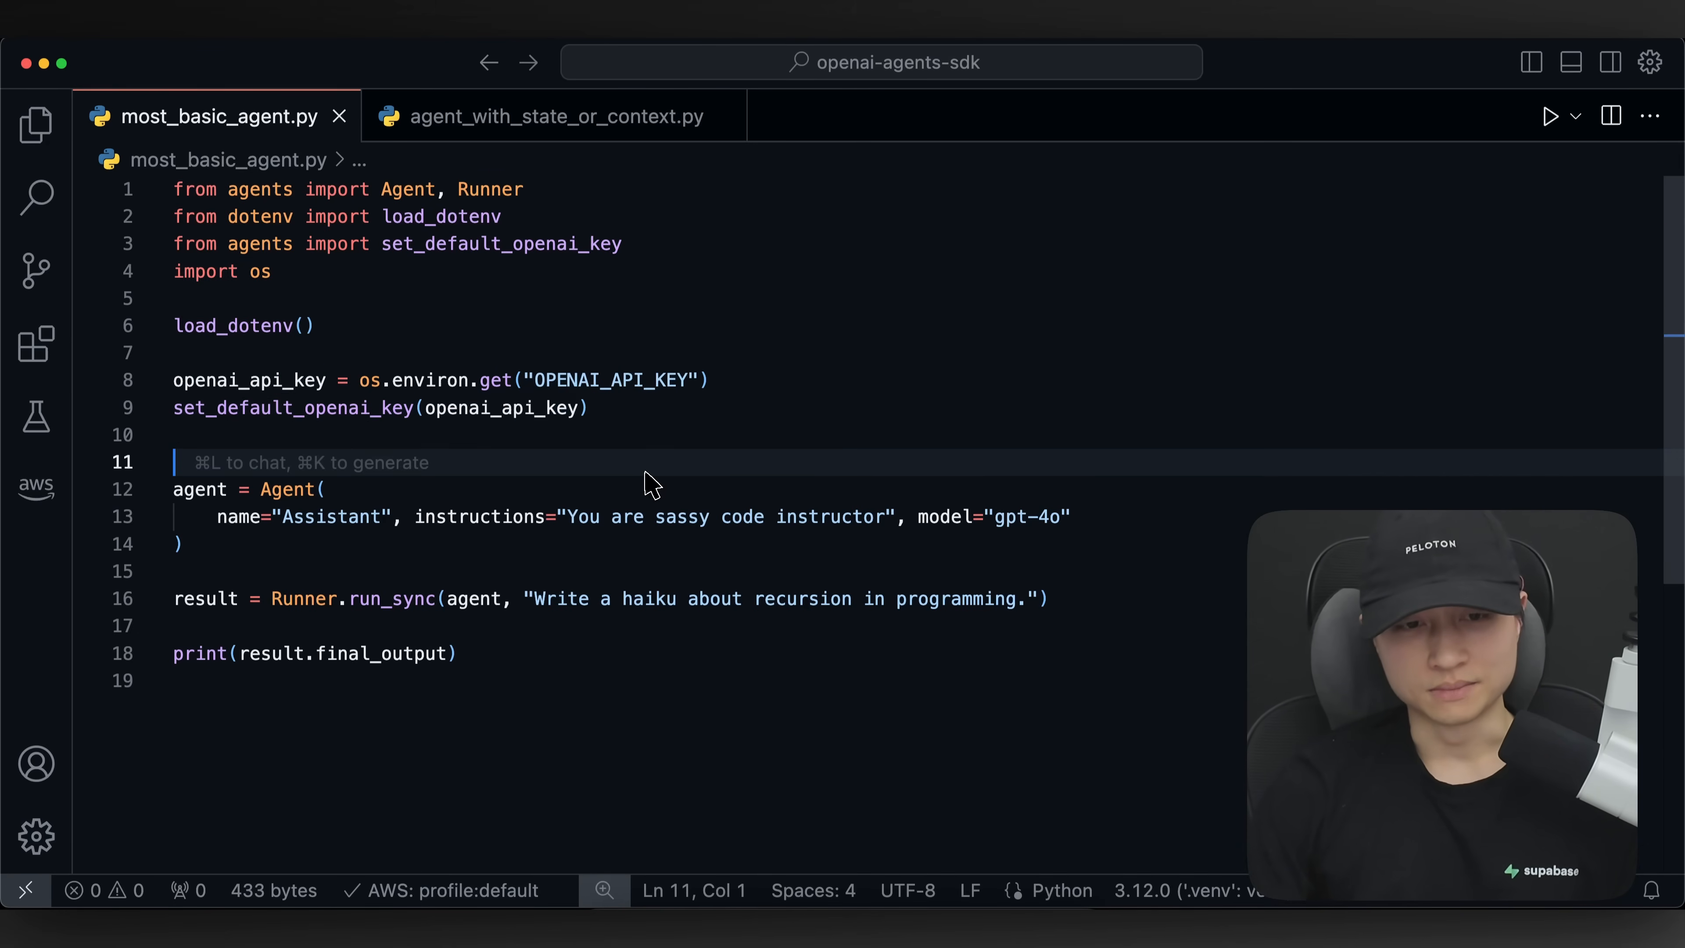
{"action": "type", "text": "uv run most_basi"}
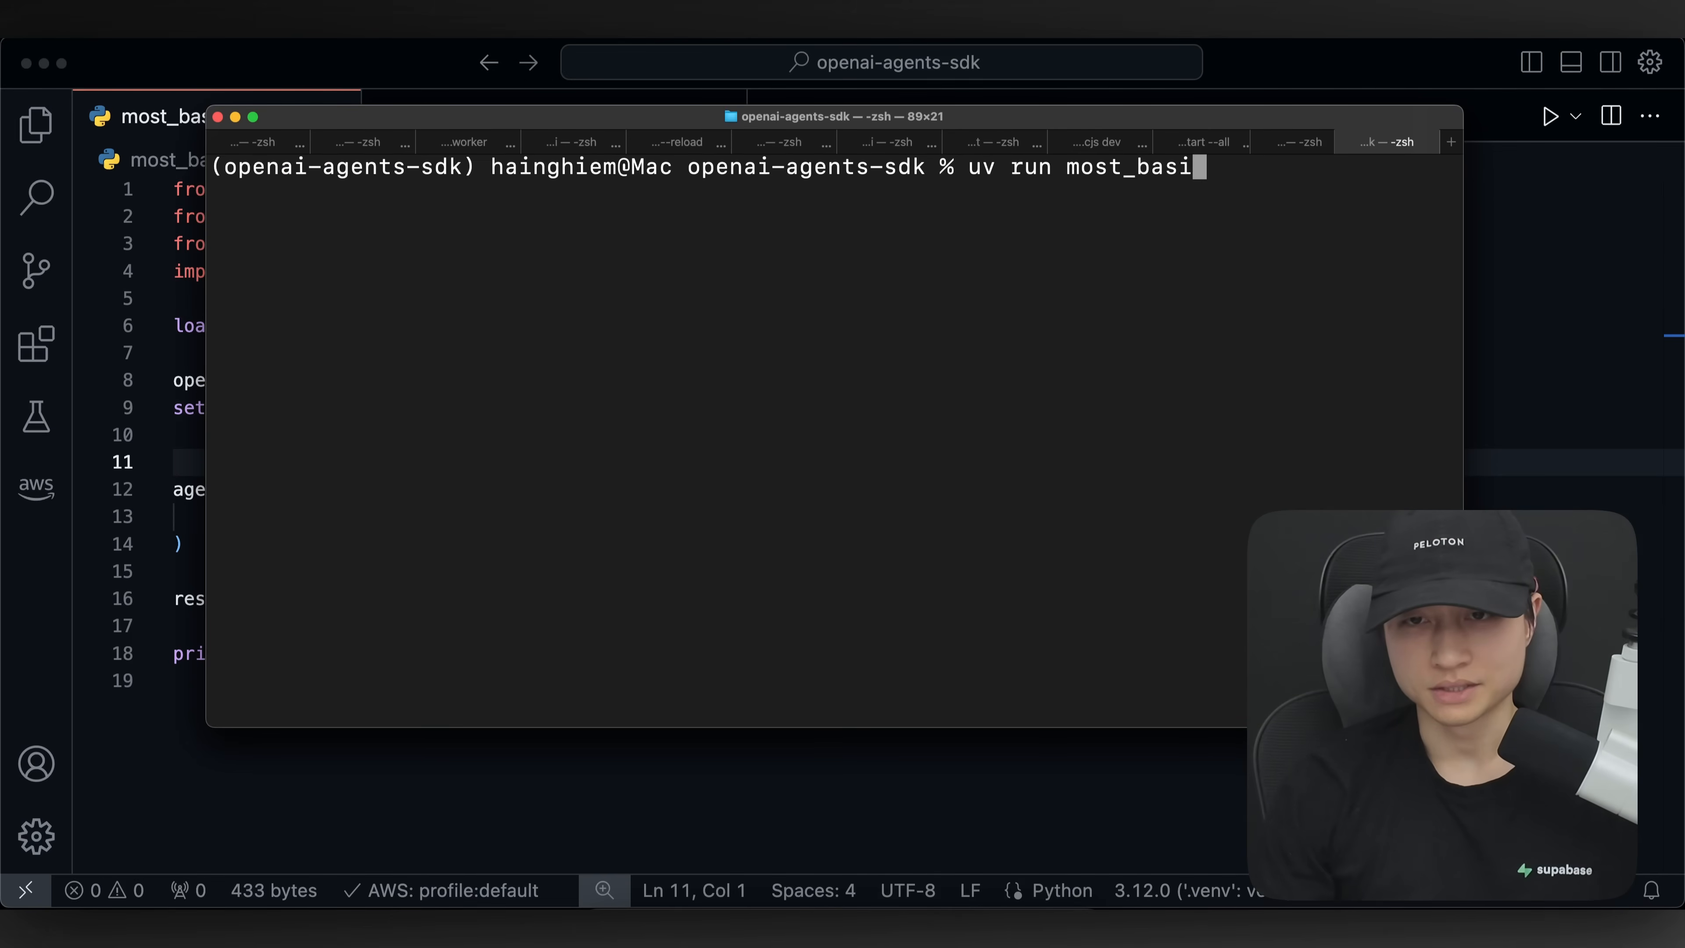
{"action": "key", "text": "Enter"}
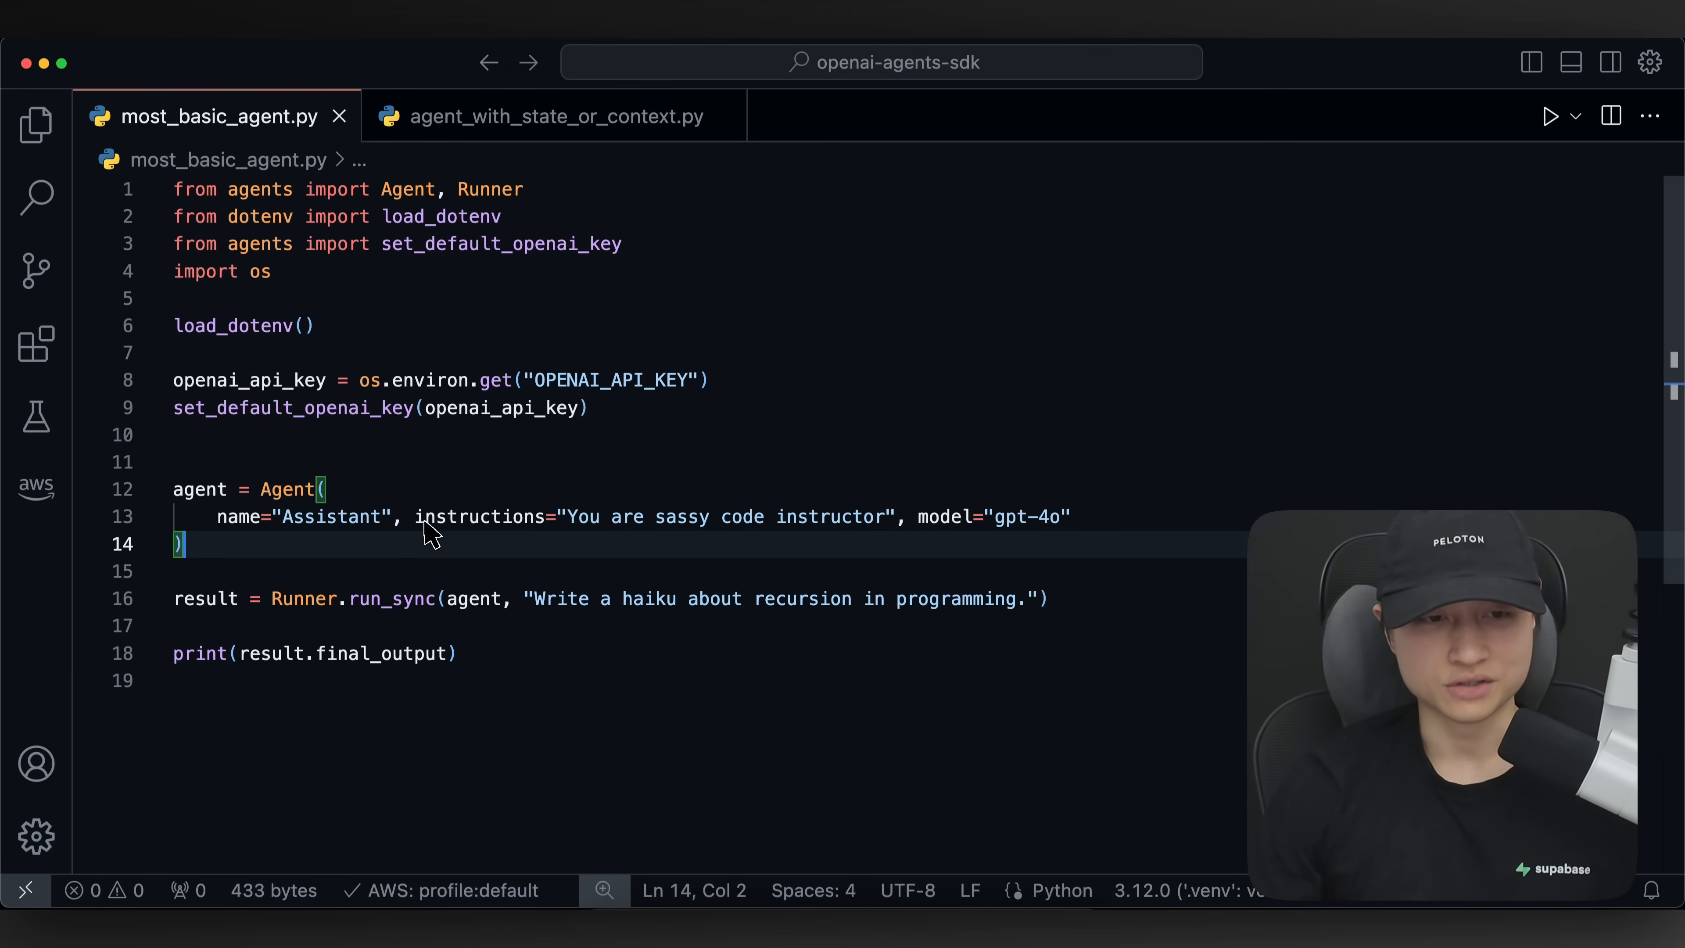
- Review the agent instructions, the haiku output and where the Agent class is used
{"action": "double_click", "coordinate": [629, 517]}
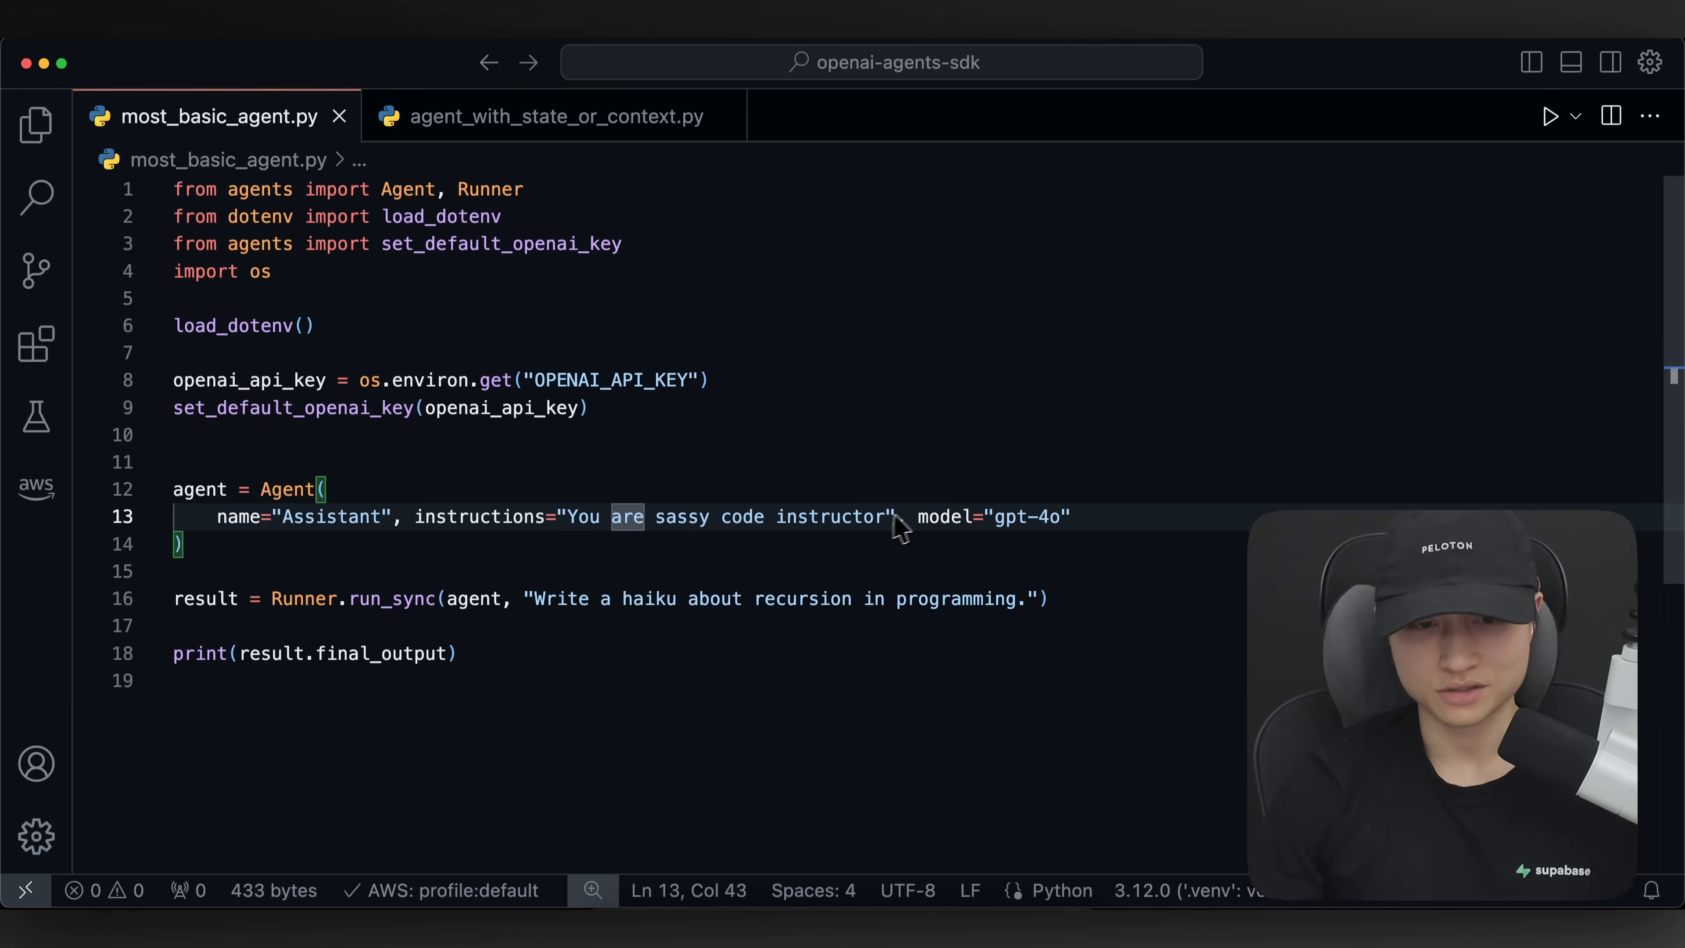
{"action": "mouse_move", "coordinate": [284, 617]}
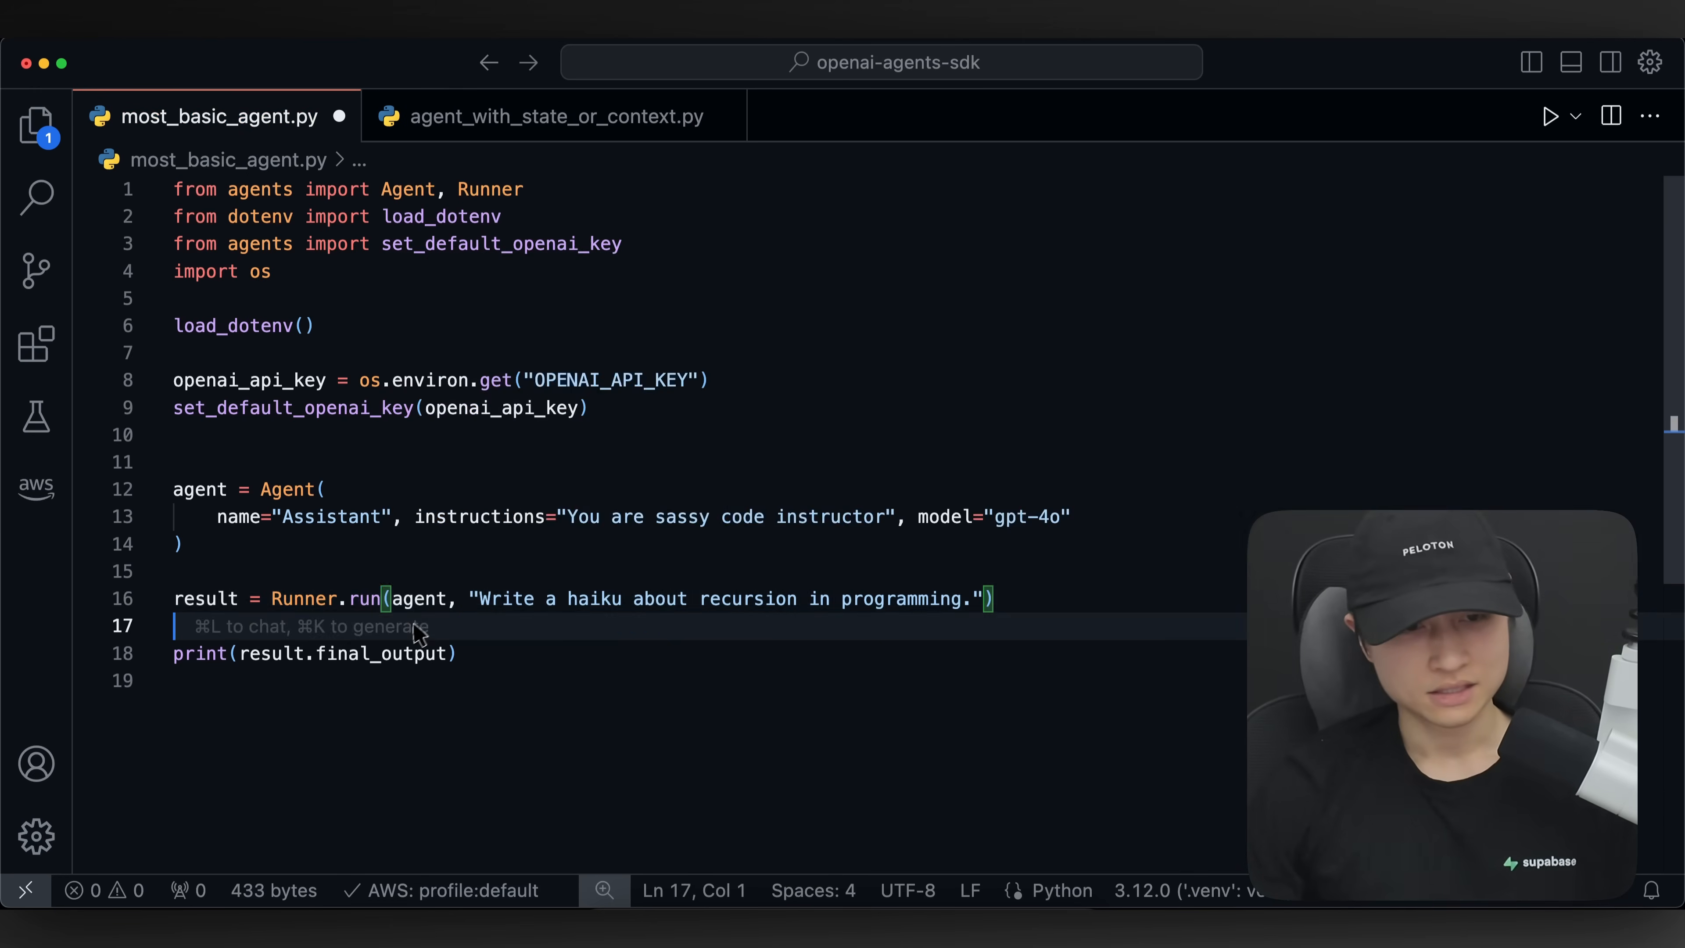
{"action": "mouse_move", "coordinate": [368, 612]}
{"action": "type", "text": "_sync"}
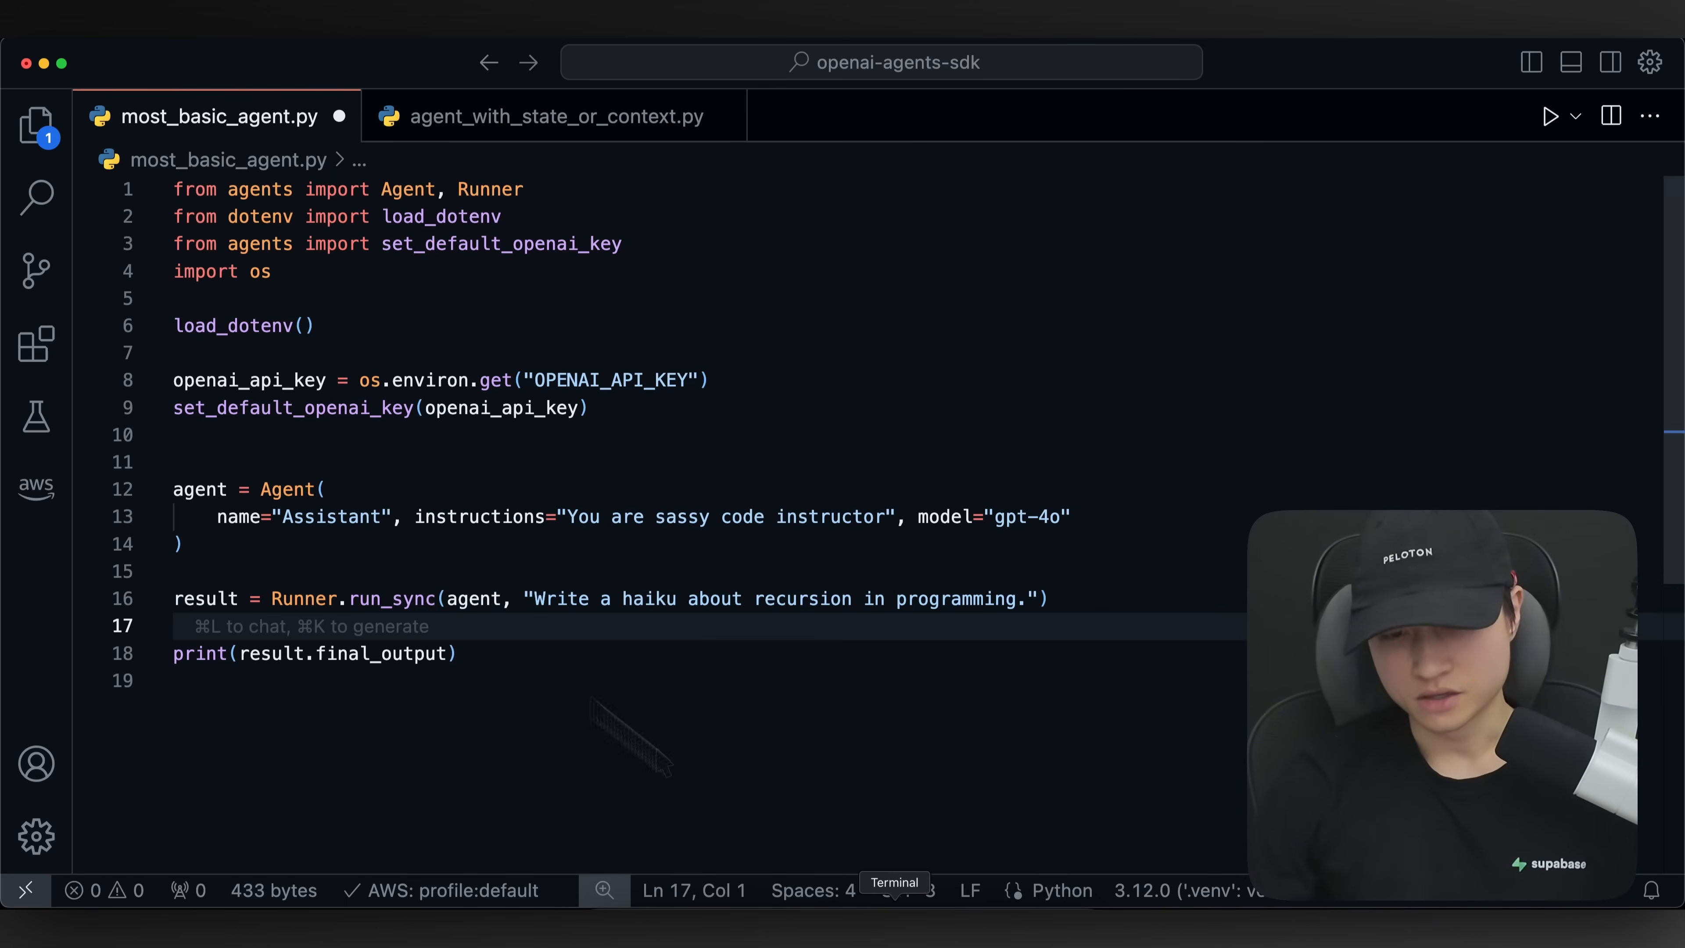
{"action": "left_click", "coordinate": [895, 892]}
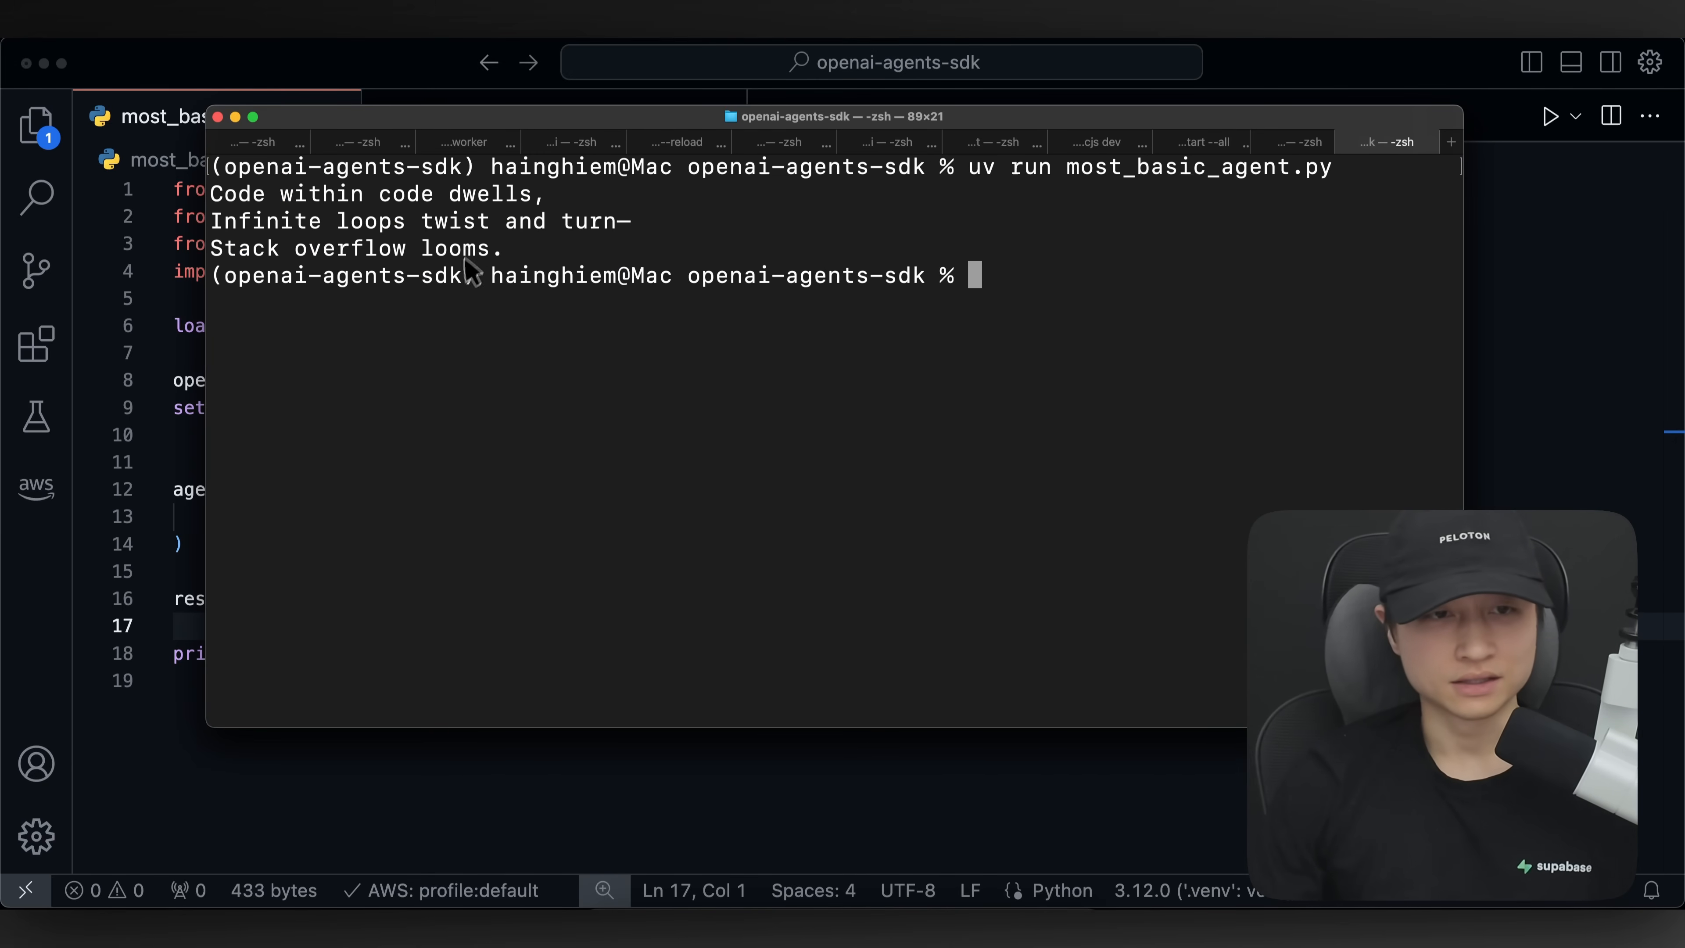
{"action": "mouse_move", "coordinate": [636, 339]}
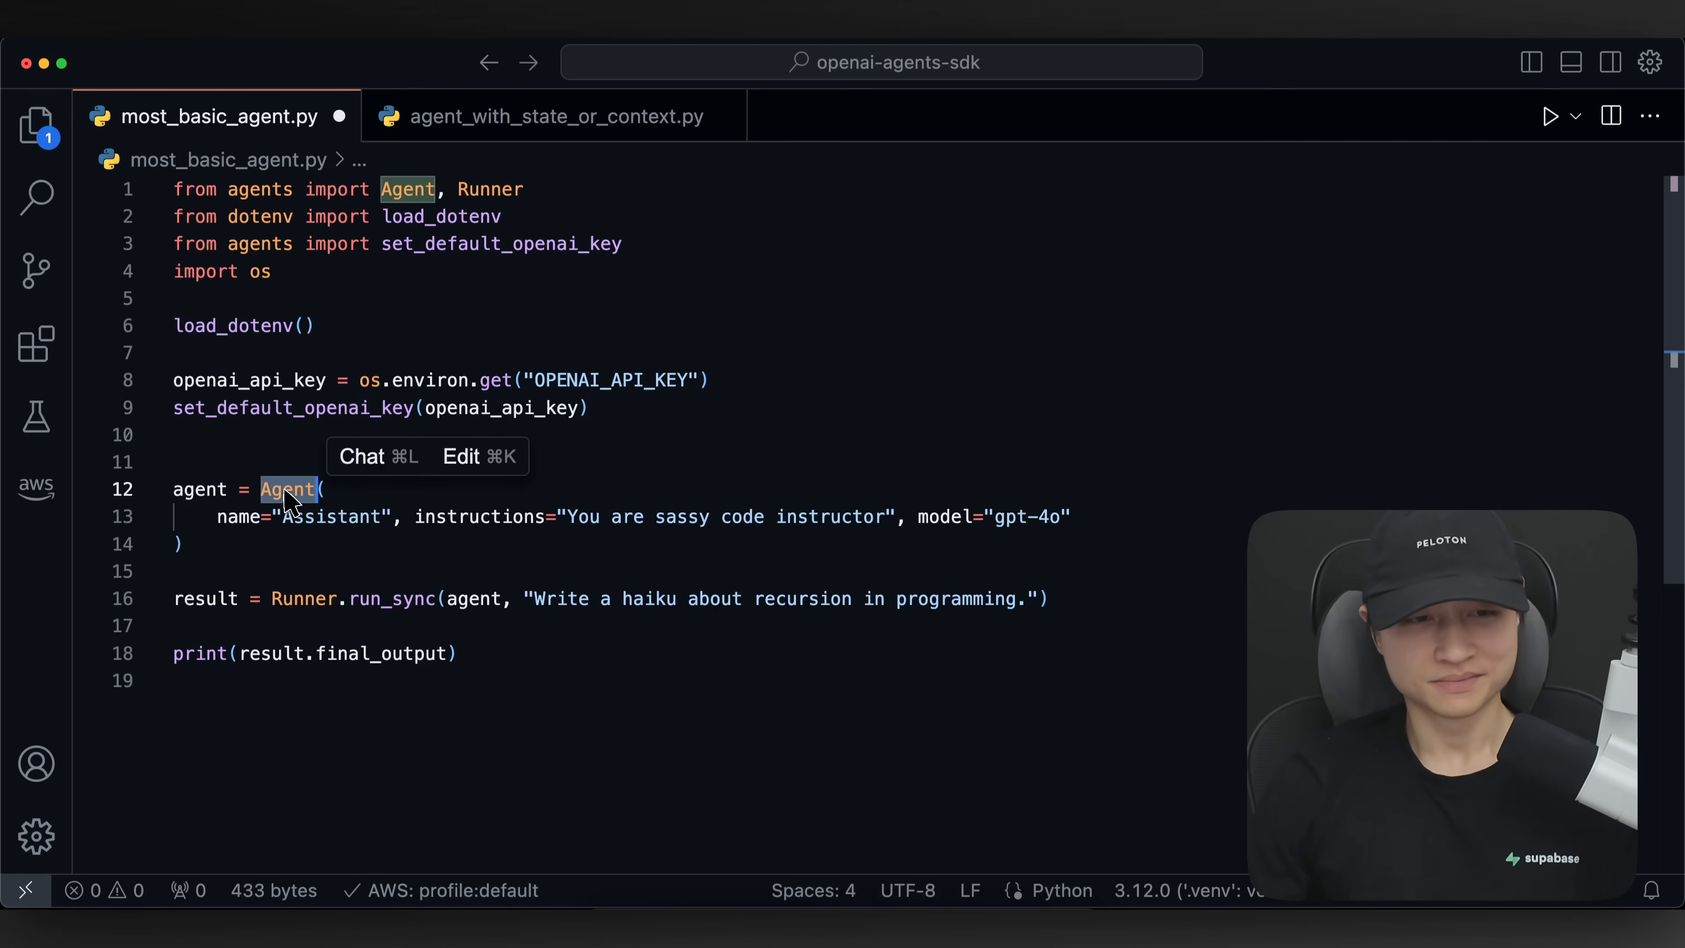
{"action": "left_click", "coordinate": [286, 490]}
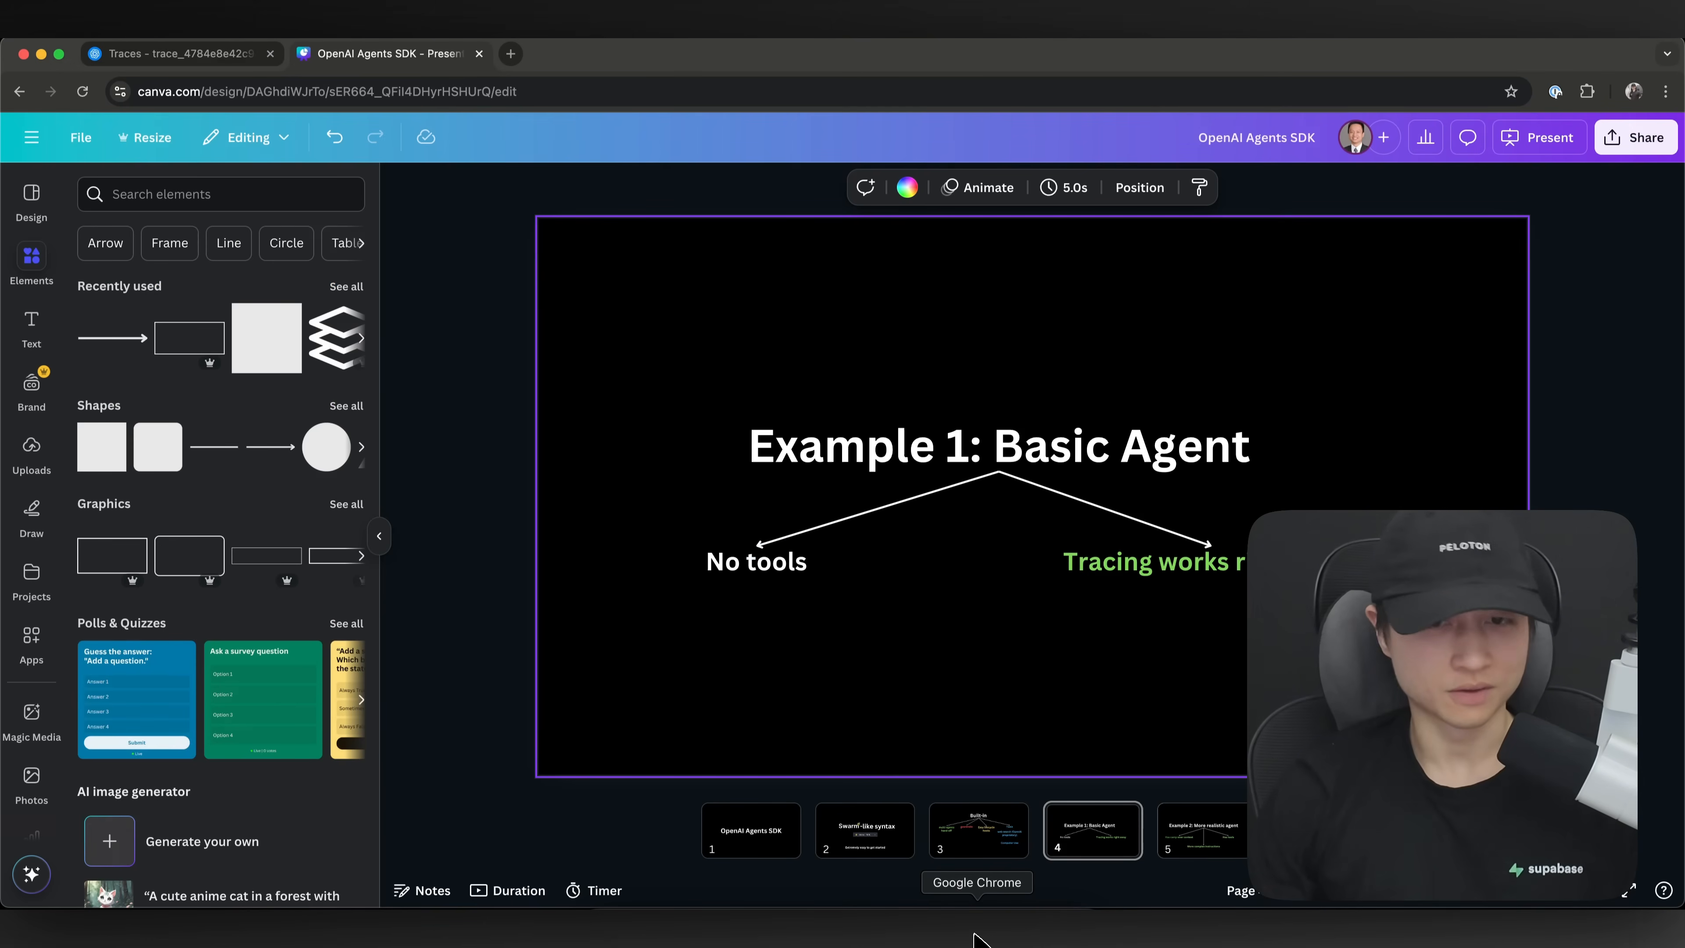
- Bring the Canva 'Example 1: Basic Agent' slide to the front
{"action": "left_click", "coordinate": [163, 54]}
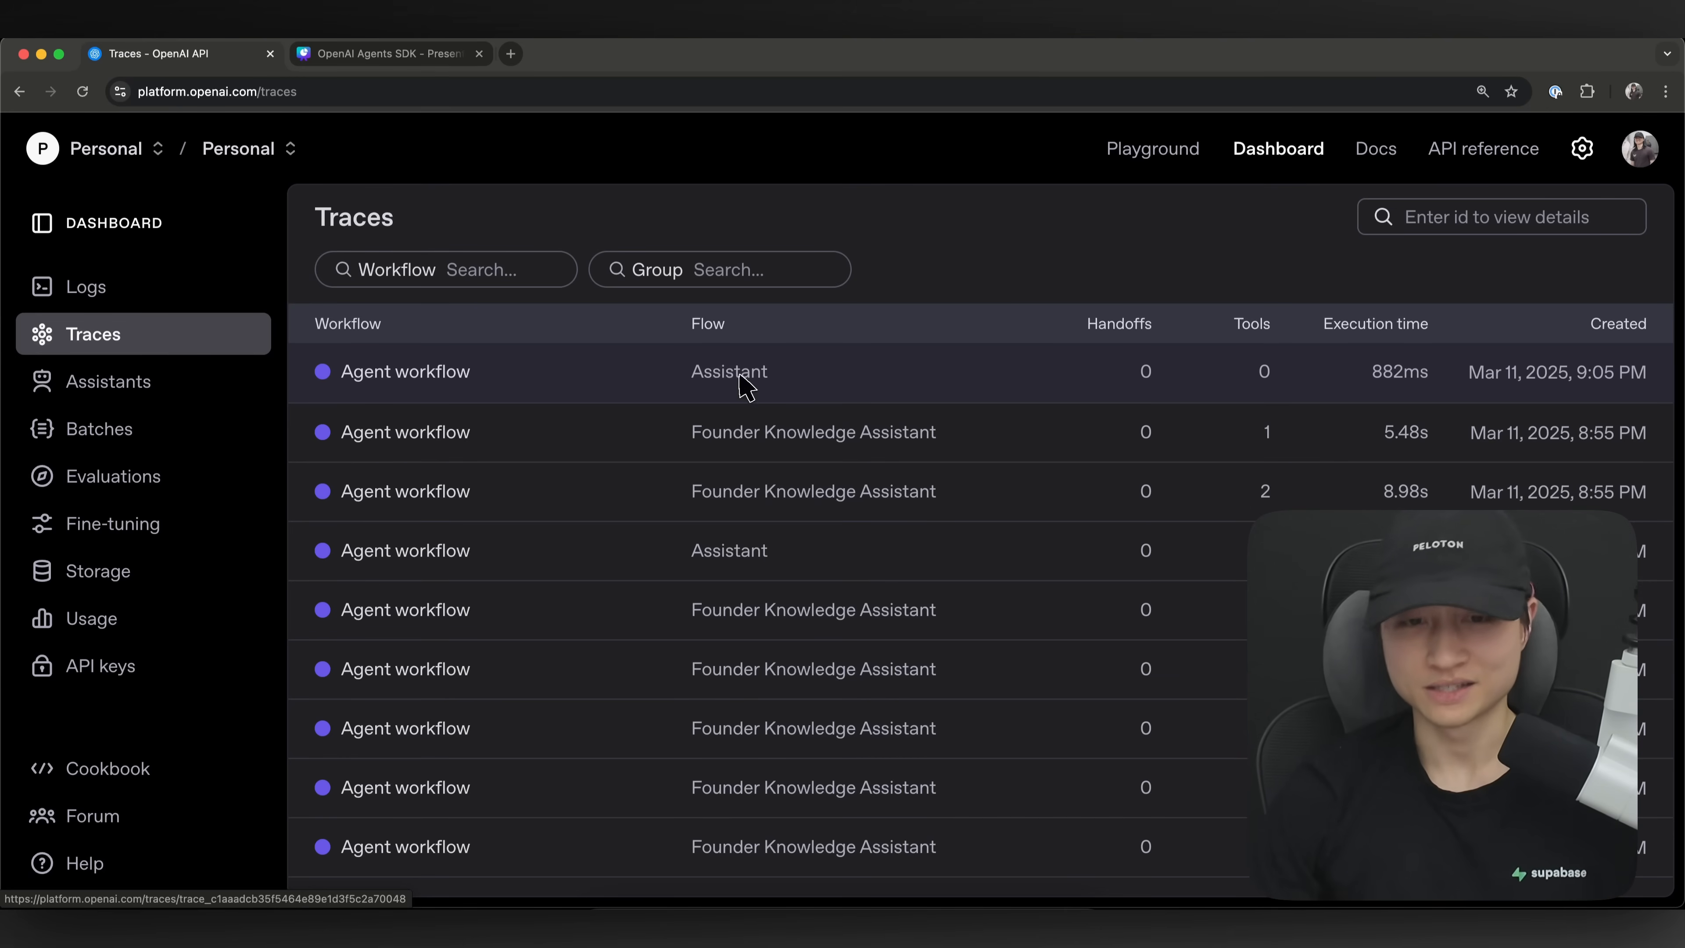
{"action": "mouse_move", "coordinate": [1258, 388]}
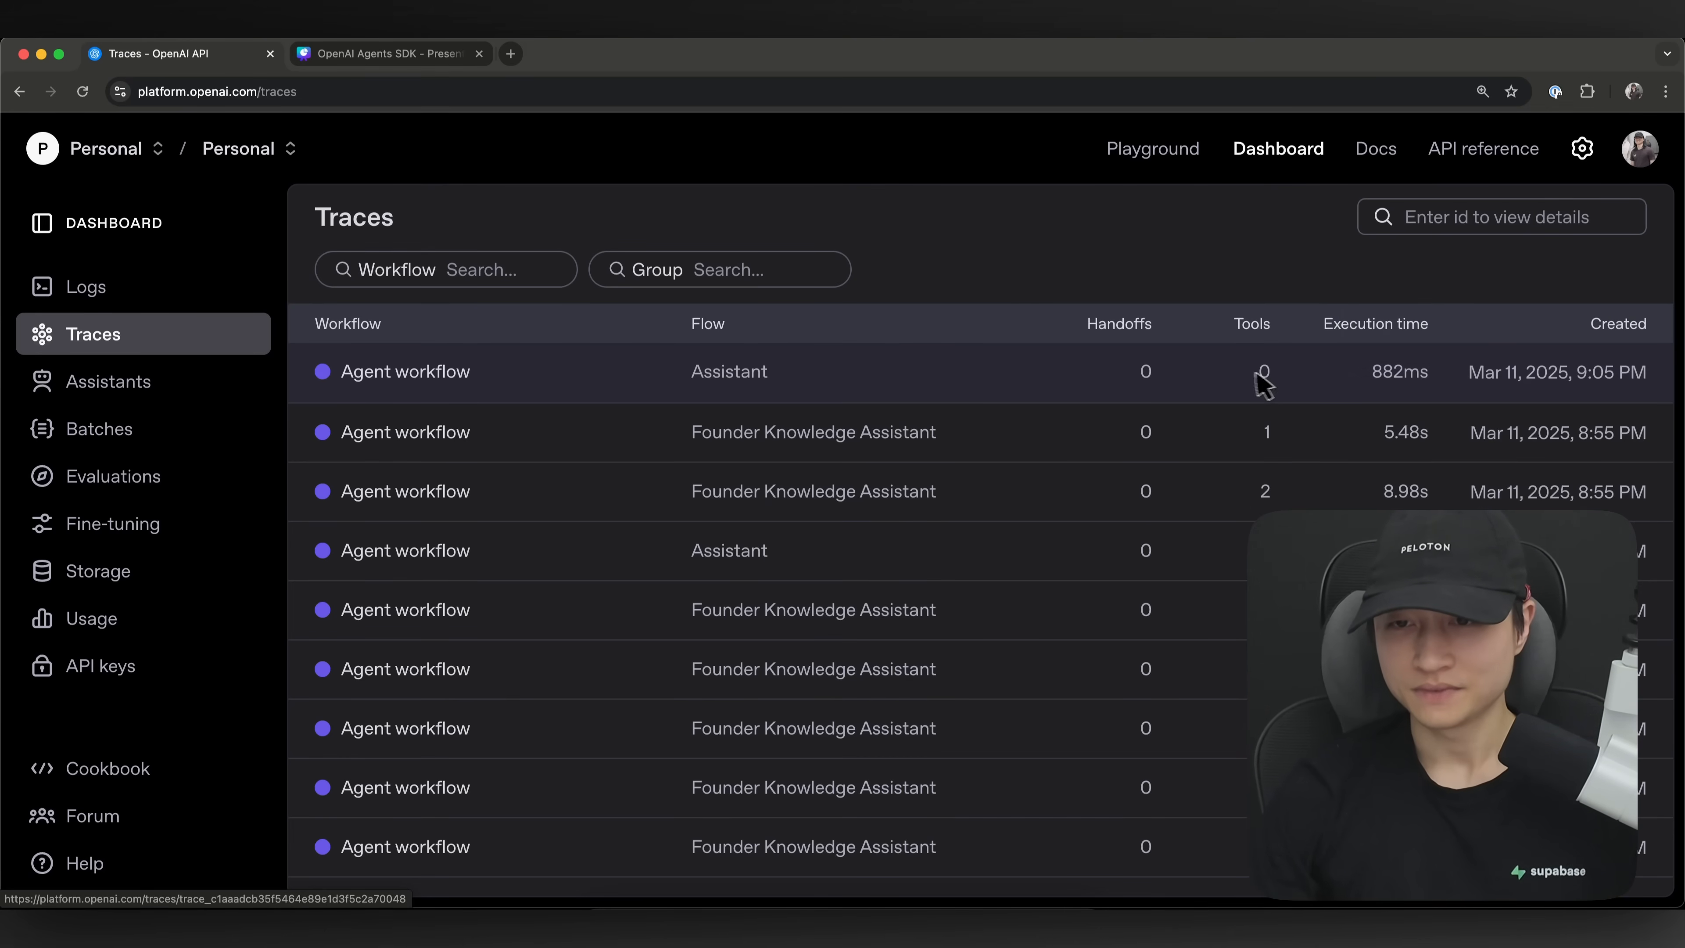
{"action": "mouse_move", "coordinate": [1411, 411]}
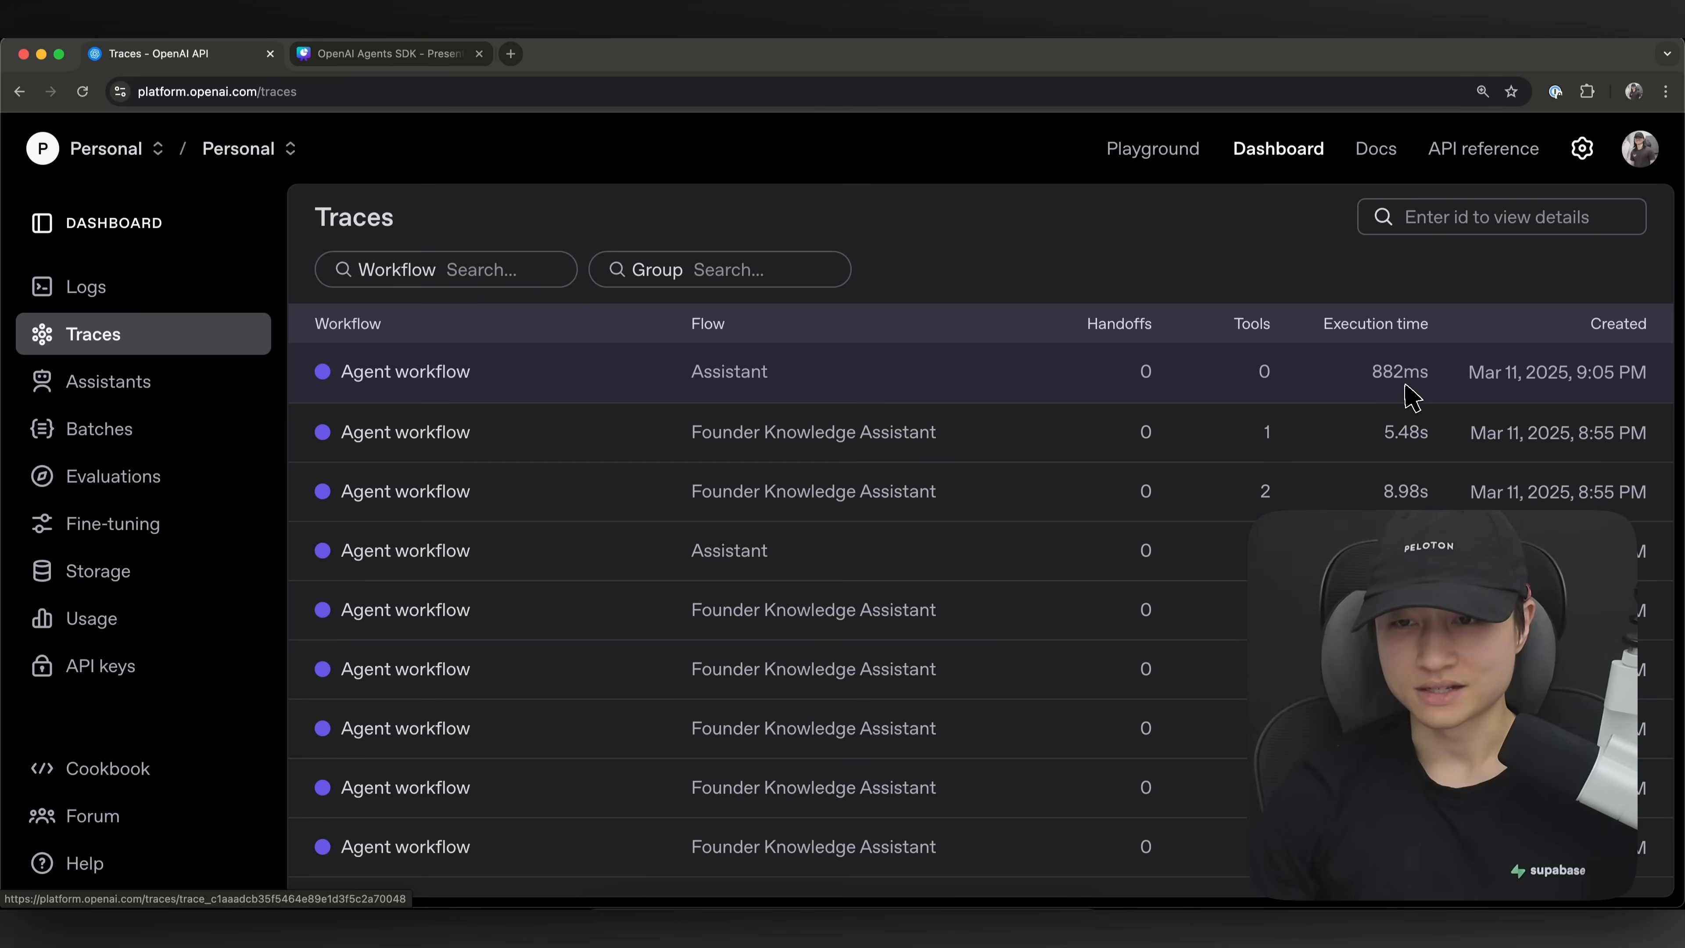
- Open the latest Assistant trace, the 882 ms agent workflow run
{"action": "left_click", "coordinate": [405, 373]}
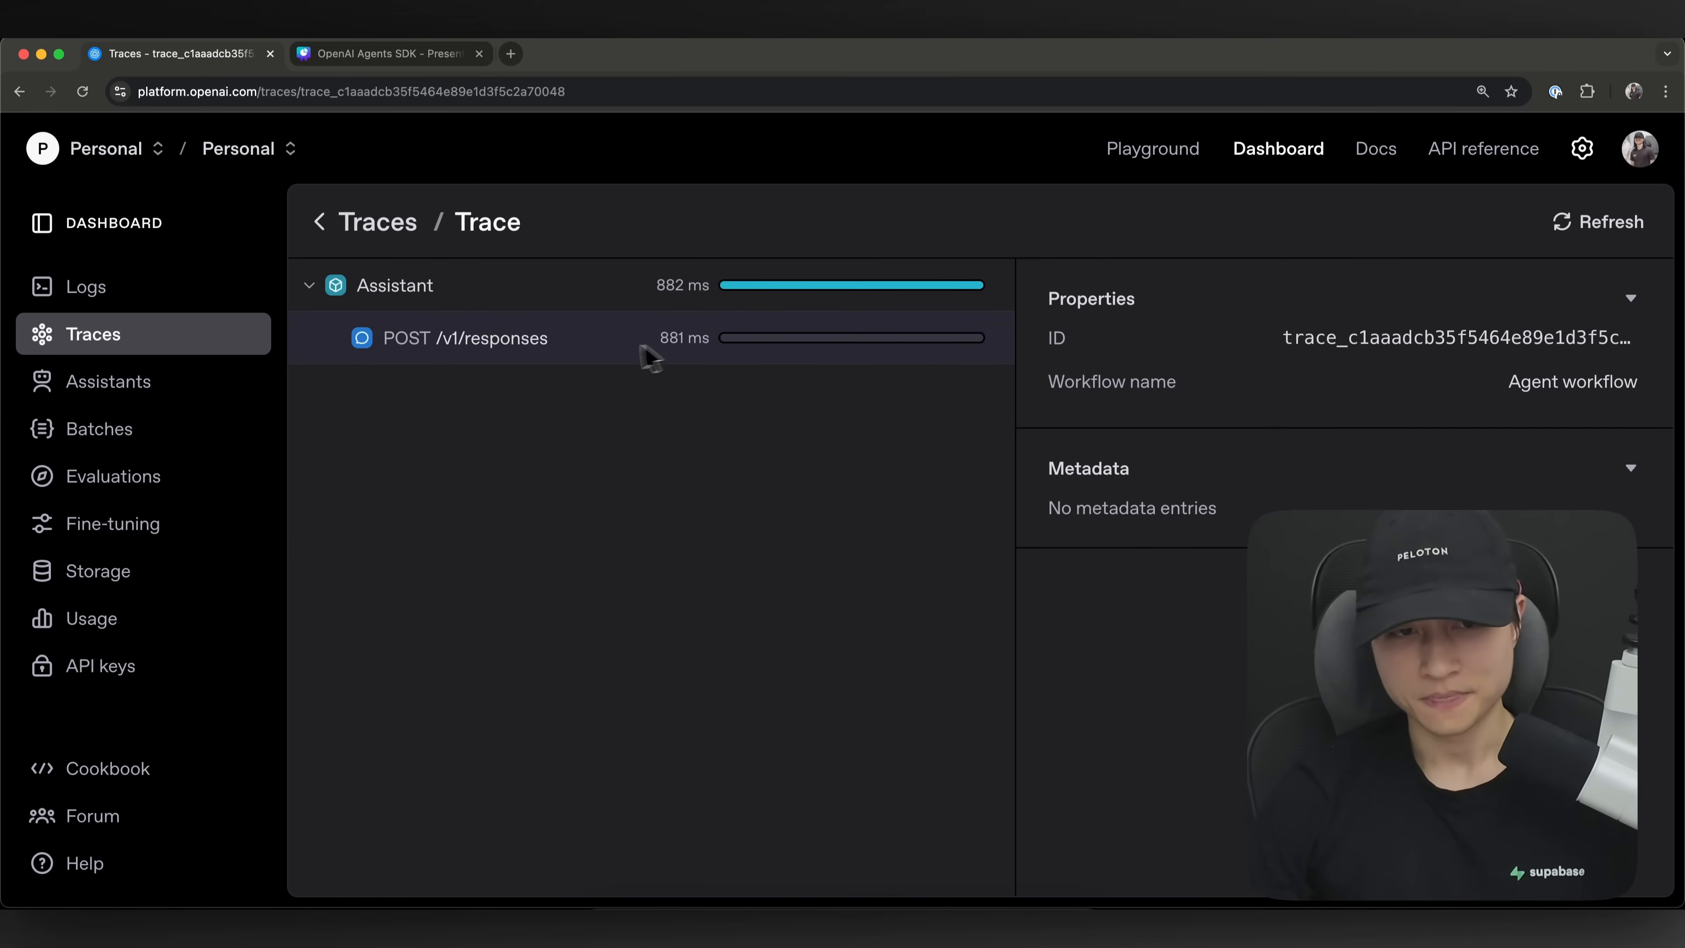
- Inspect the POST /v1/responses span details and mark the haiku response as good
{"action": "left_click", "coordinate": [465, 338]}
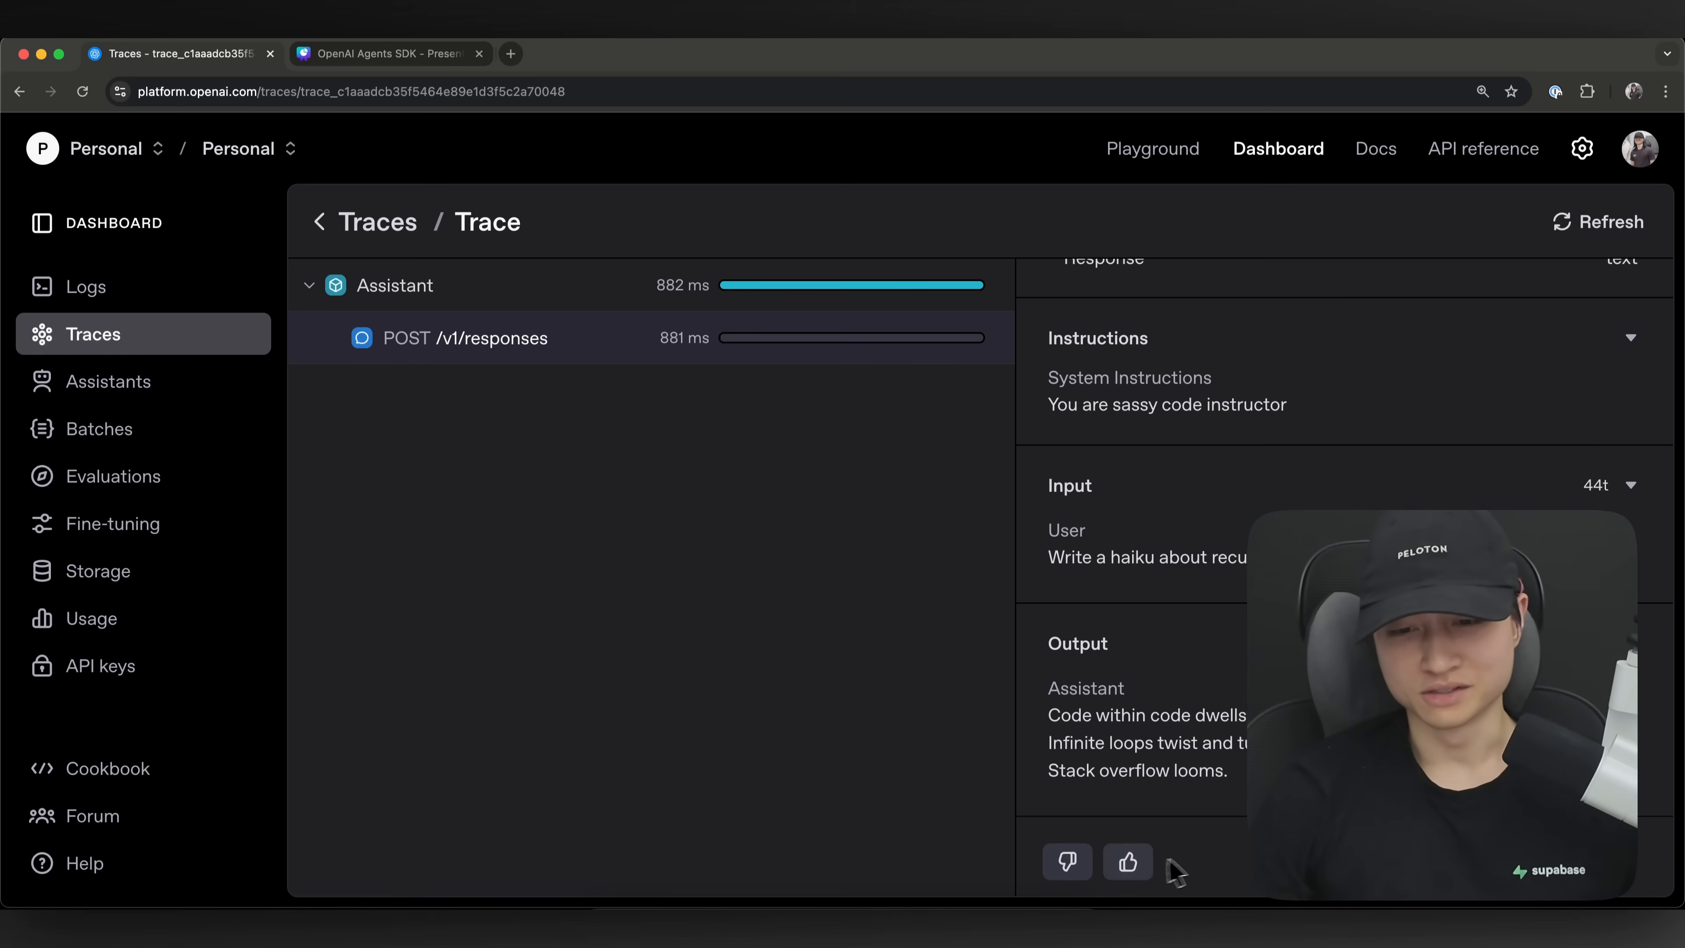
{"action": "mouse_move", "coordinate": [1225, 856]}
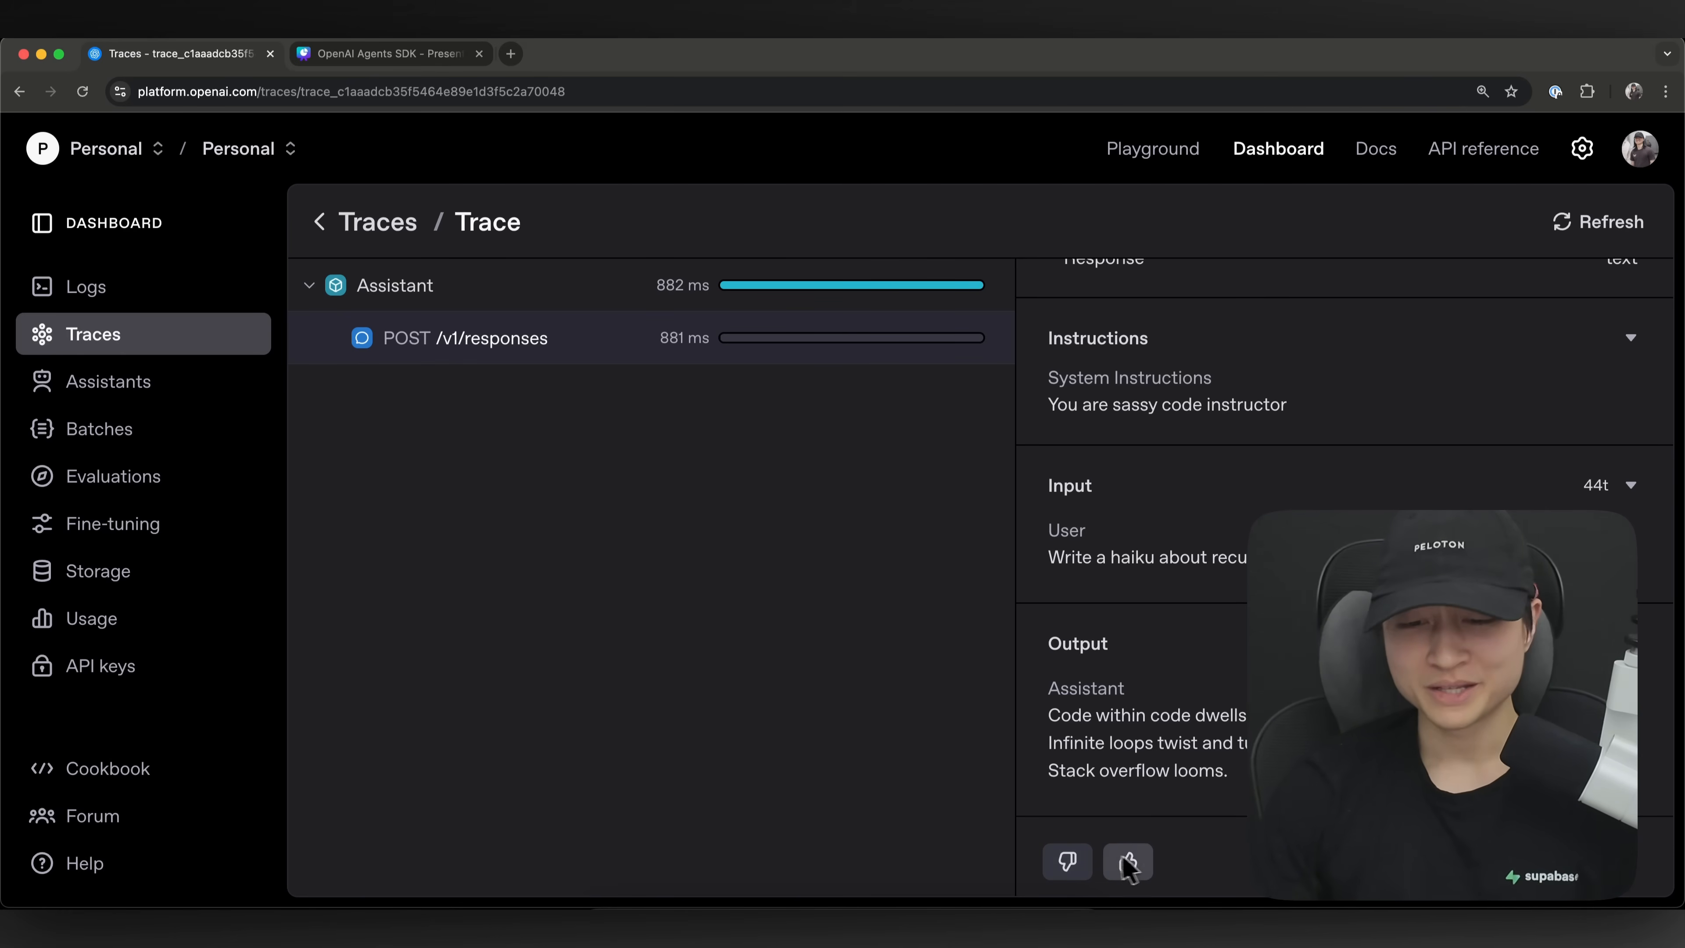
{"action": "left_click", "coordinate": [1128, 861]}
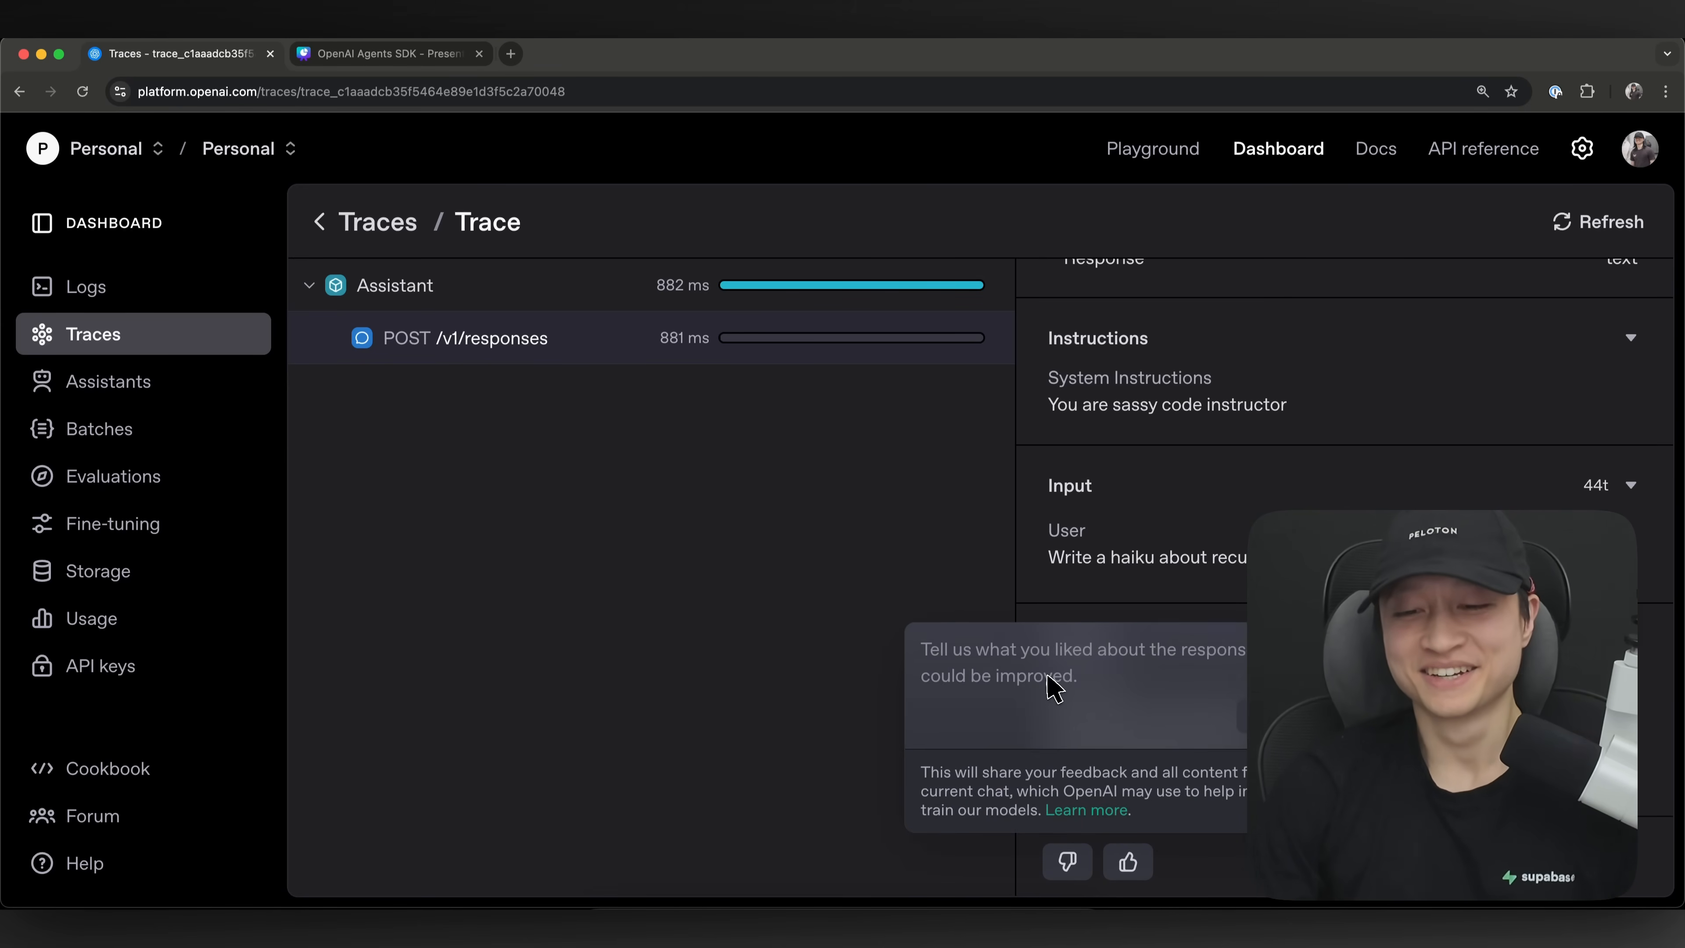
- Dismiss the feedback form and return to the span's properties and token count
{"action": "left_click_drag", "start_coordinate": [1034, 772], "coordinate": [1220, 771]}
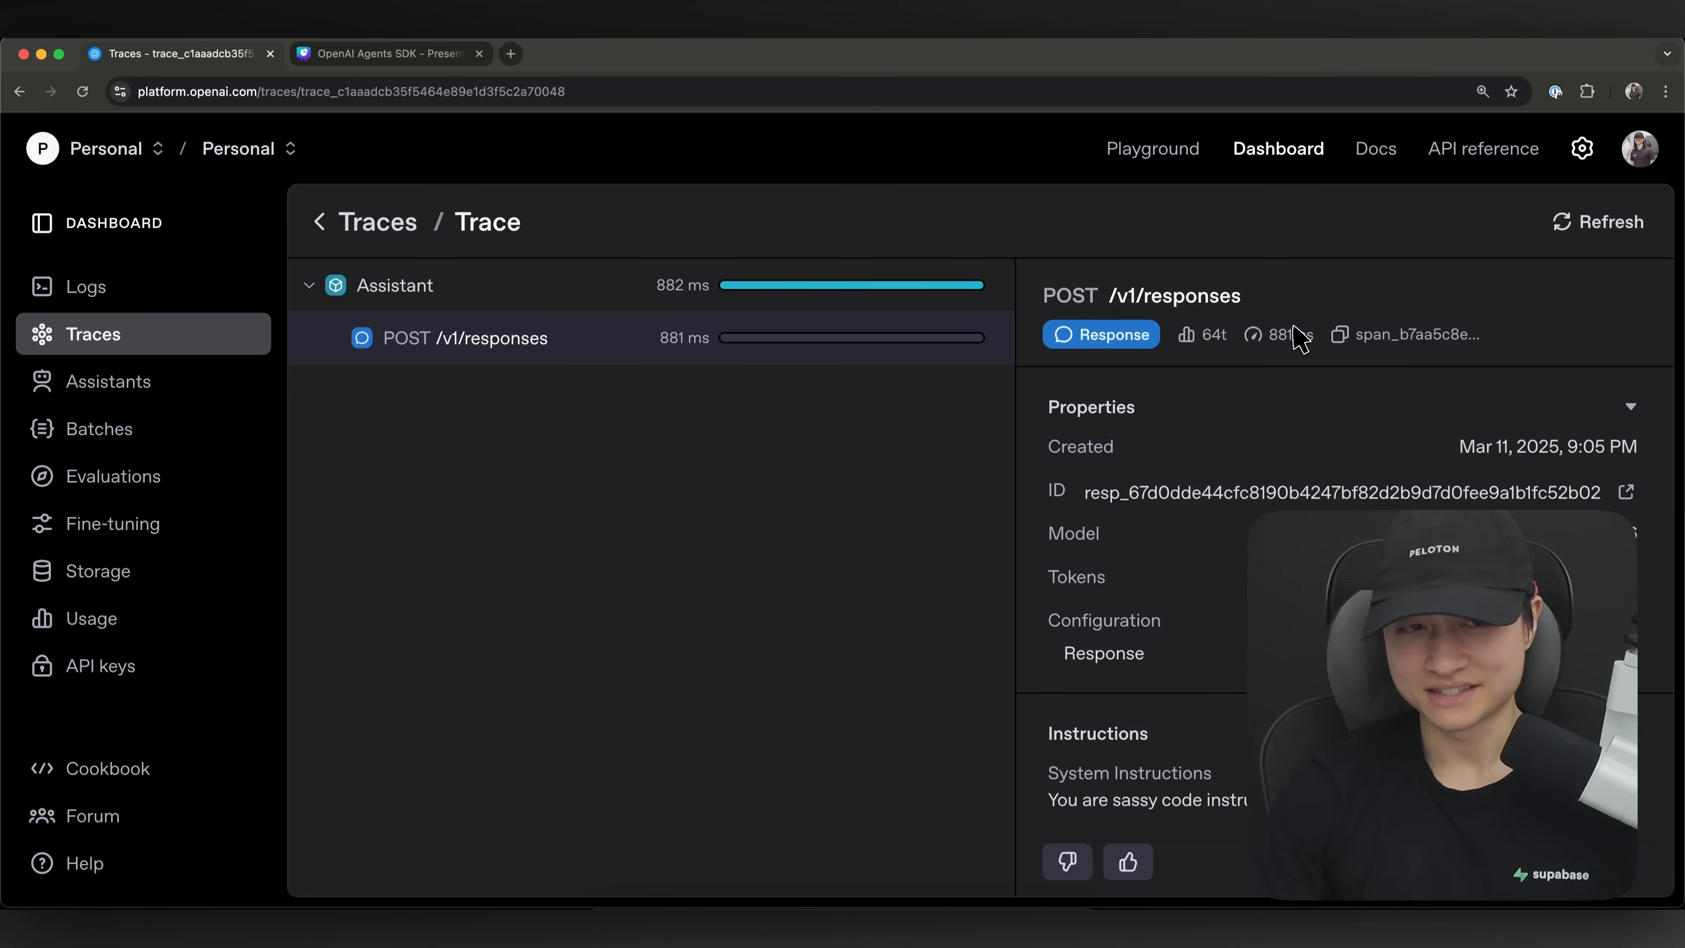
{"action": "mouse_move", "coordinate": [373, 229]}
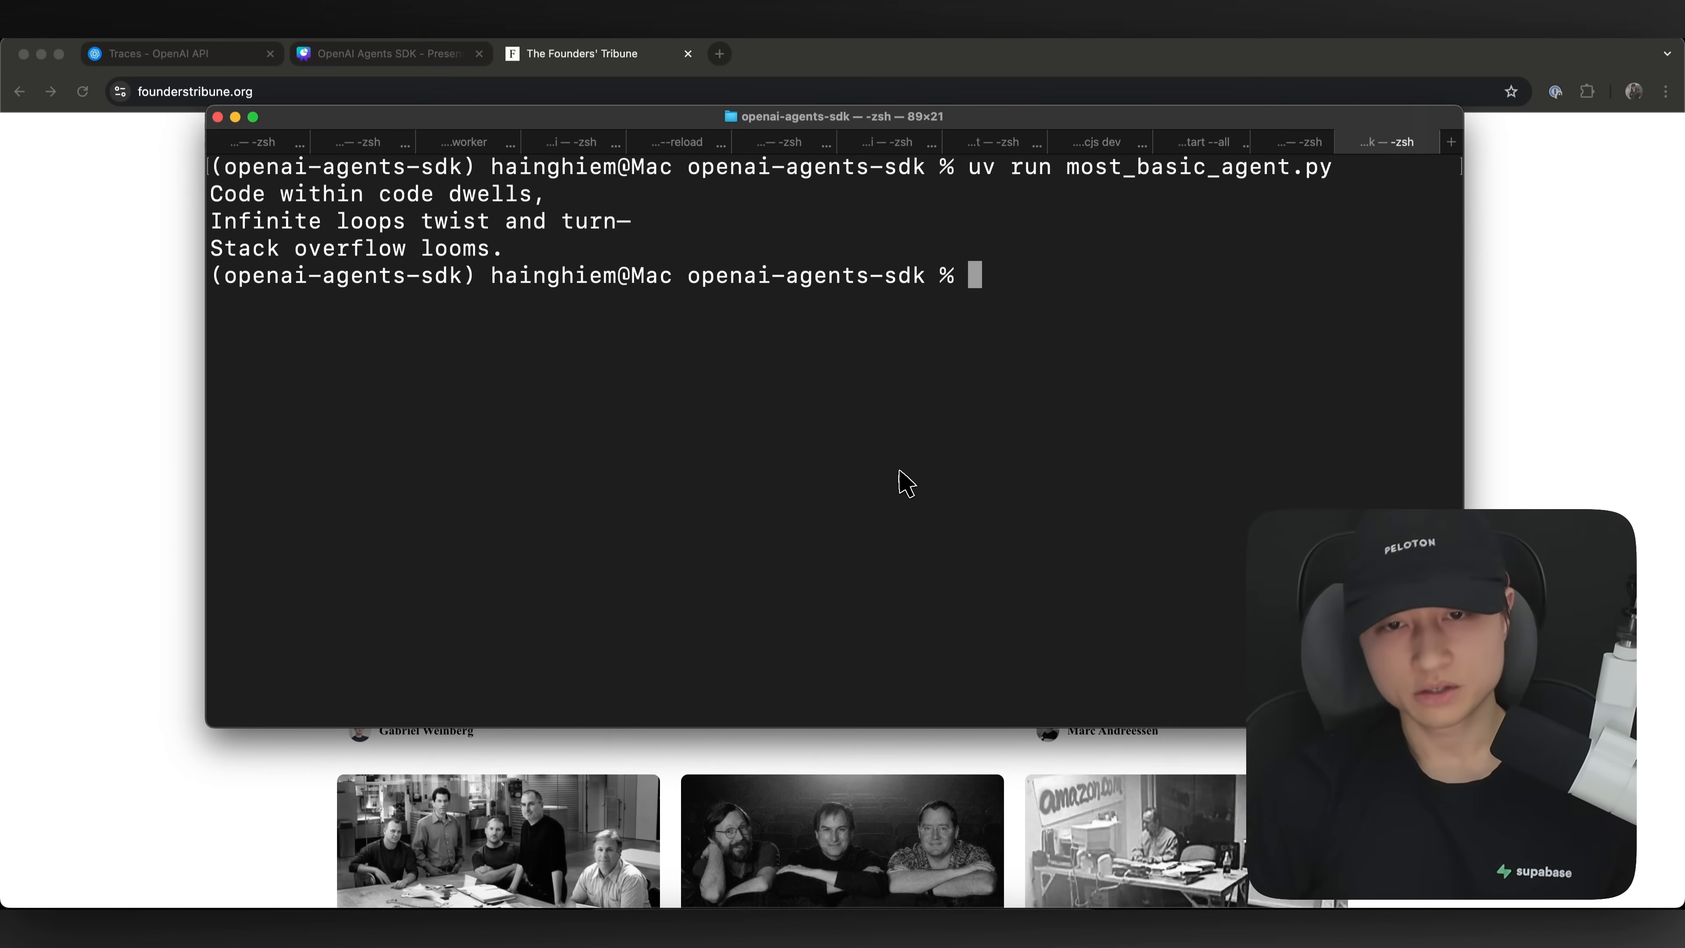
{"action": "mouse_move", "coordinate": [1040, 402]}
{"action": "type", "text": "uv run"}
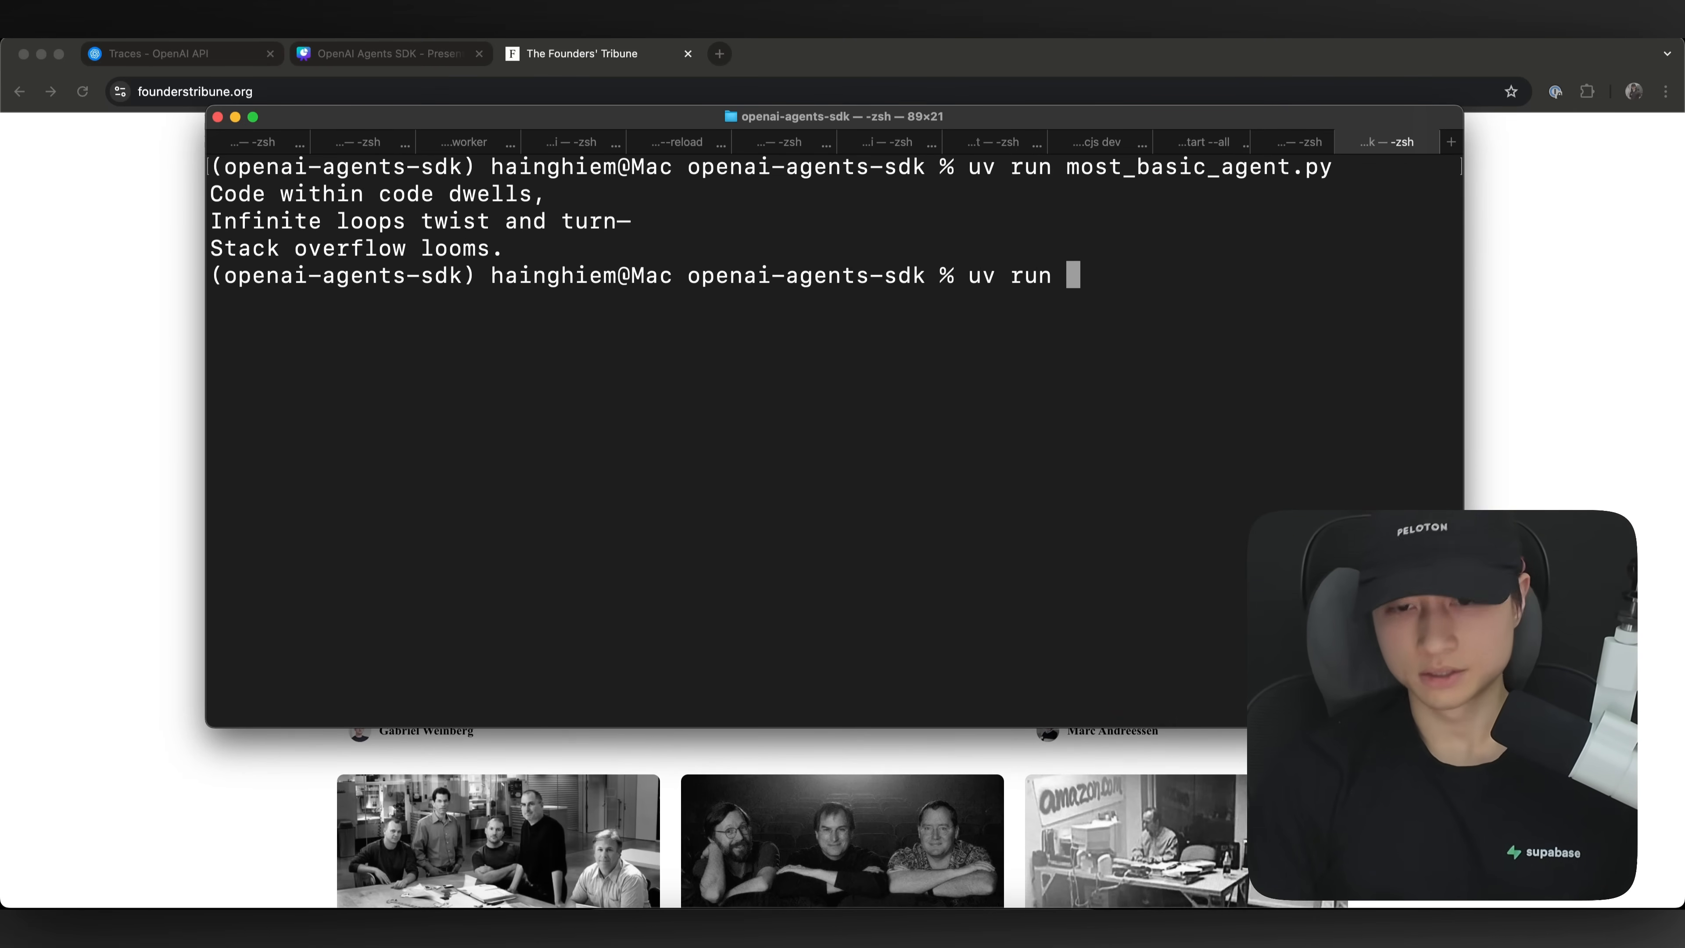
- Launch agent_with_state_or_context.py and answer y to enable verbose logging
{"action": "type", "text": "agent_with_state_or_context.py"}
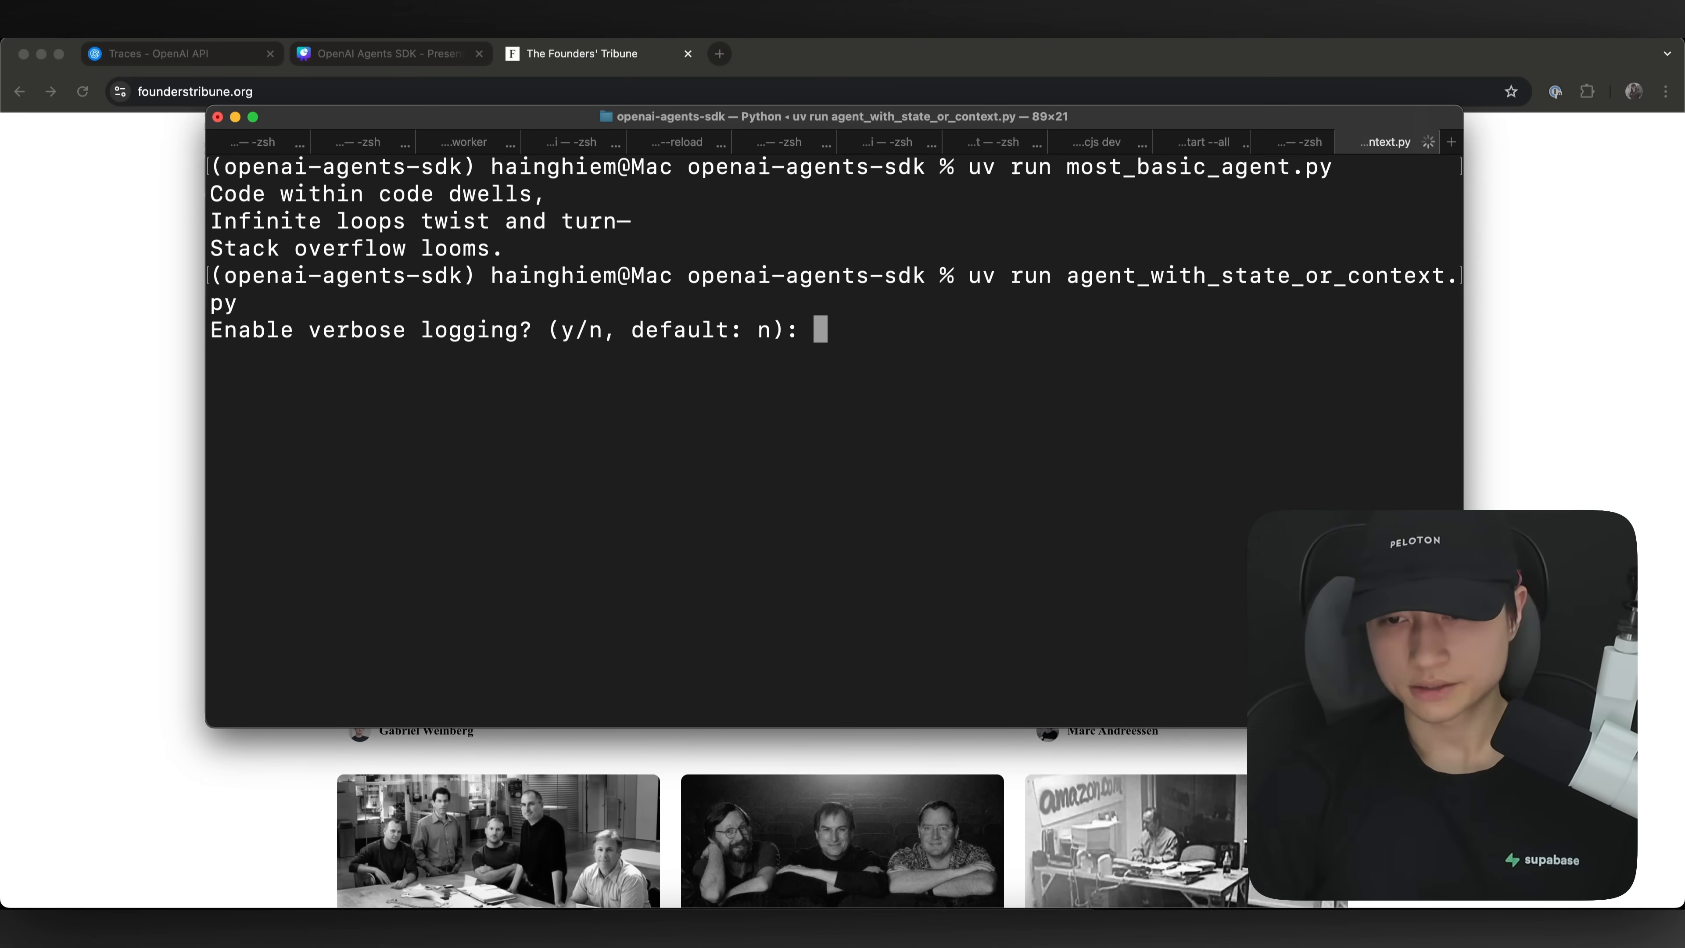
{"action": "mouse_move", "coordinate": [256, 711]}
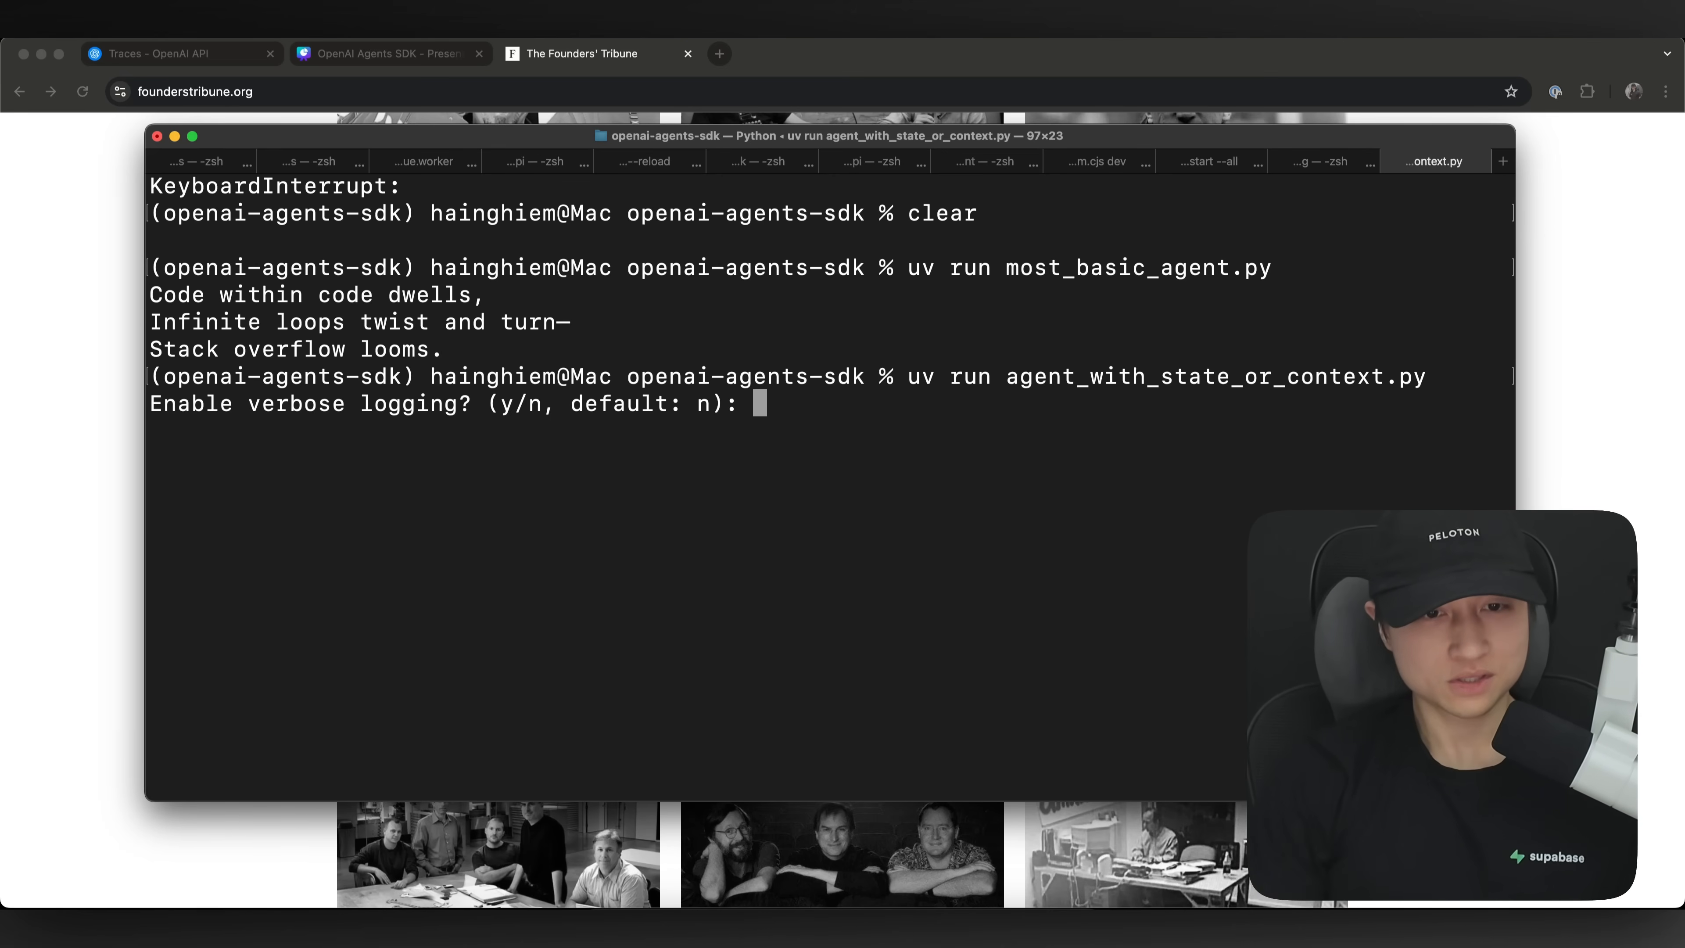
{"action": "type", "text": "y"}
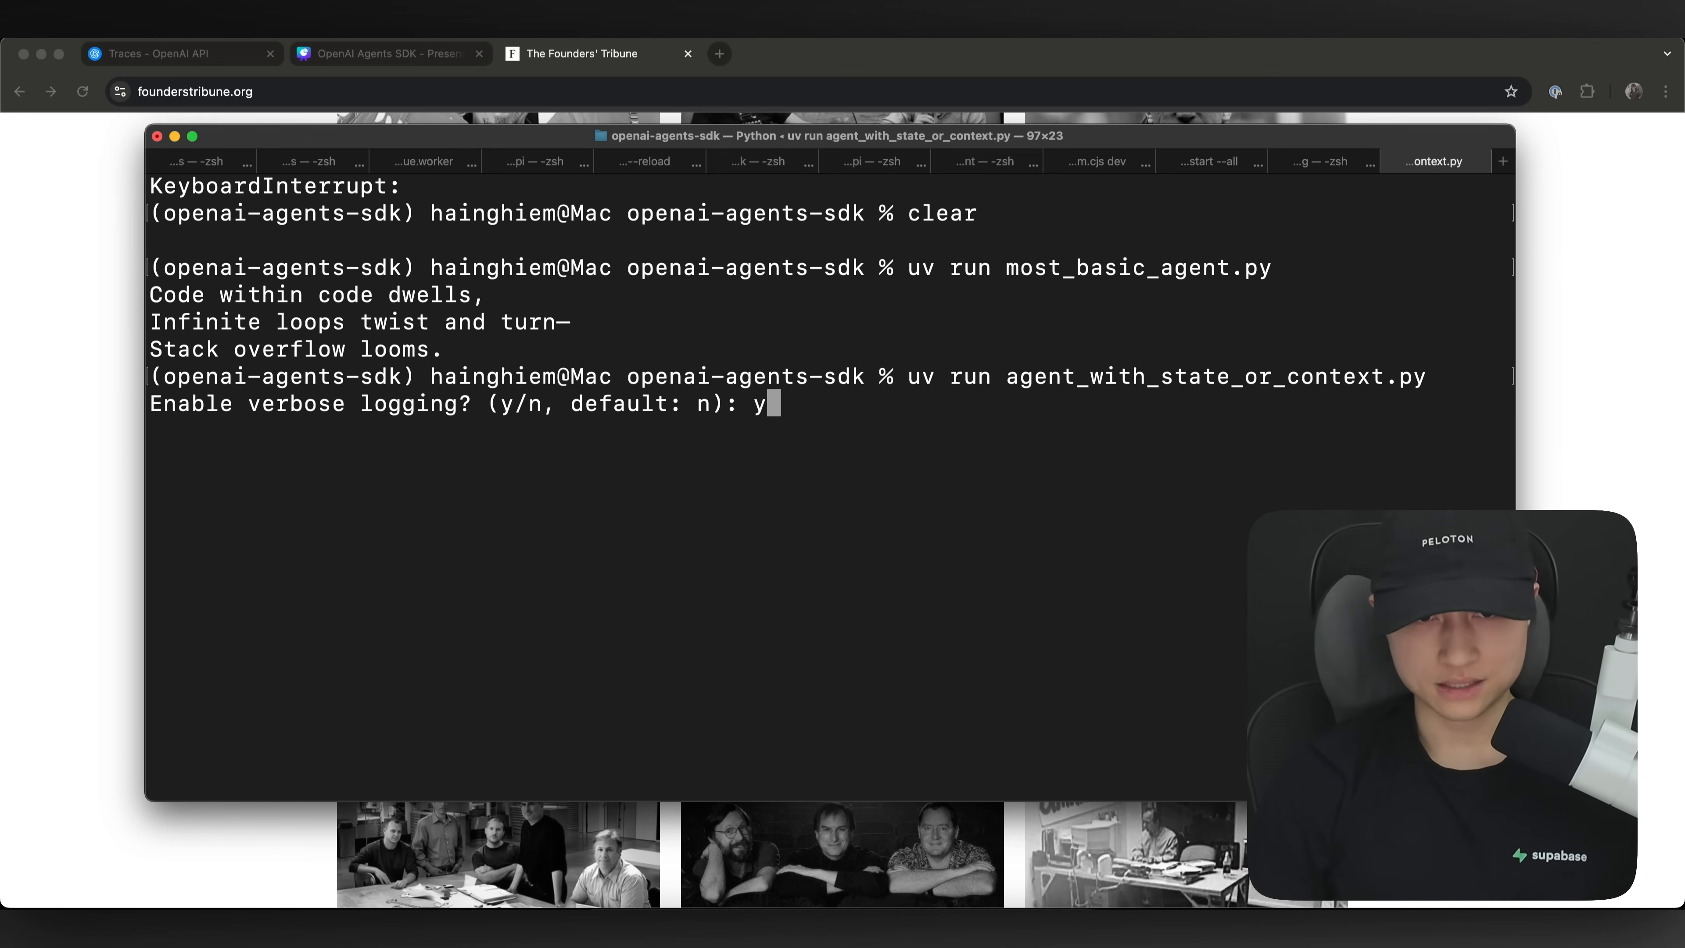
{"action": "key", "text": "Return"}
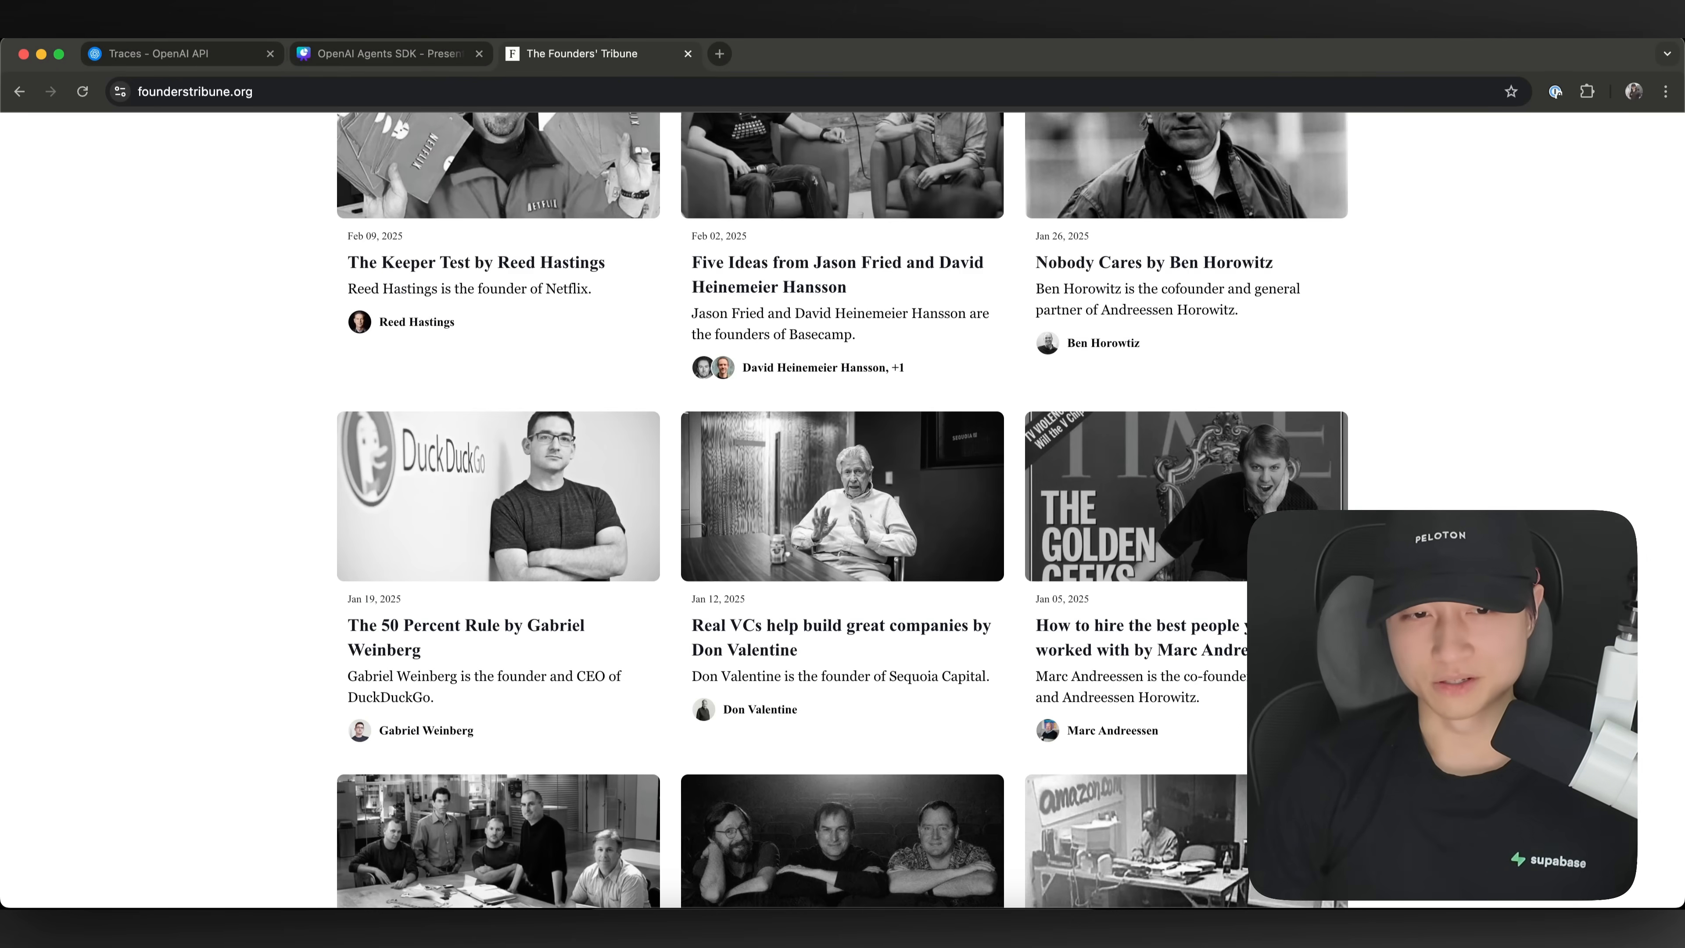
- Scroll through the Founders' Tribune Weekly Op-Eds article grid
{"action": "scroll", "scroll_direction": "up", "scroll_amount": 3}
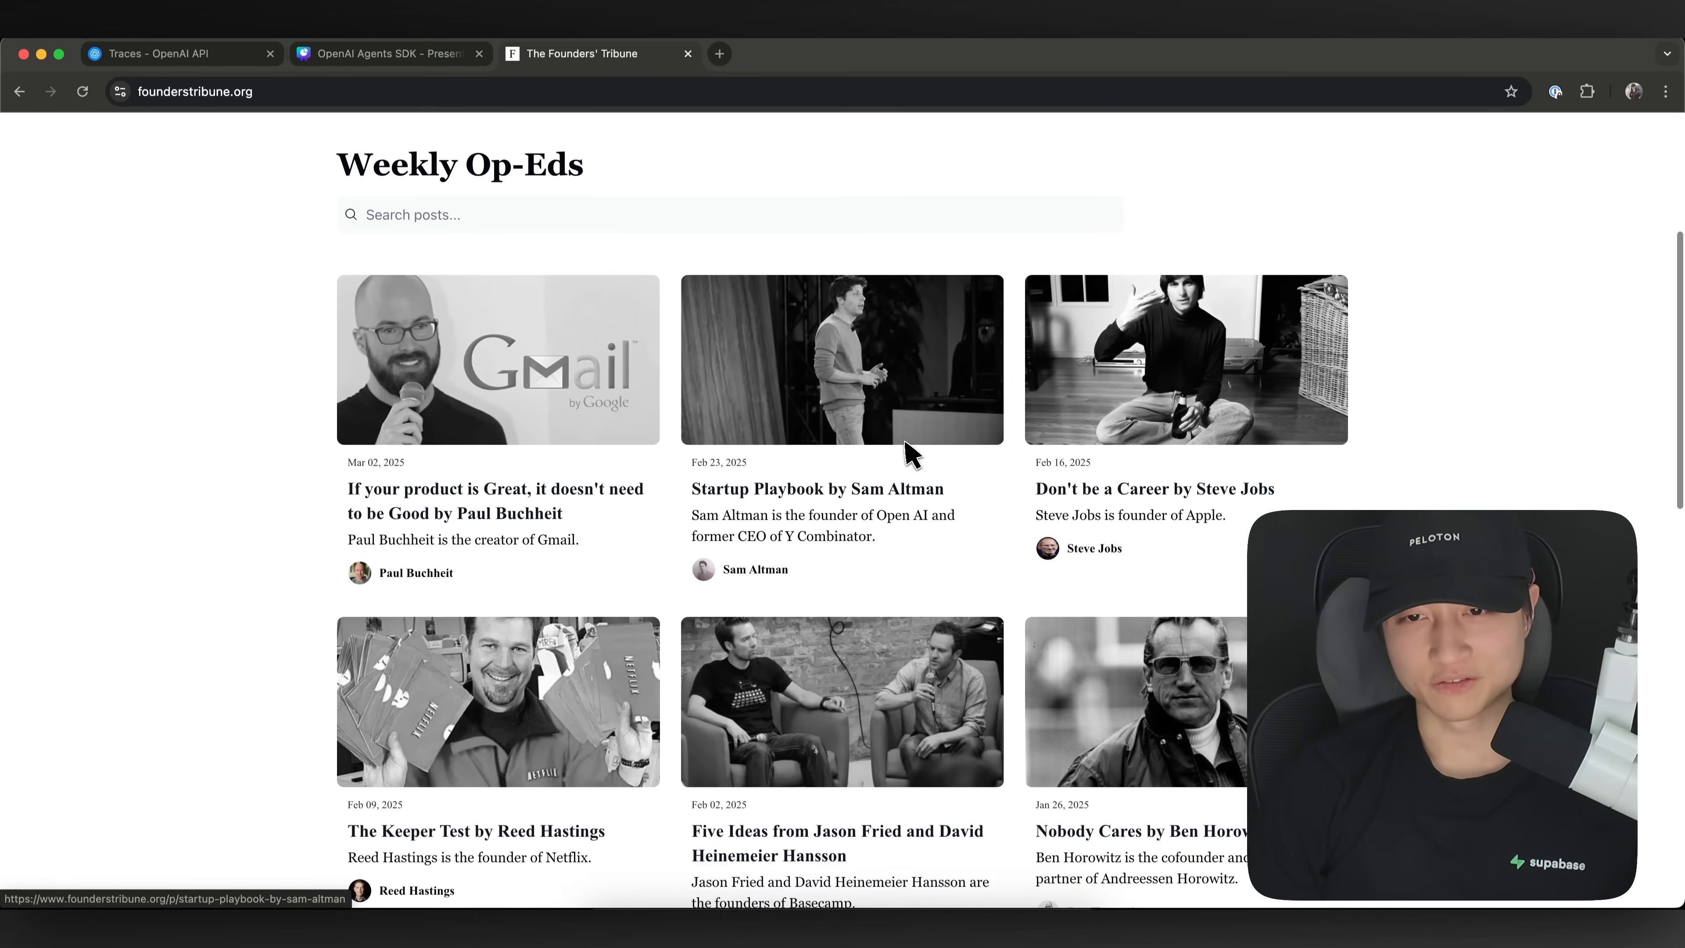
{"action": "scroll", "scroll_direction": "down", "scroll_amount": 3}
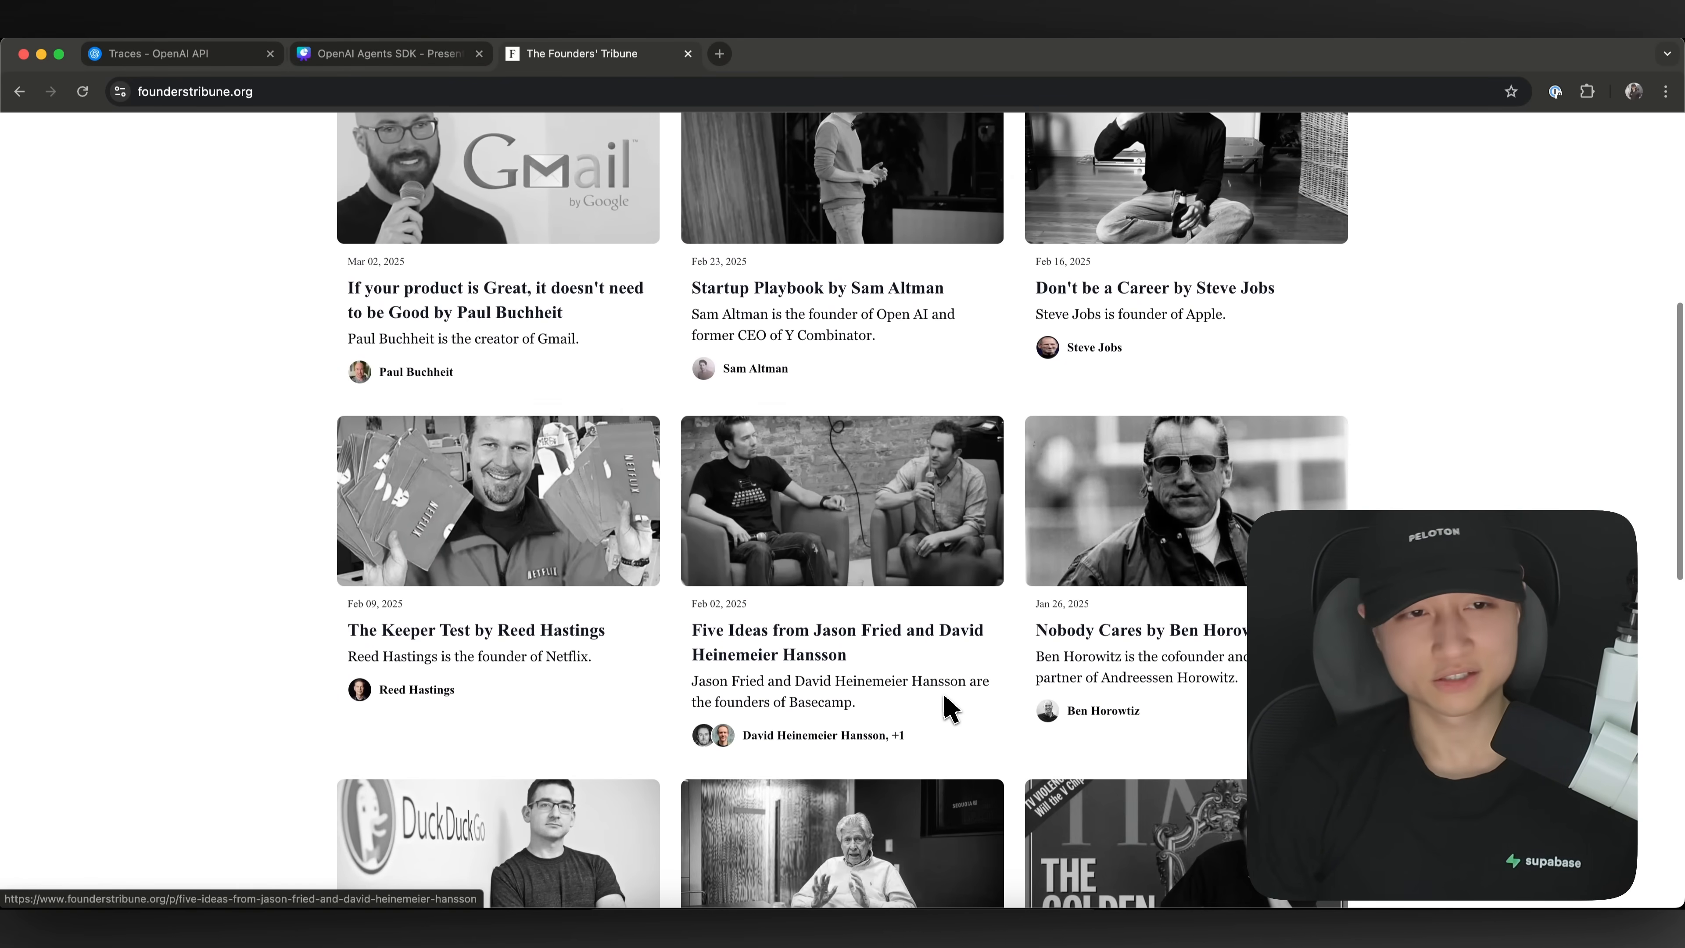
{"action": "scroll", "scroll_direction": "down", "scroll_amount": 3}
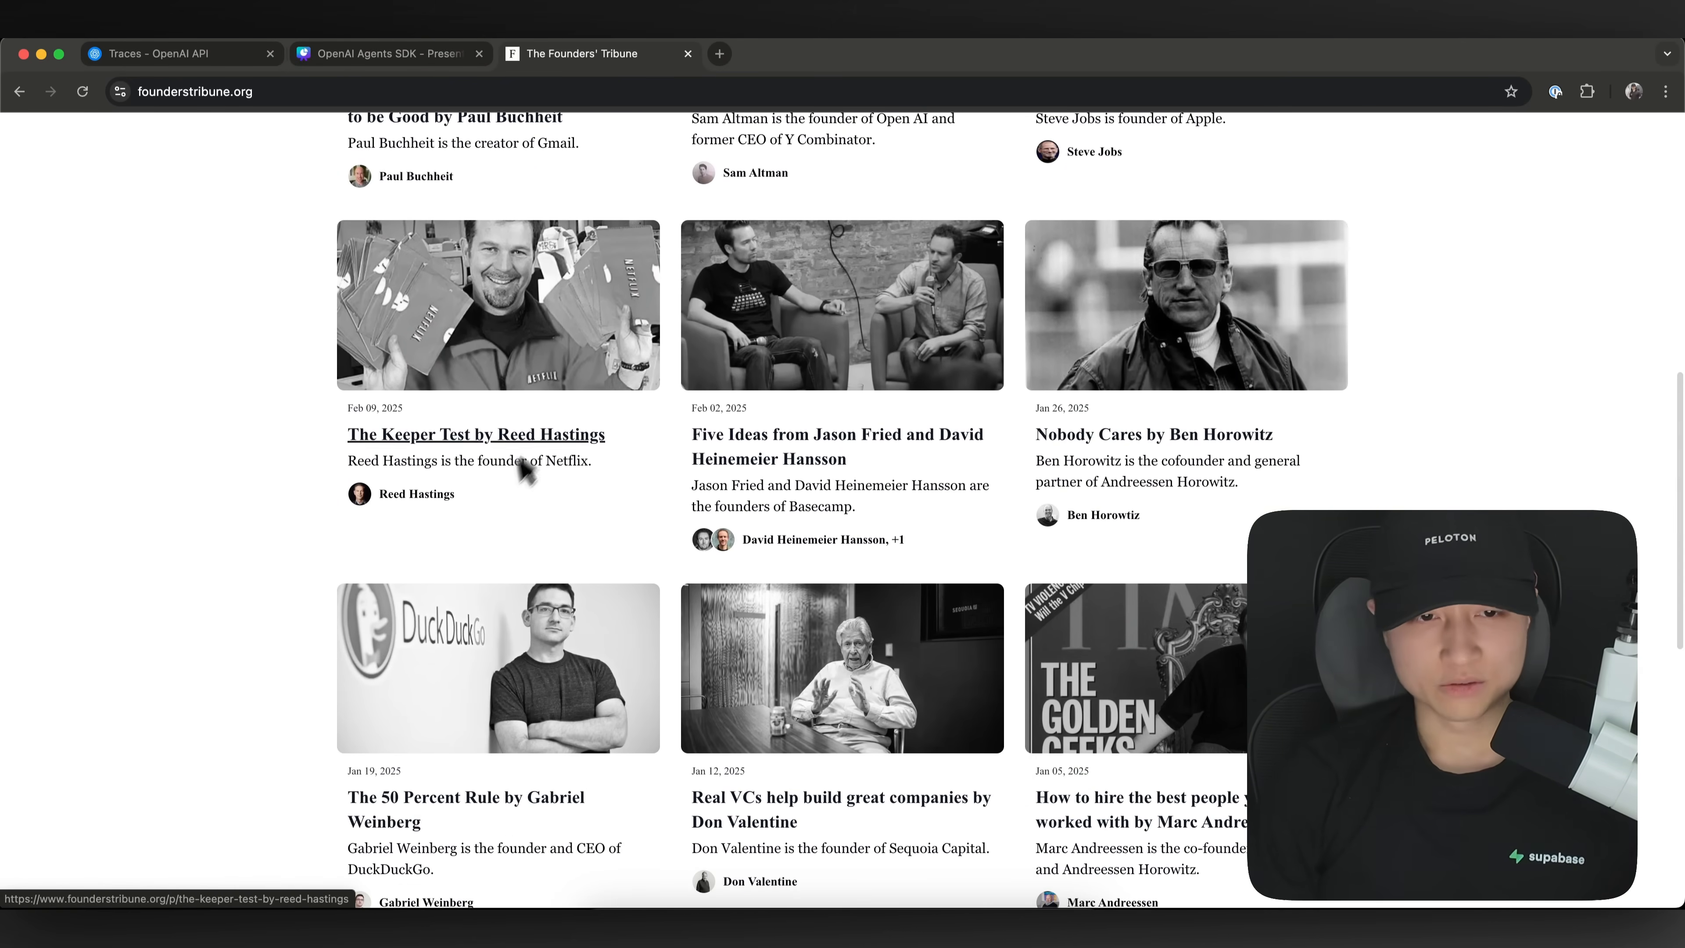
{"action": "mouse_move", "coordinate": [1102, 493]}
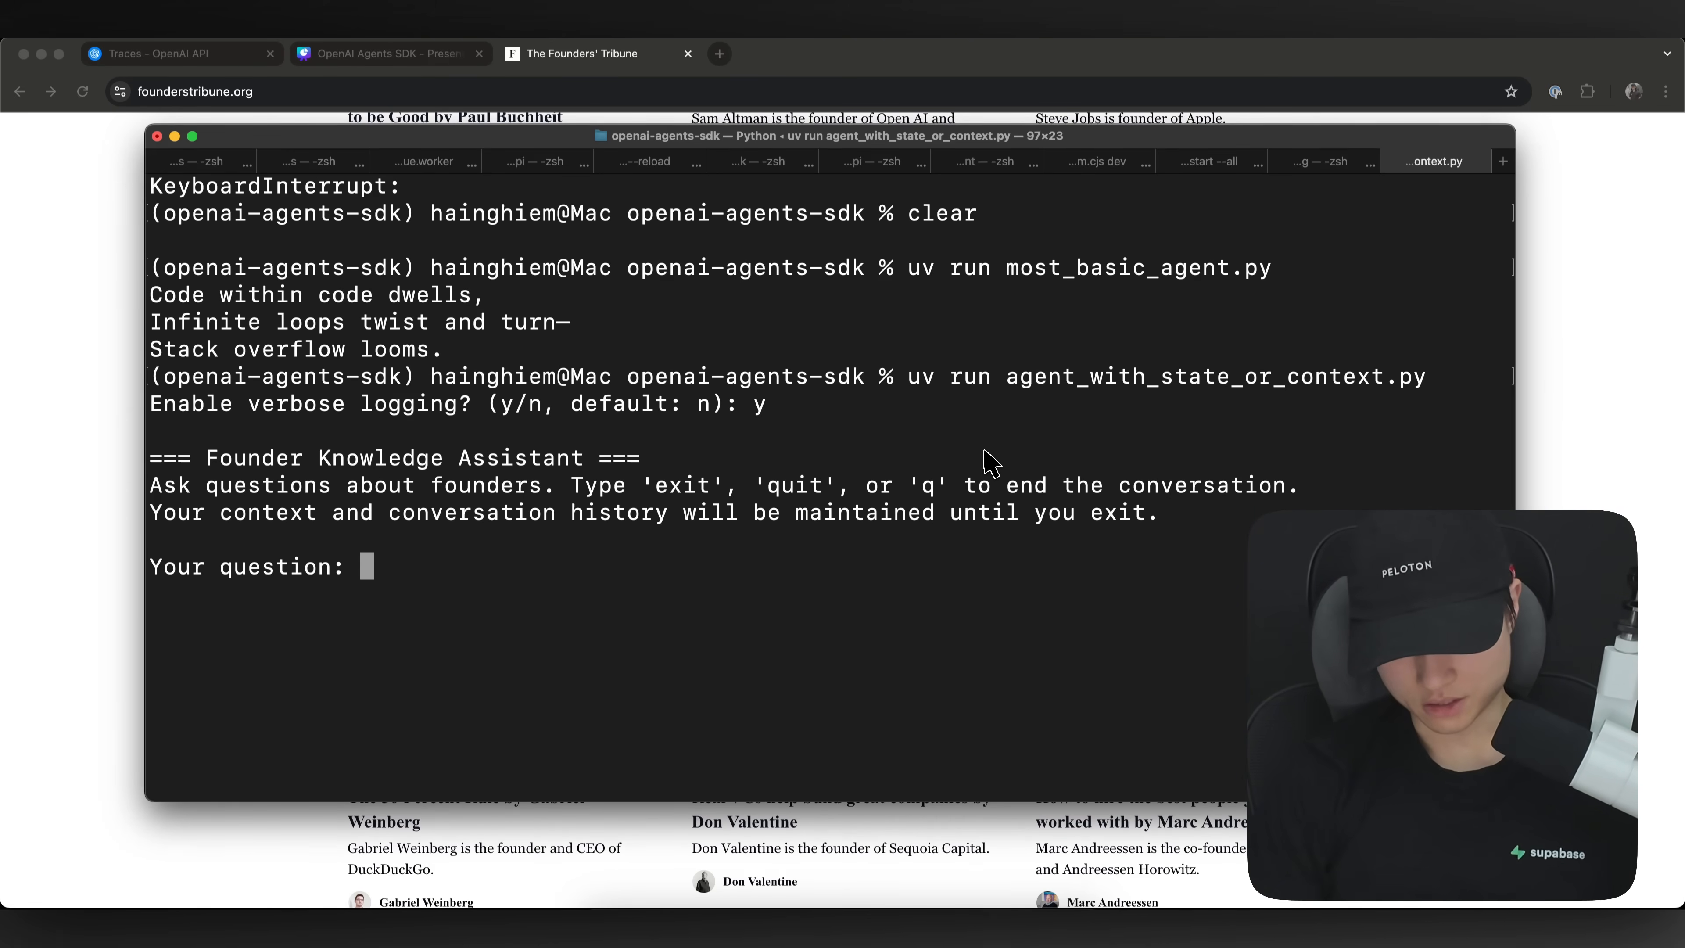
- Ask the founder agent 'who is the ceo of openai'
{"action": "type", "text": "what are"}
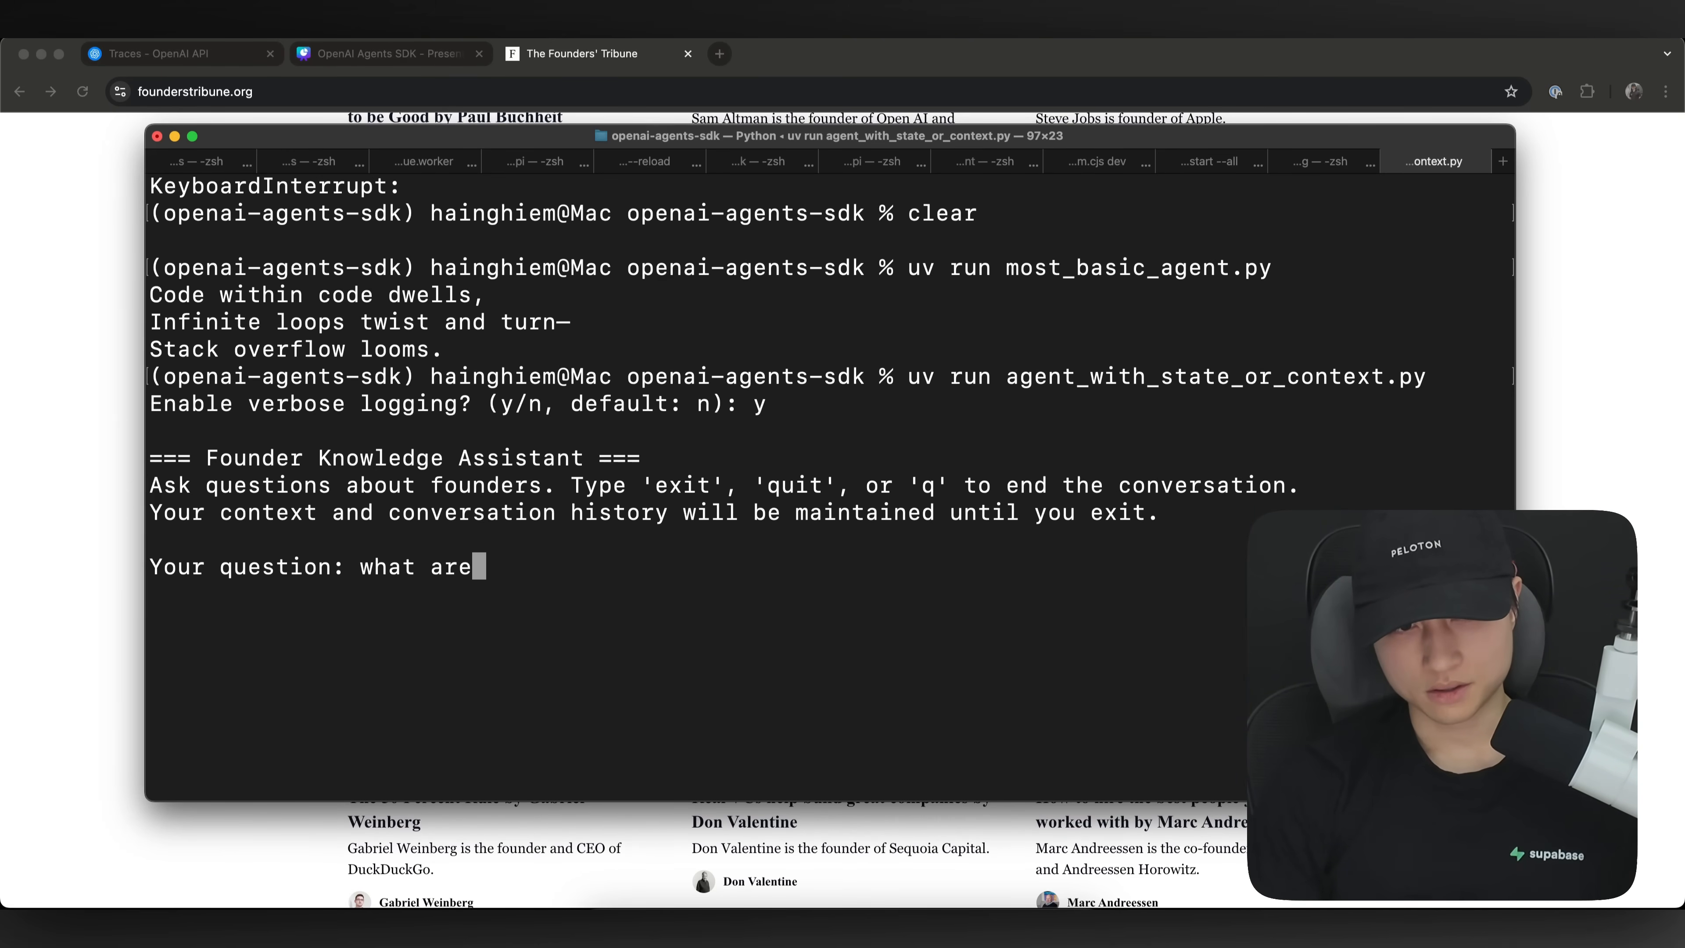
{"action": "type", "text": "who"}
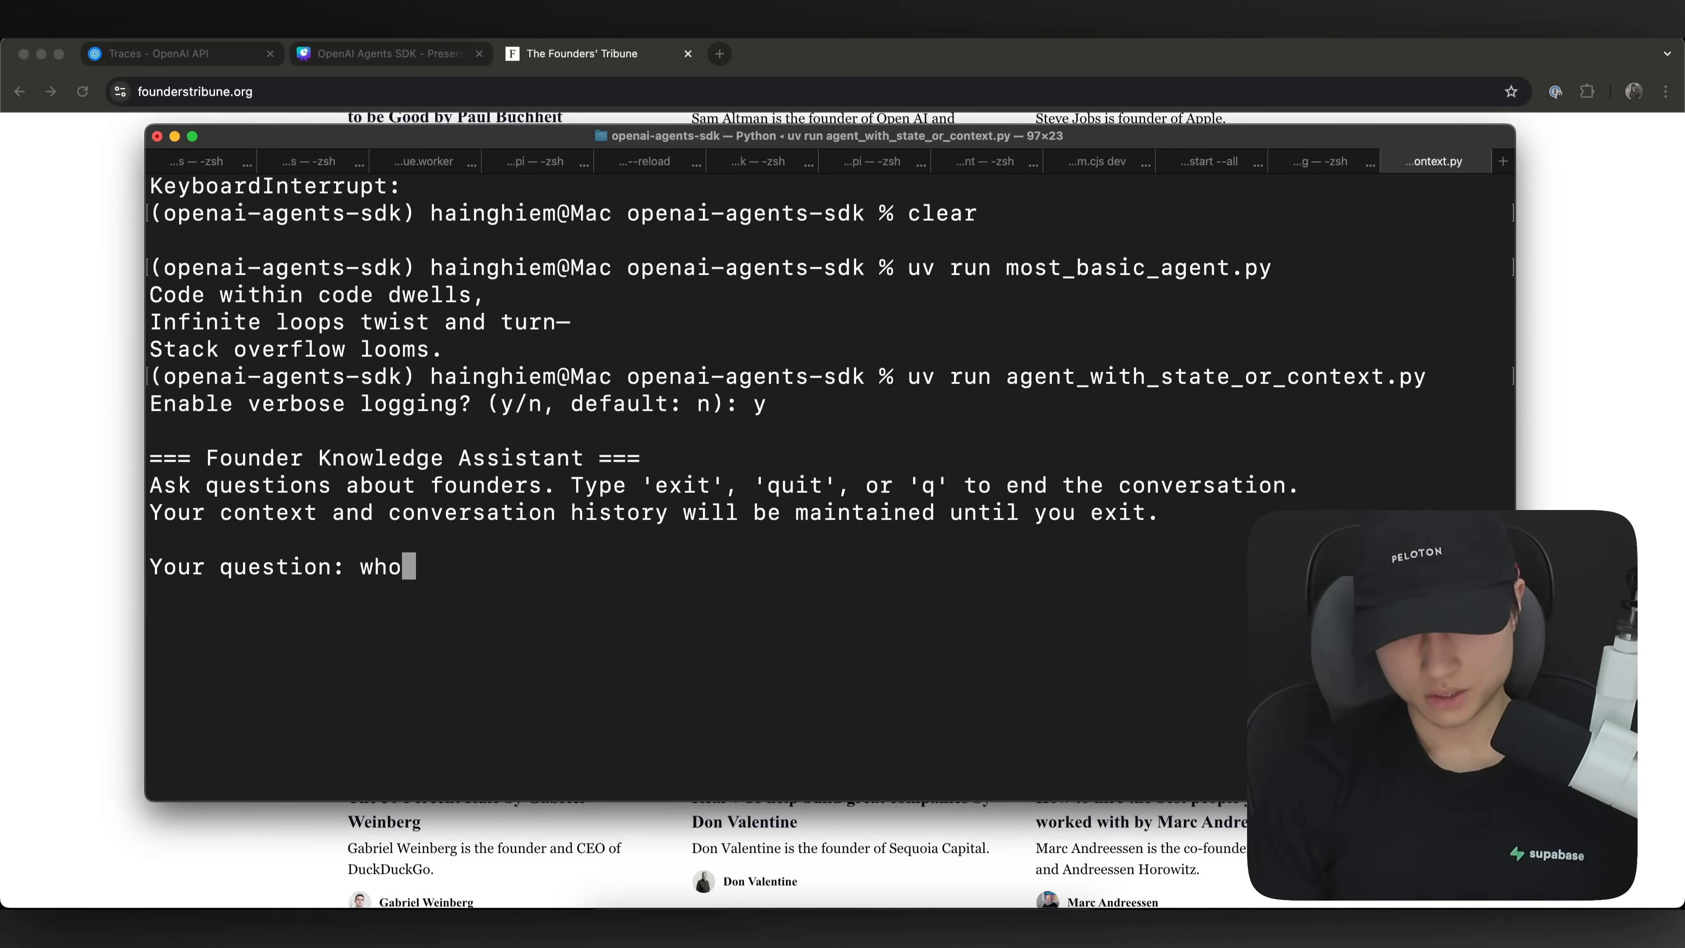
{"action": "type", "text": "is the ceo of openai"}
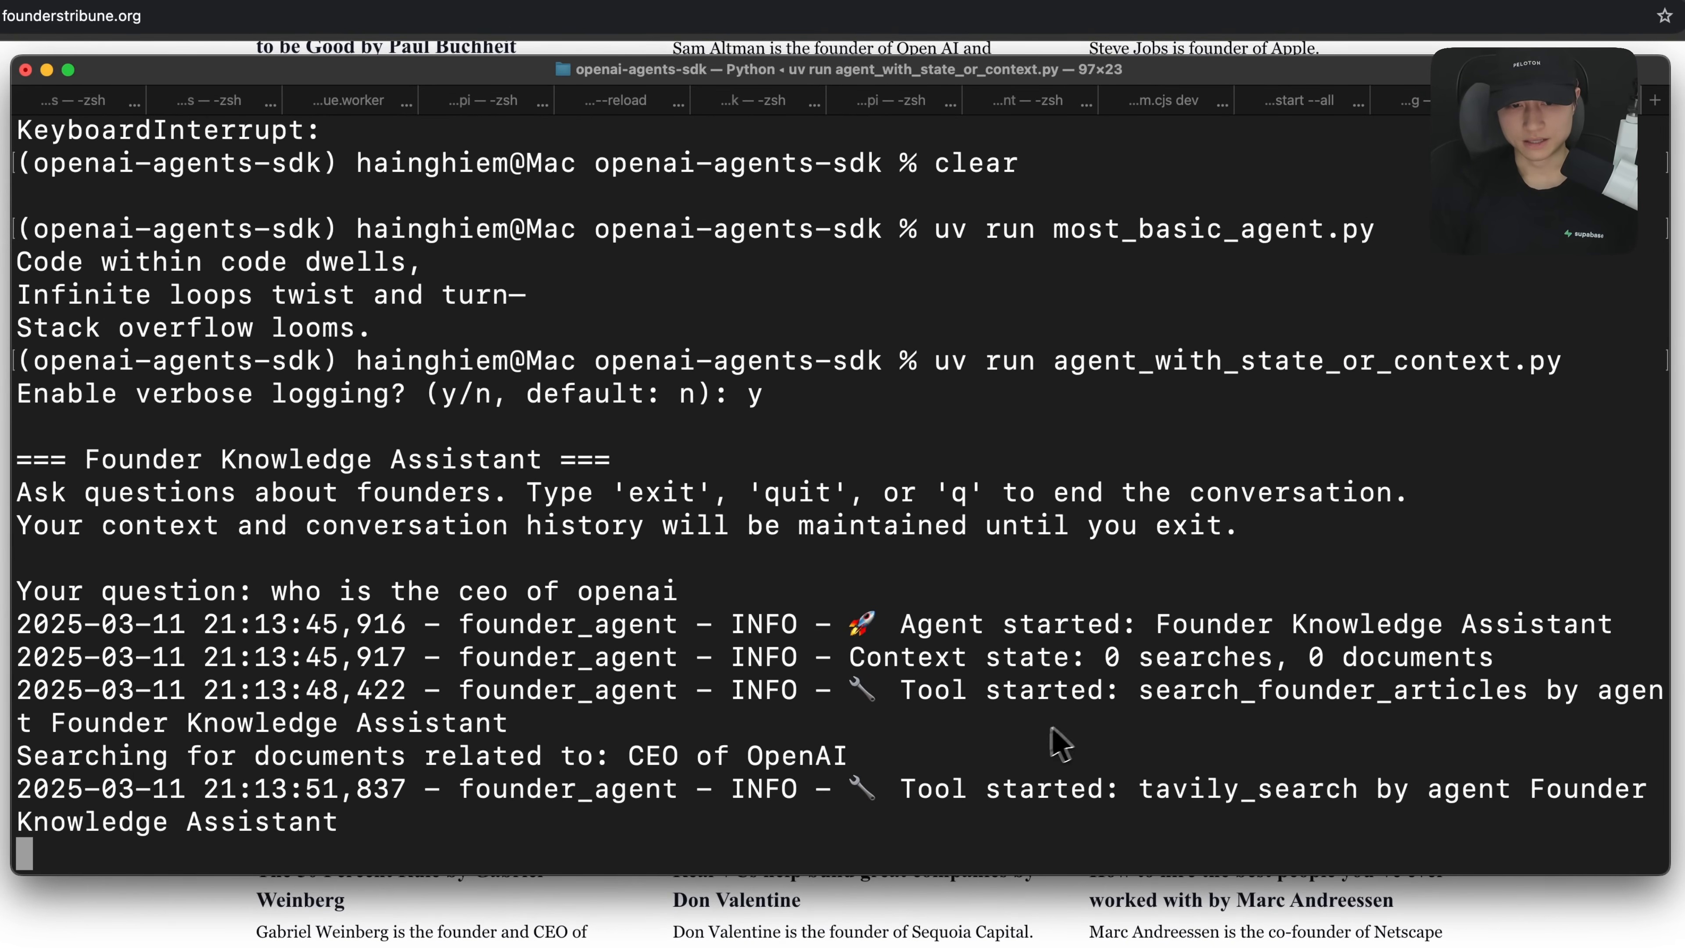
{"action": "mouse_move", "coordinate": [920, 763]}
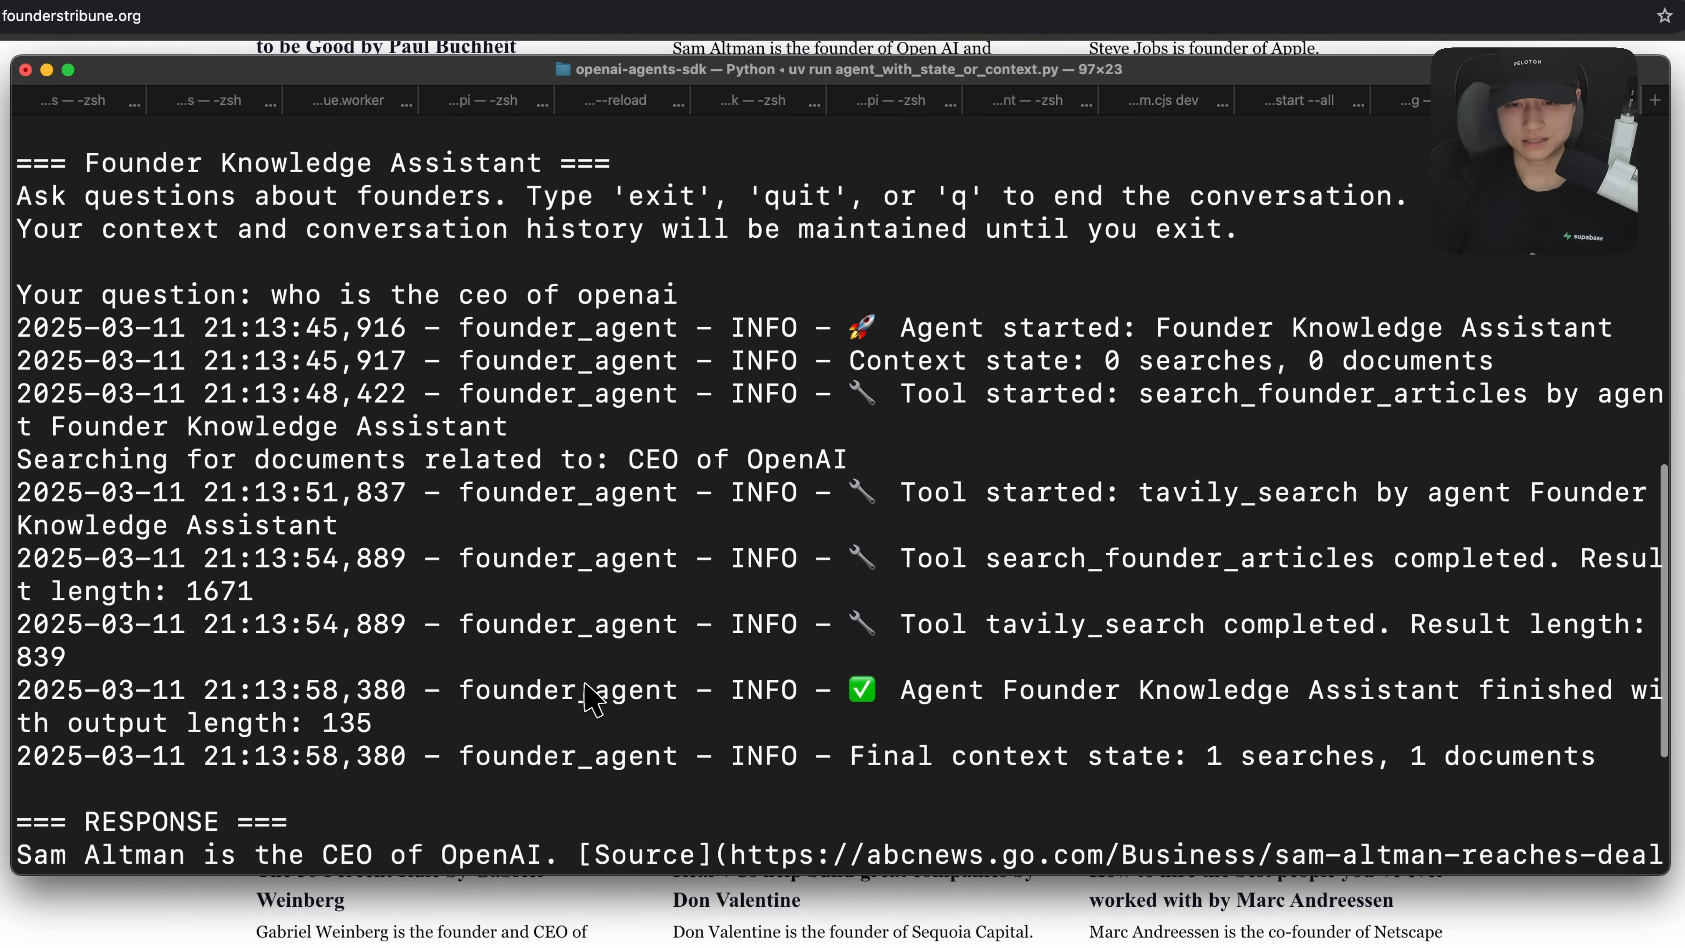
- Highlight the tavily_search completion log and the context state summary of one search, one document
{"action": "double_click", "coordinate": [1150, 461]}
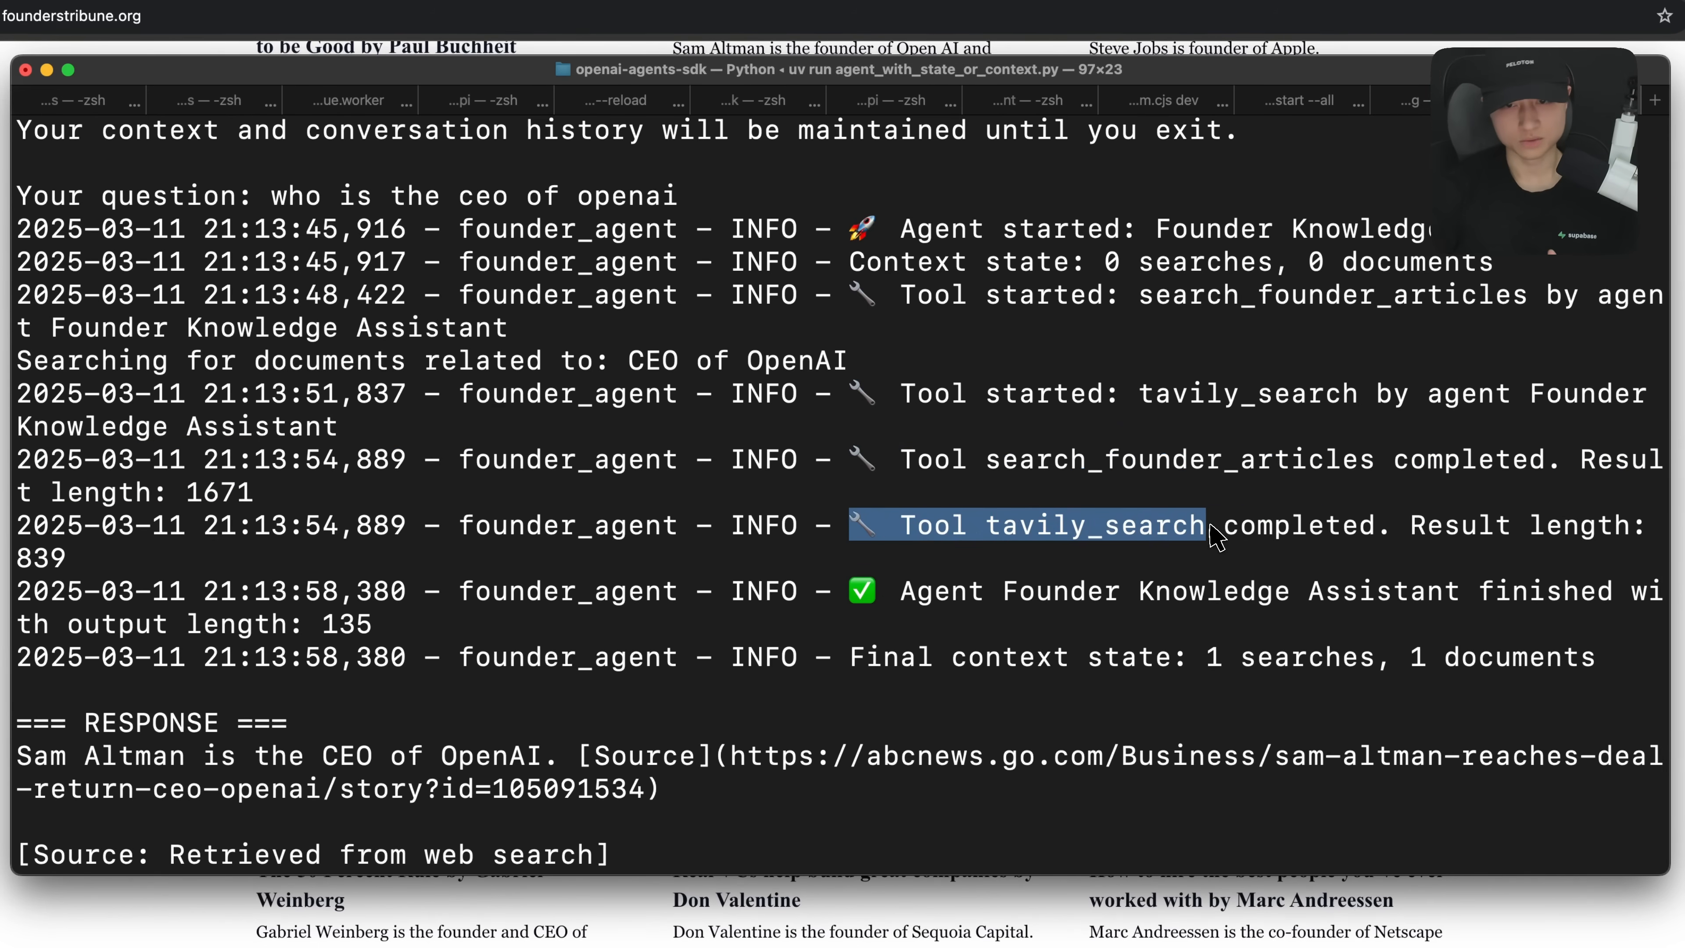
{"action": "scroll", "scroll_direction": "down", "scroll_amount": 3}
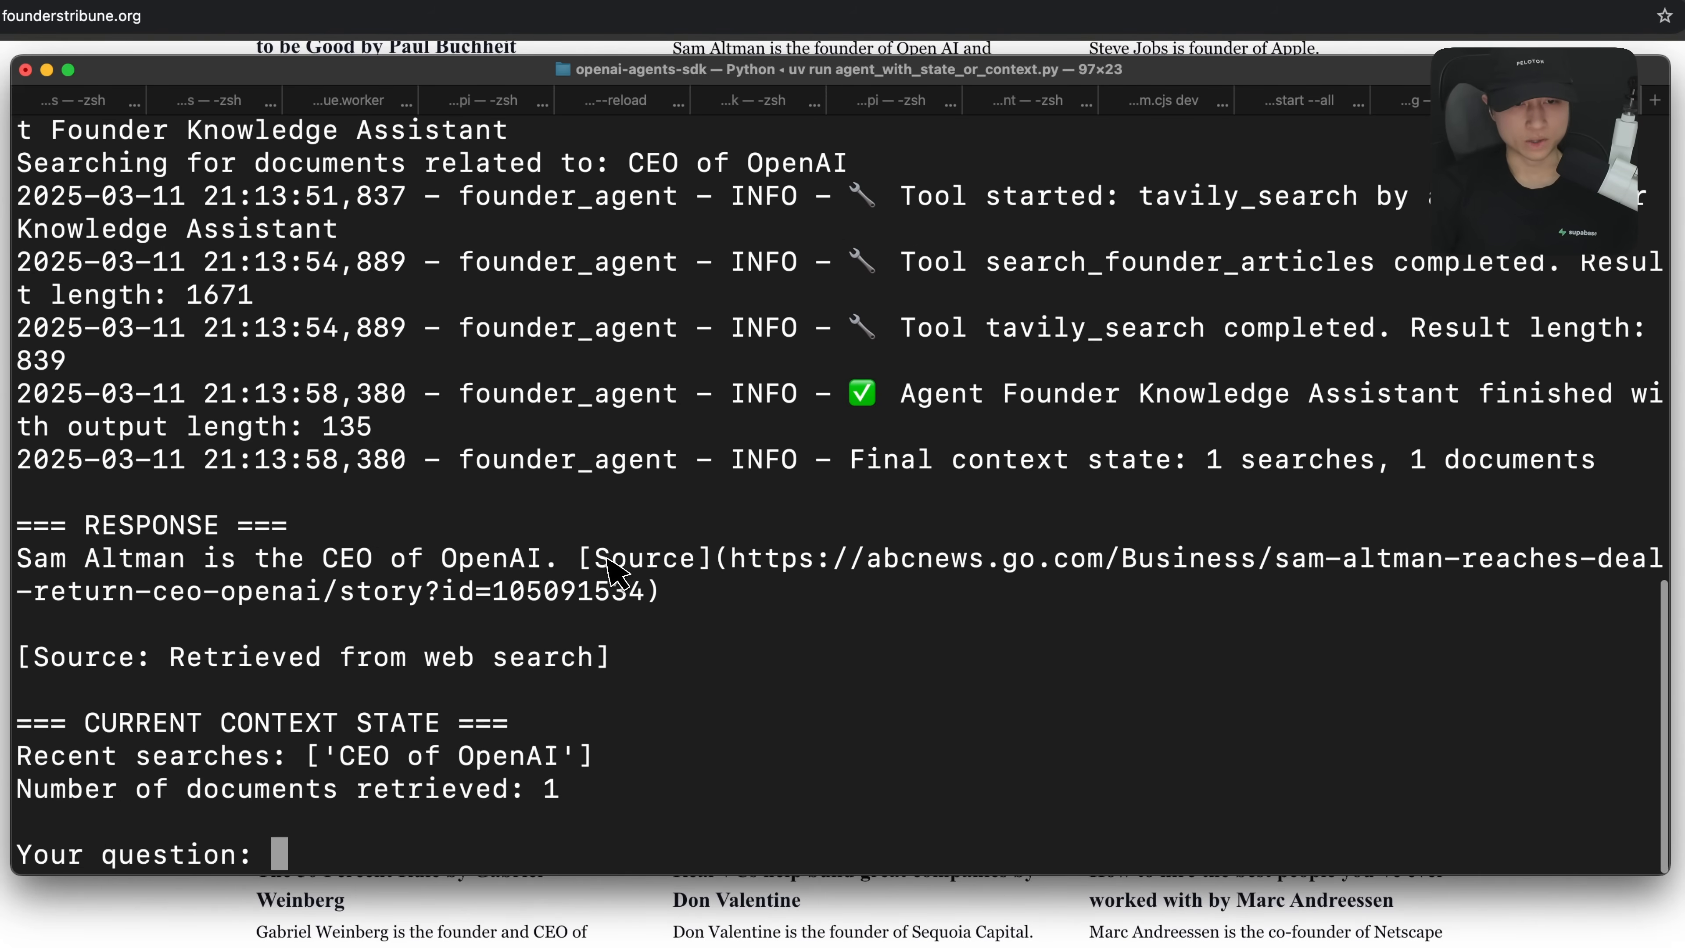
{"action": "mouse_move", "coordinate": [42, 576]}
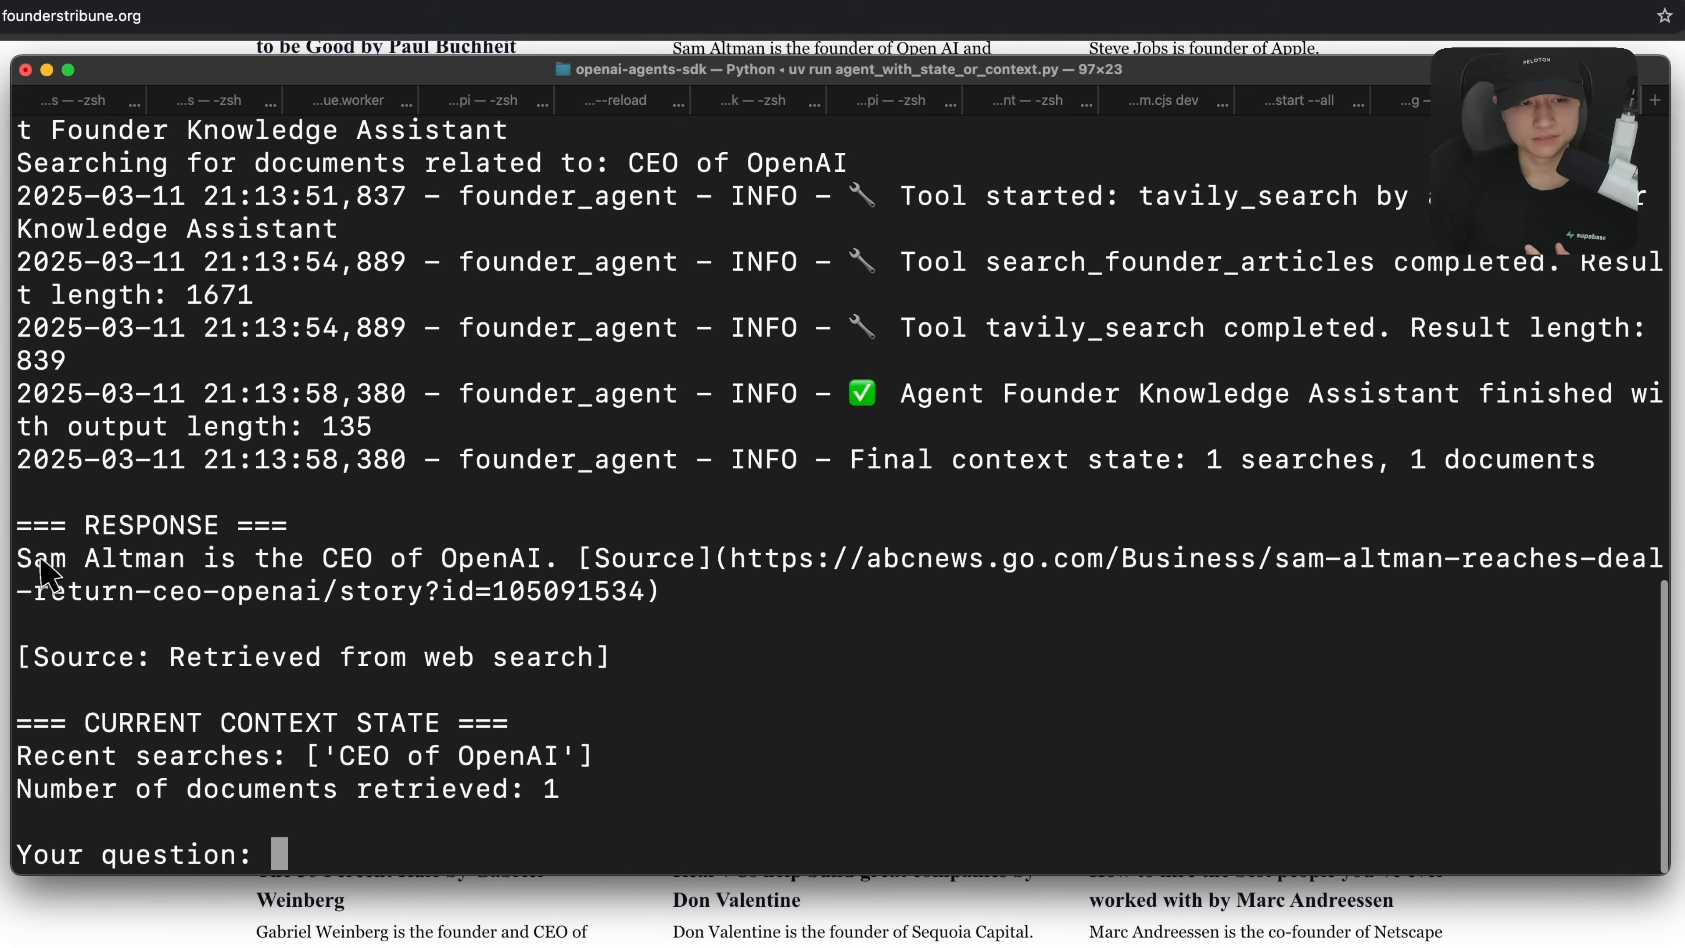
{"action": "left_click_drag", "start_coordinate": [18, 558], "coordinate": [661, 580]}
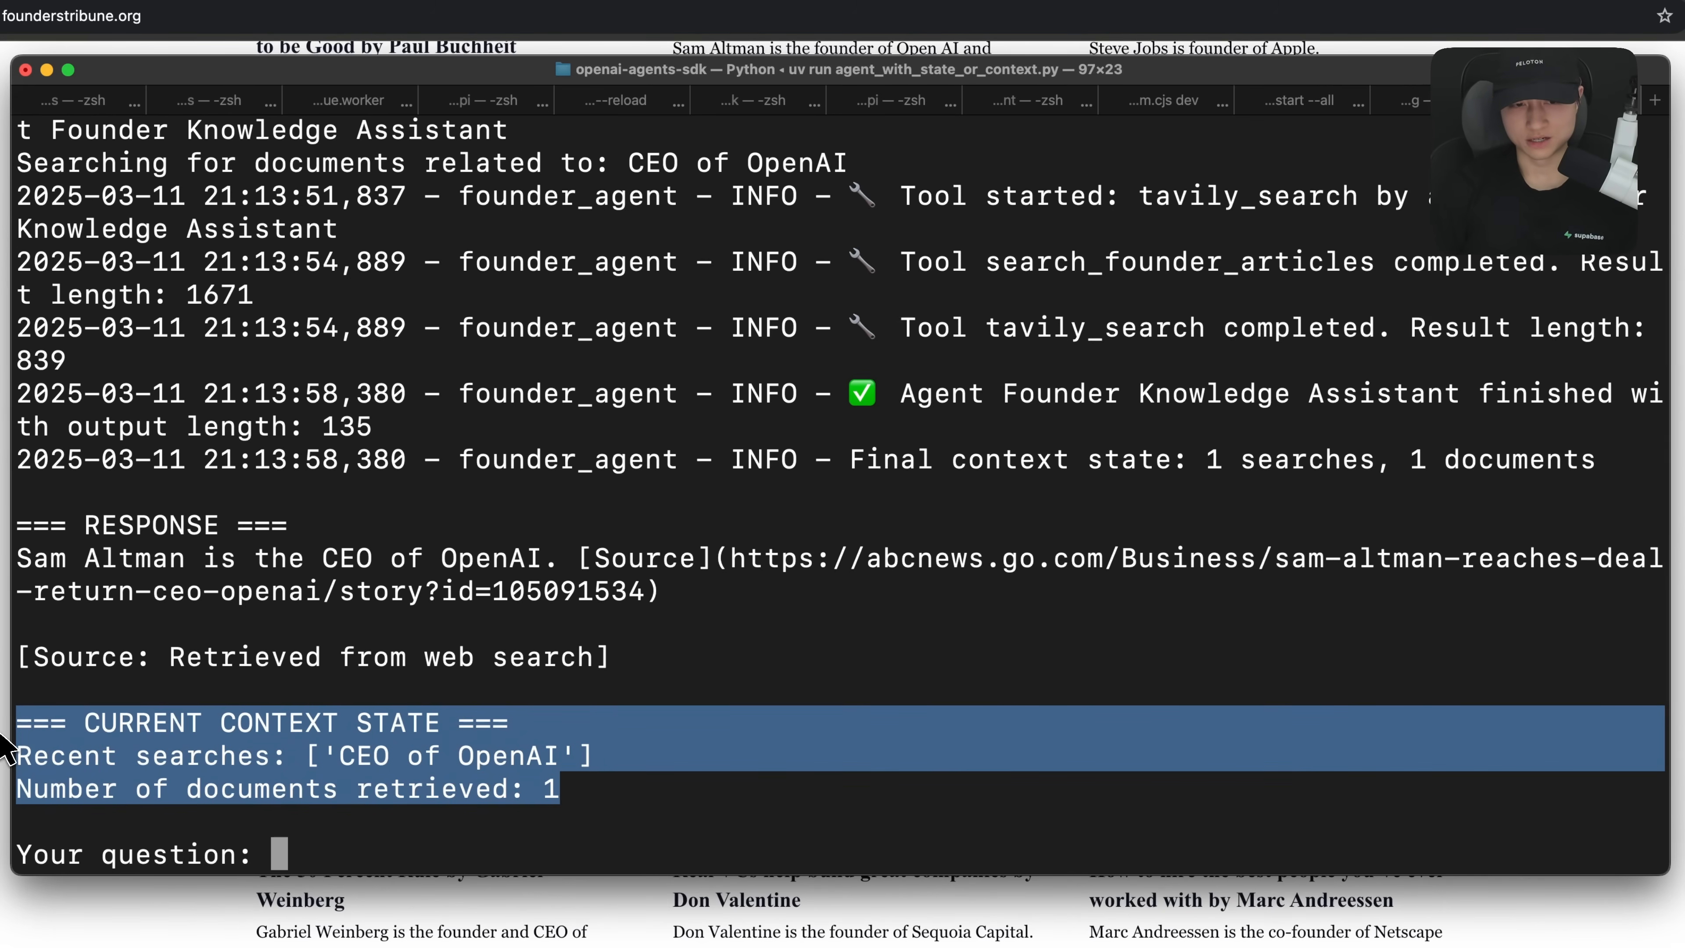
- Ask 'what are lessons from jeff bezos' and read the answer citing his shareholder letters
{"action": "left_click", "coordinate": [917, 726]}
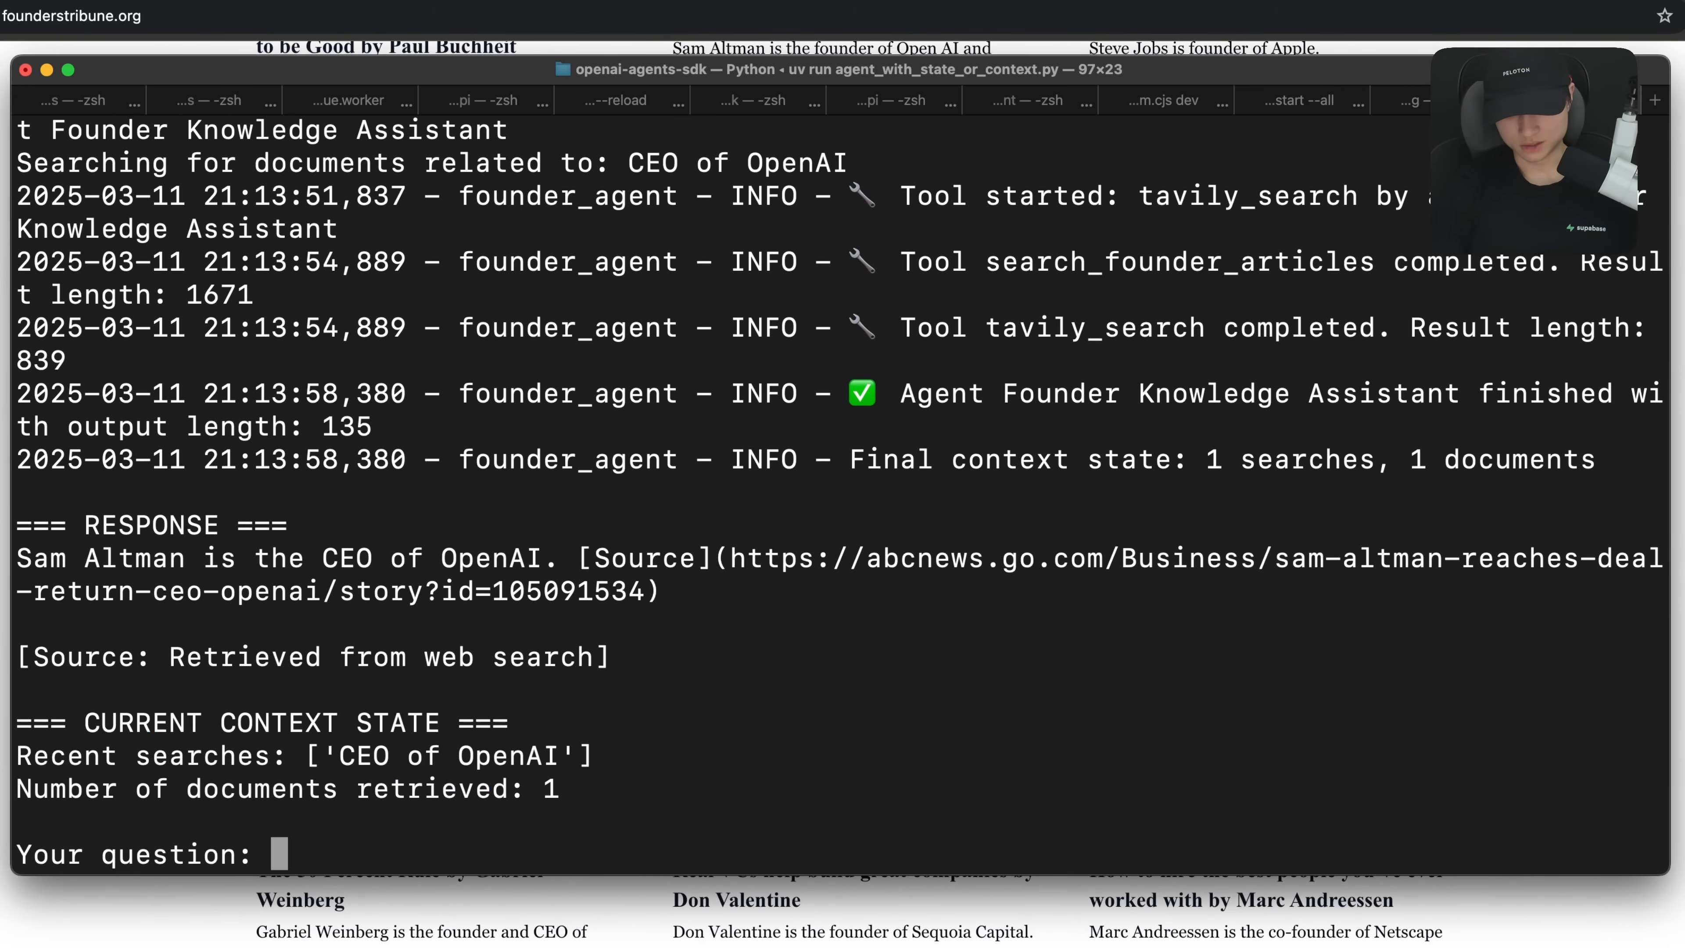
{"action": "type", "text": "what are"}
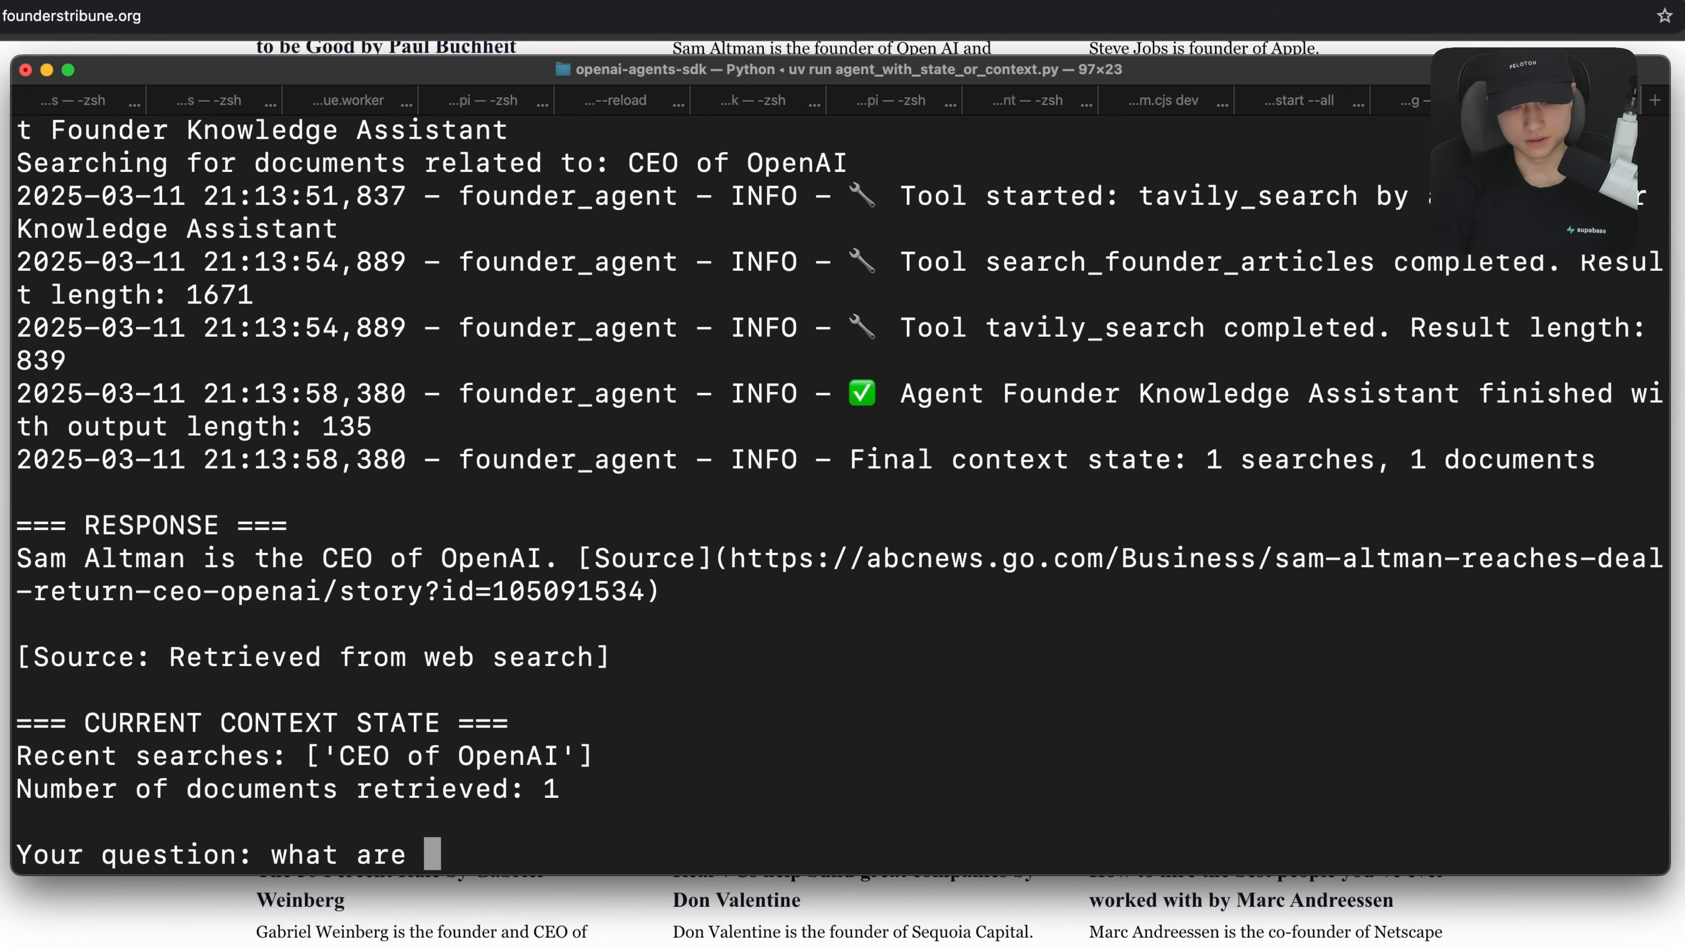
{"action": "type", "text": "les"}
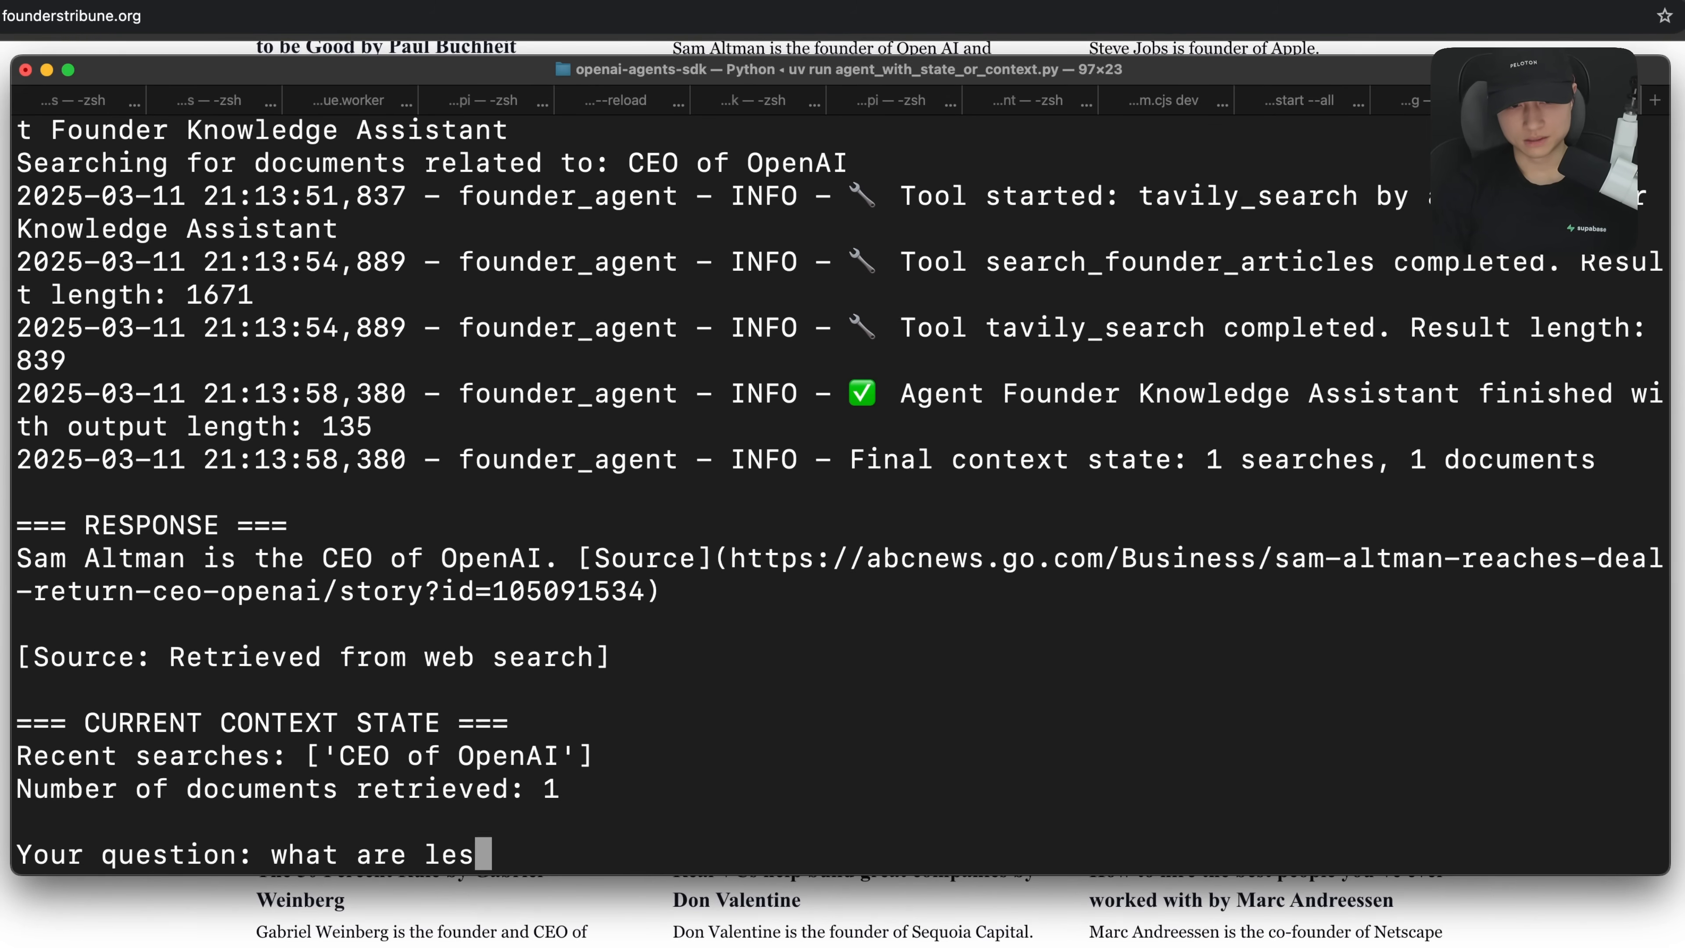
{"action": "type", "text": "sons from jeff b"}
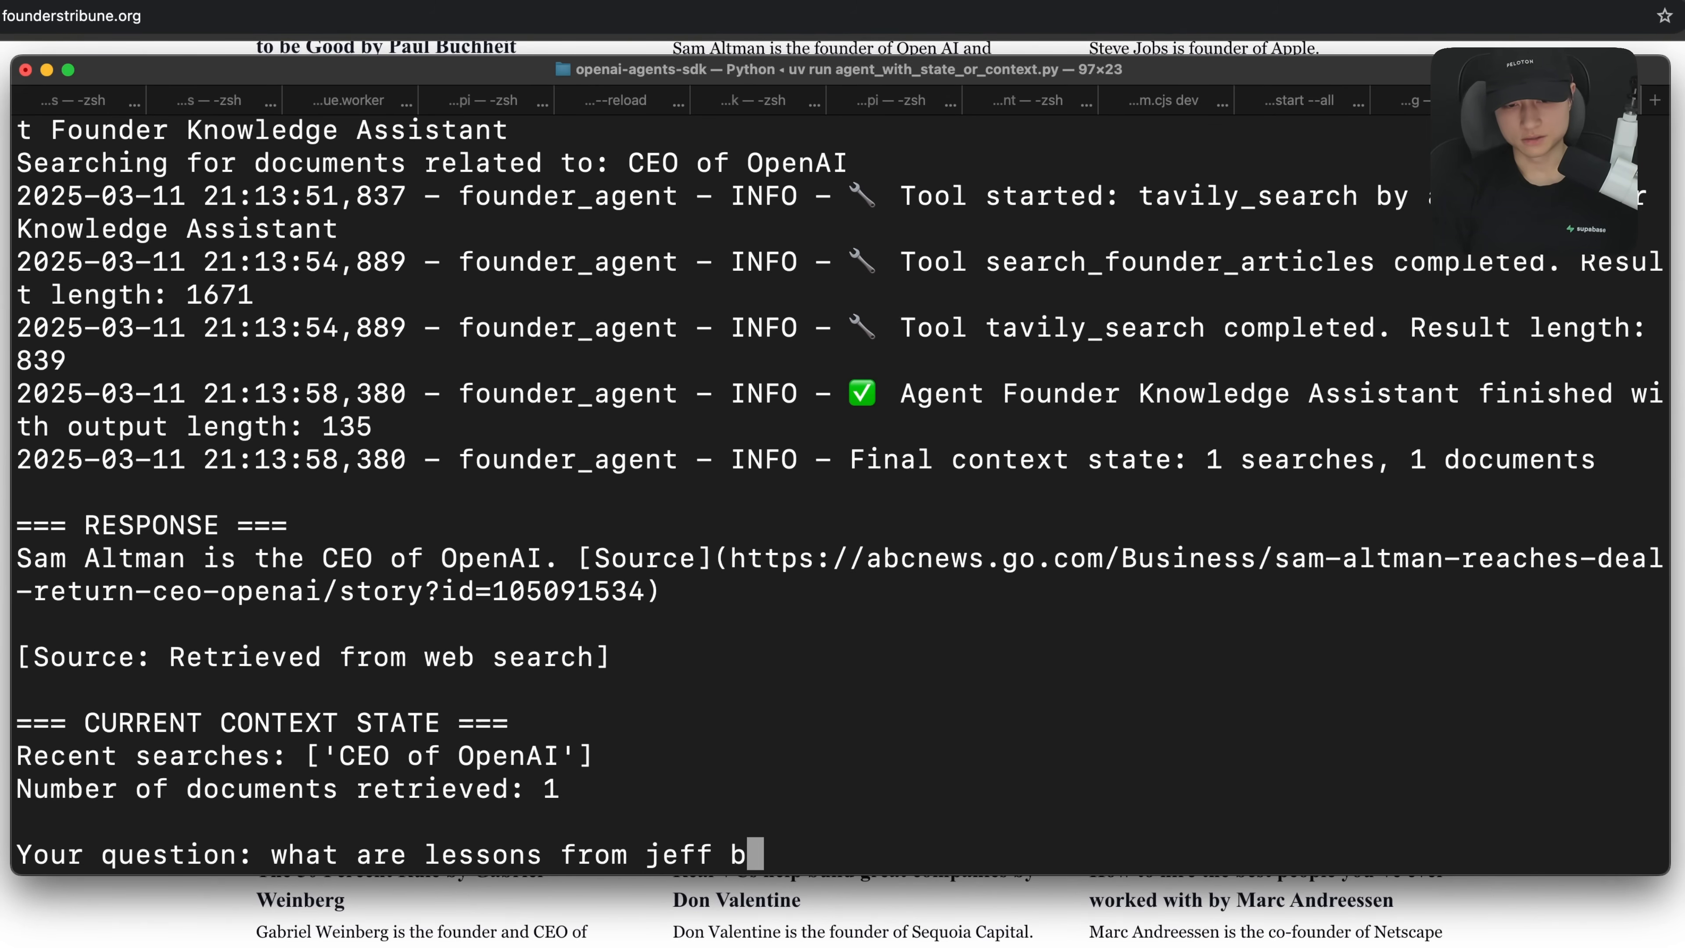
{"action": "key", "text": "Enter"}
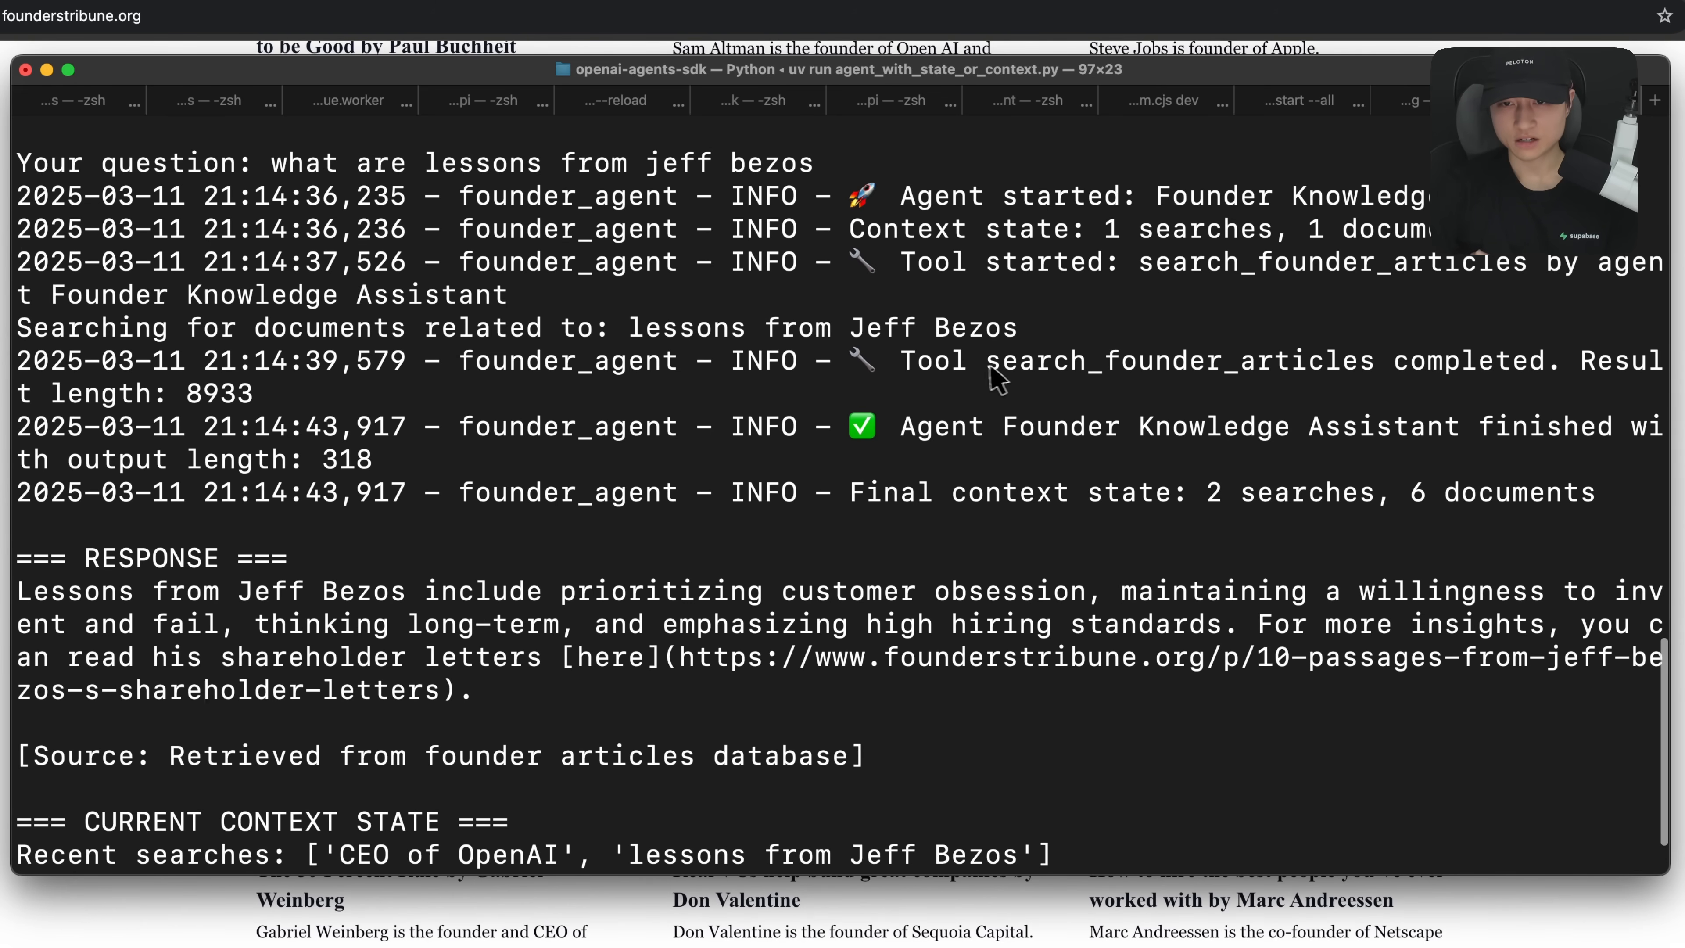
{"action": "mouse_move", "coordinate": [1189, 414]}
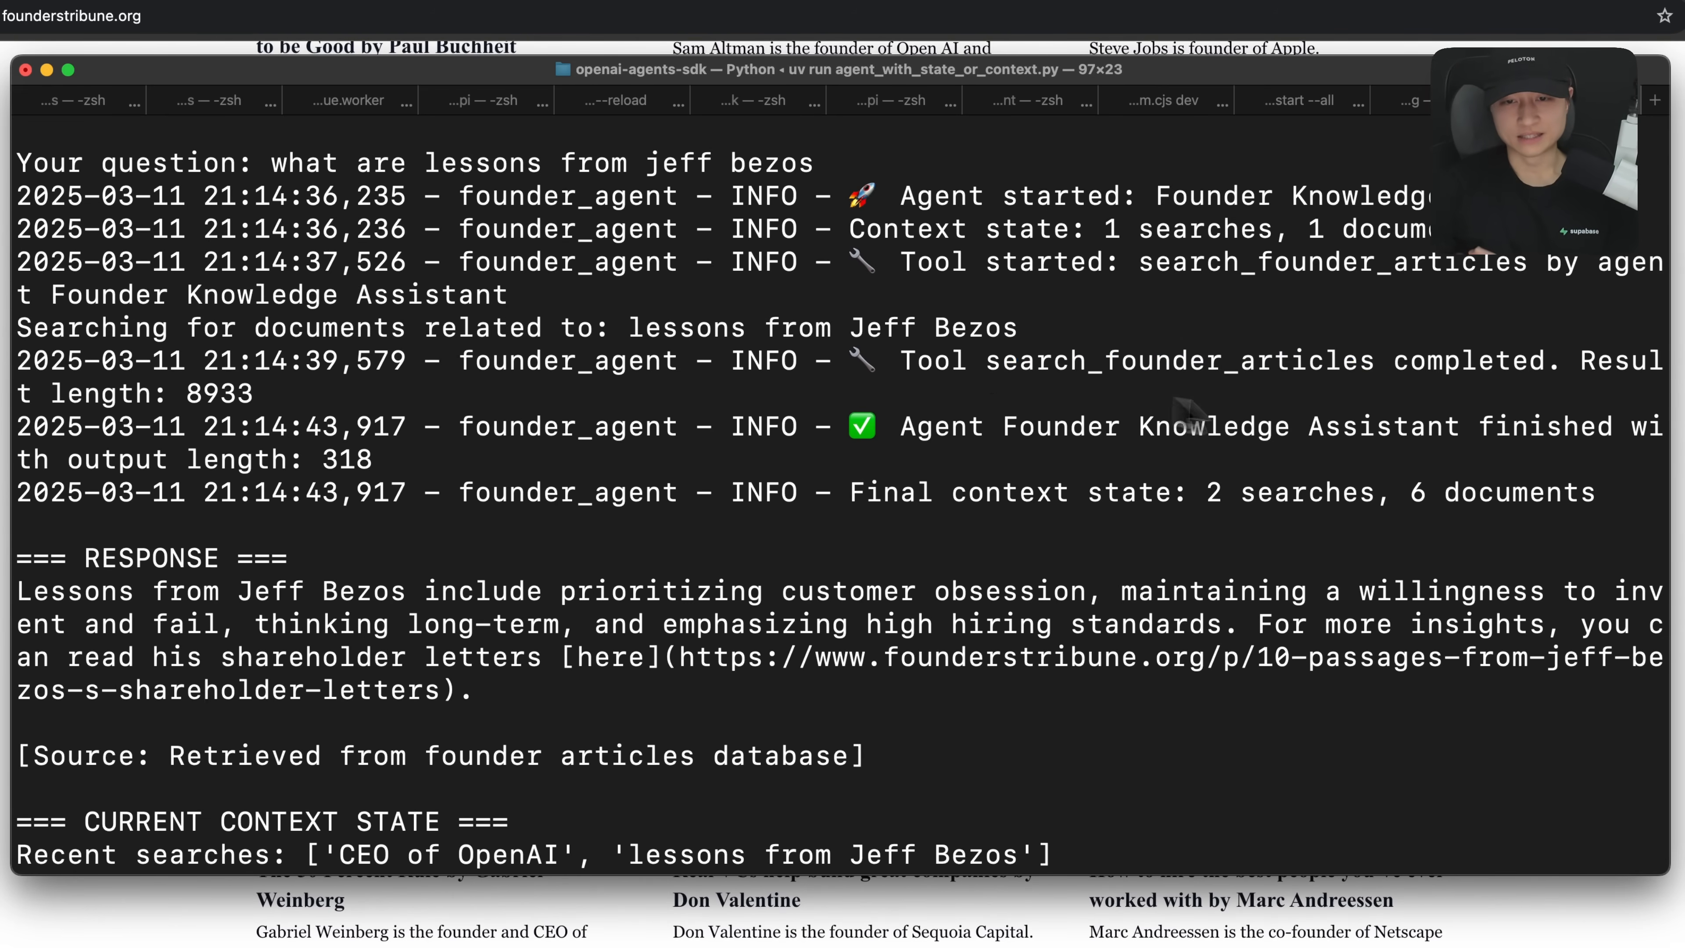
{"action": "mouse_move", "coordinate": [1129, 397]}
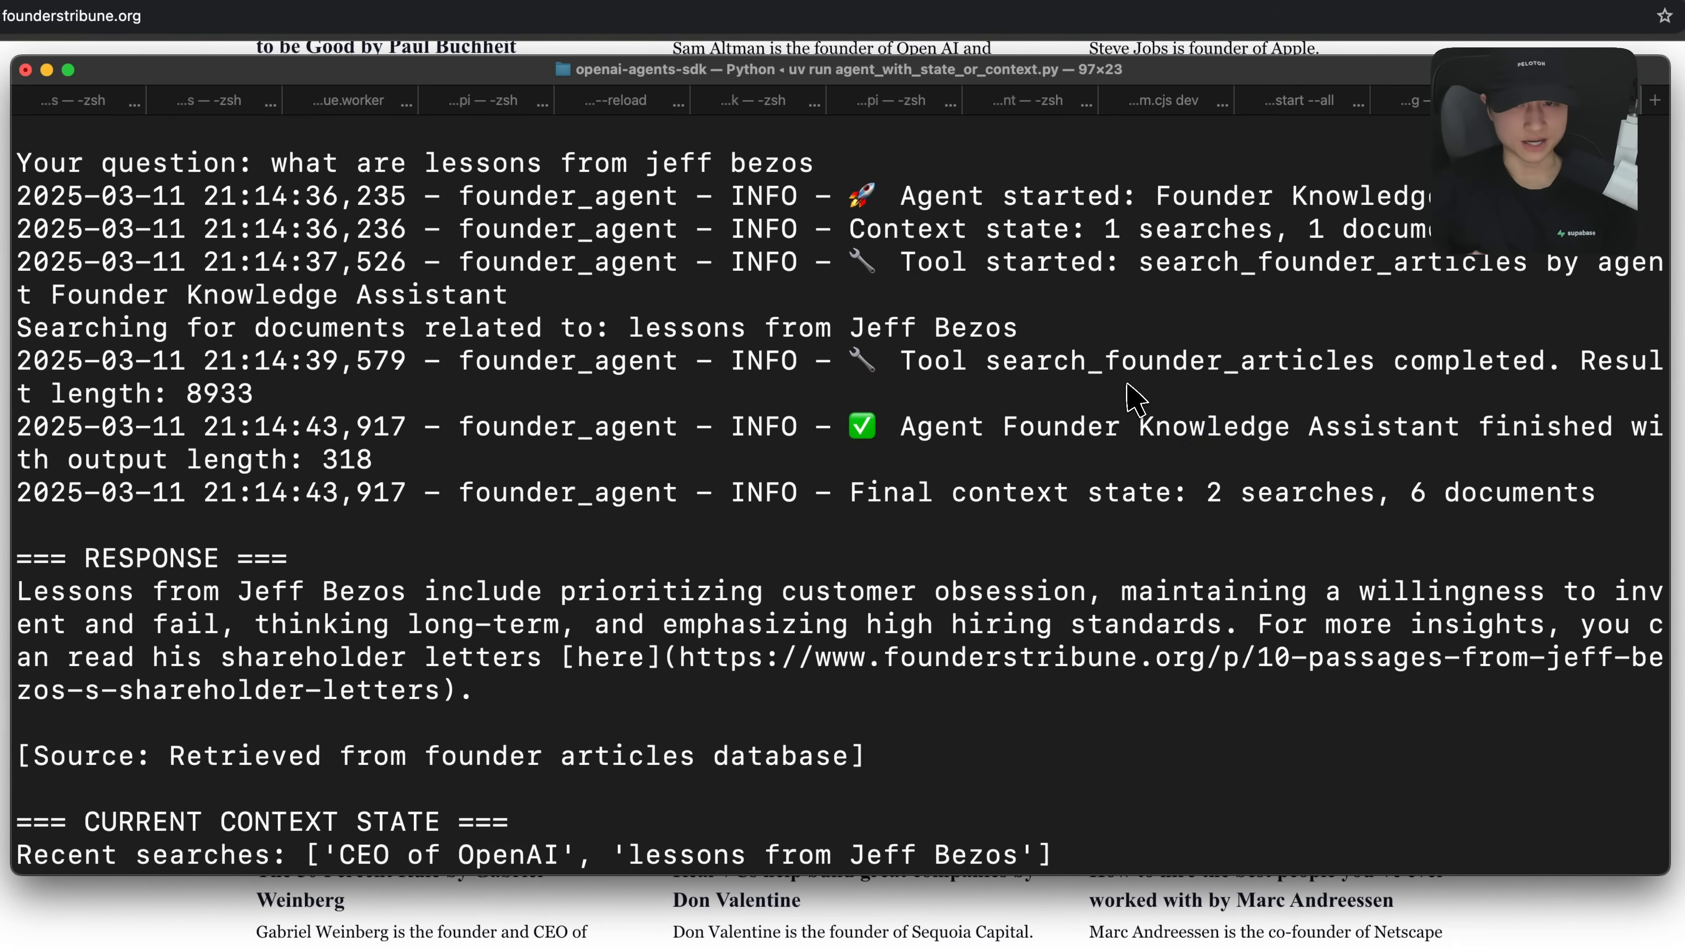
{"action": "mouse_move", "coordinate": [970, 521]}
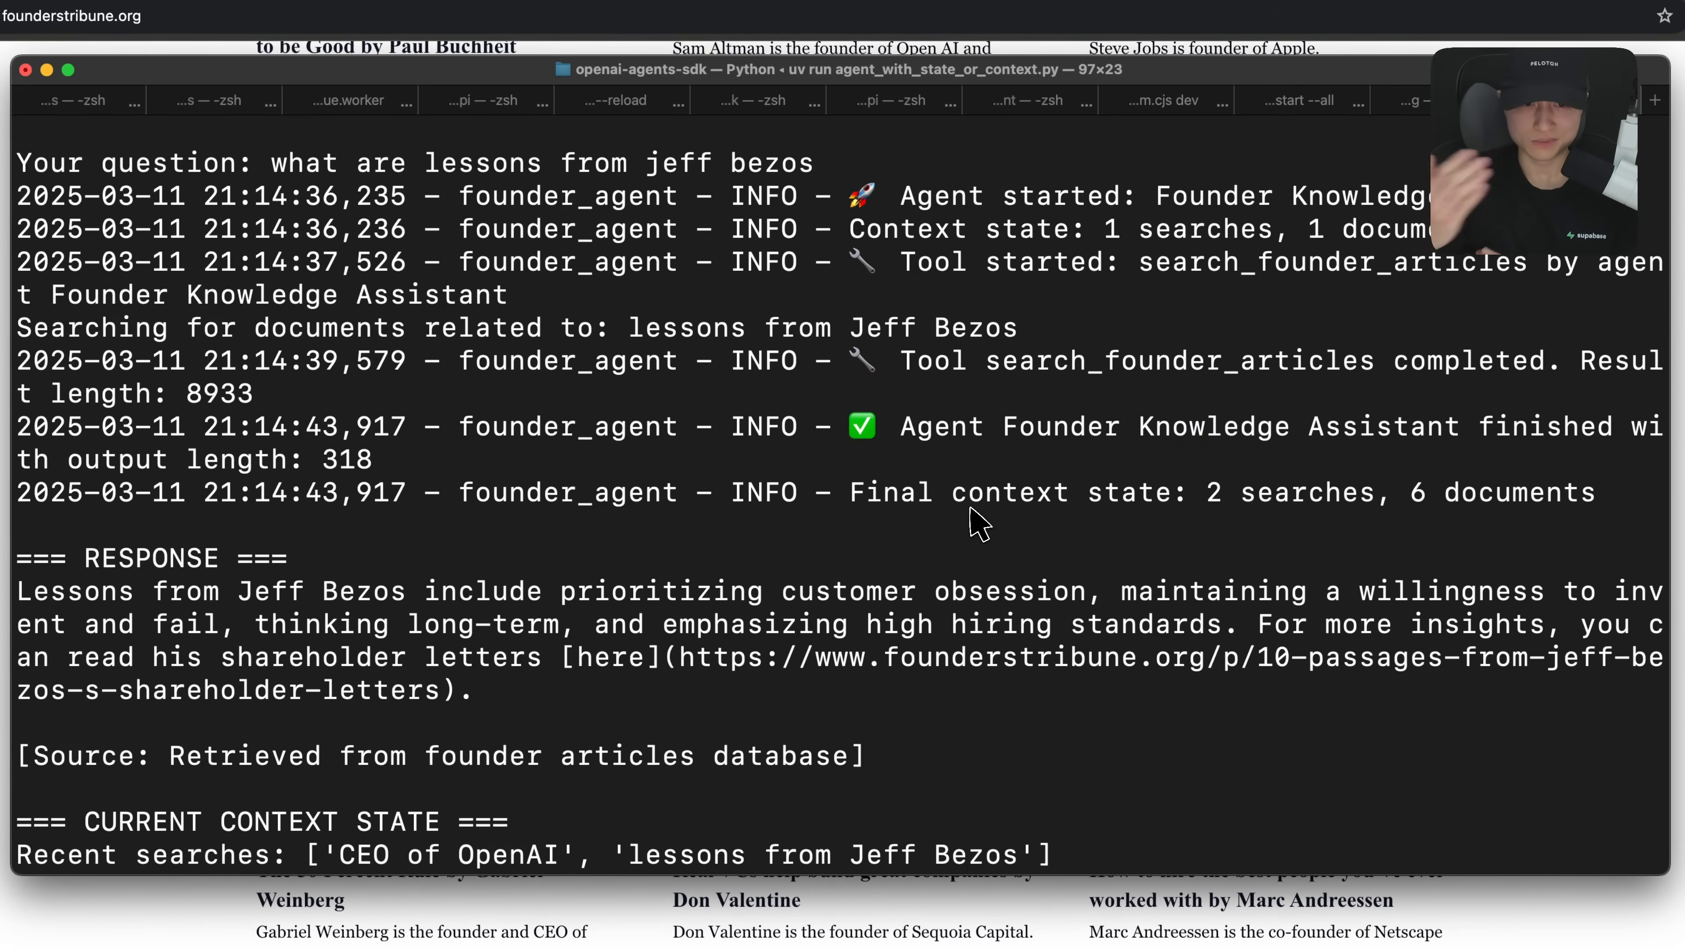
{"action": "scroll", "scroll_direction": "down", "scroll_amount": 3}
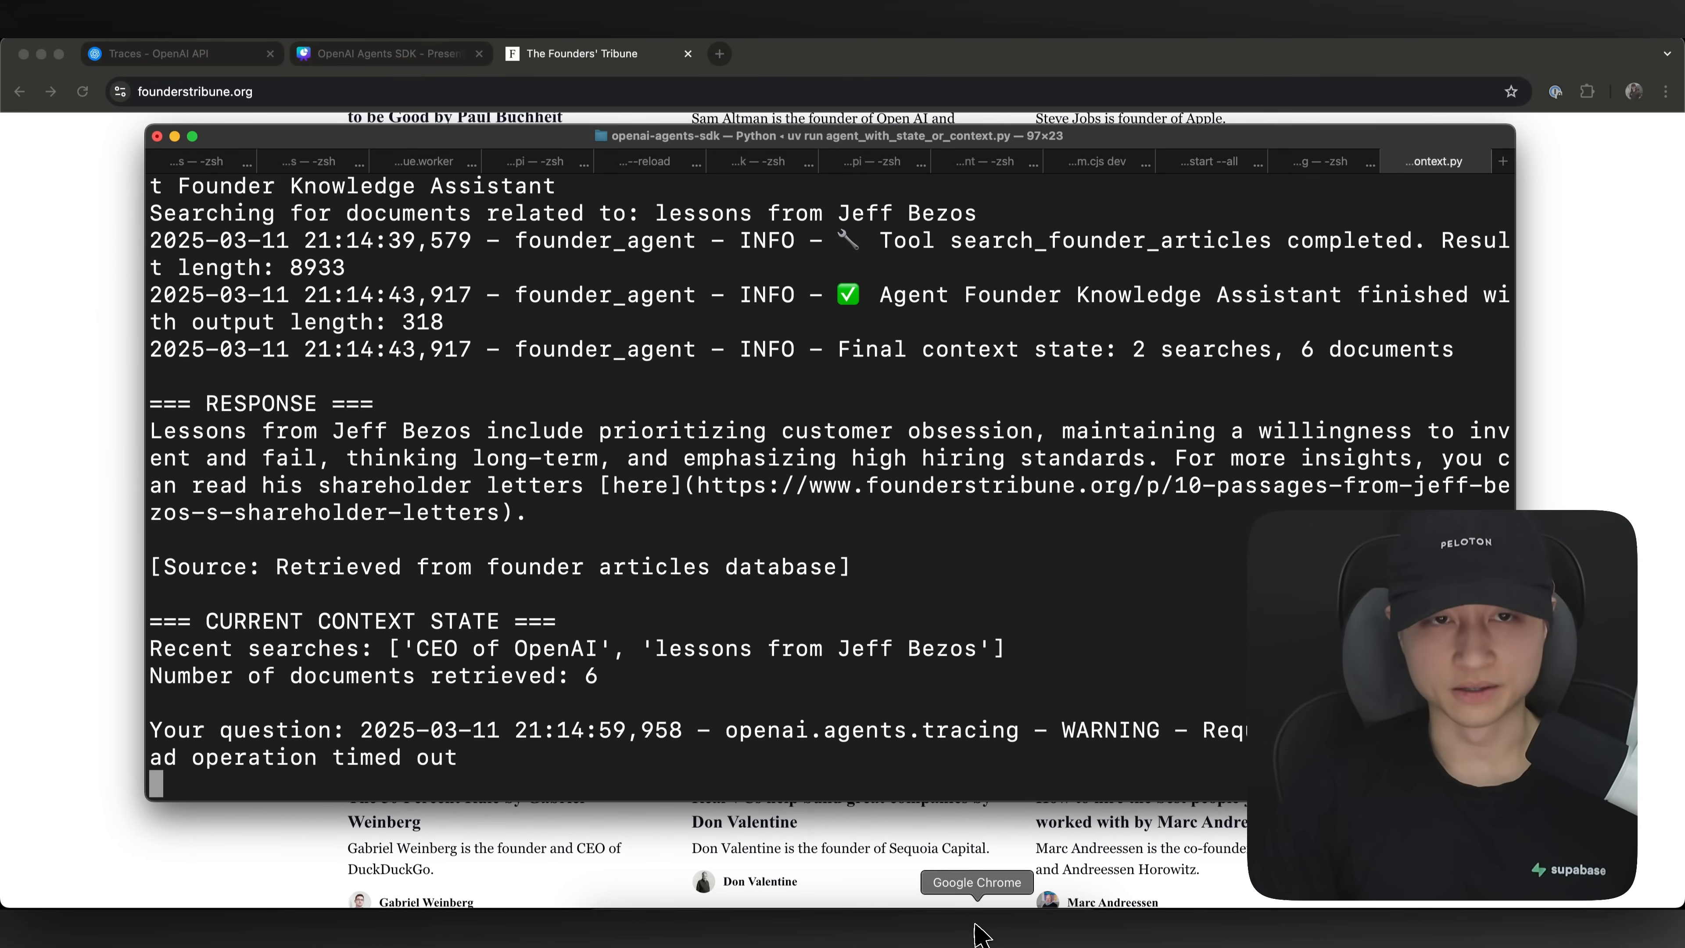
- Return to the OpenAI Traces dashboard listing the Founder Knowledge Assistant runs
{"action": "left_click", "coordinate": [164, 54]}
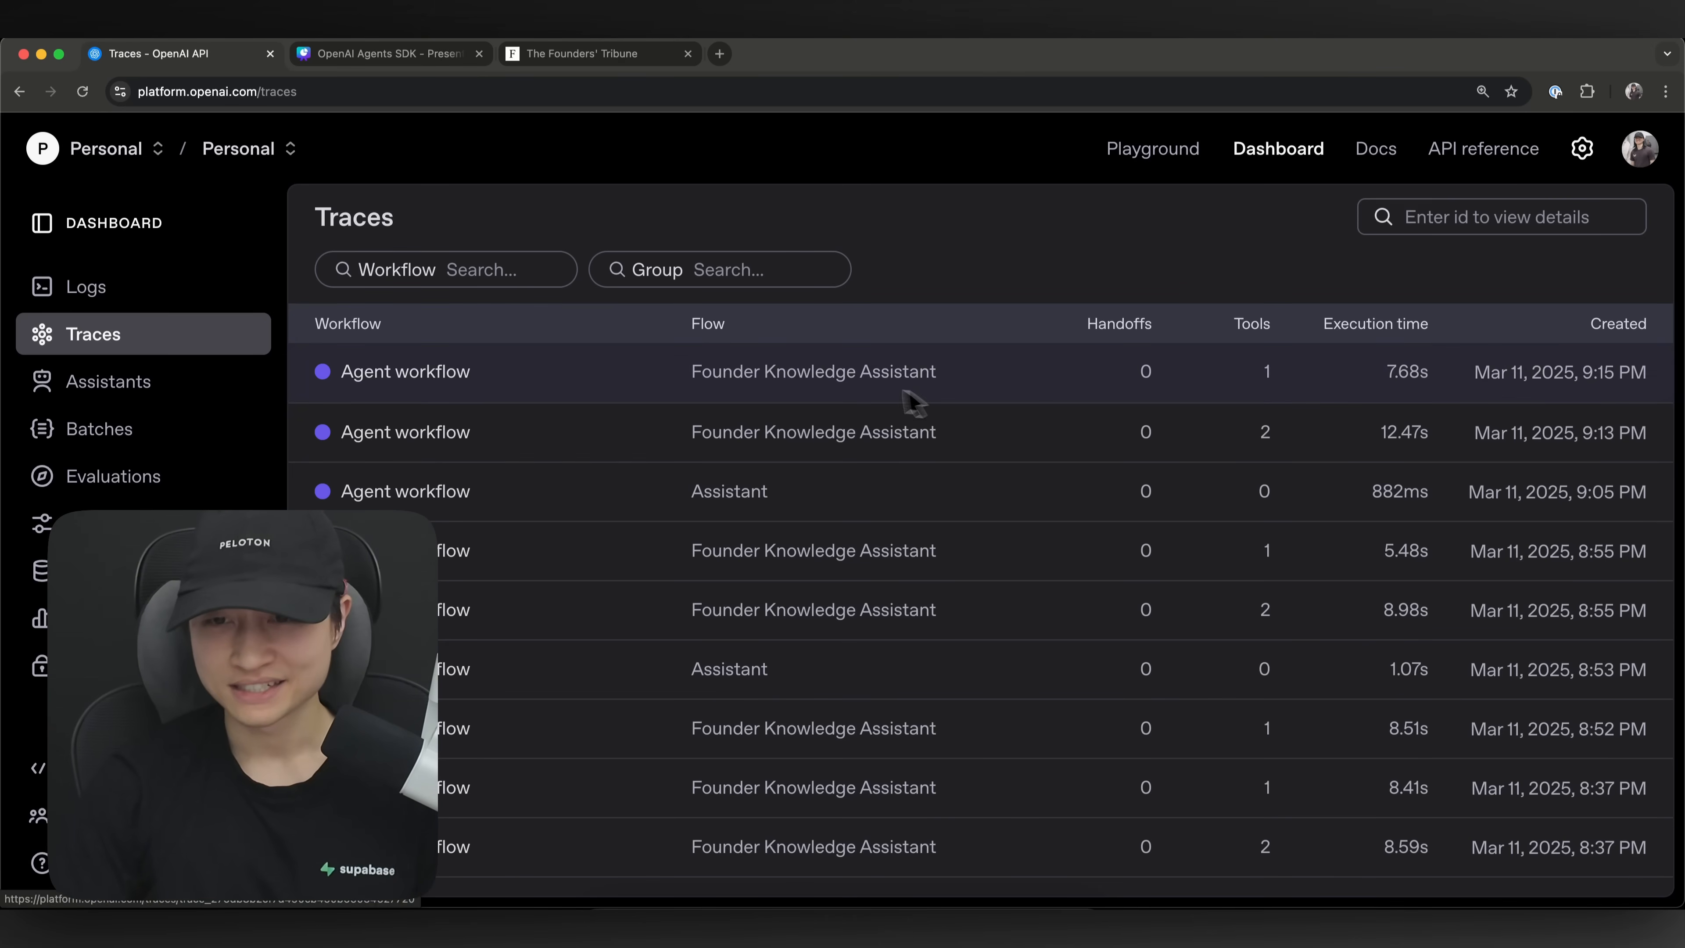
{"action": "mouse_move", "coordinate": [844, 443]}
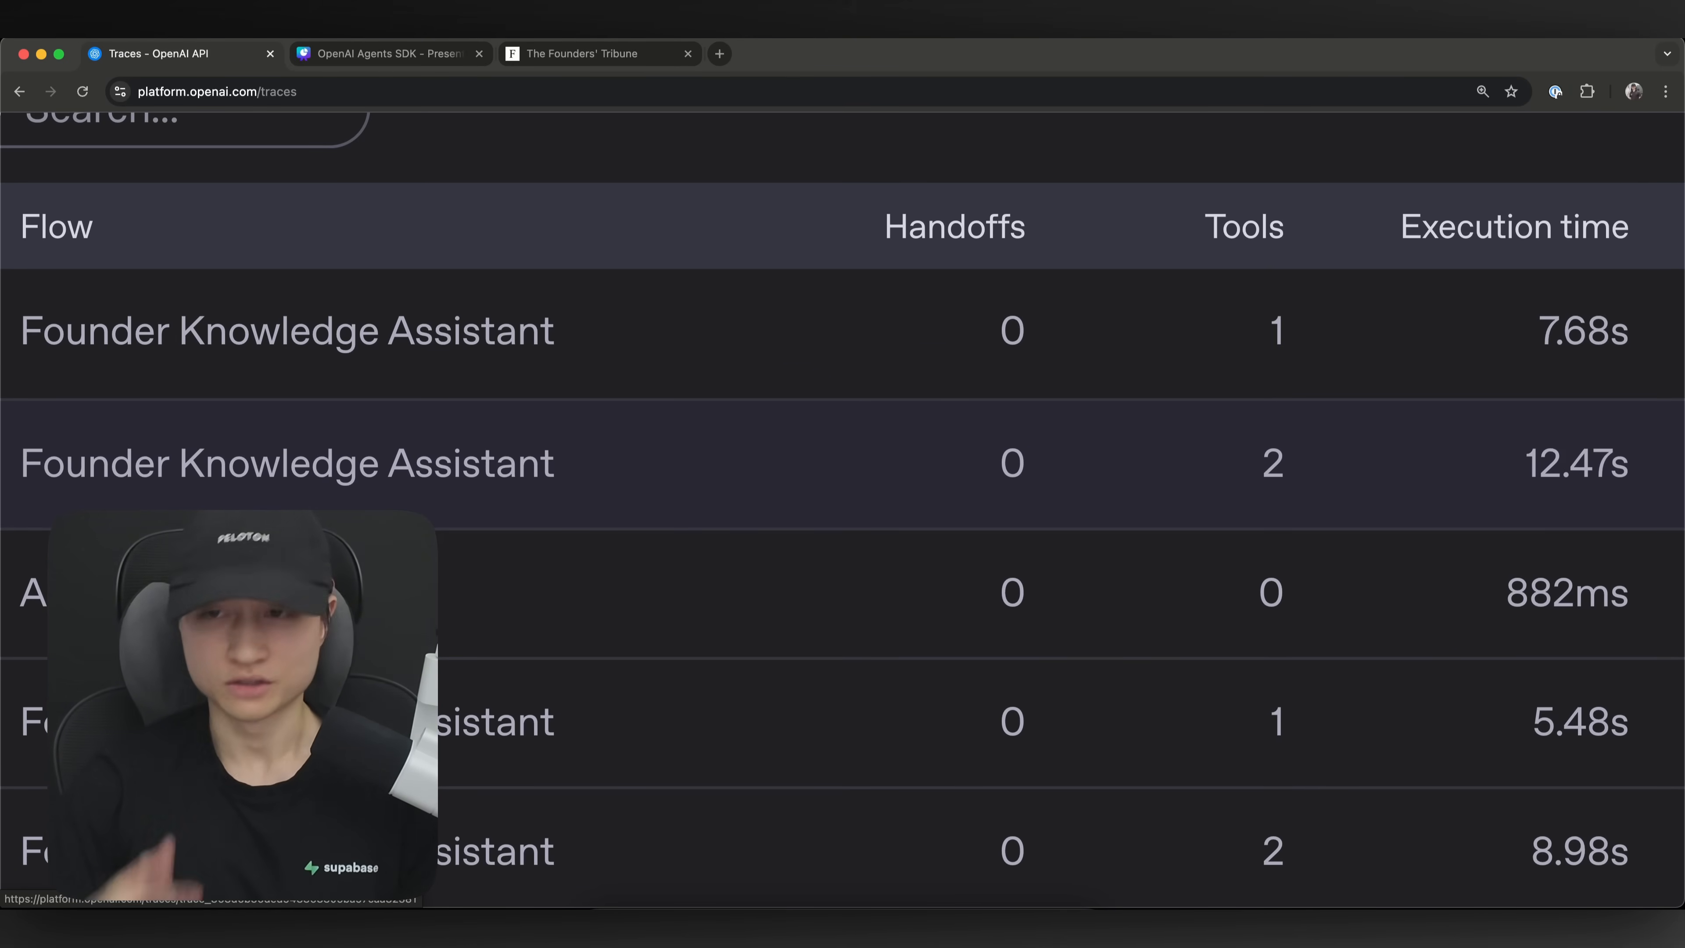
{"action": "mouse_move", "coordinate": [1281, 344]}
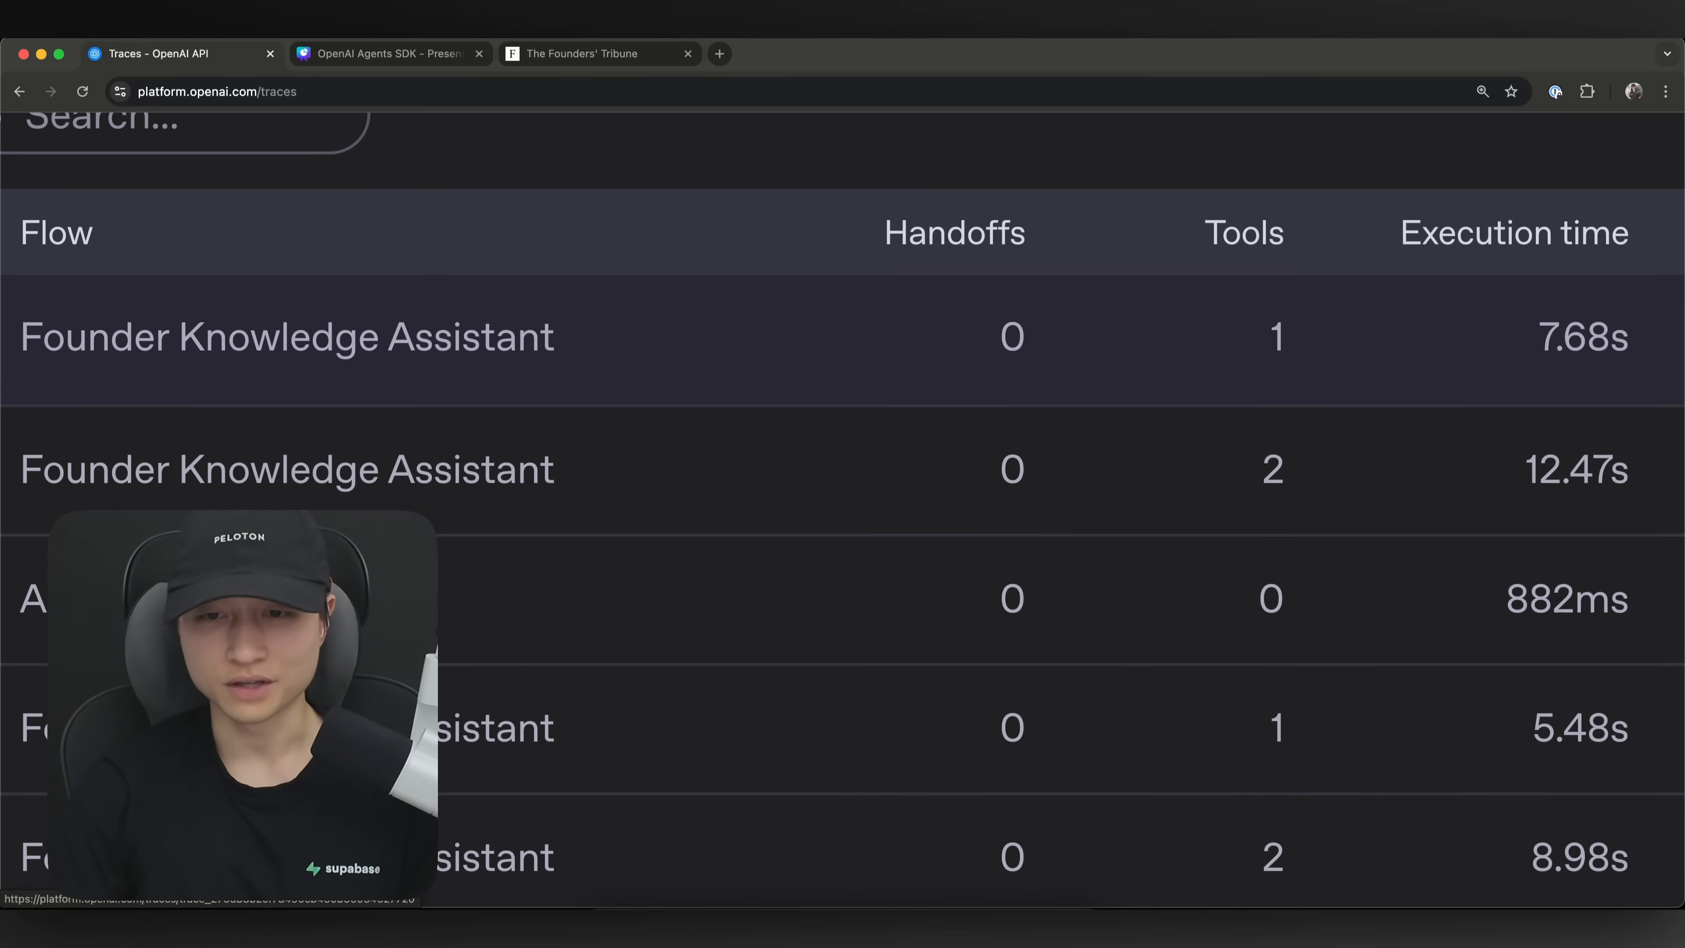
- Review the 12.47 s trace's input question and its search_founder_articles and tavily_search calls
{"action": "left_click", "coordinate": [286, 336]}
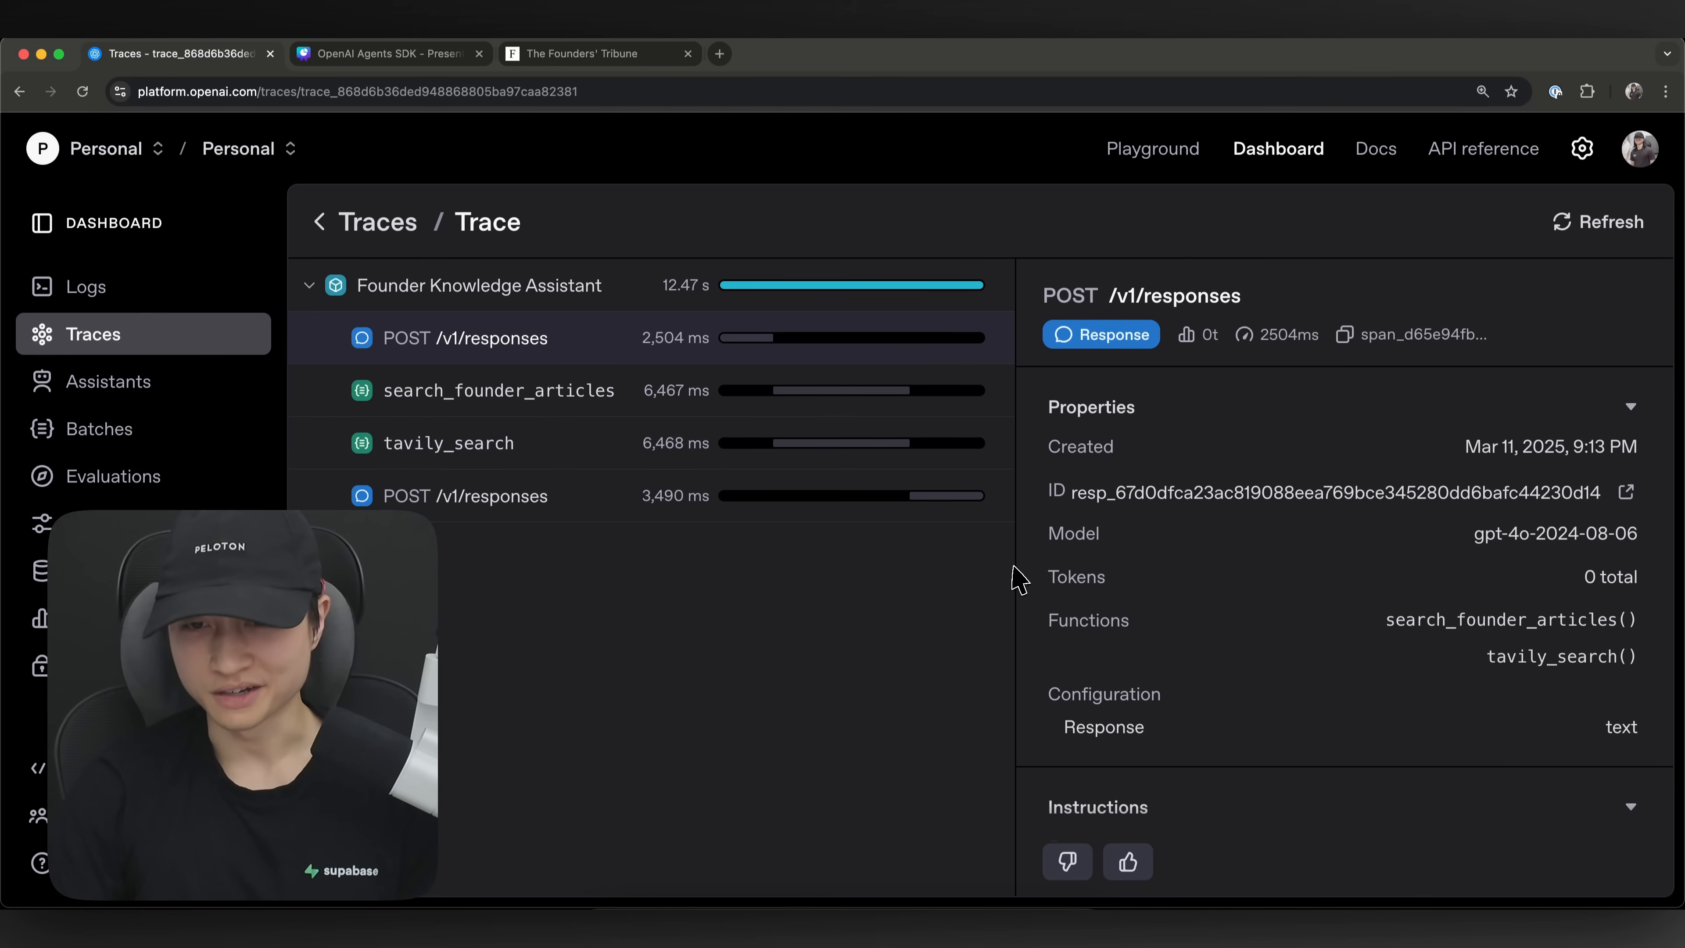
{"action": "mouse_move", "coordinate": [1230, 643]}
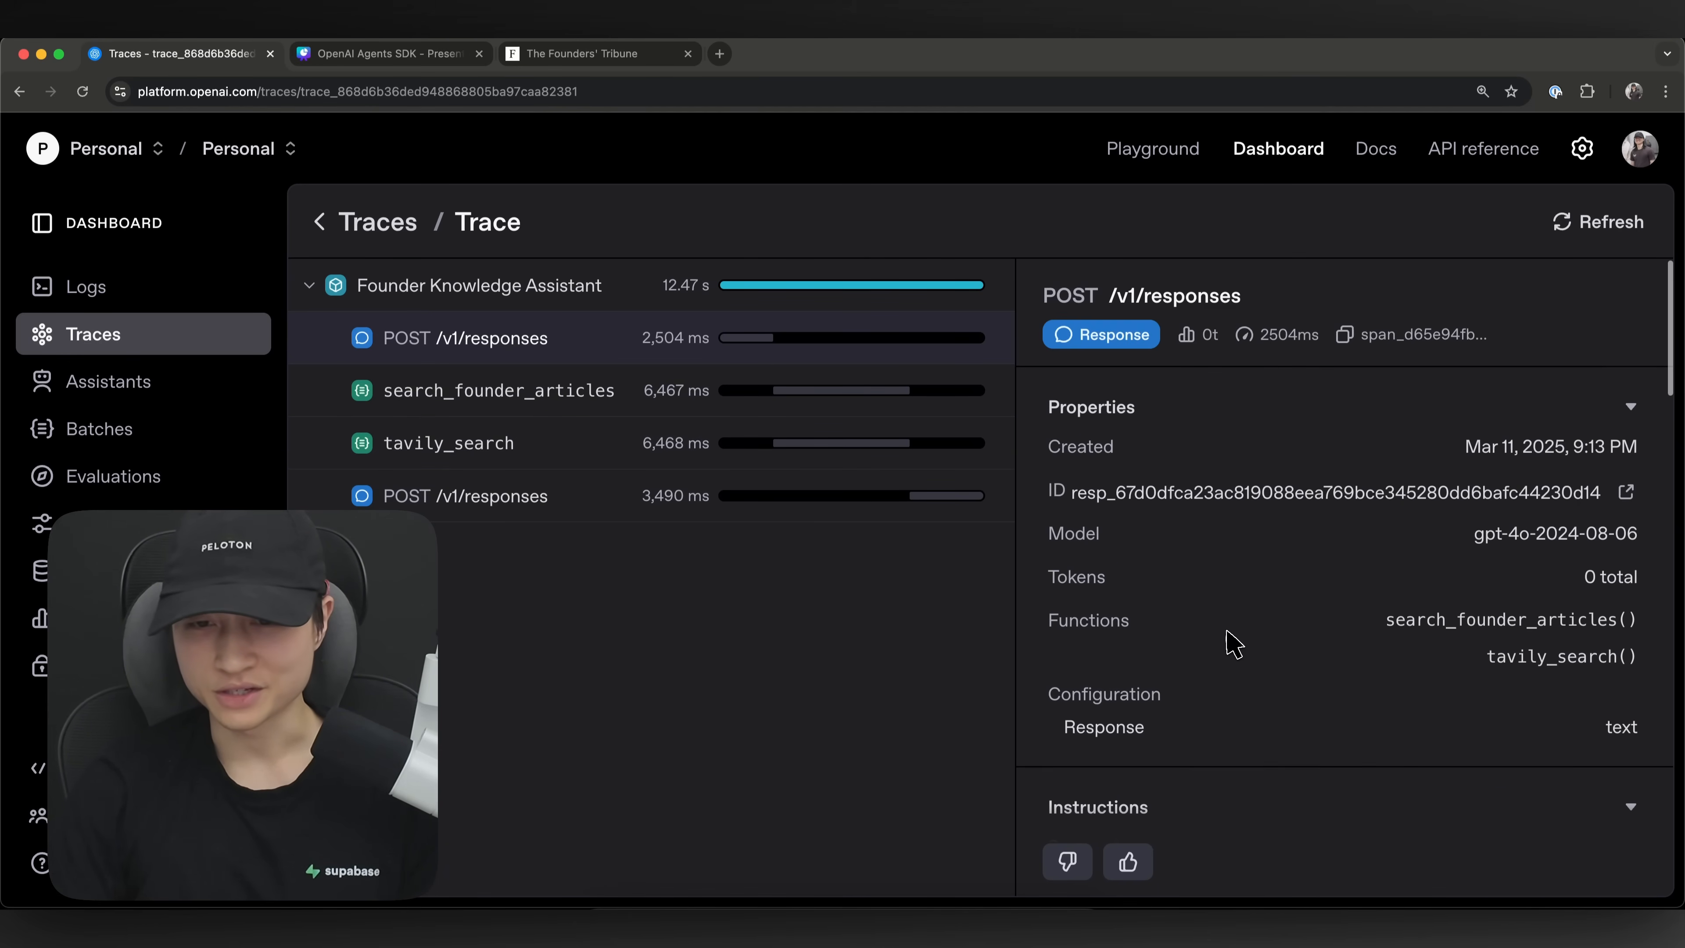
{"action": "scroll", "scroll_direction": "down", "scroll_amount": 3}
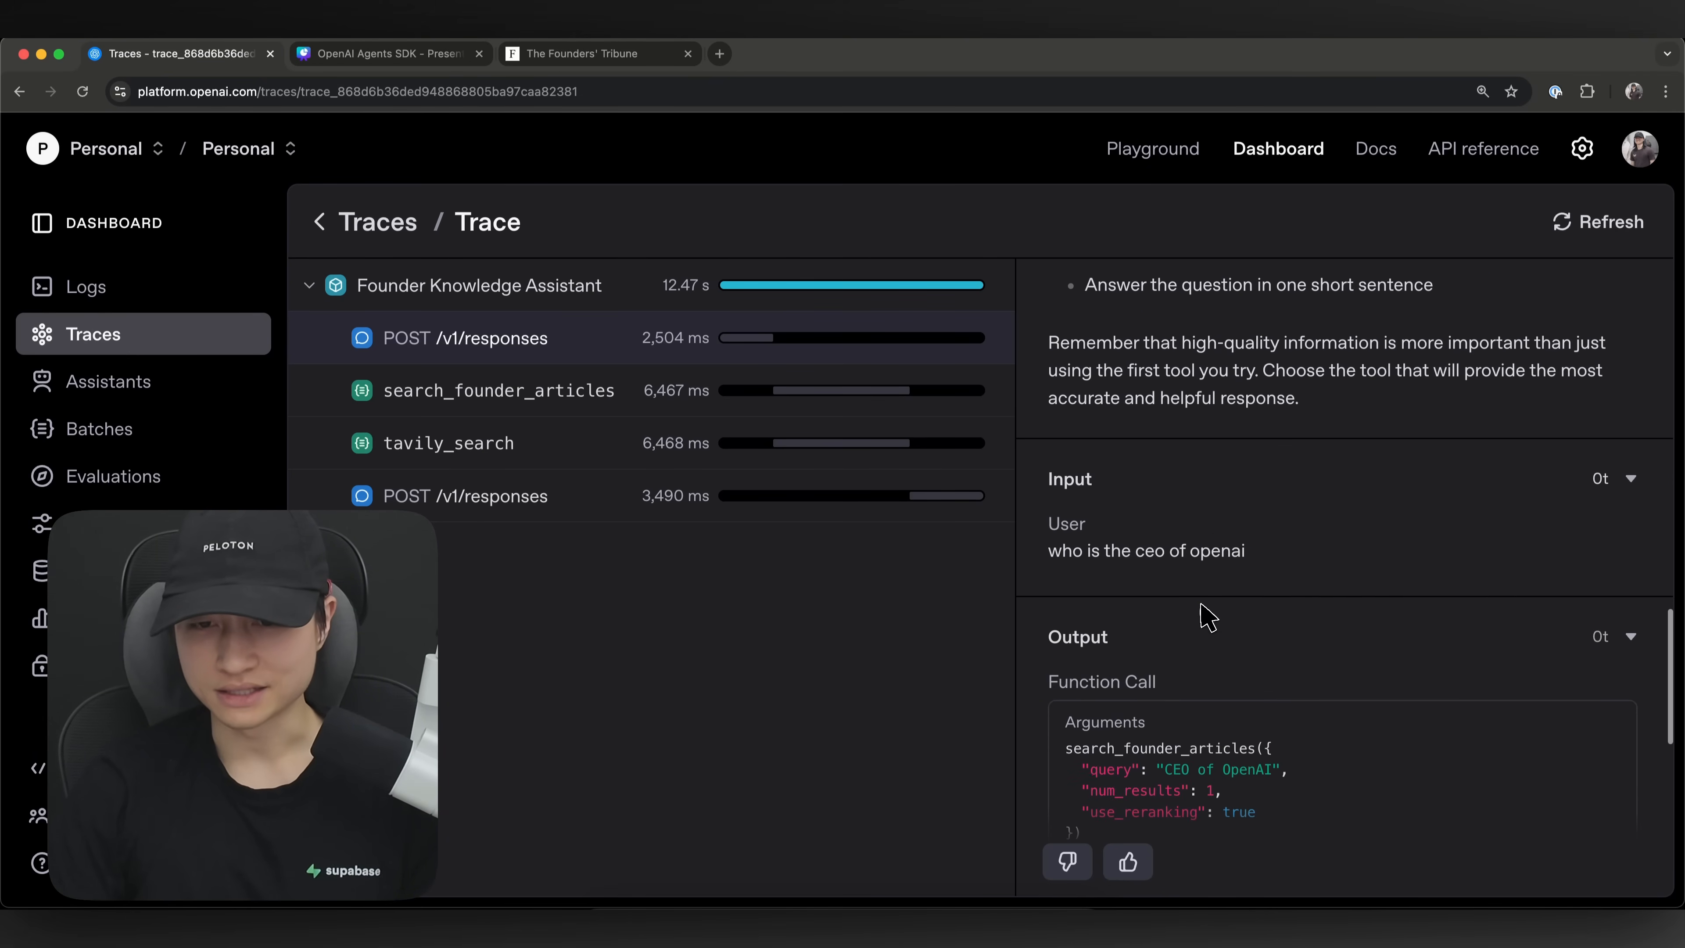
{"action": "scroll", "scroll_direction": "down", "scroll_amount": 3}
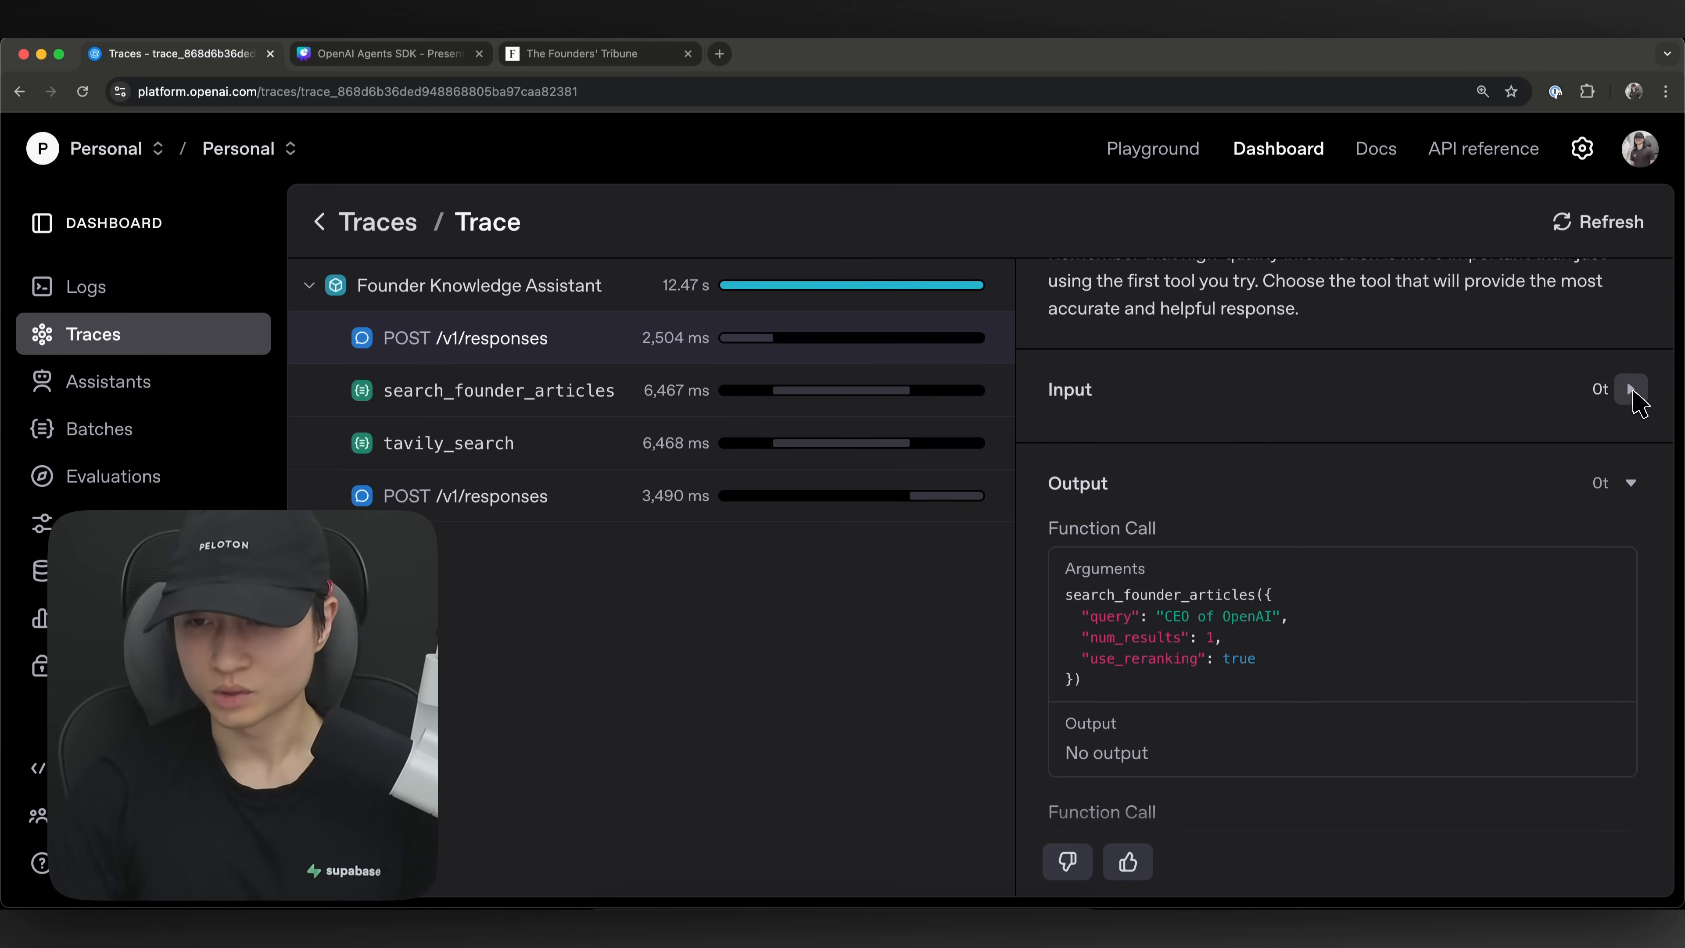
{"action": "left_click", "coordinate": [1631, 388]}
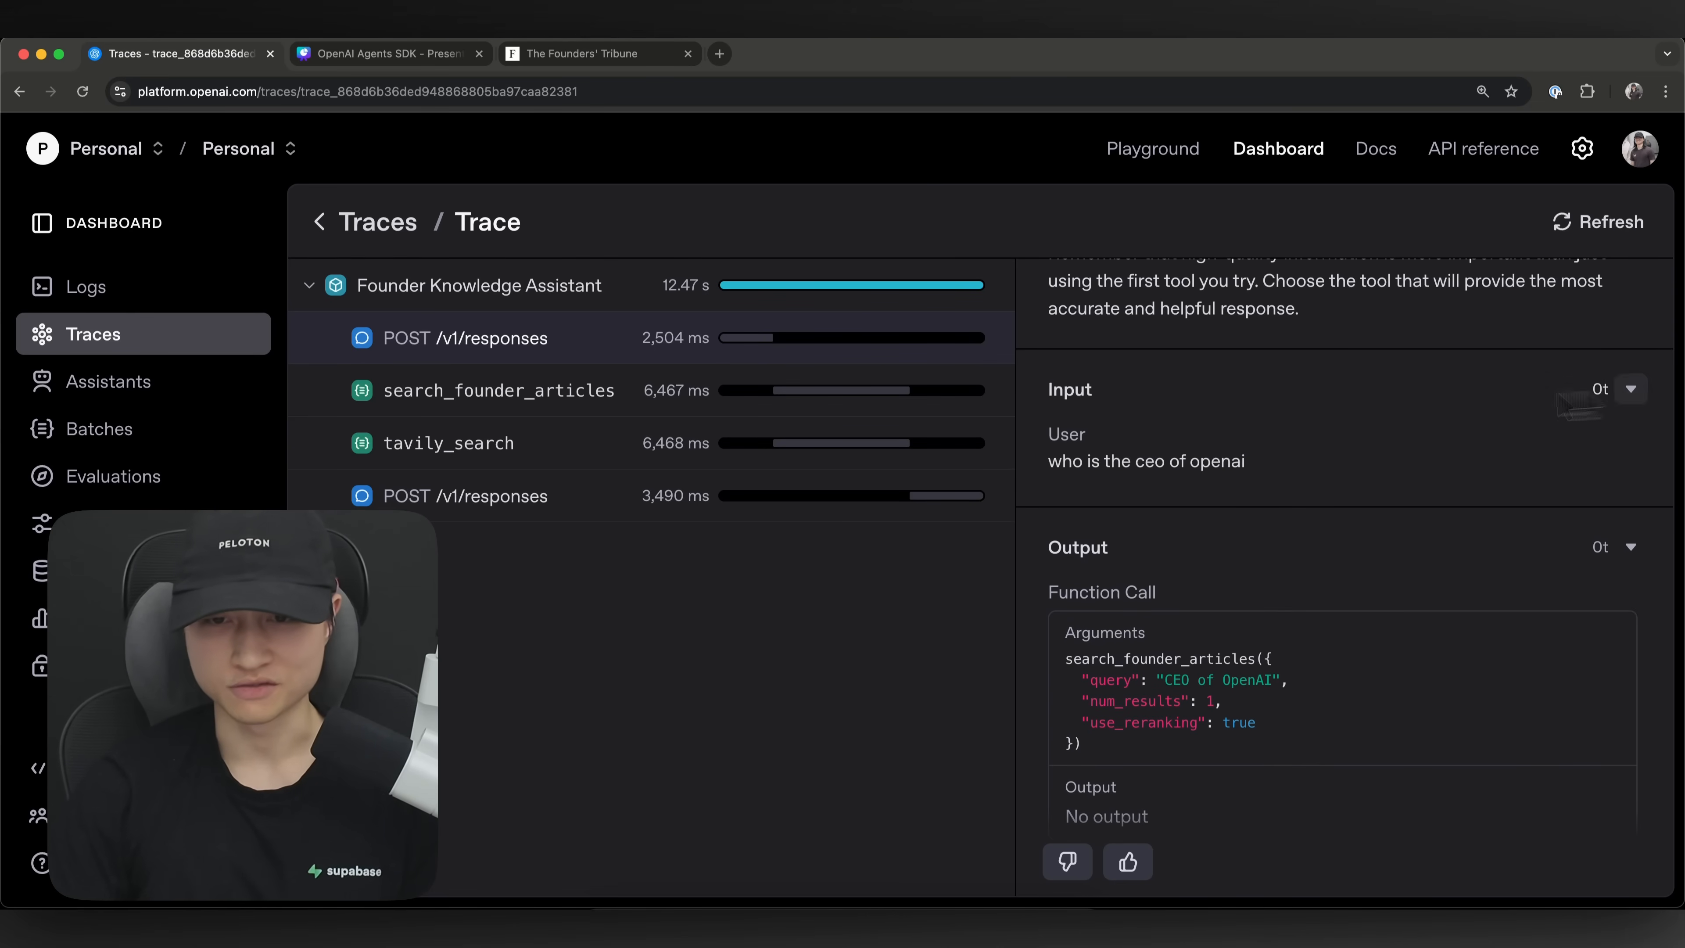
{"action": "scroll", "scroll_direction": "down", "scroll_amount": 3}
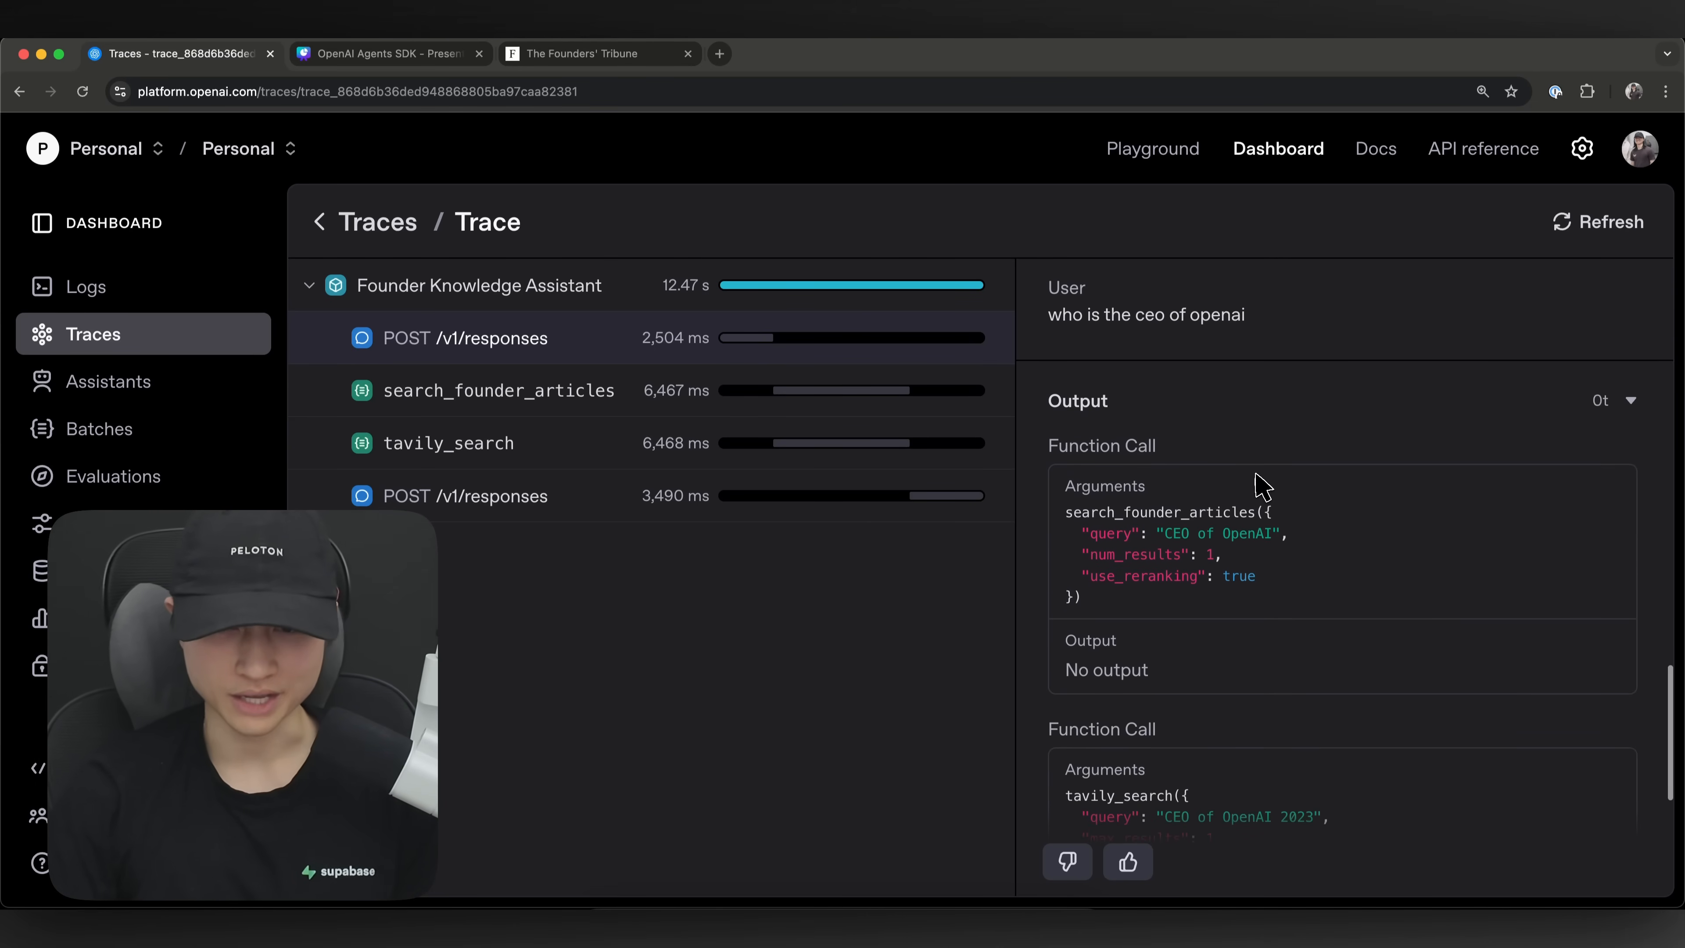
{"action": "scroll", "scroll_direction": "down", "scroll_amount": 3}
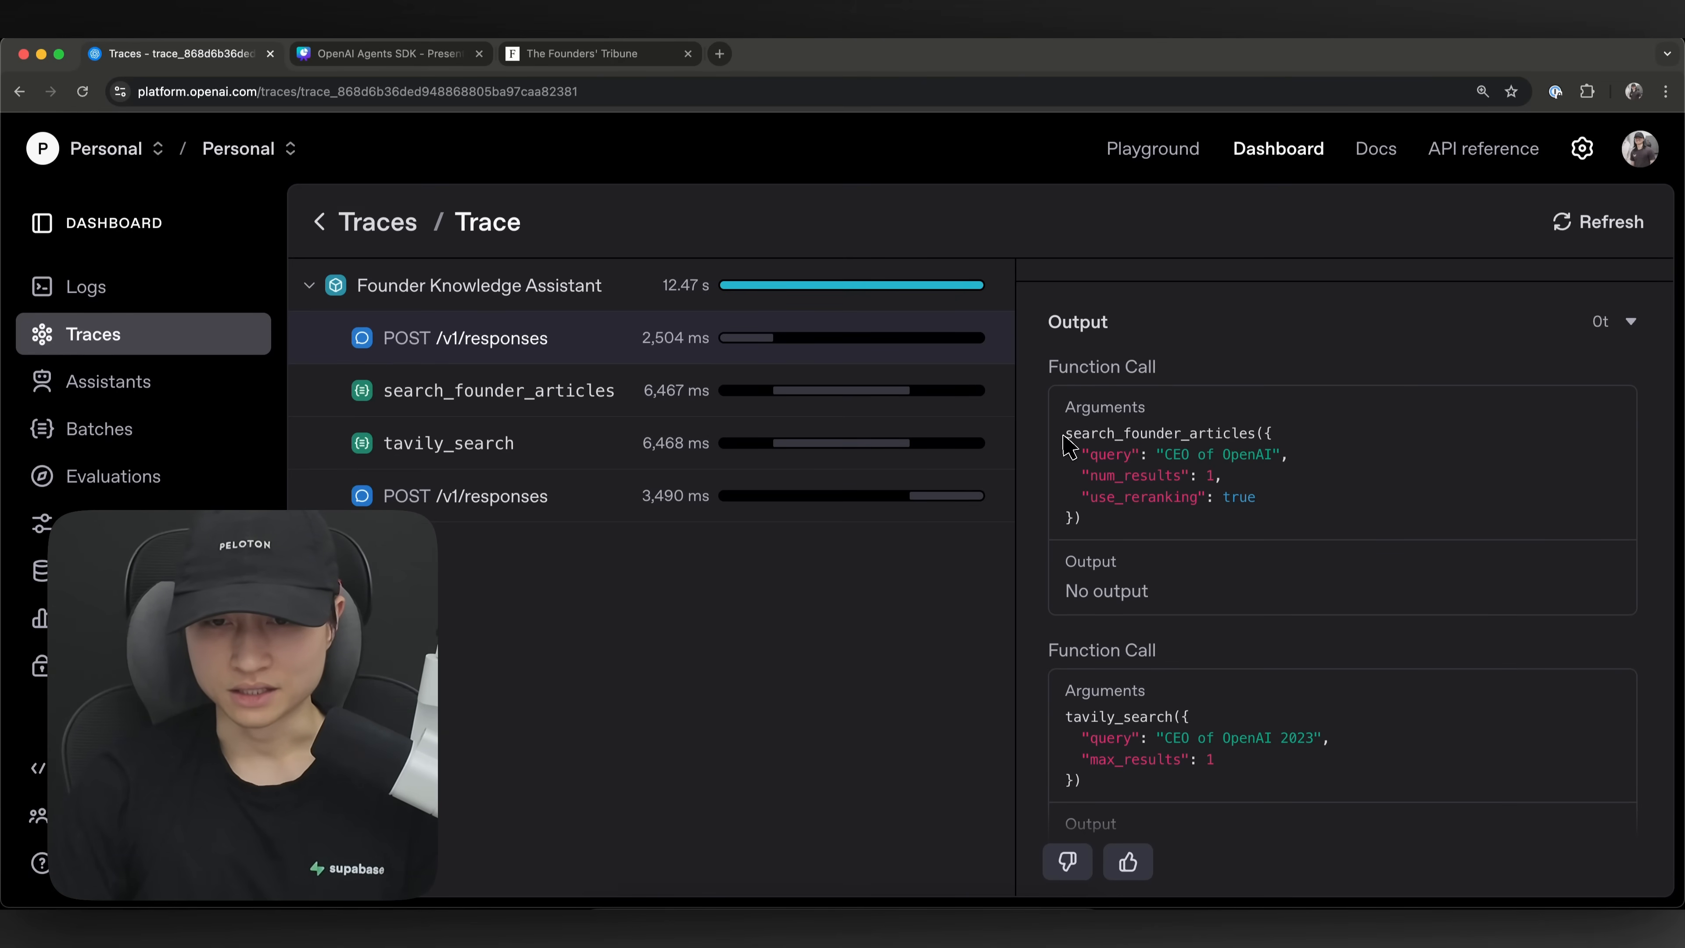
{"action": "mouse_move", "coordinate": [1246, 439]}
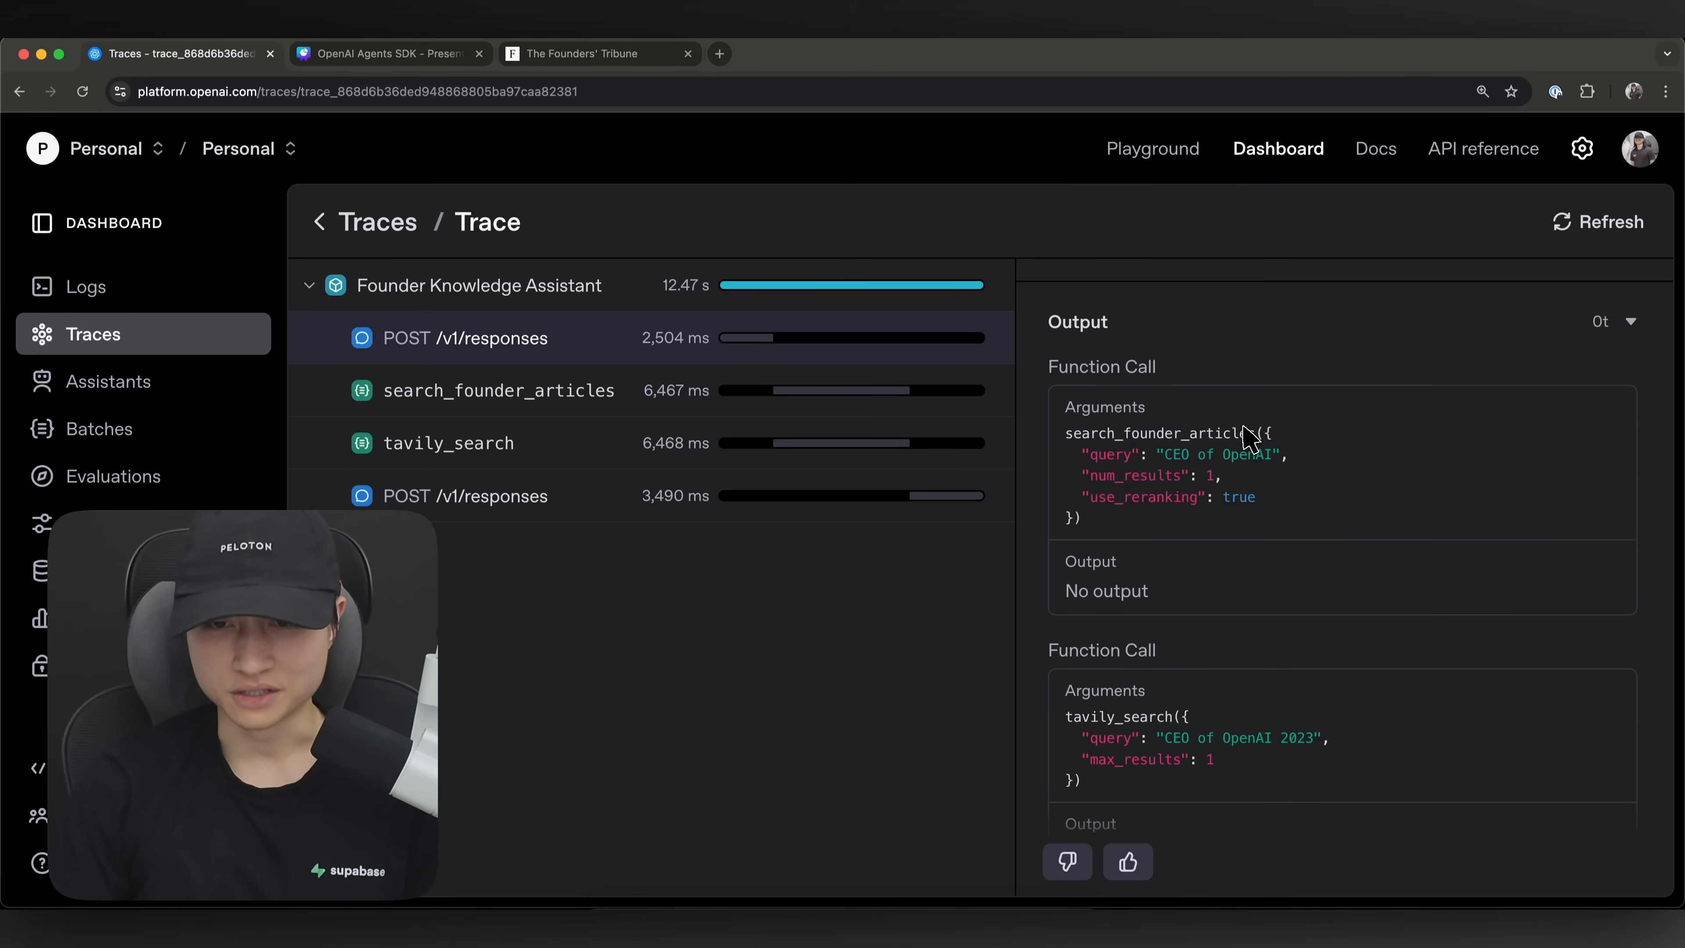
{"action": "mouse_move", "coordinate": [1312, 438]}
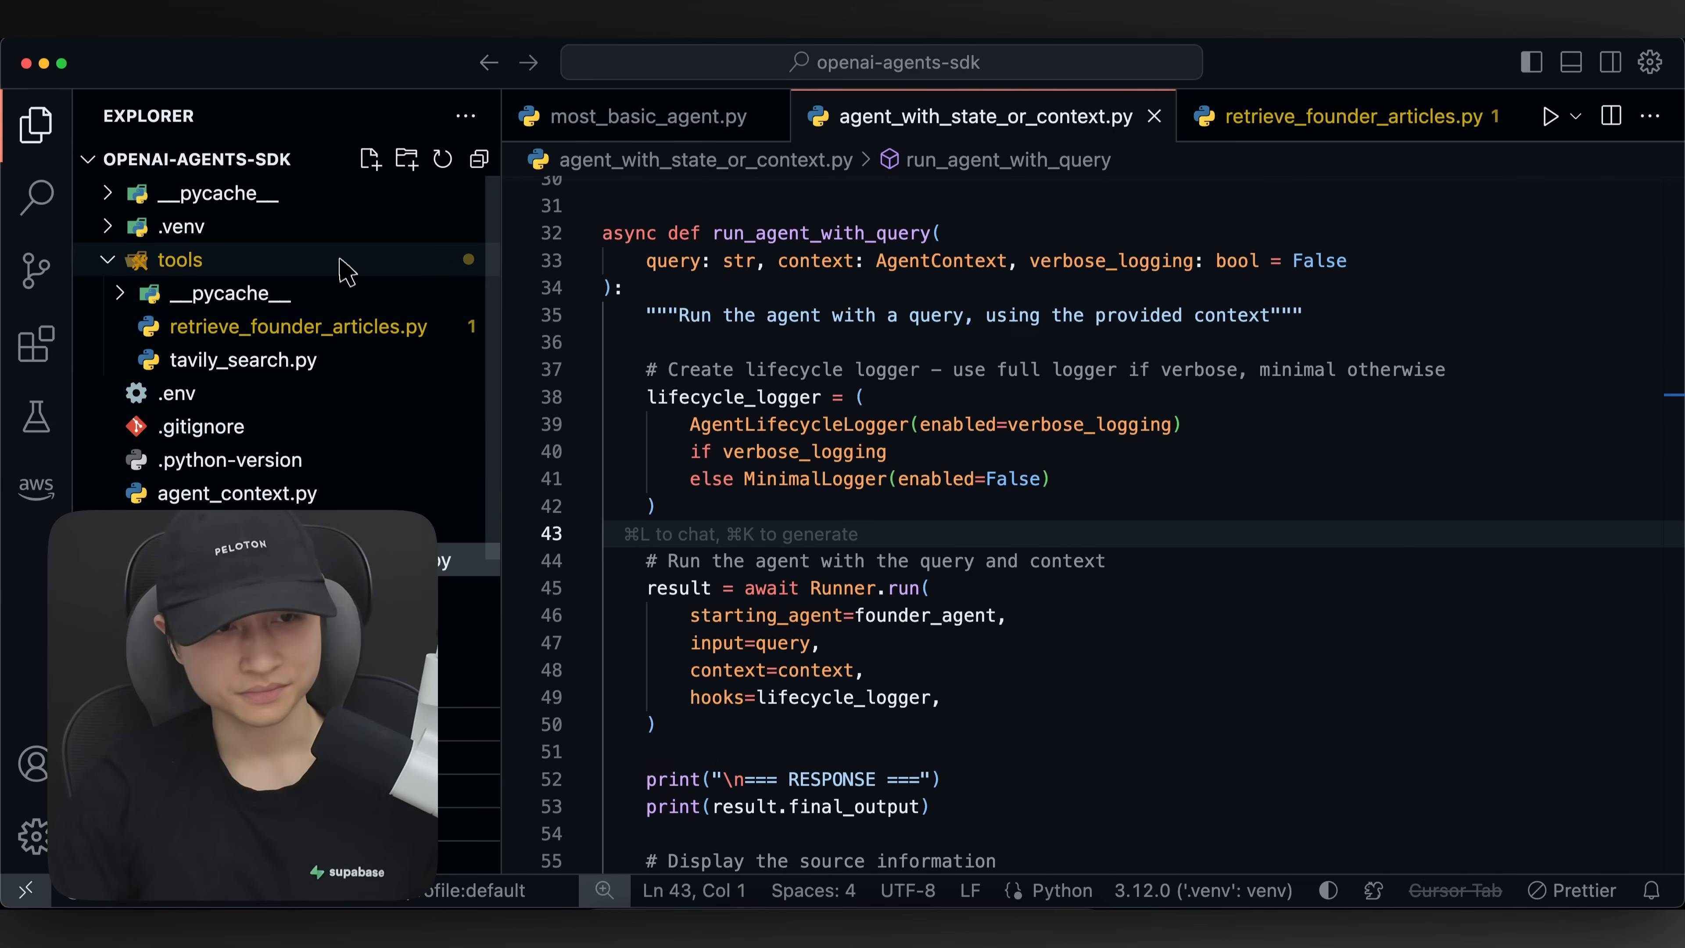
{"action": "mouse_move", "coordinate": [221, 265]}
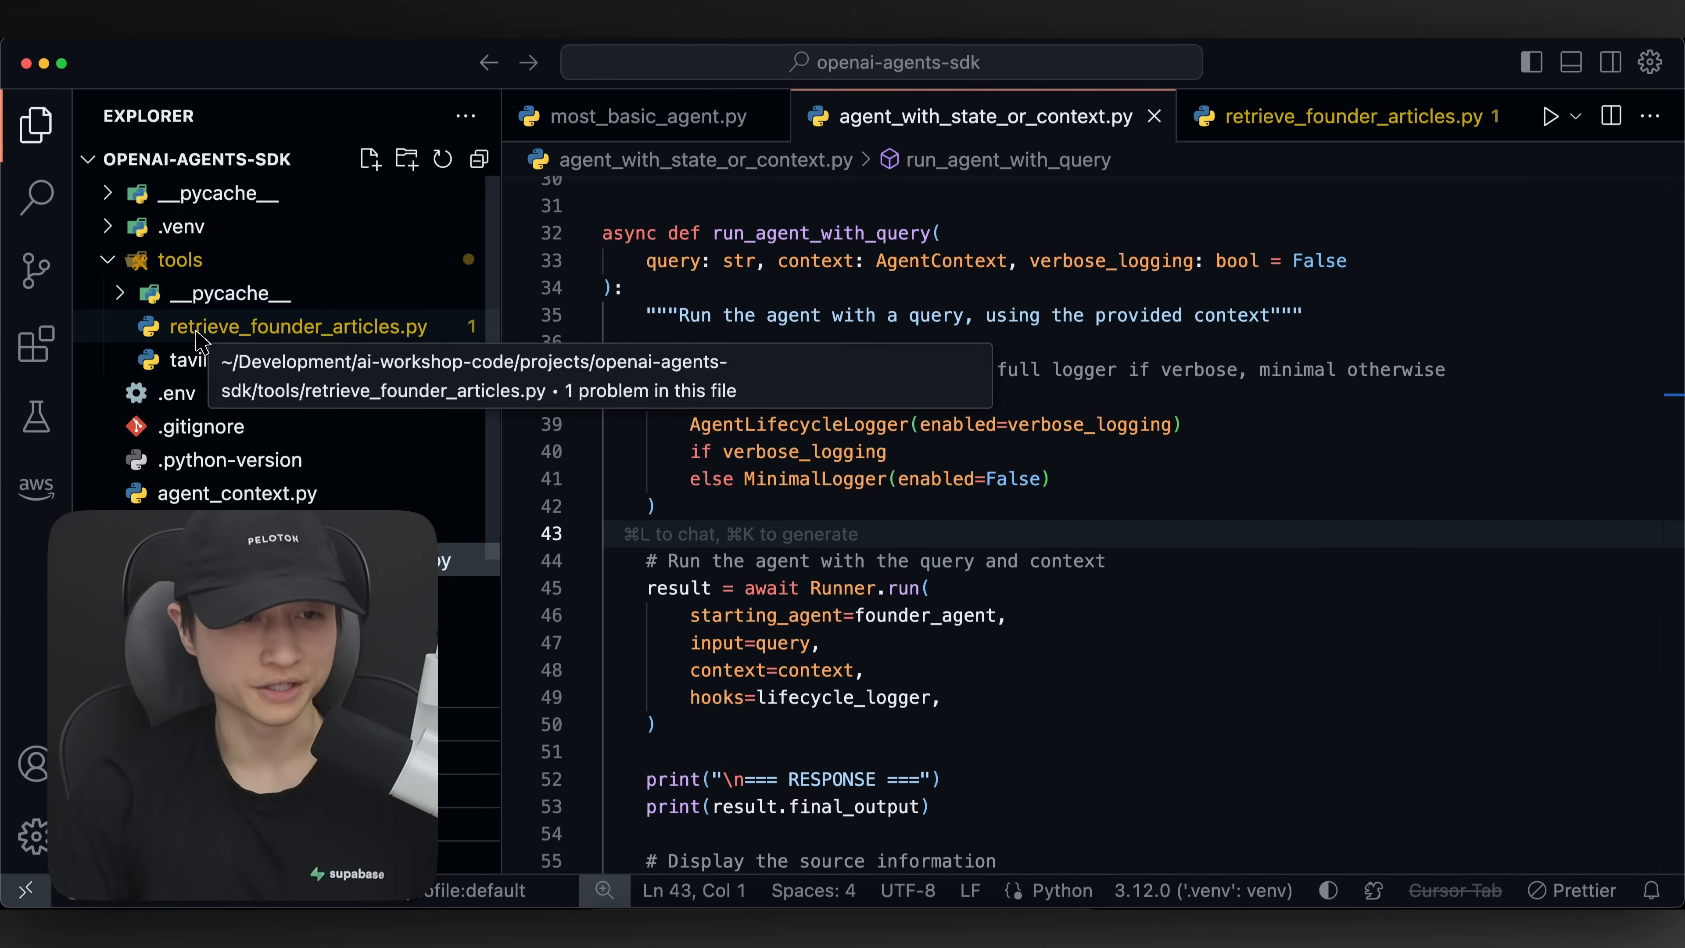
{"action": "left_click", "coordinate": [269, 327]}
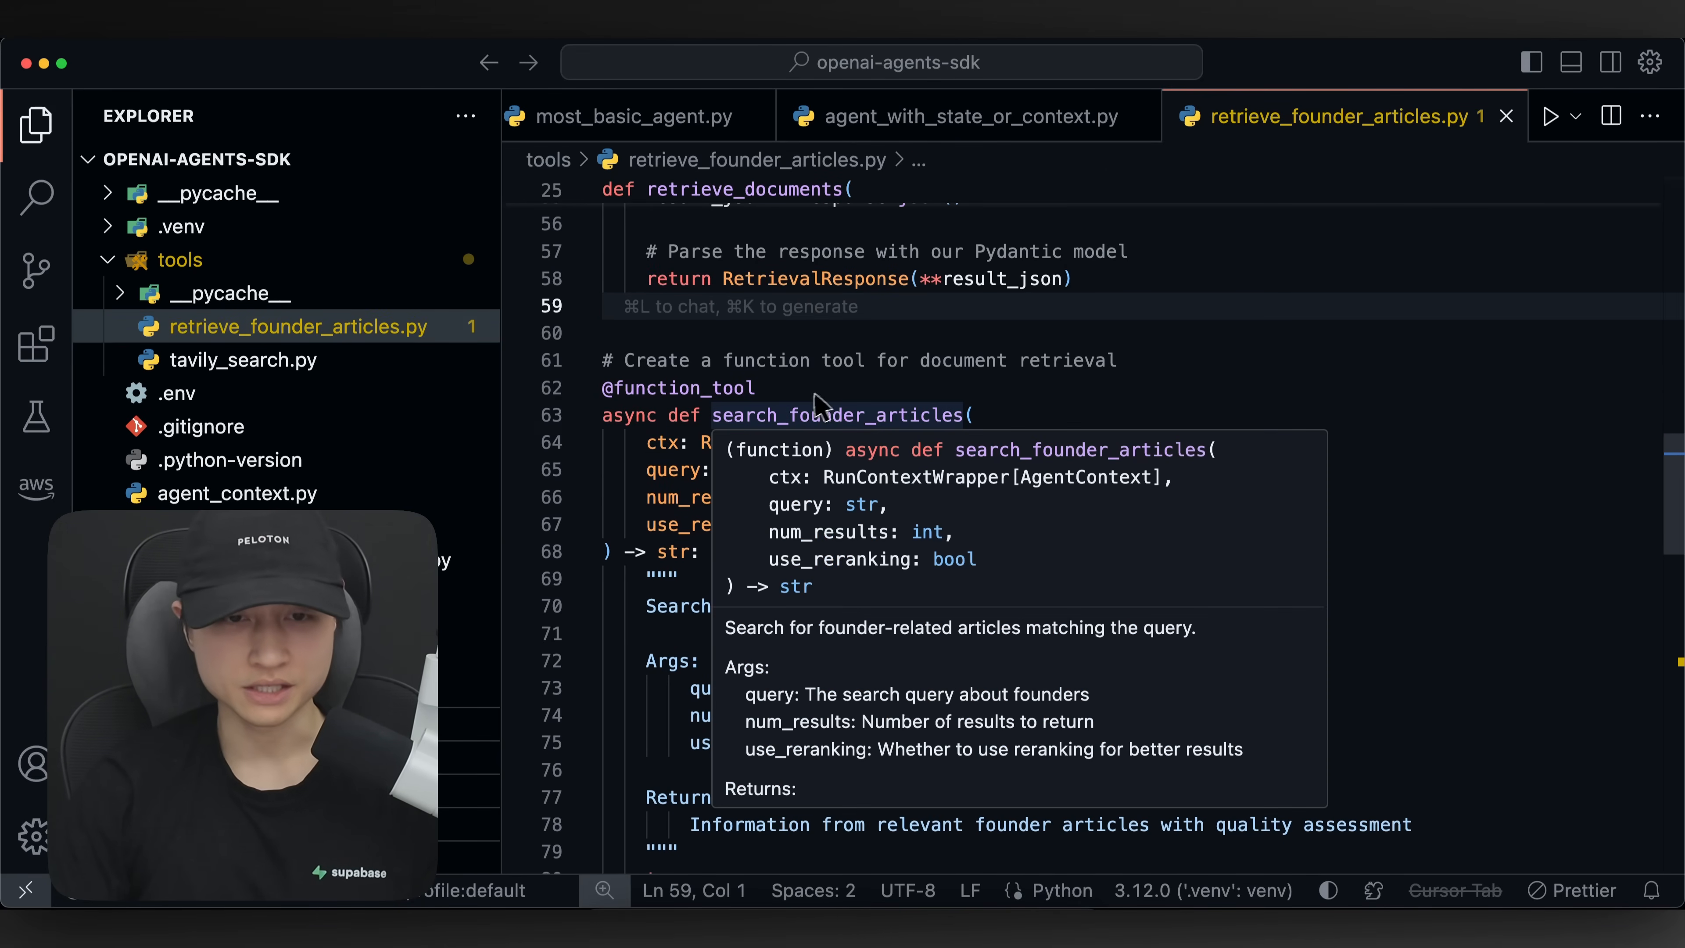
{"action": "double_click", "coordinate": [679, 388]}
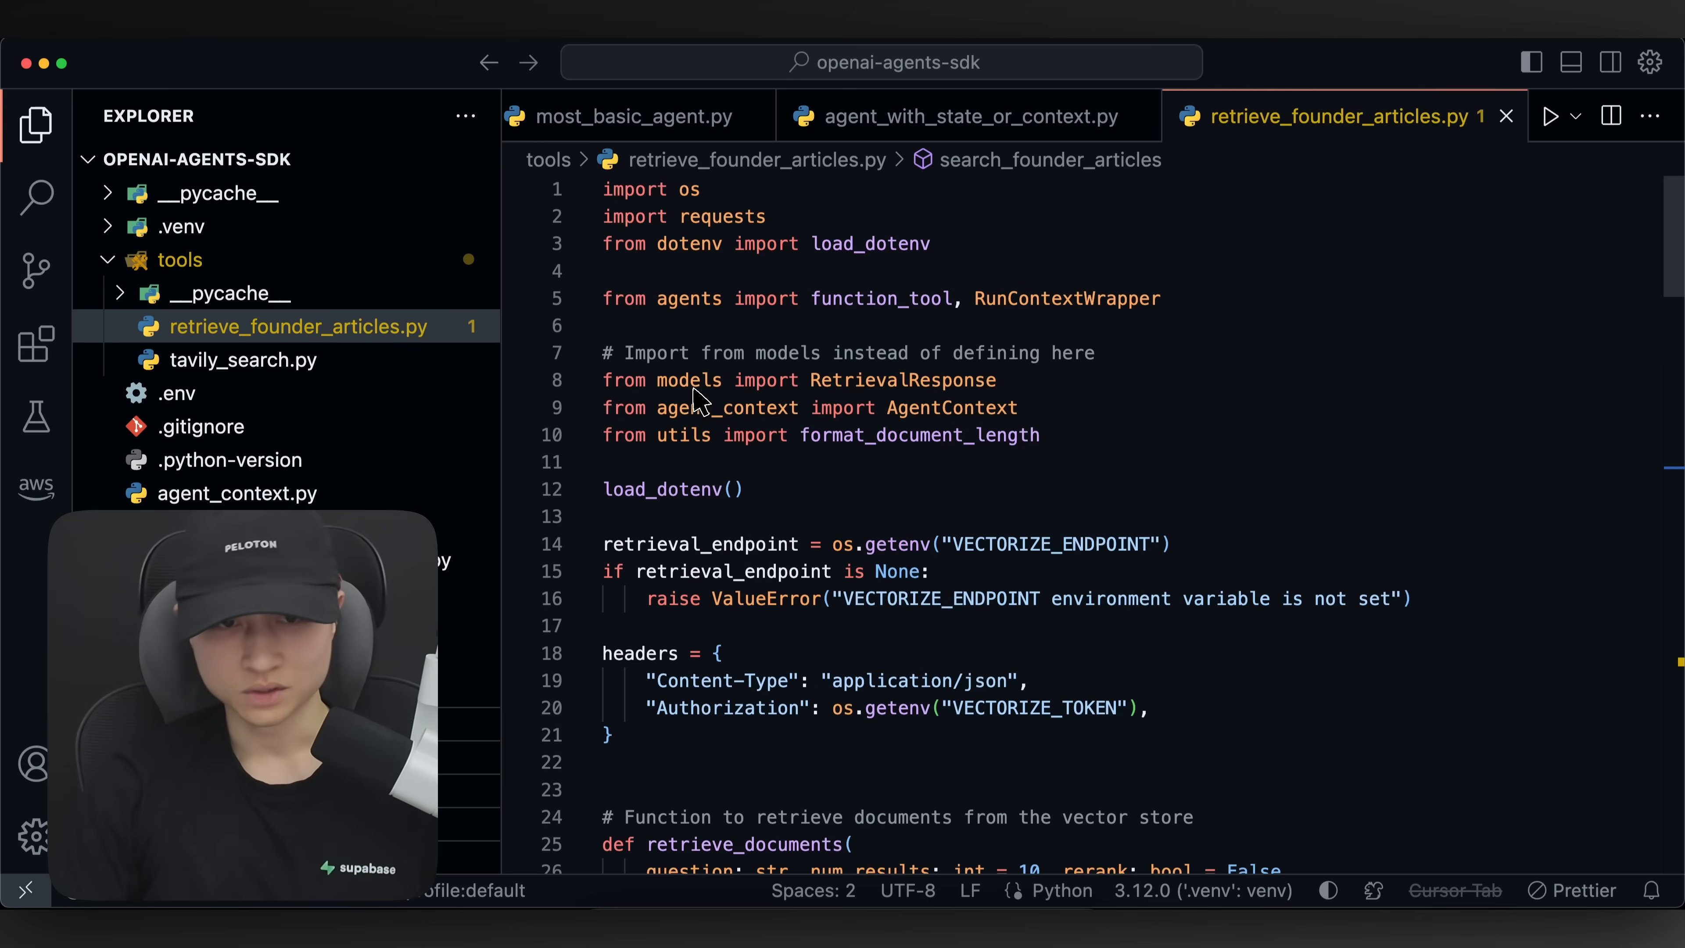
{"action": "mouse_move", "coordinate": [931, 325]}
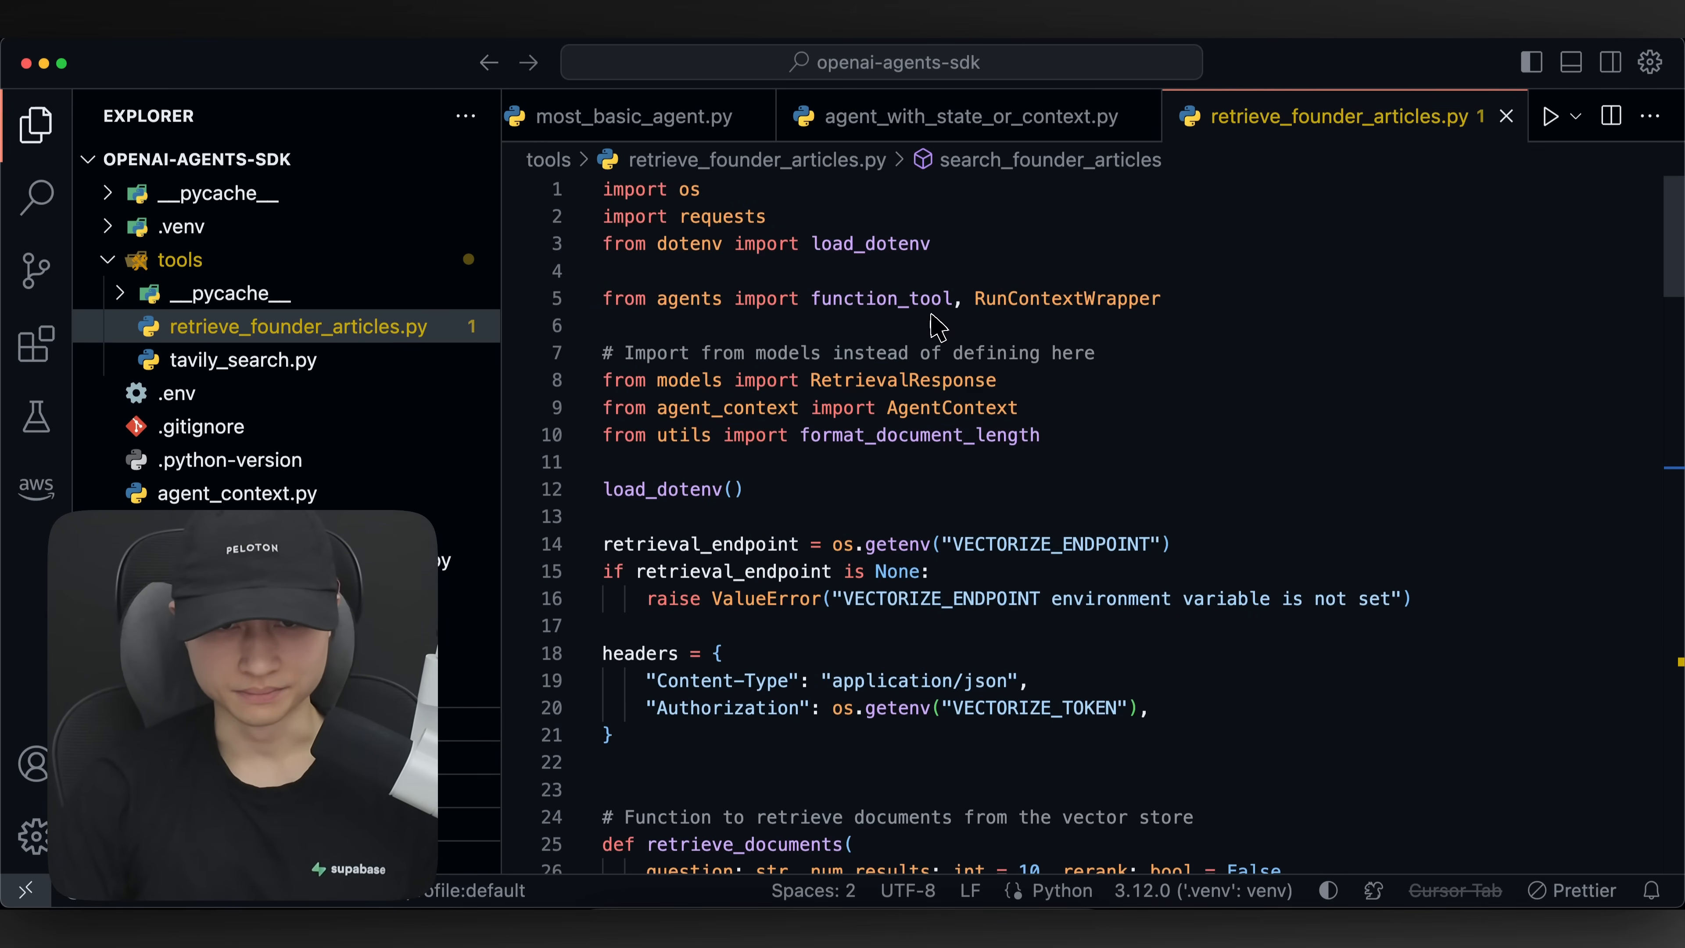
{"action": "double_click", "coordinate": [688, 298]}
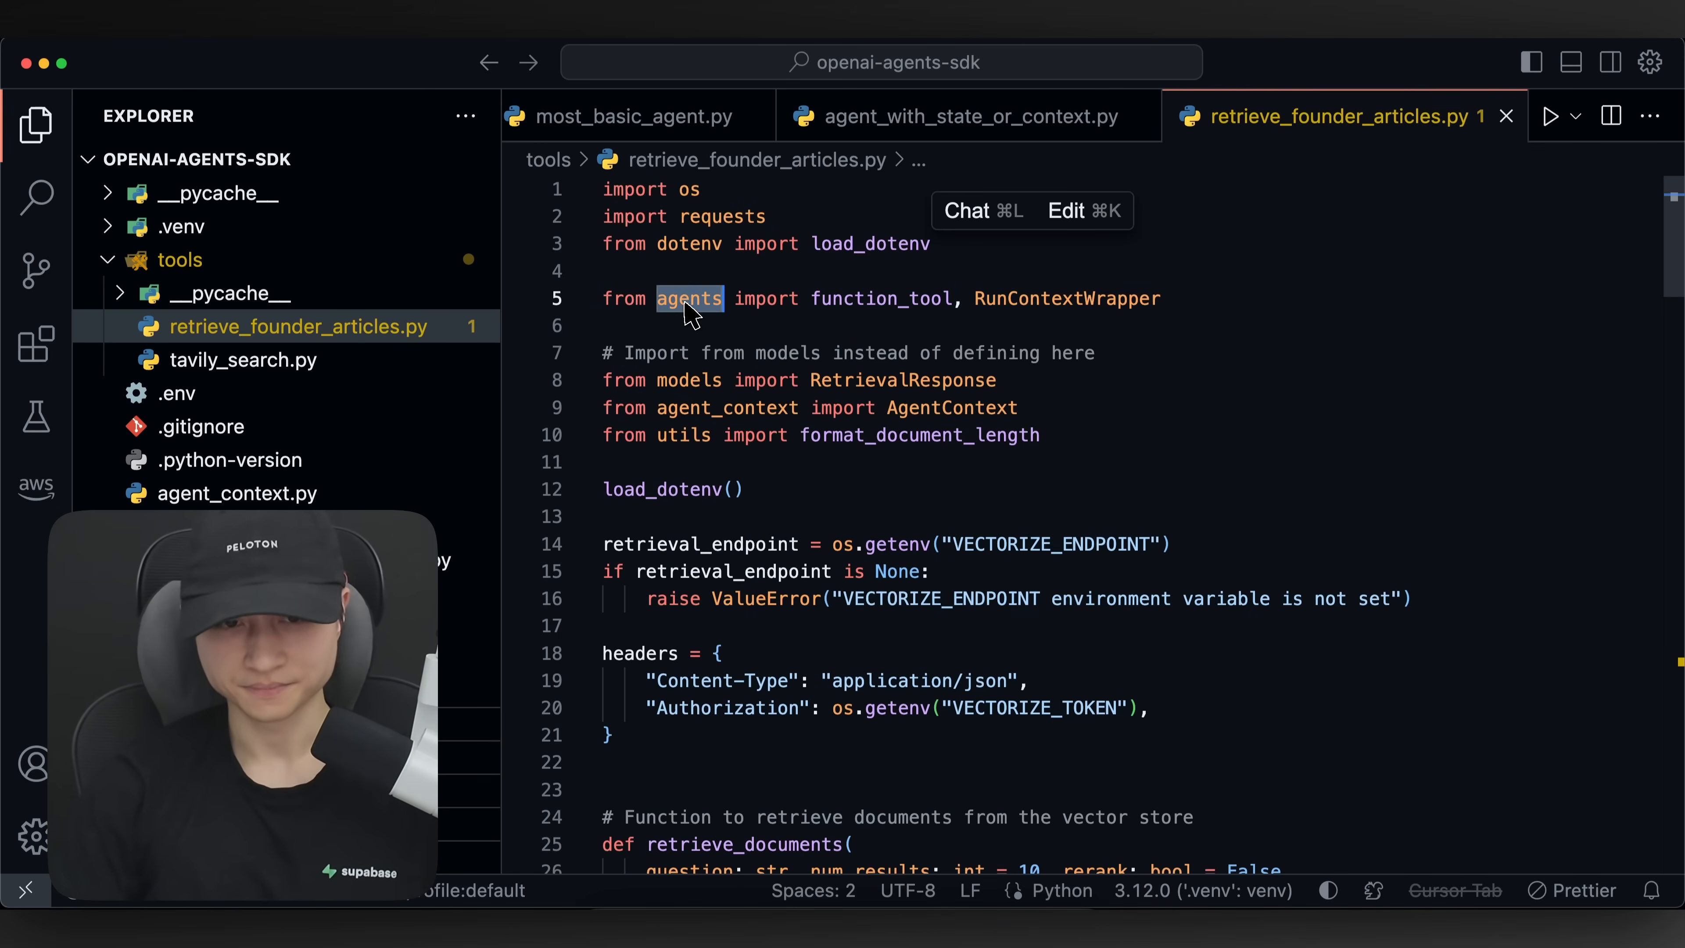
{"action": "scroll", "scroll_direction": "down", "scroll_amount": 3}
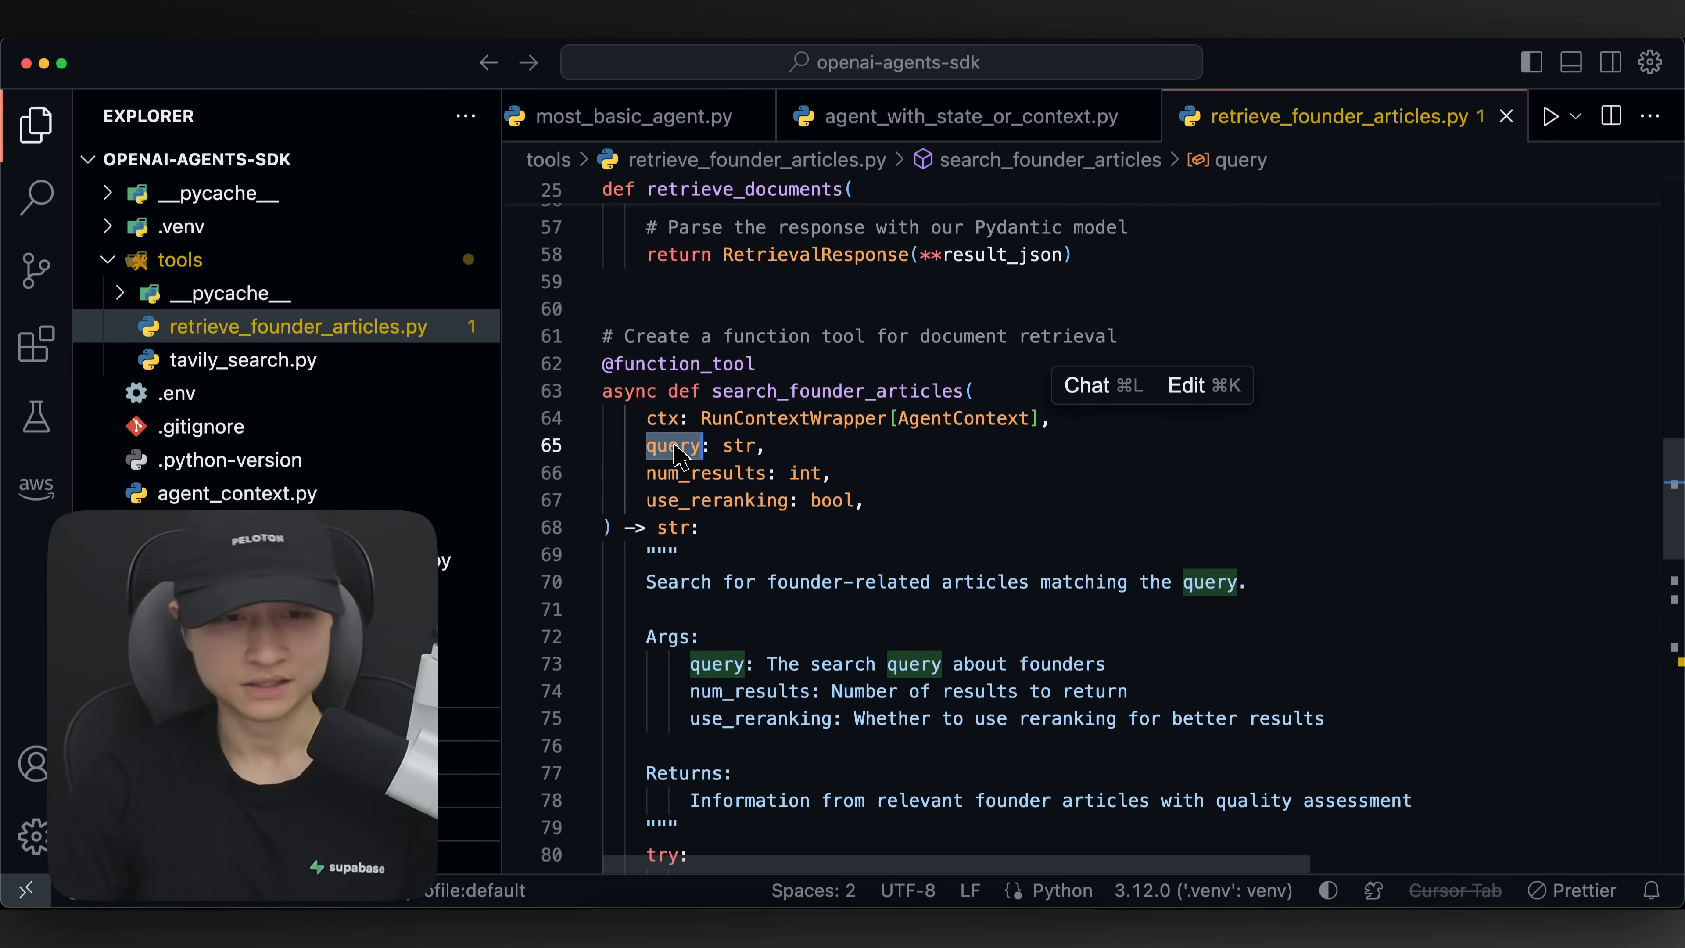
{"action": "left_click", "coordinate": [712, 446]}
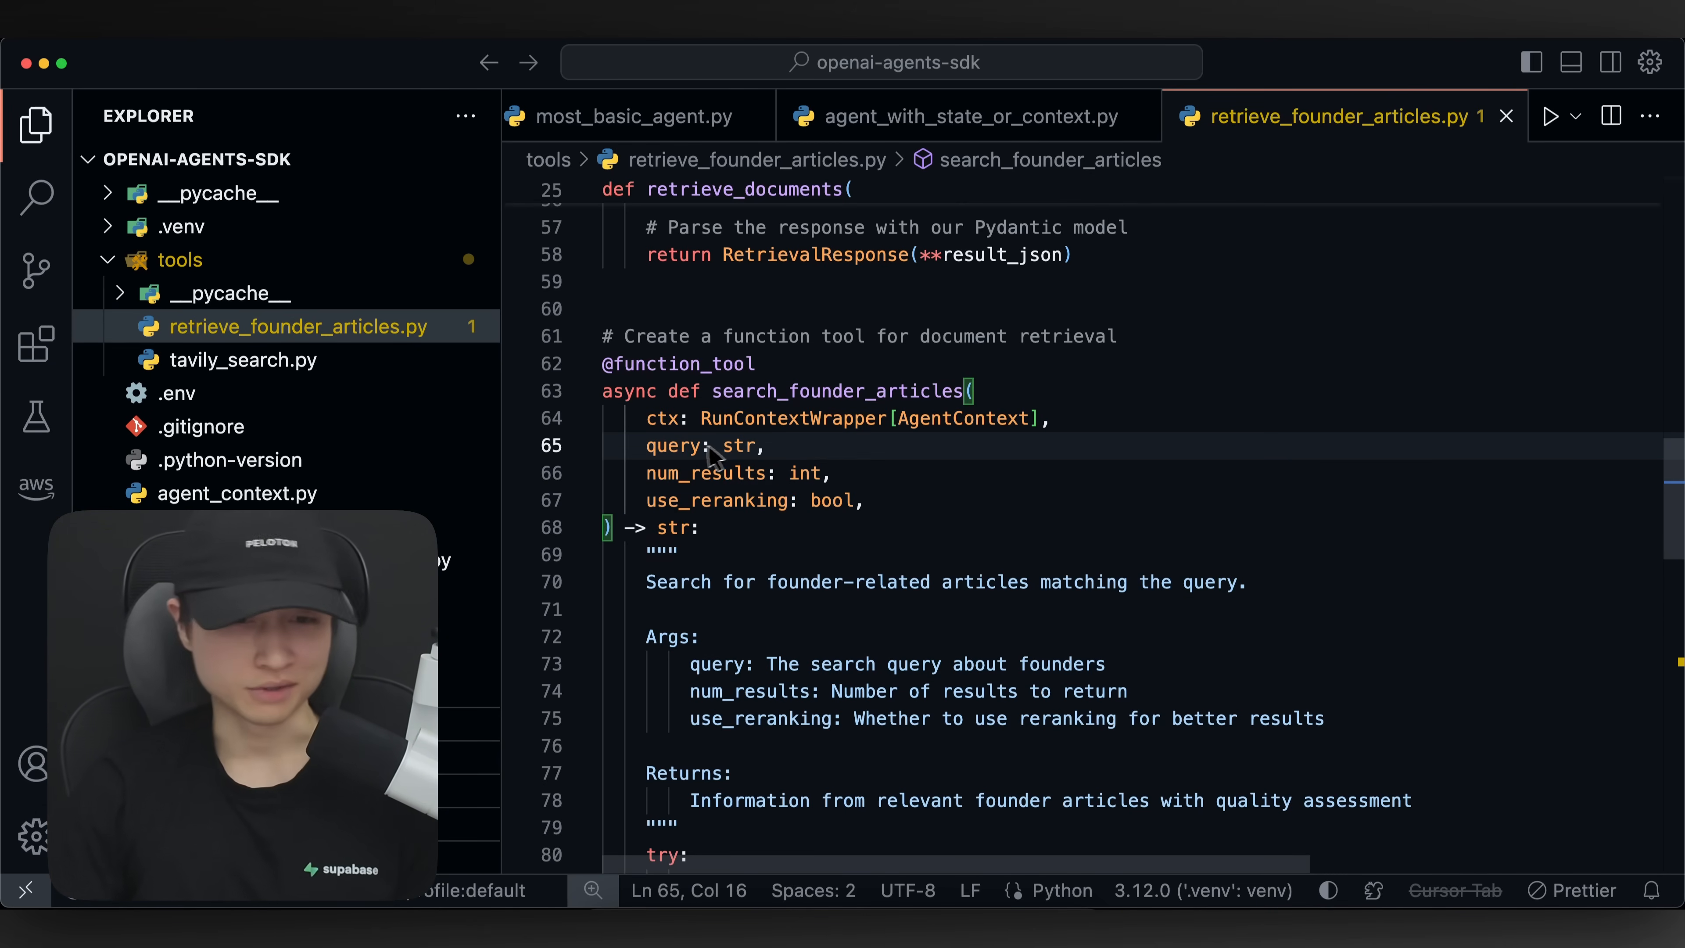
{"action": "double_click", "coordinate": [705, 474]}
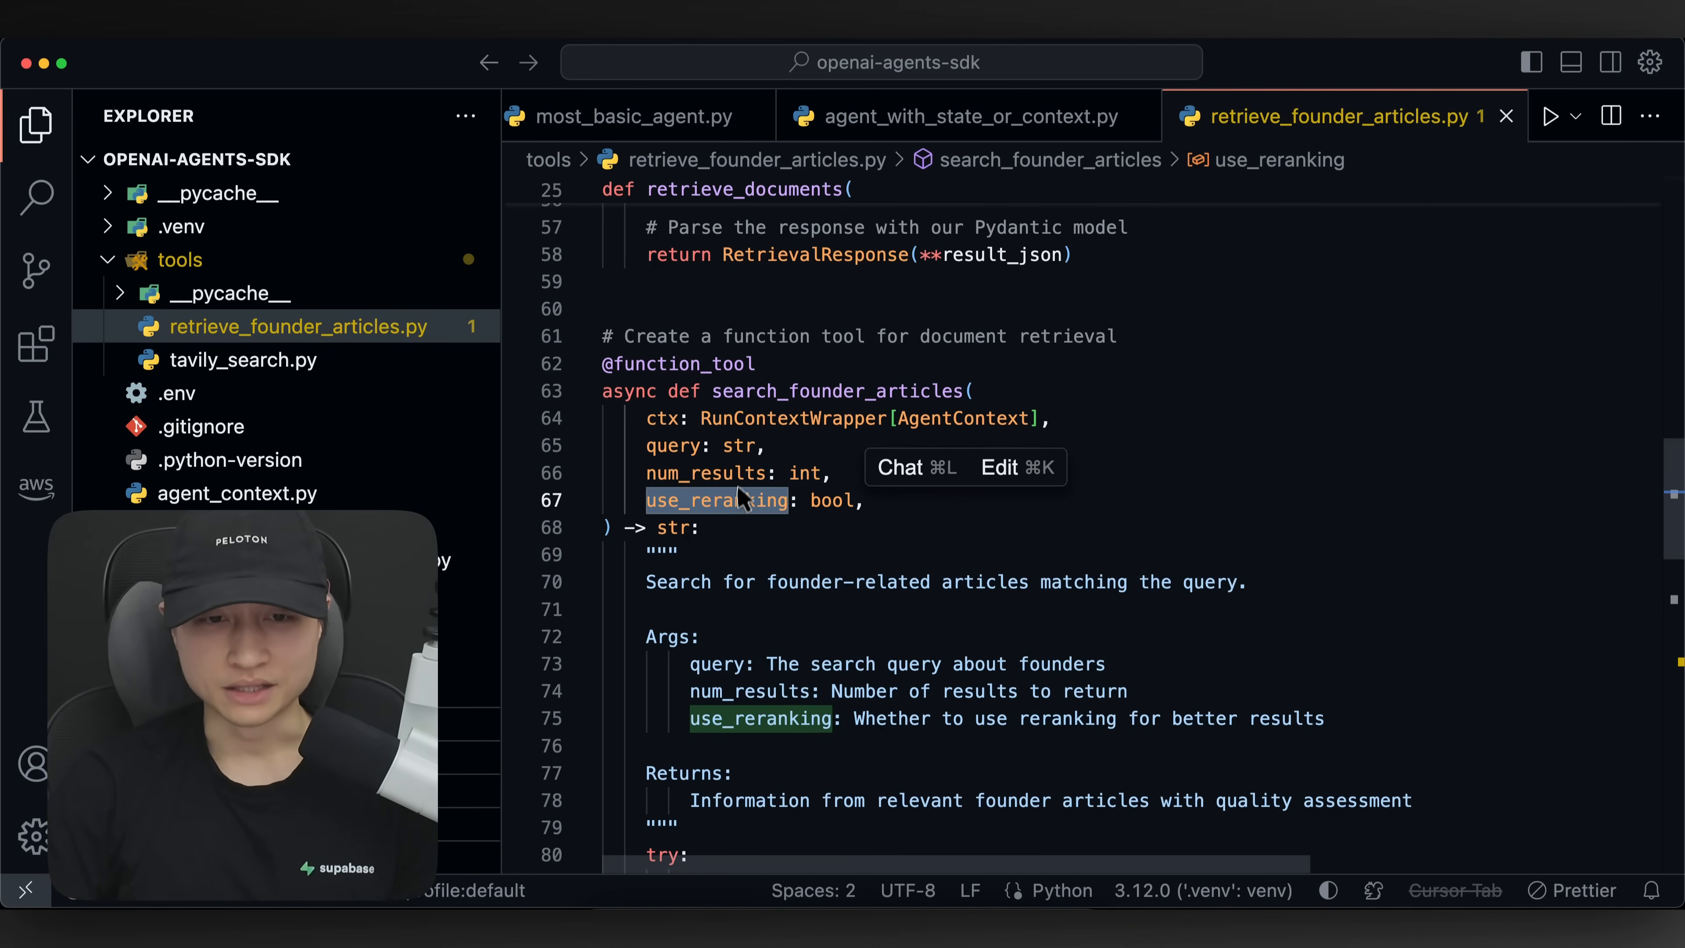
{"action": "mouse_move", "coordinate": [848, 525]}
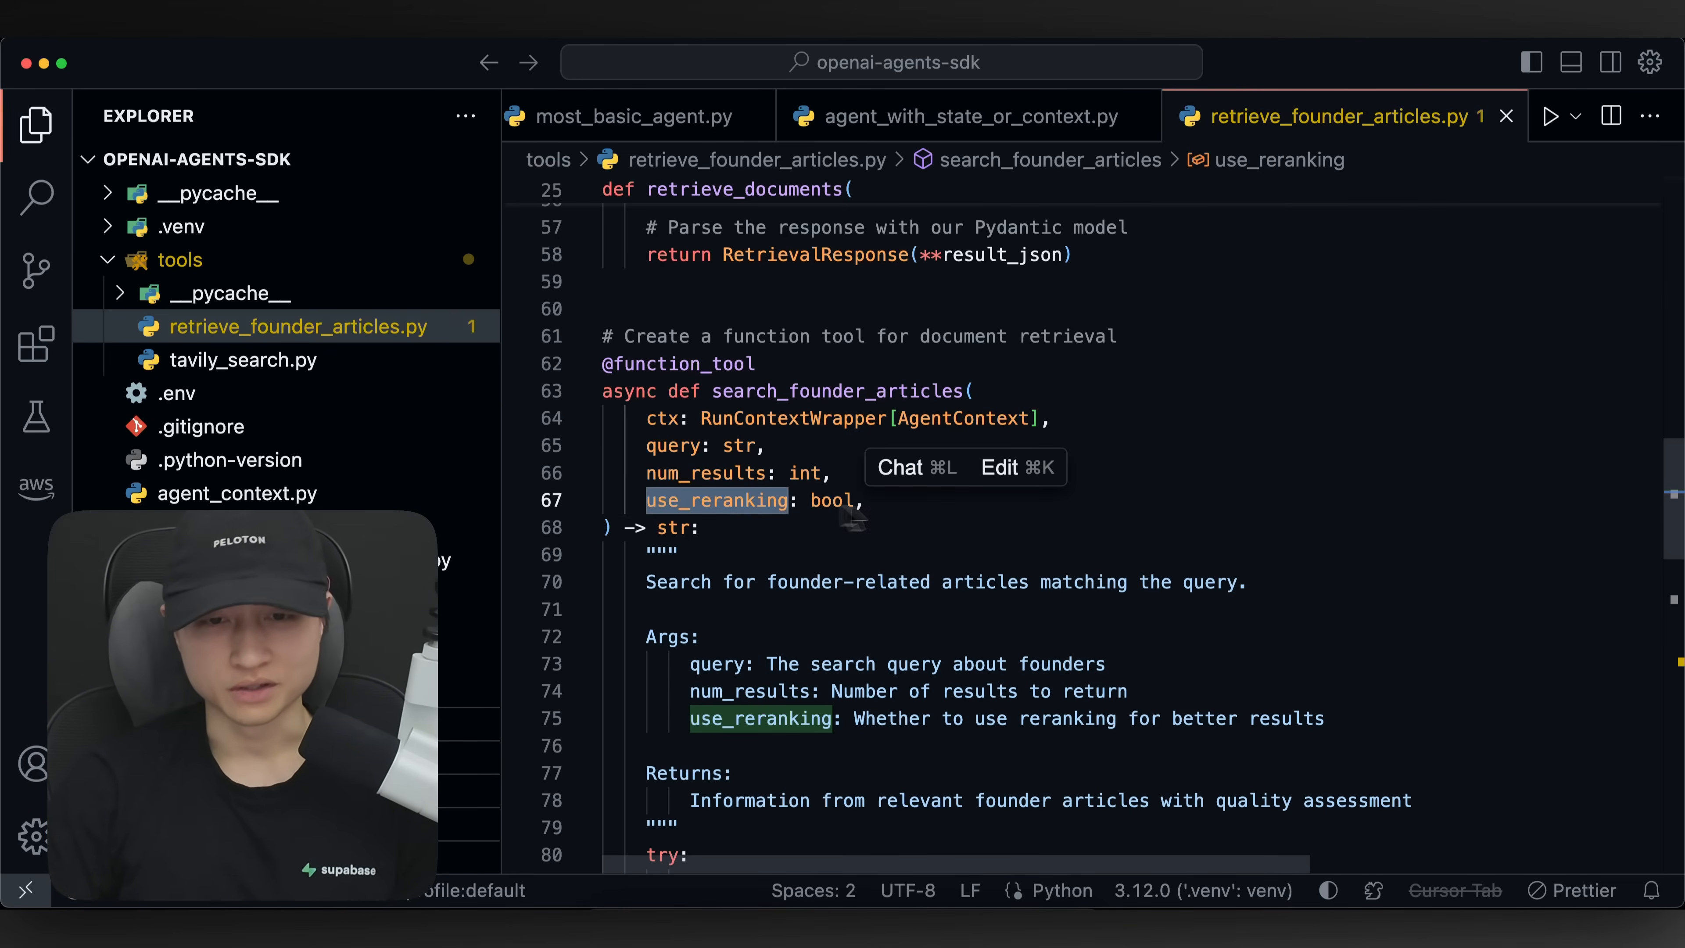
{"action": "left_click", "coordinate": [701, 500]}
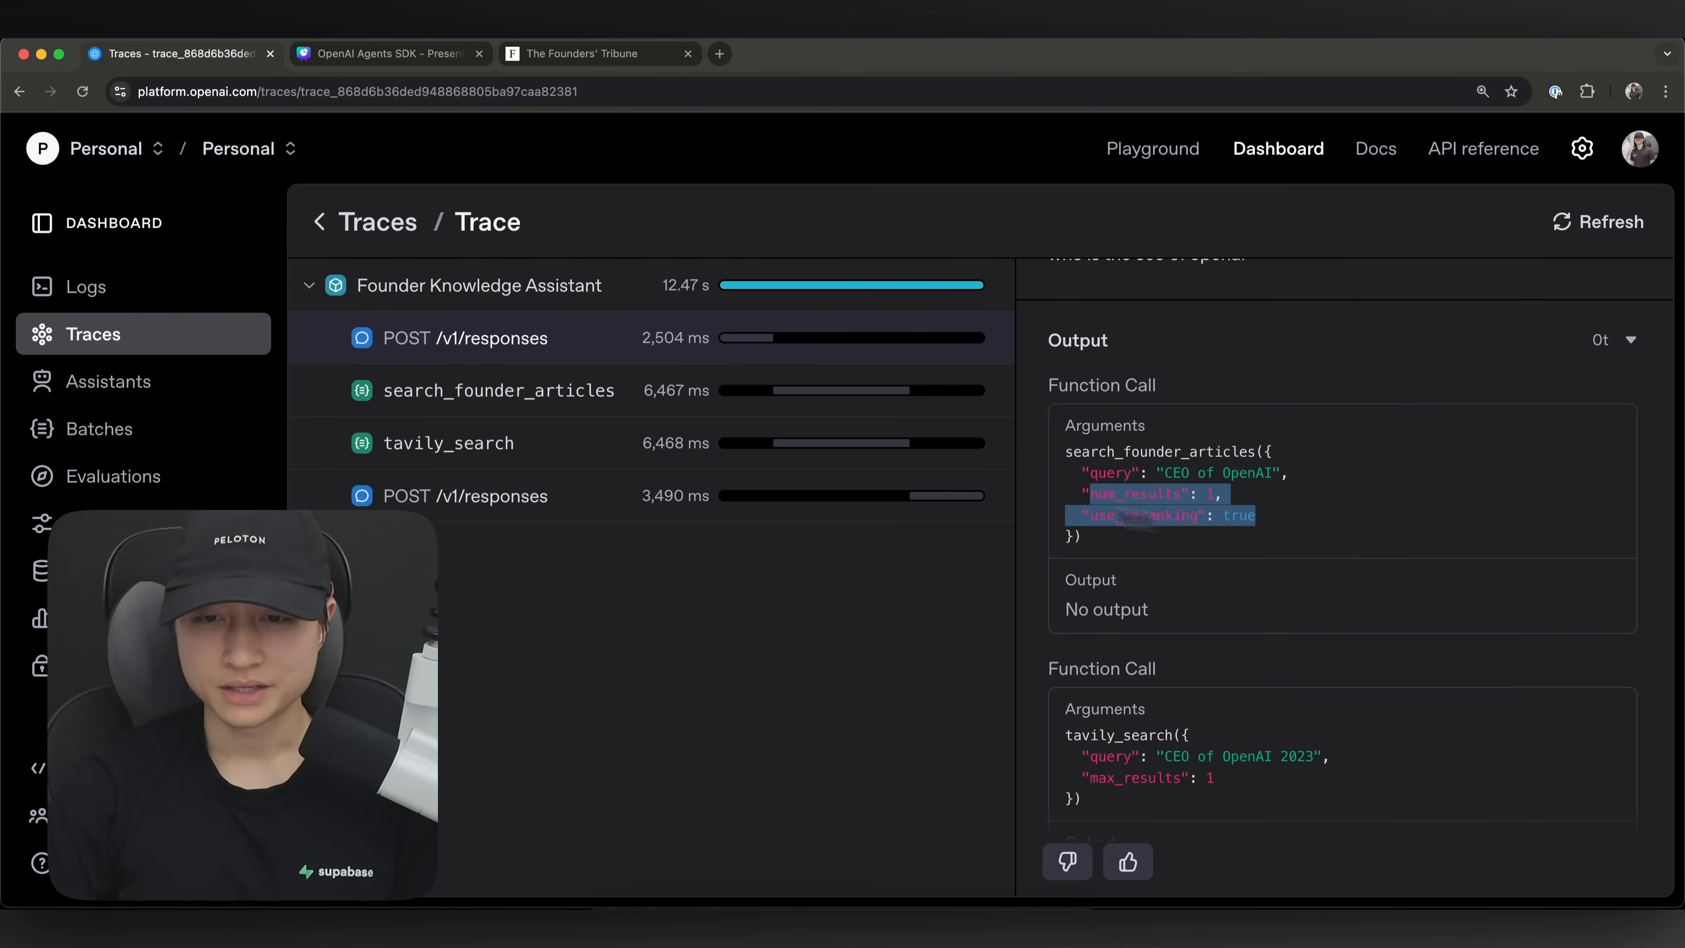
- Scroll the response span's function calls and show the search_founder_articles step details
{"action": "scroll", "scroll_direction": "down", "scroll_amount": 3}
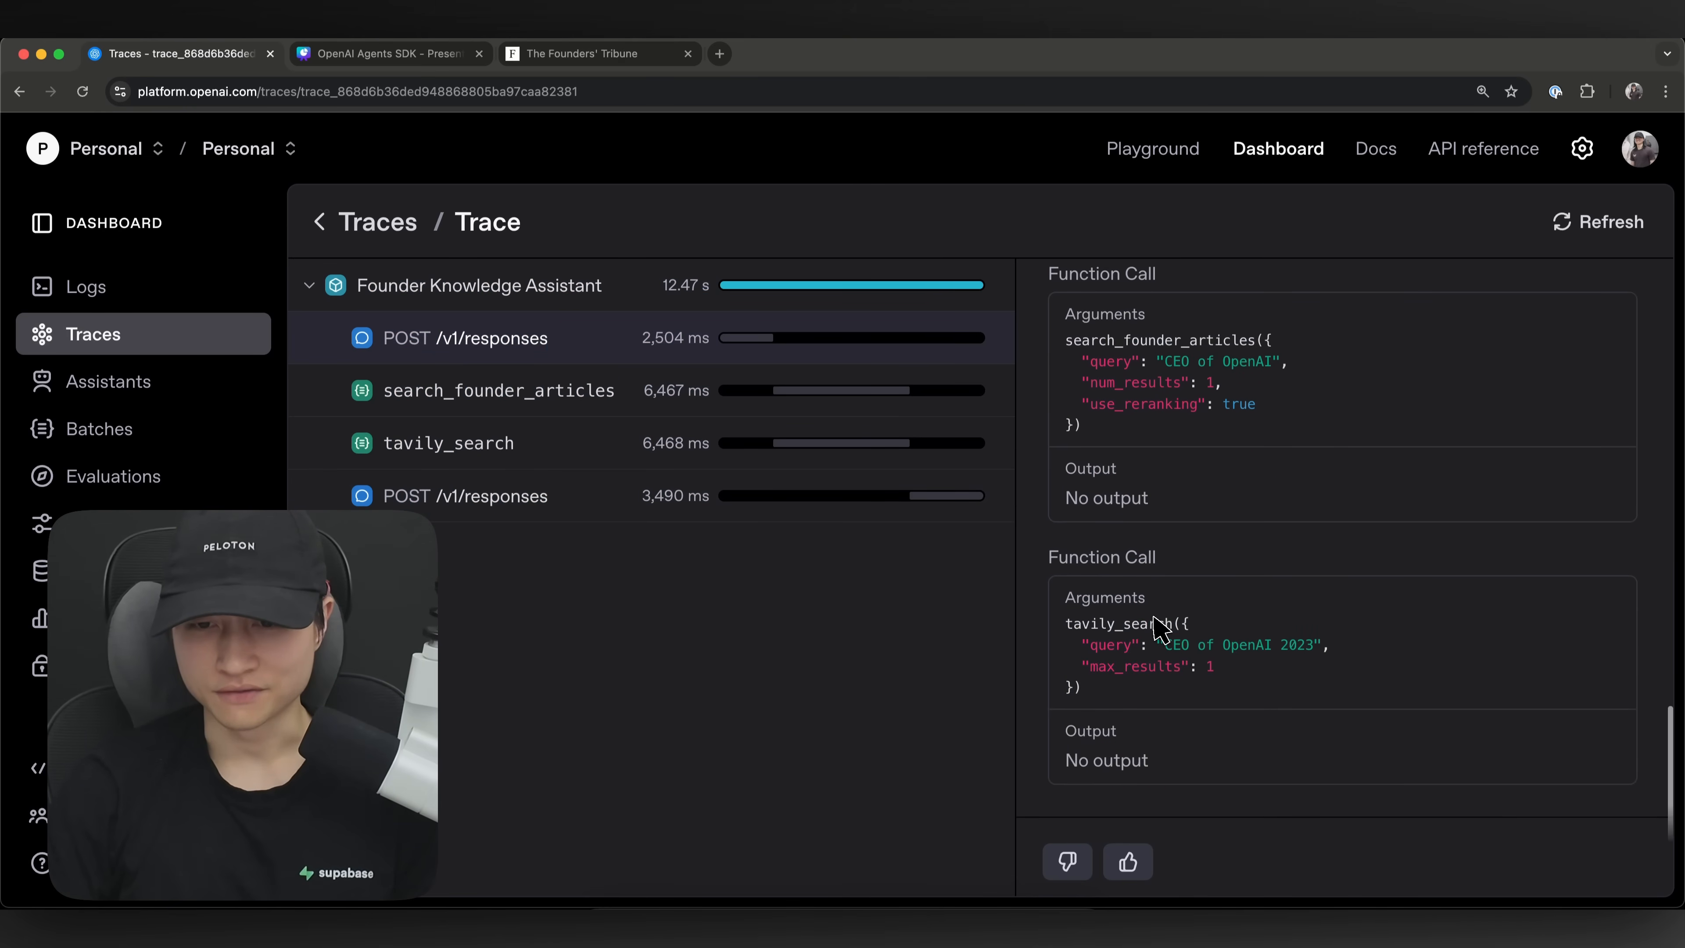
{"action": "mouse_move", "coordinate": [1132, 413]}
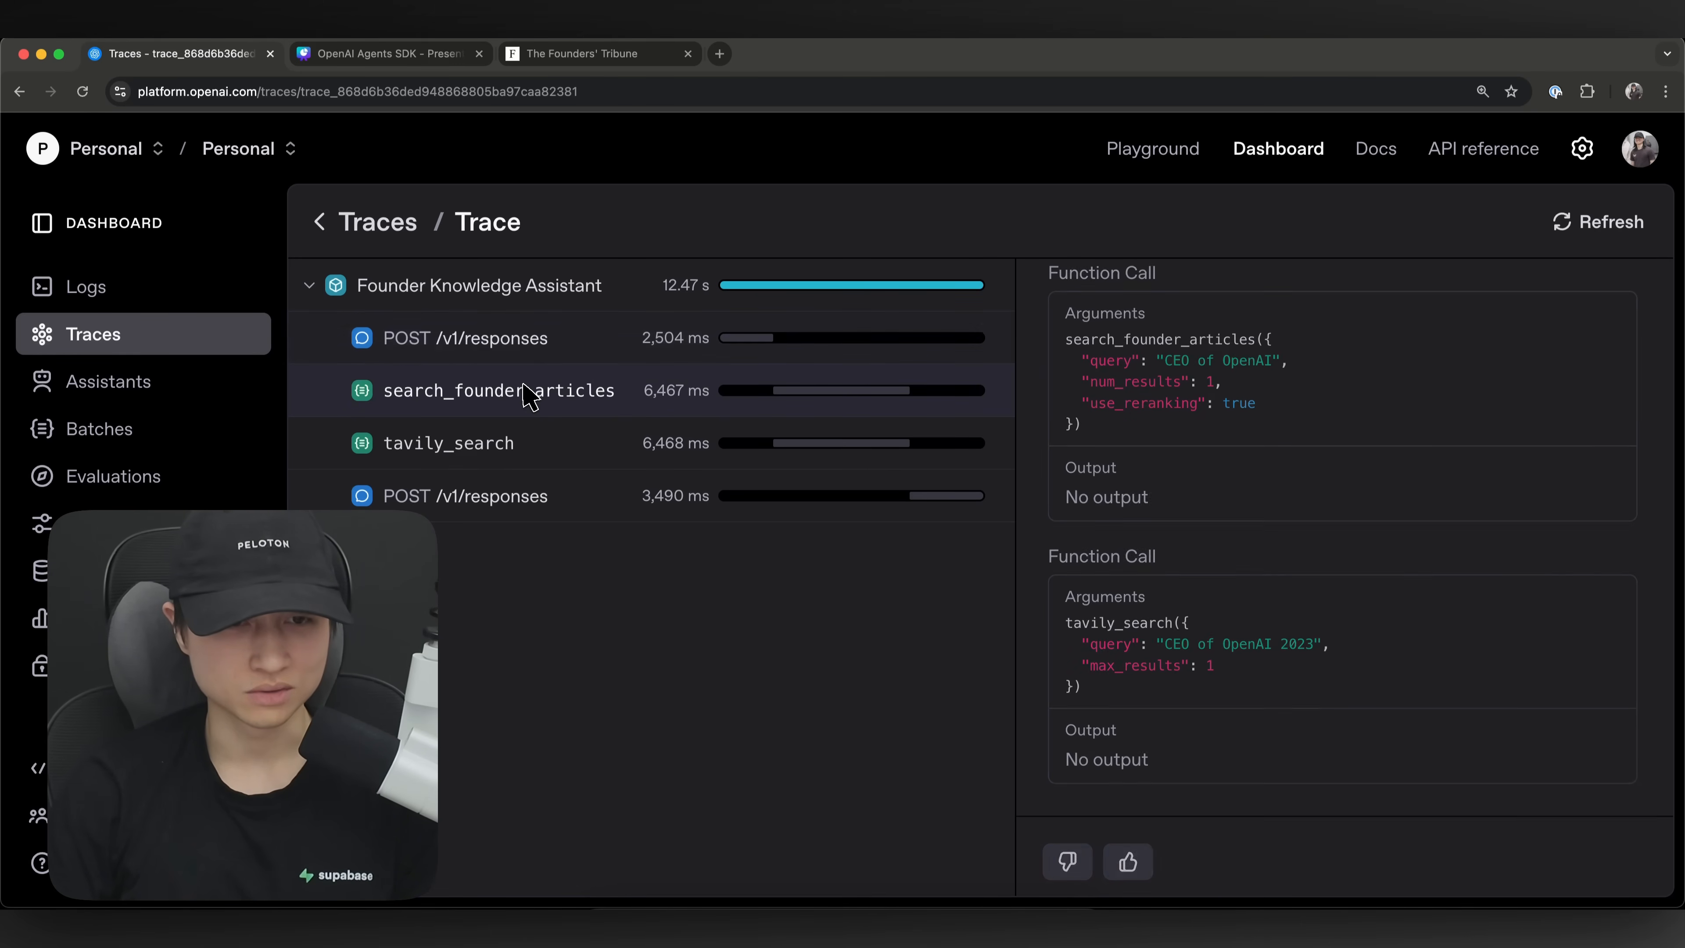
{"action": "scroll", "scroll_direction": "down", "scroll_amount": 3}
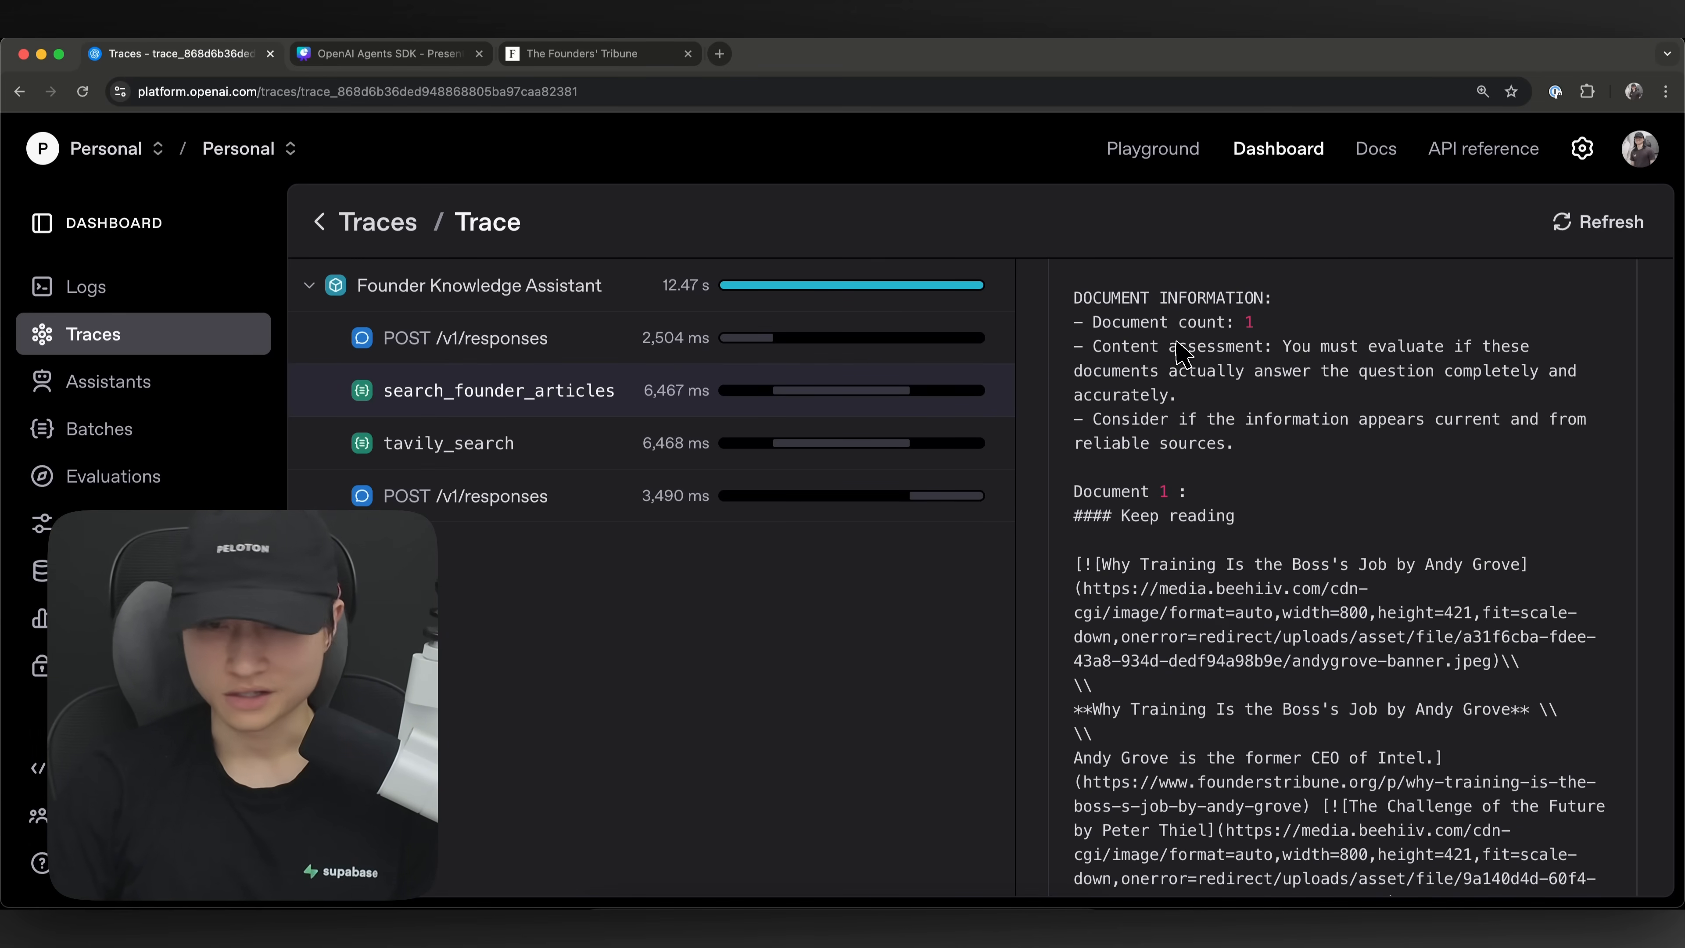
{"action": "scroll", "scroll_direction": "down", "scroll_amount": 3}
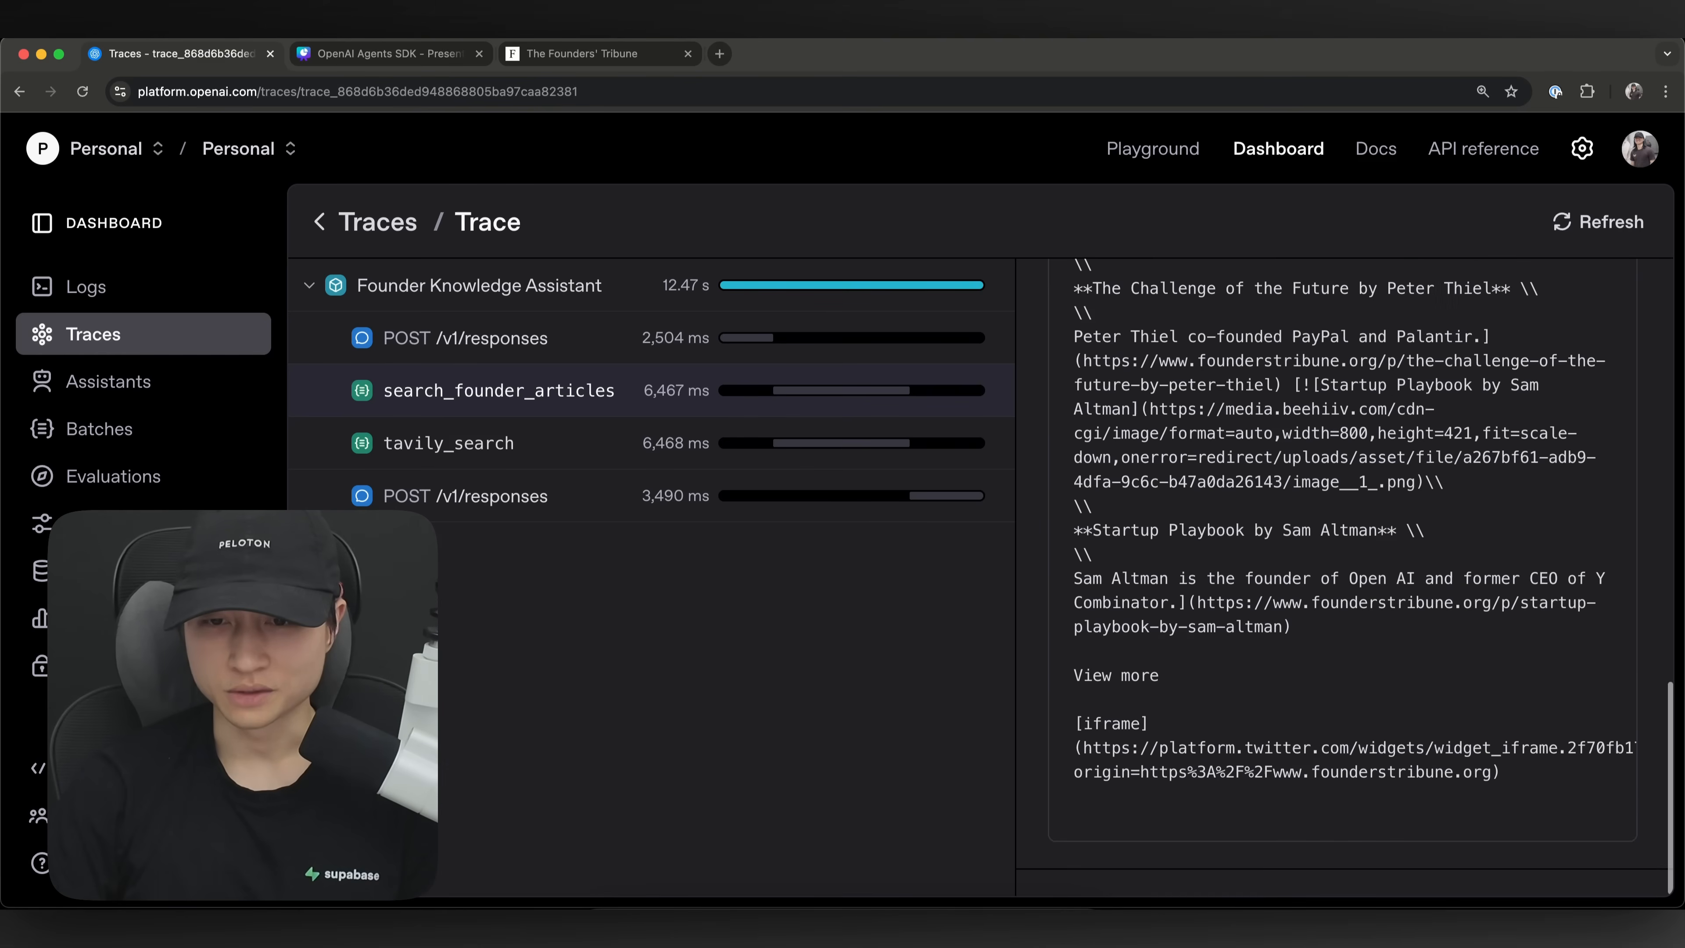
{"action": "left_click", "coordinate": [496, 390]}
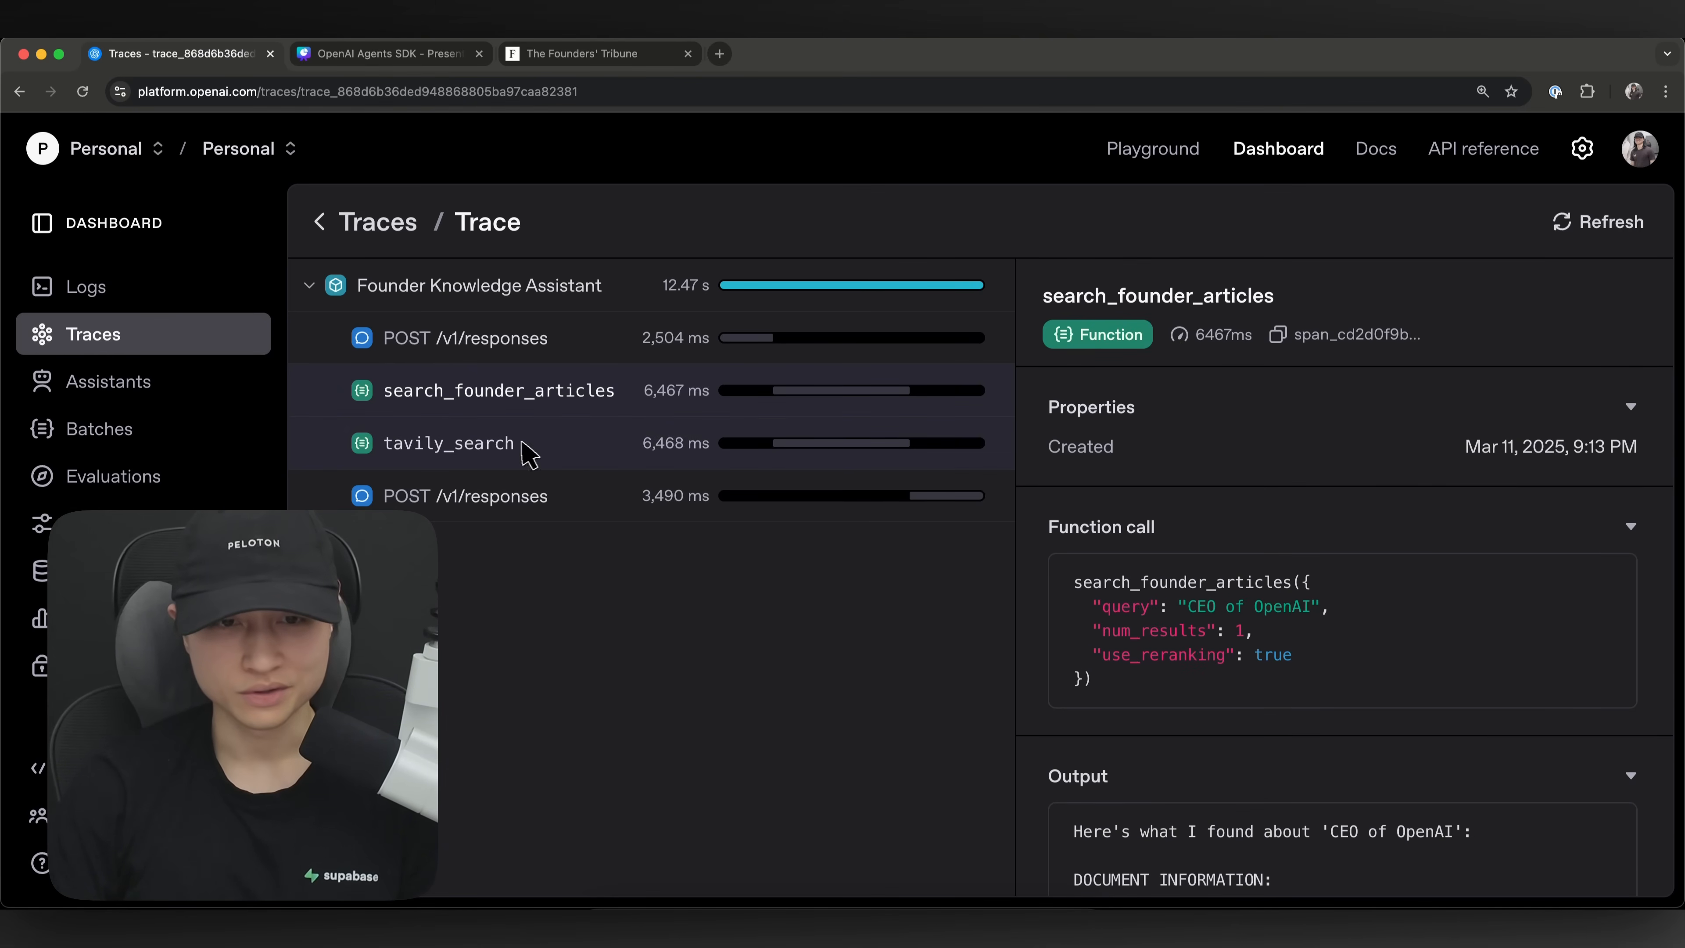
- Inspect the tavily_search step and the final model response span
{"action": "left_click", "coordinate": [449, 444]}
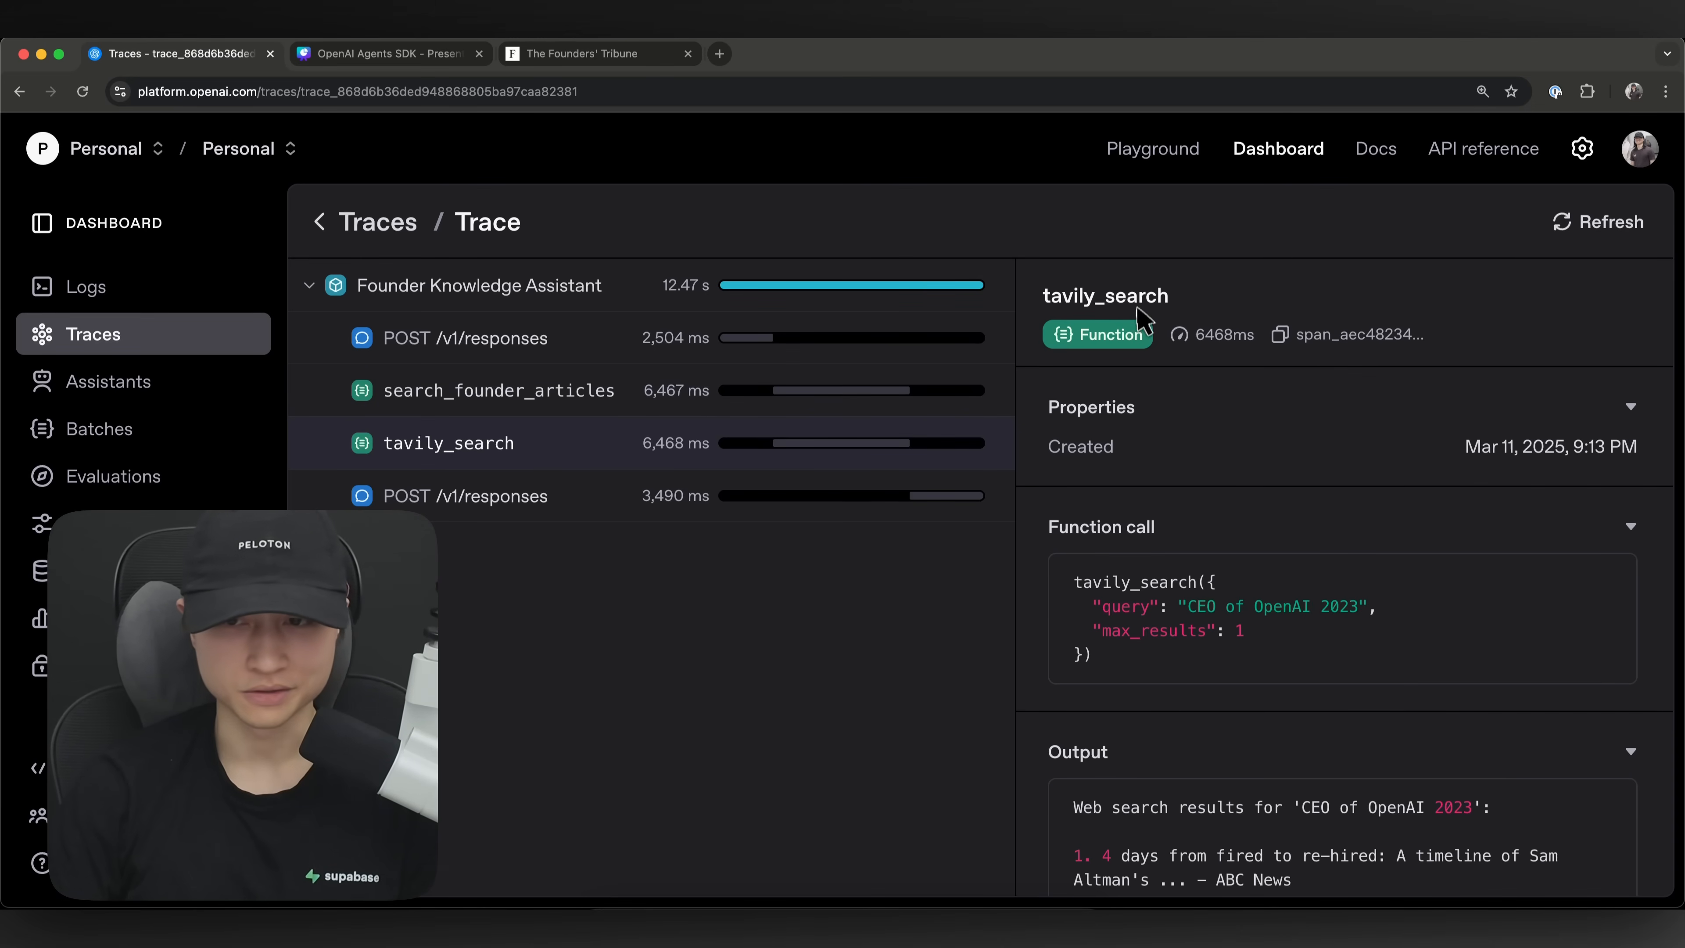
{"action": "scroll", "scroll_direction": "down", "scroll_amount": 3}
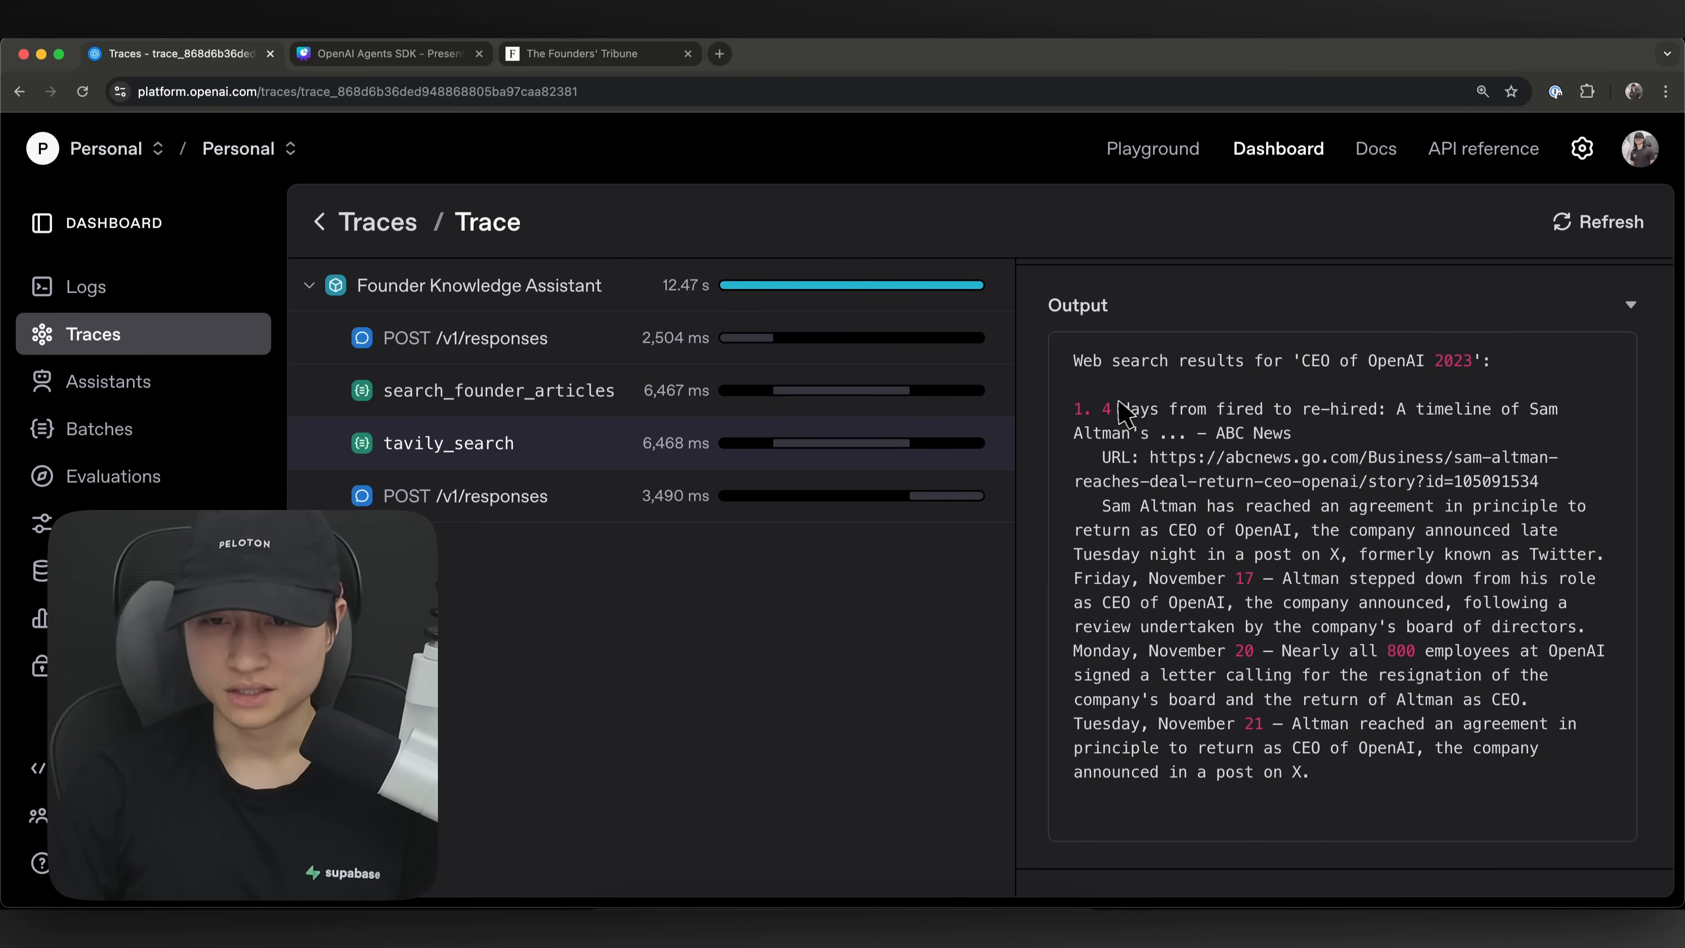
{"action": "mouse_move", "coordinate": [1306, 471]}
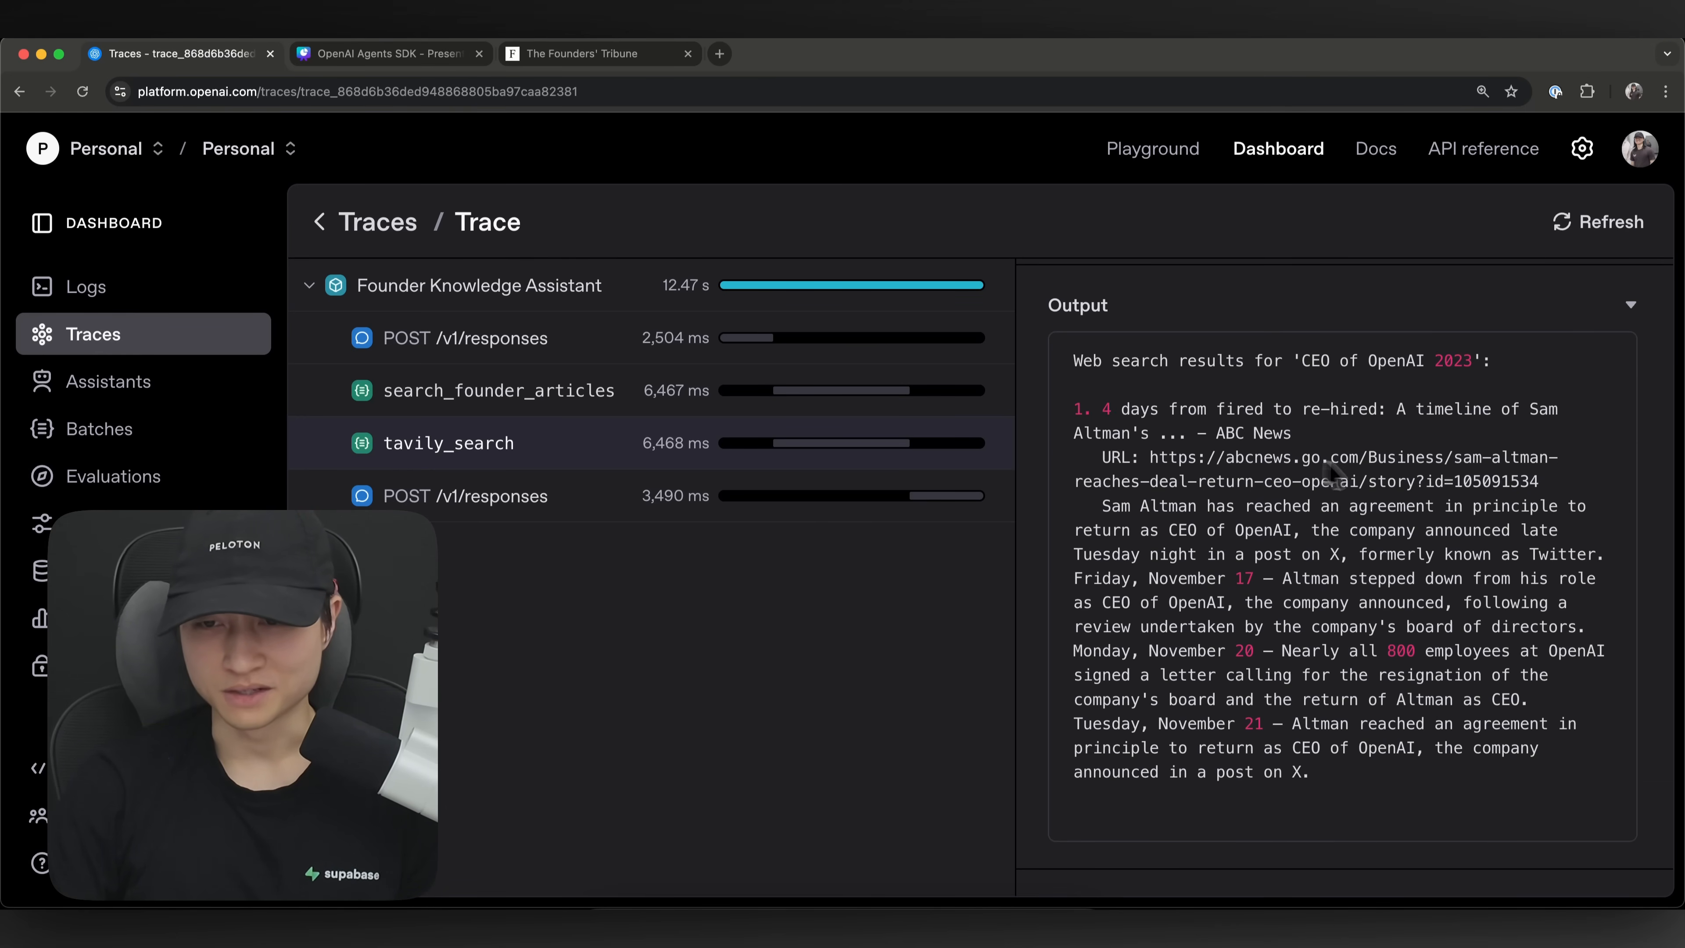
{"action": "mouse_move", "coordinate": [1215, 441]}
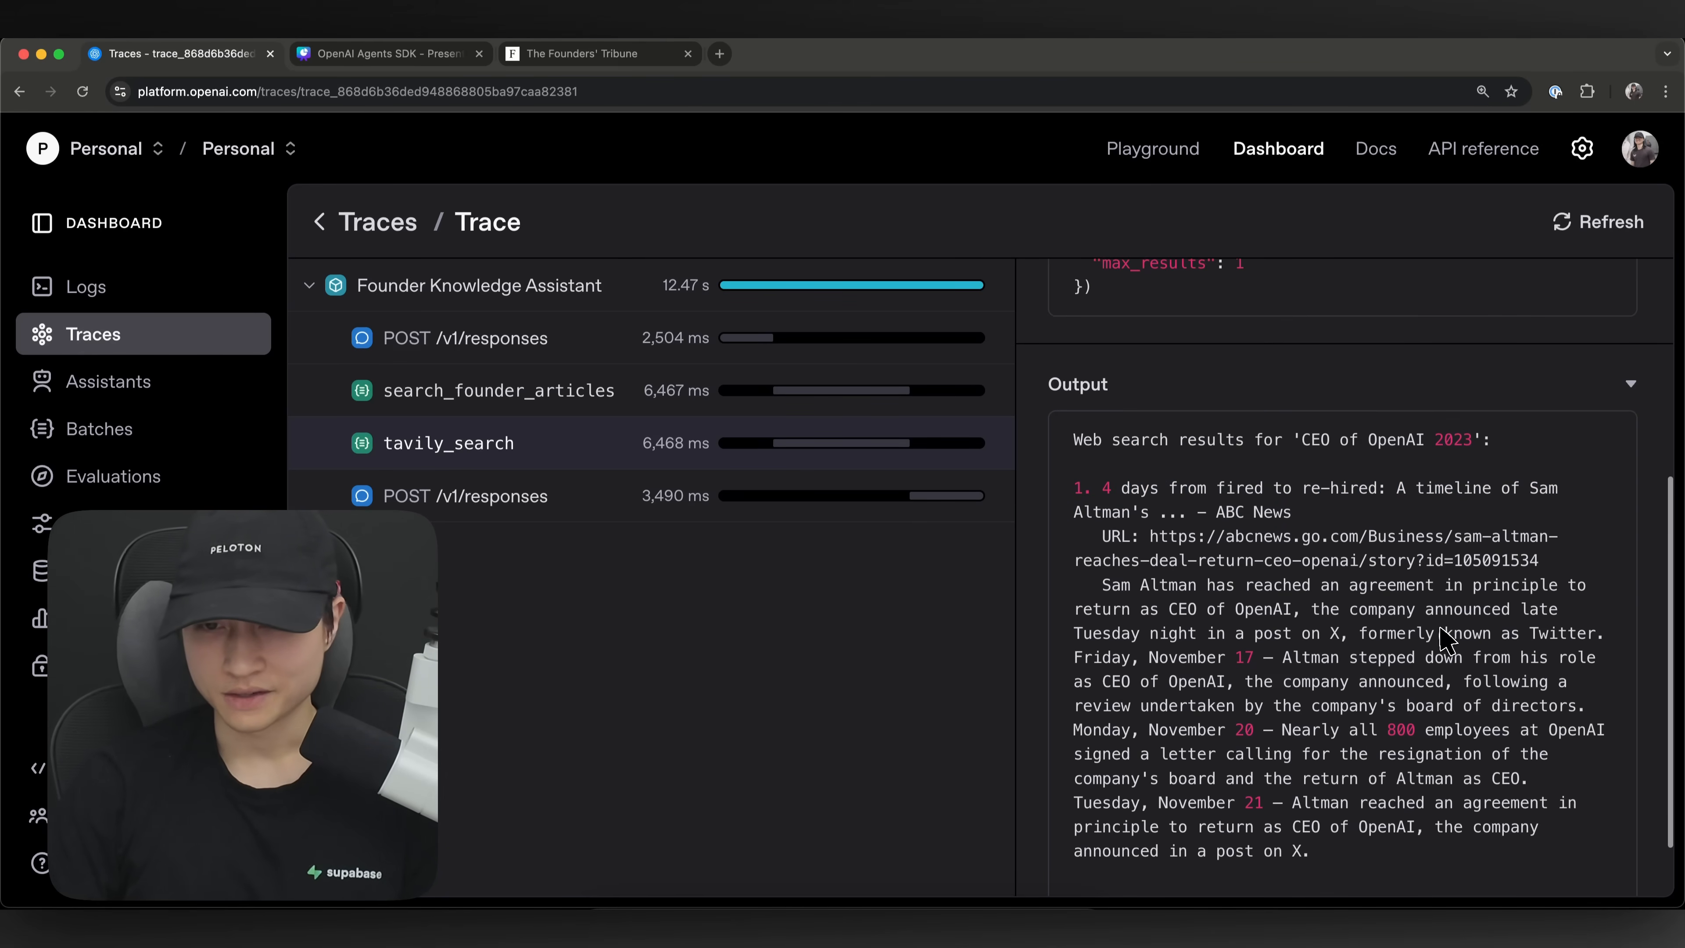
{"action": "left_click", "coordinate": [467, 496]}
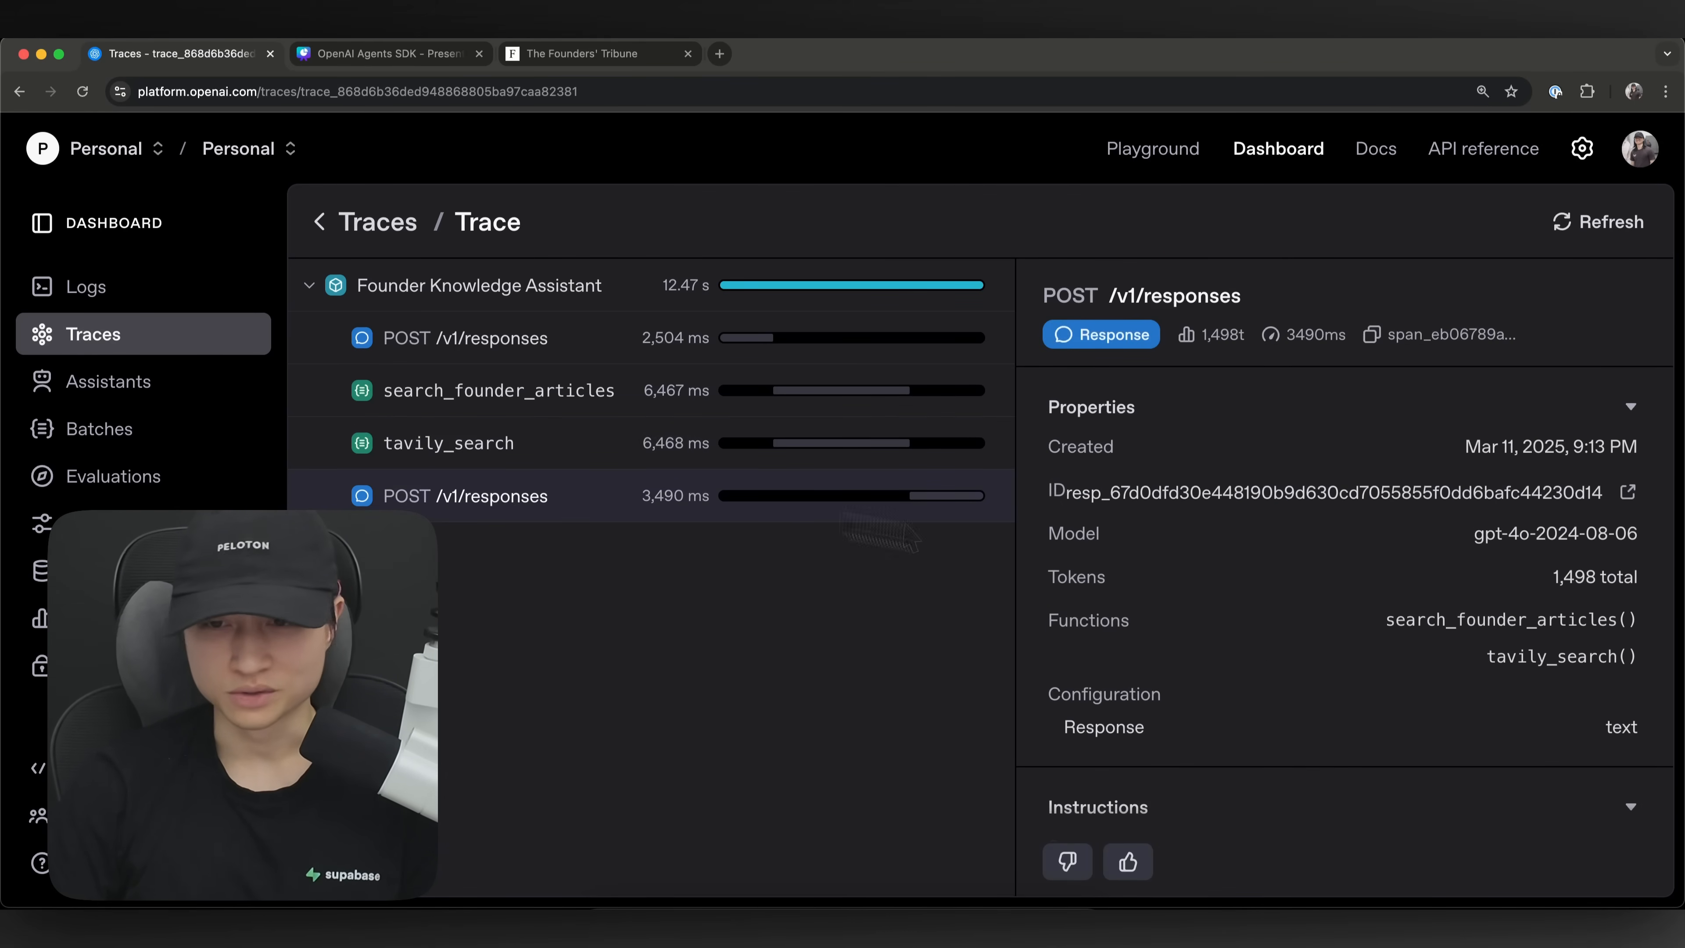
{"action": "scroll", "scroll_direction": "down", "scroll_amount": 3}
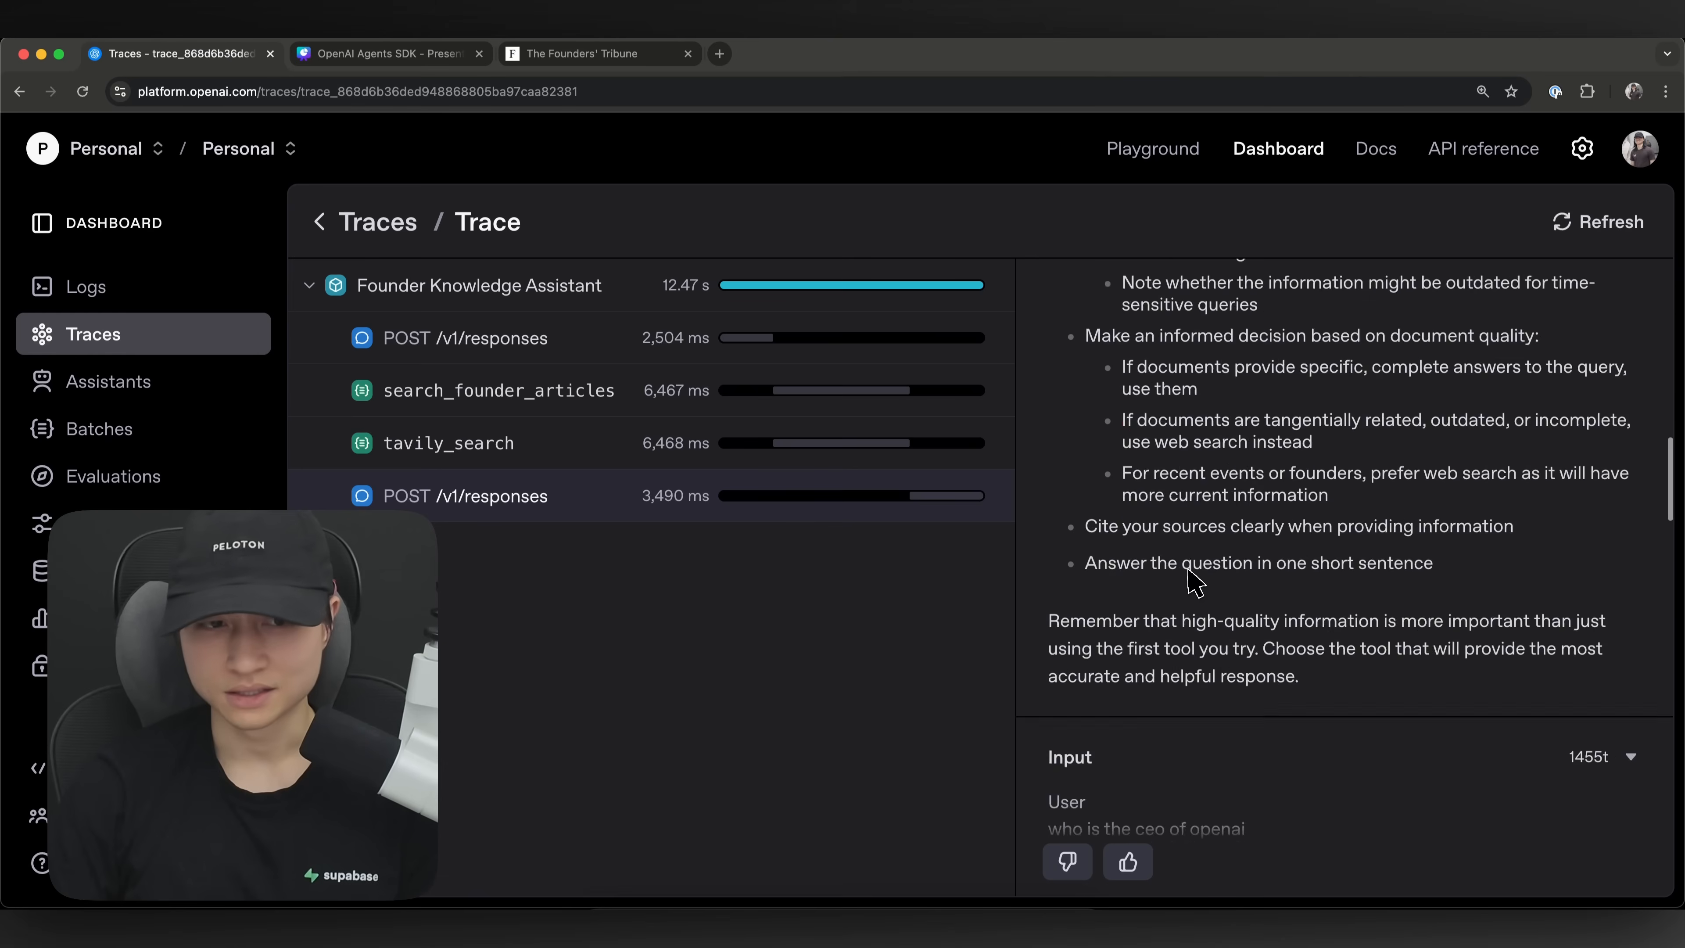
- Step back through the first response and search_founder_articles spans, ending on tavily_search
{"action": "left_click", "coordinate": [508, 338]}
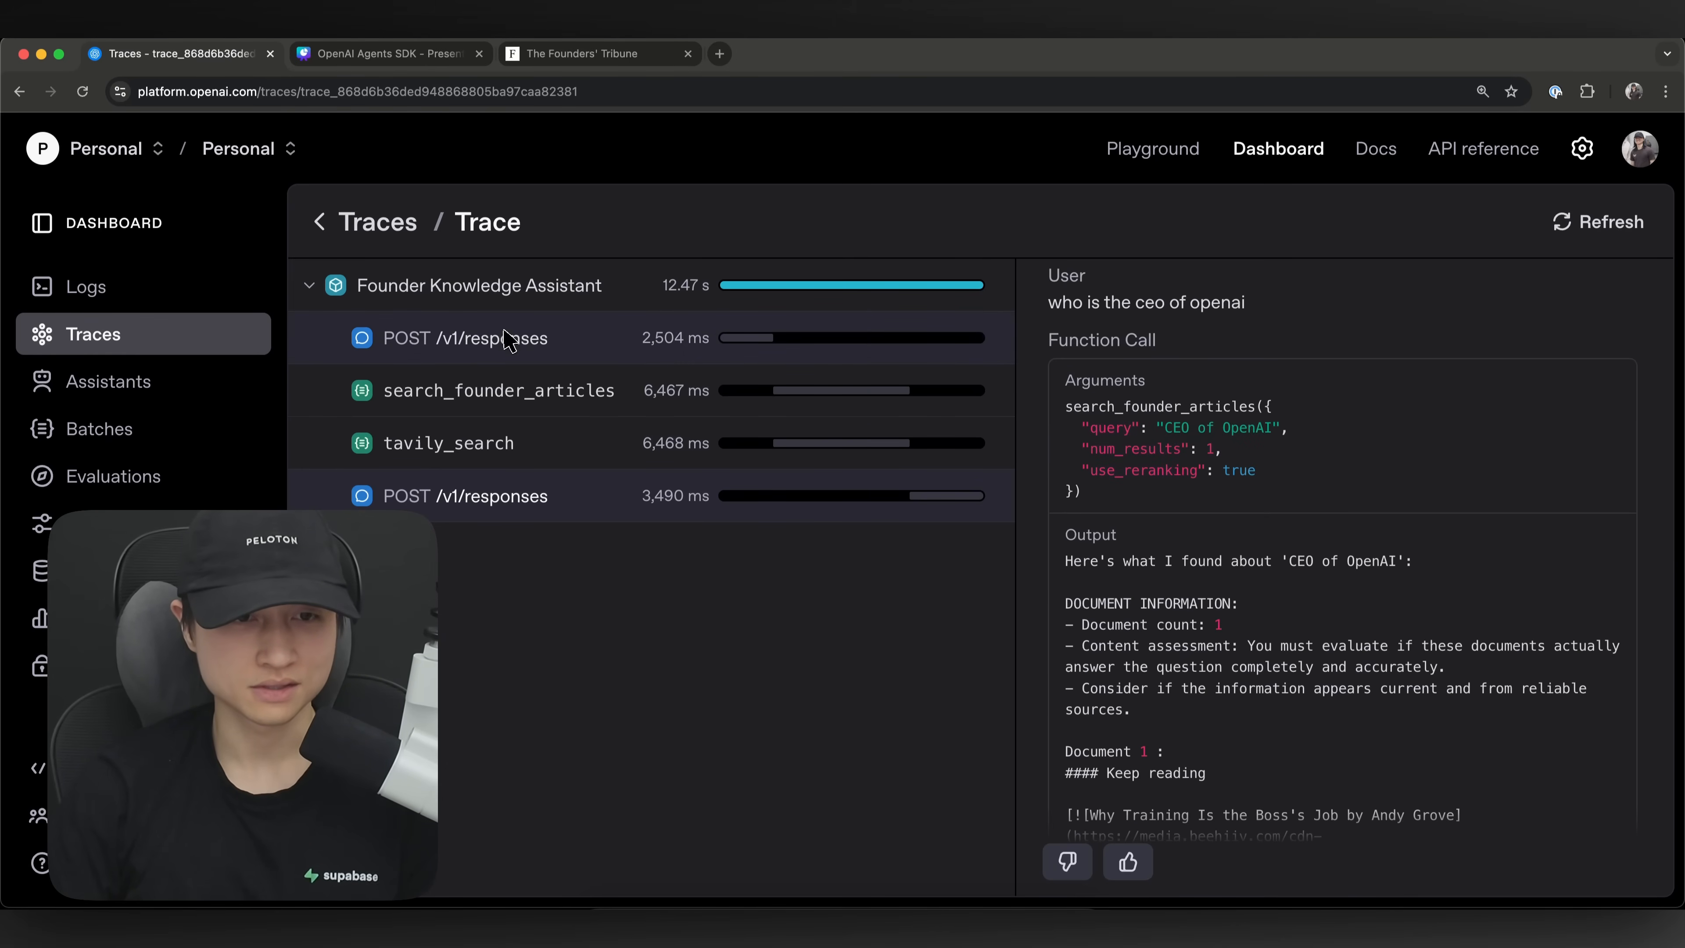
{"action": "left_click", "coordinate": [481, 344]}
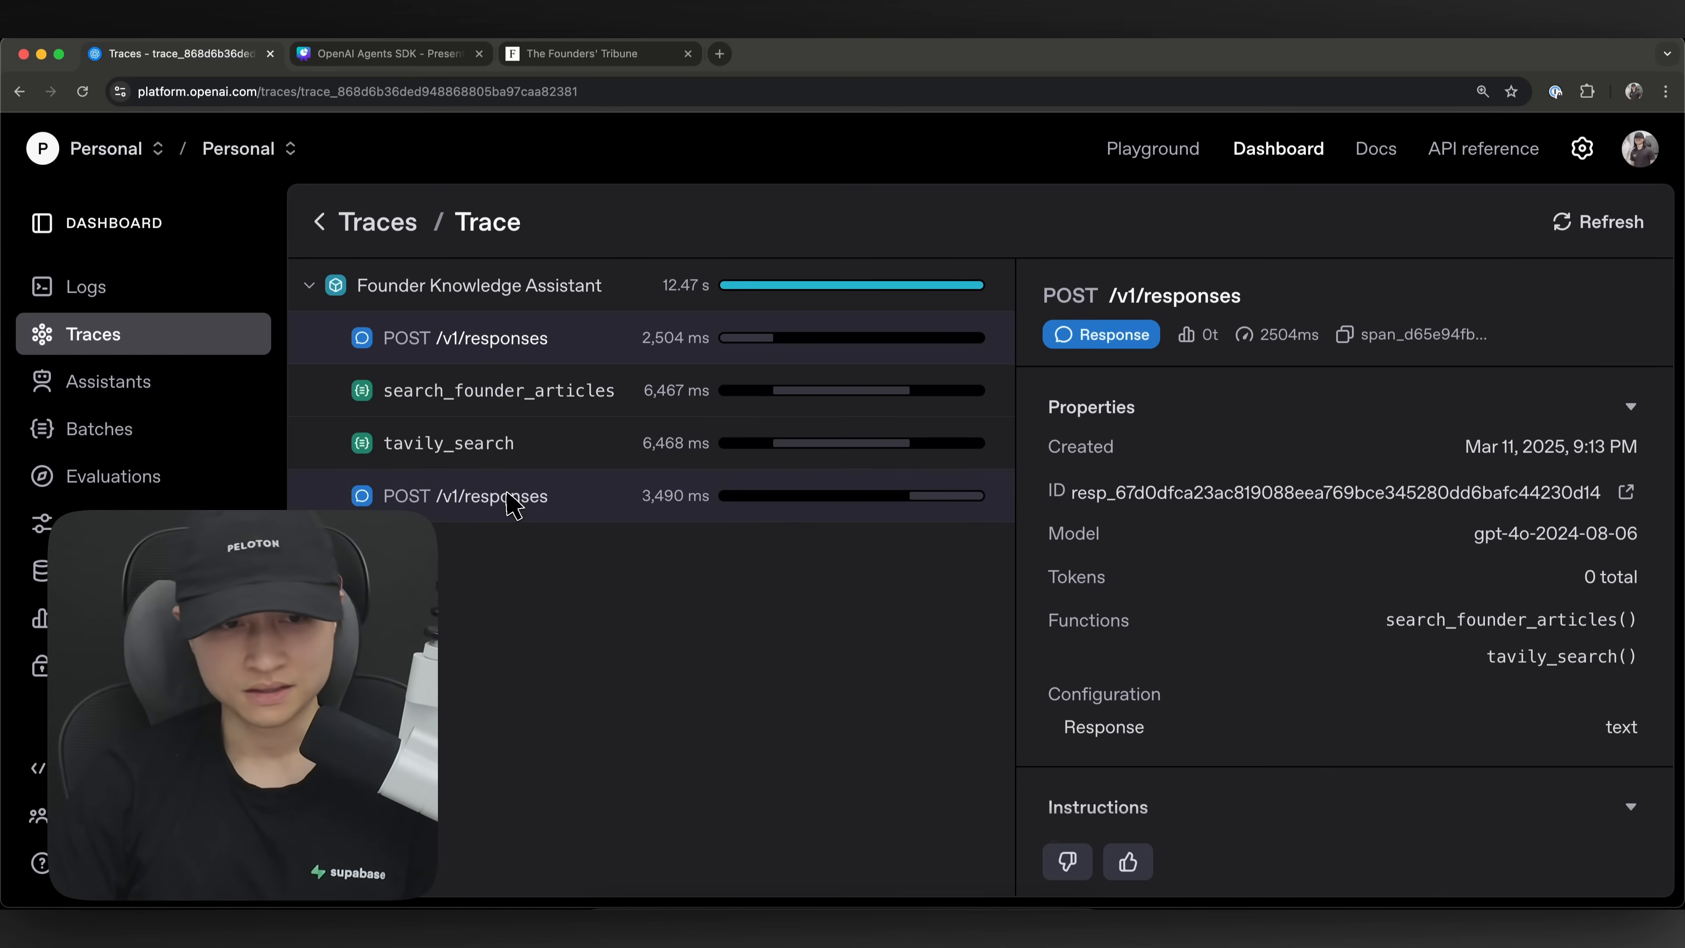
{"action": "left_click", "coordinate": [498, 391]}
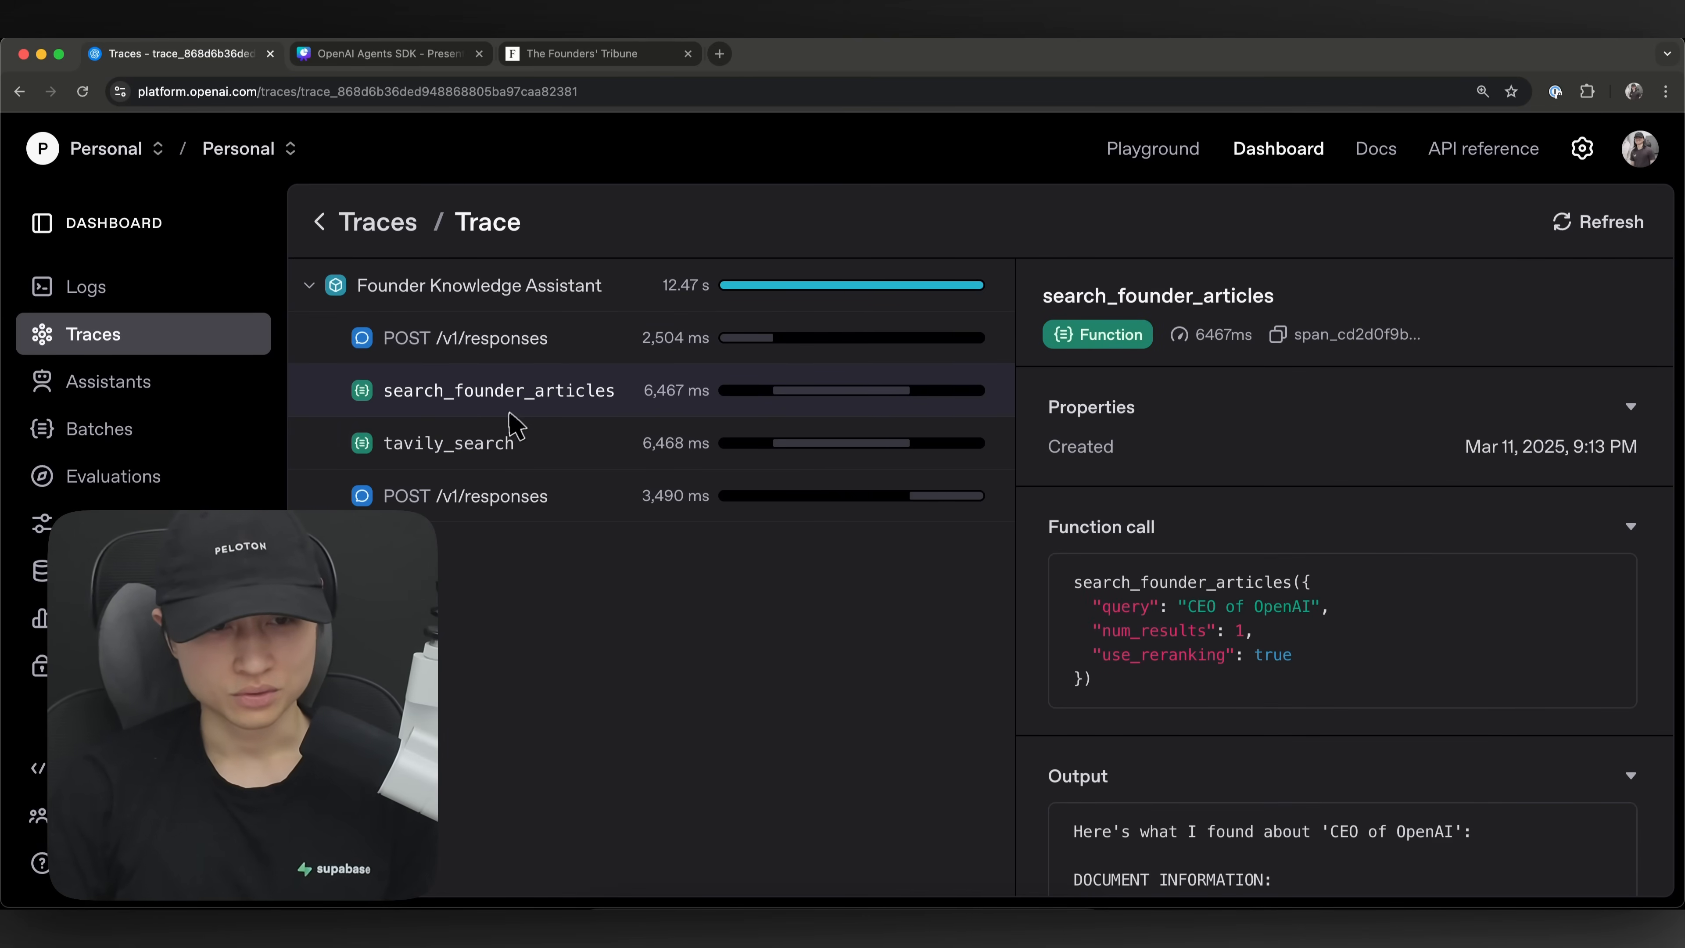
{"action": "left_click", "coordinate": [450, 443]}
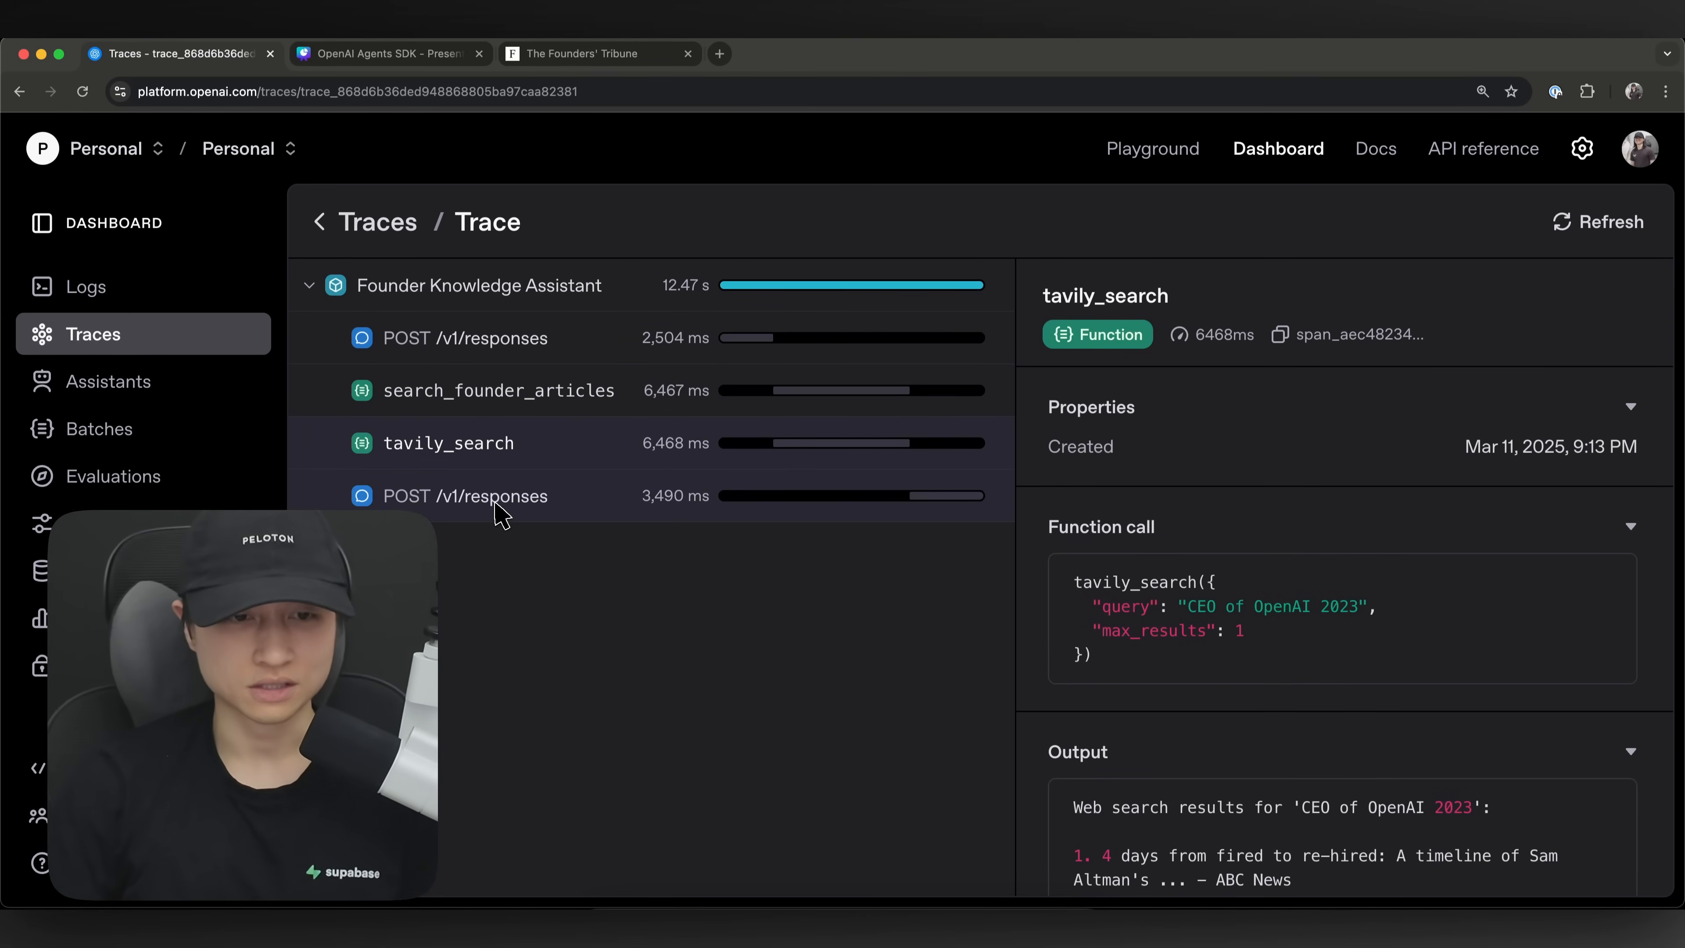
- Review the final response span's instructions and the search_founder_articles tool input
{"action": "left_click", "coordinate": [493, 496]}
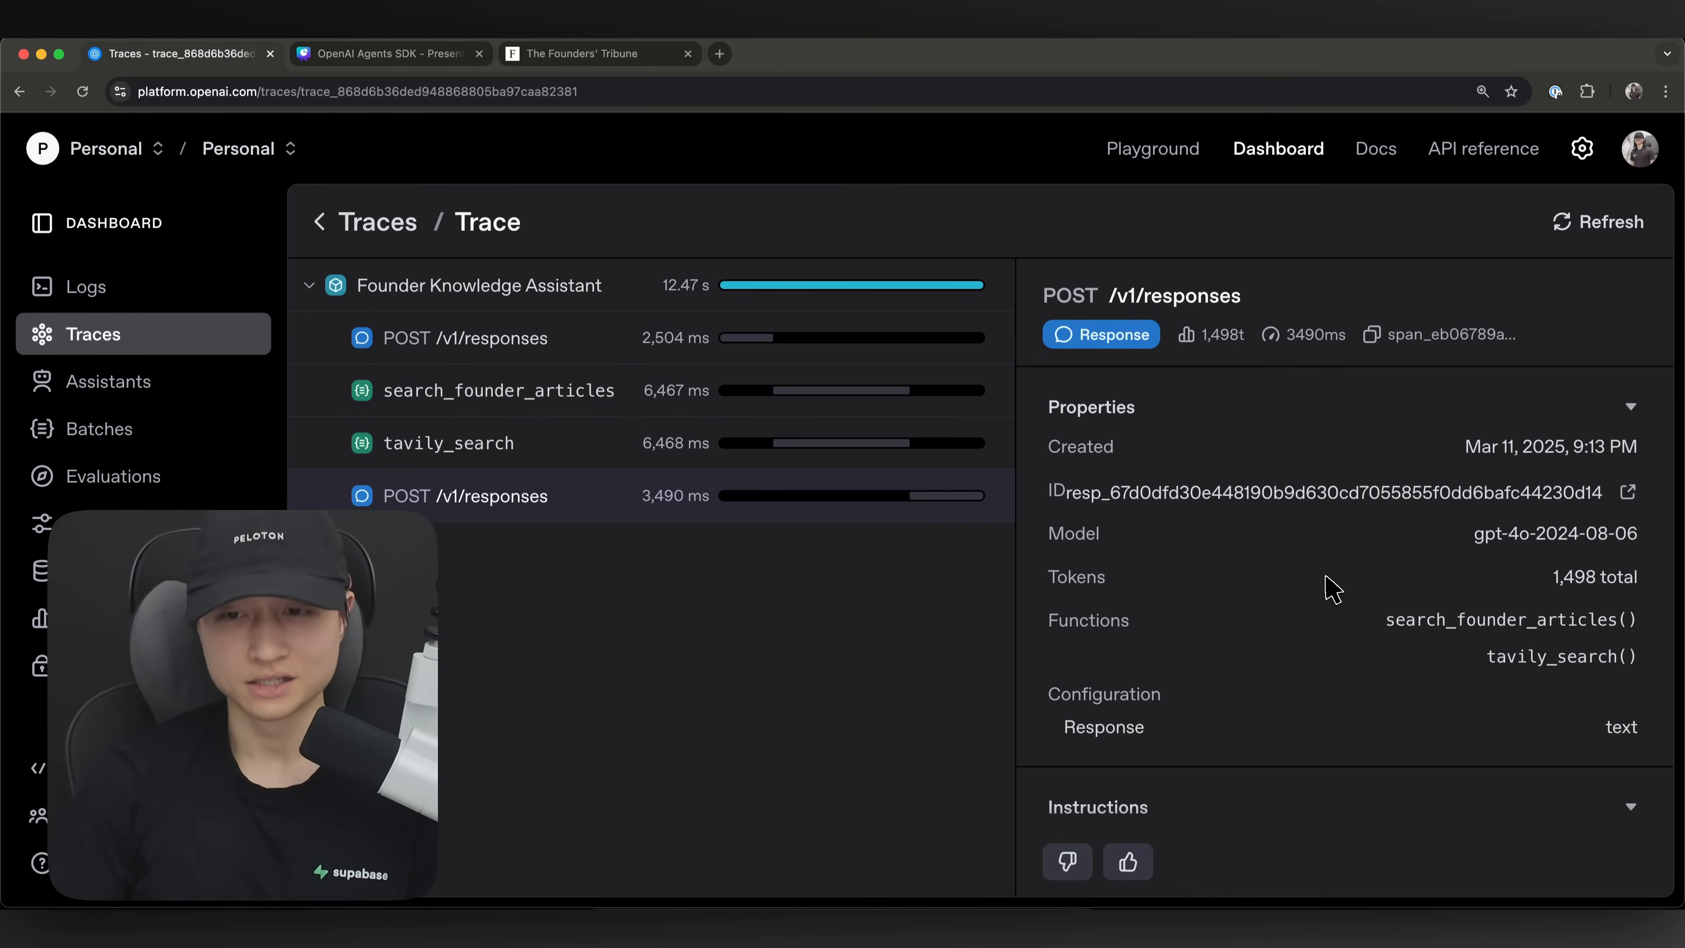
{"action": "scroll", "scroll_direction": "down", "scroll_amount": 3}
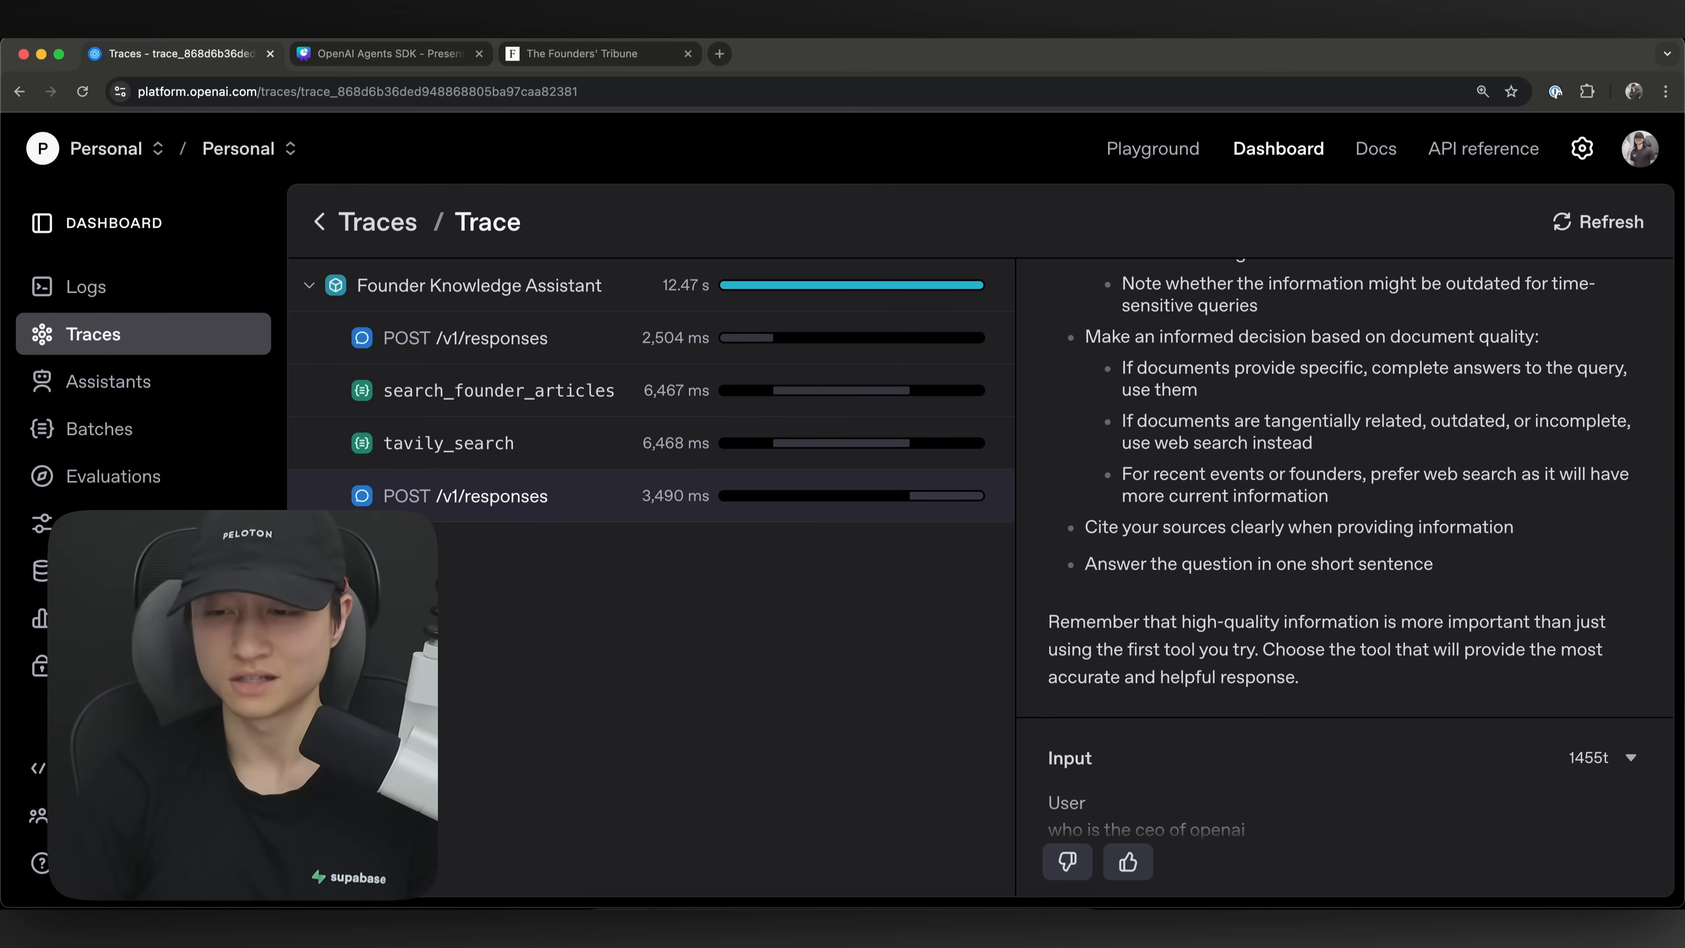
{"action": "scroll", "scroll_direction": "down", "scroll_amount": 3}
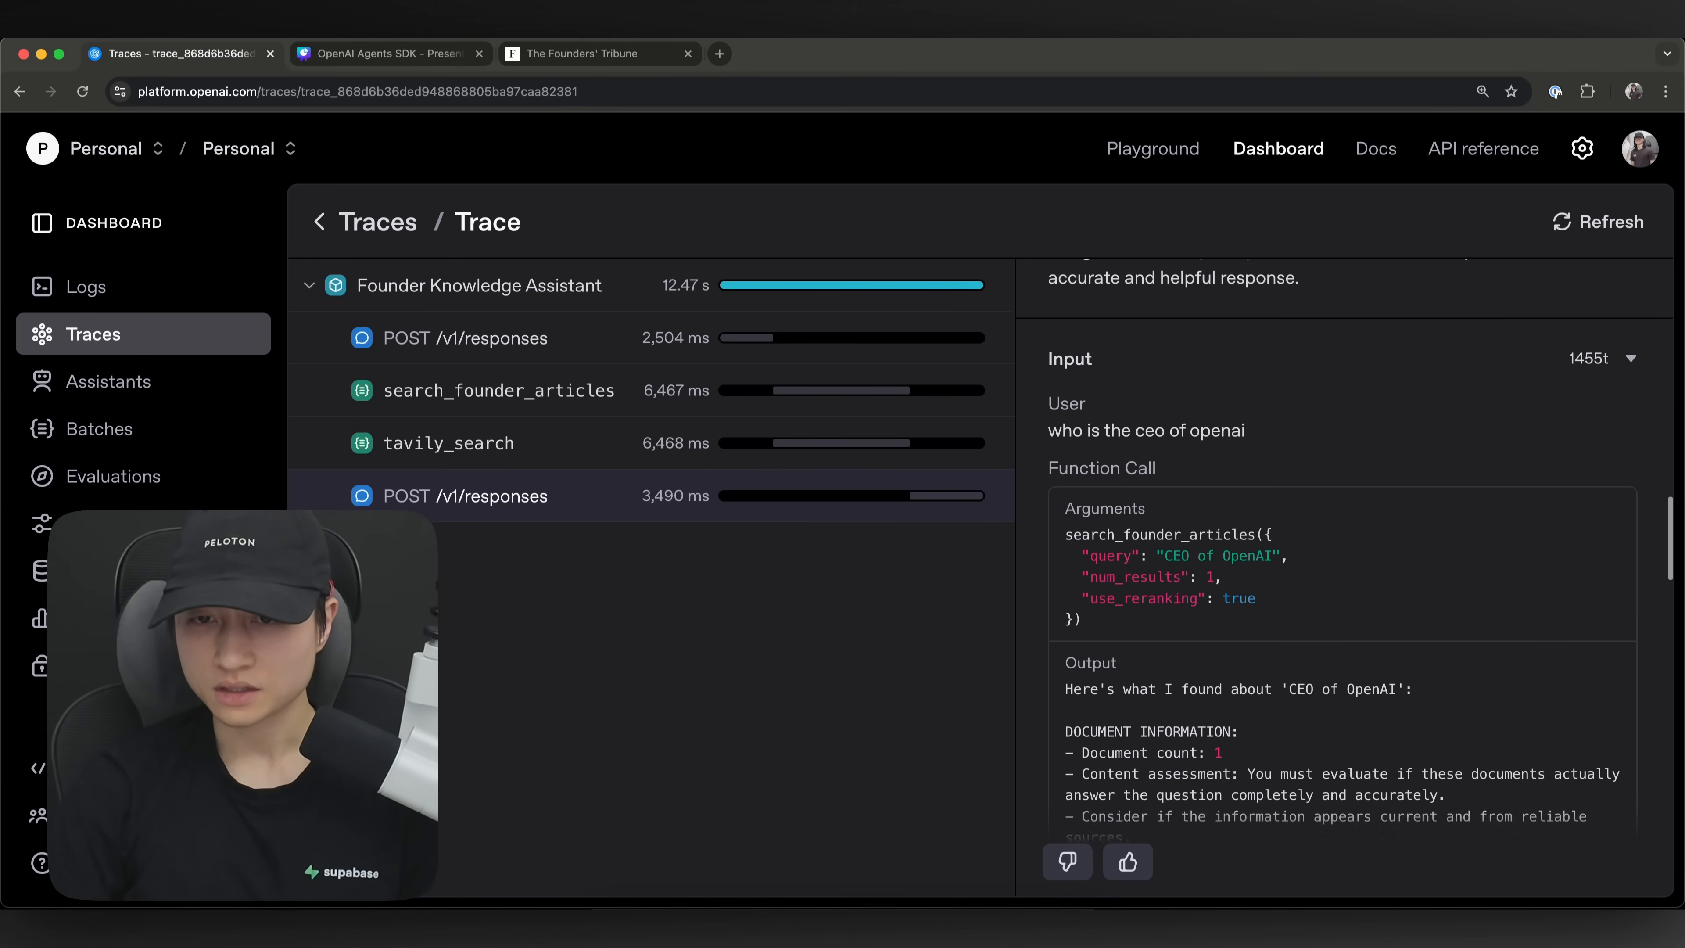
{"action": "scroll", "scroll_direction": "down", "scroll_amount": 3}
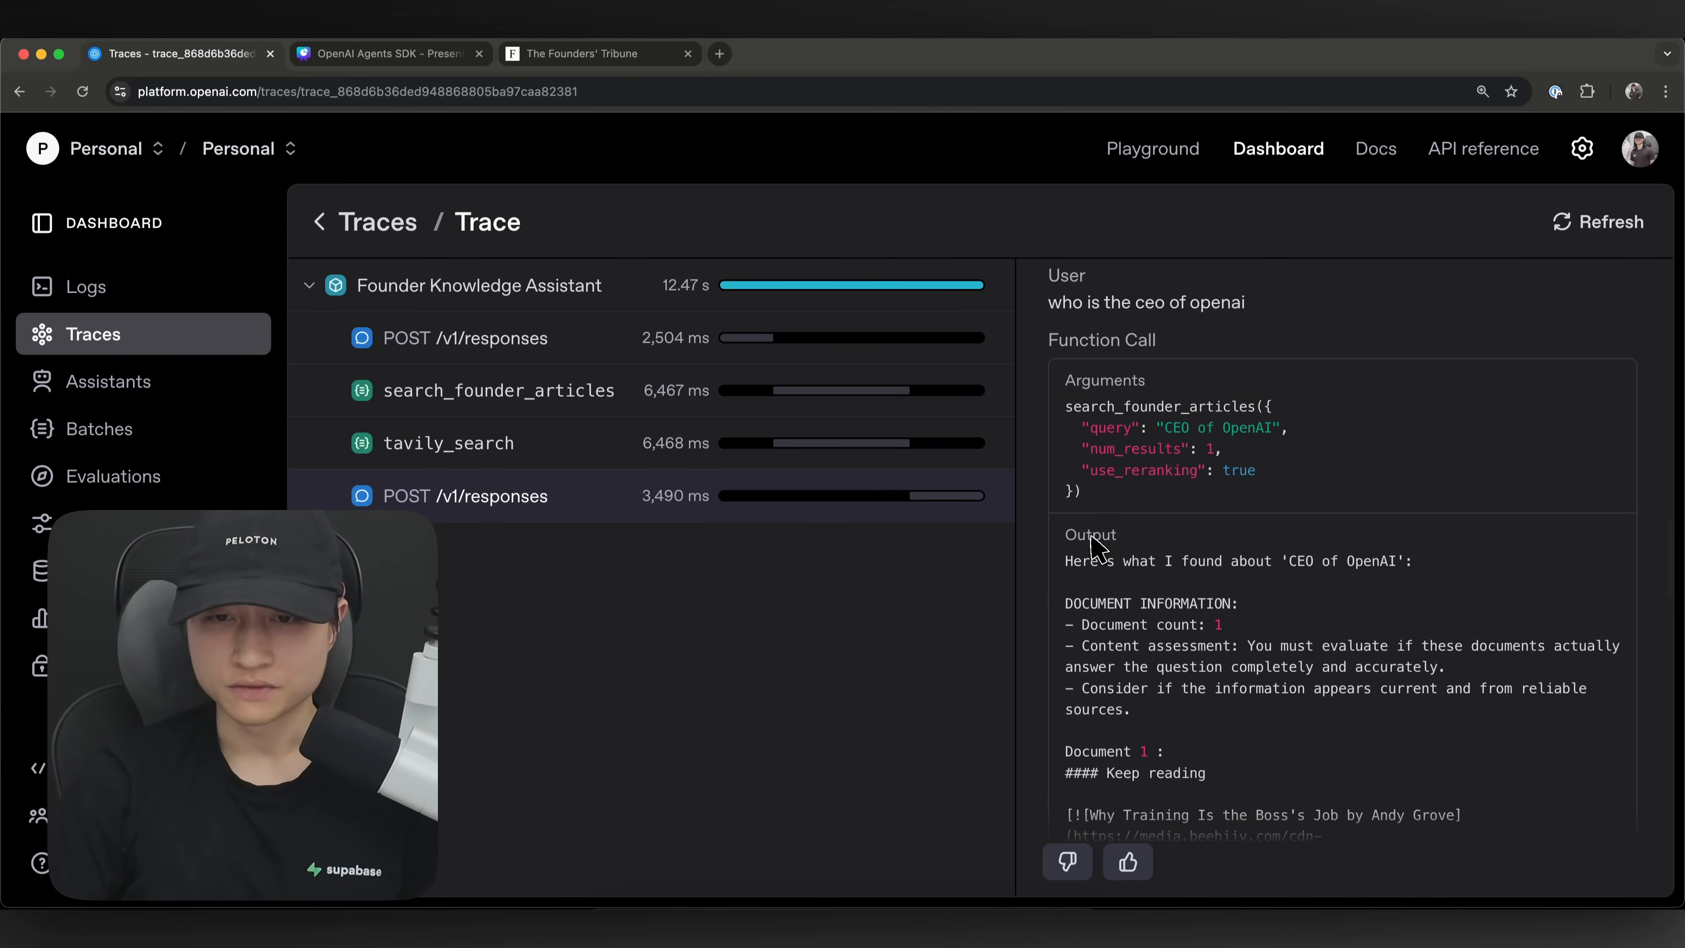
{"action": "double_click", "coordinate": [1159, 408]}
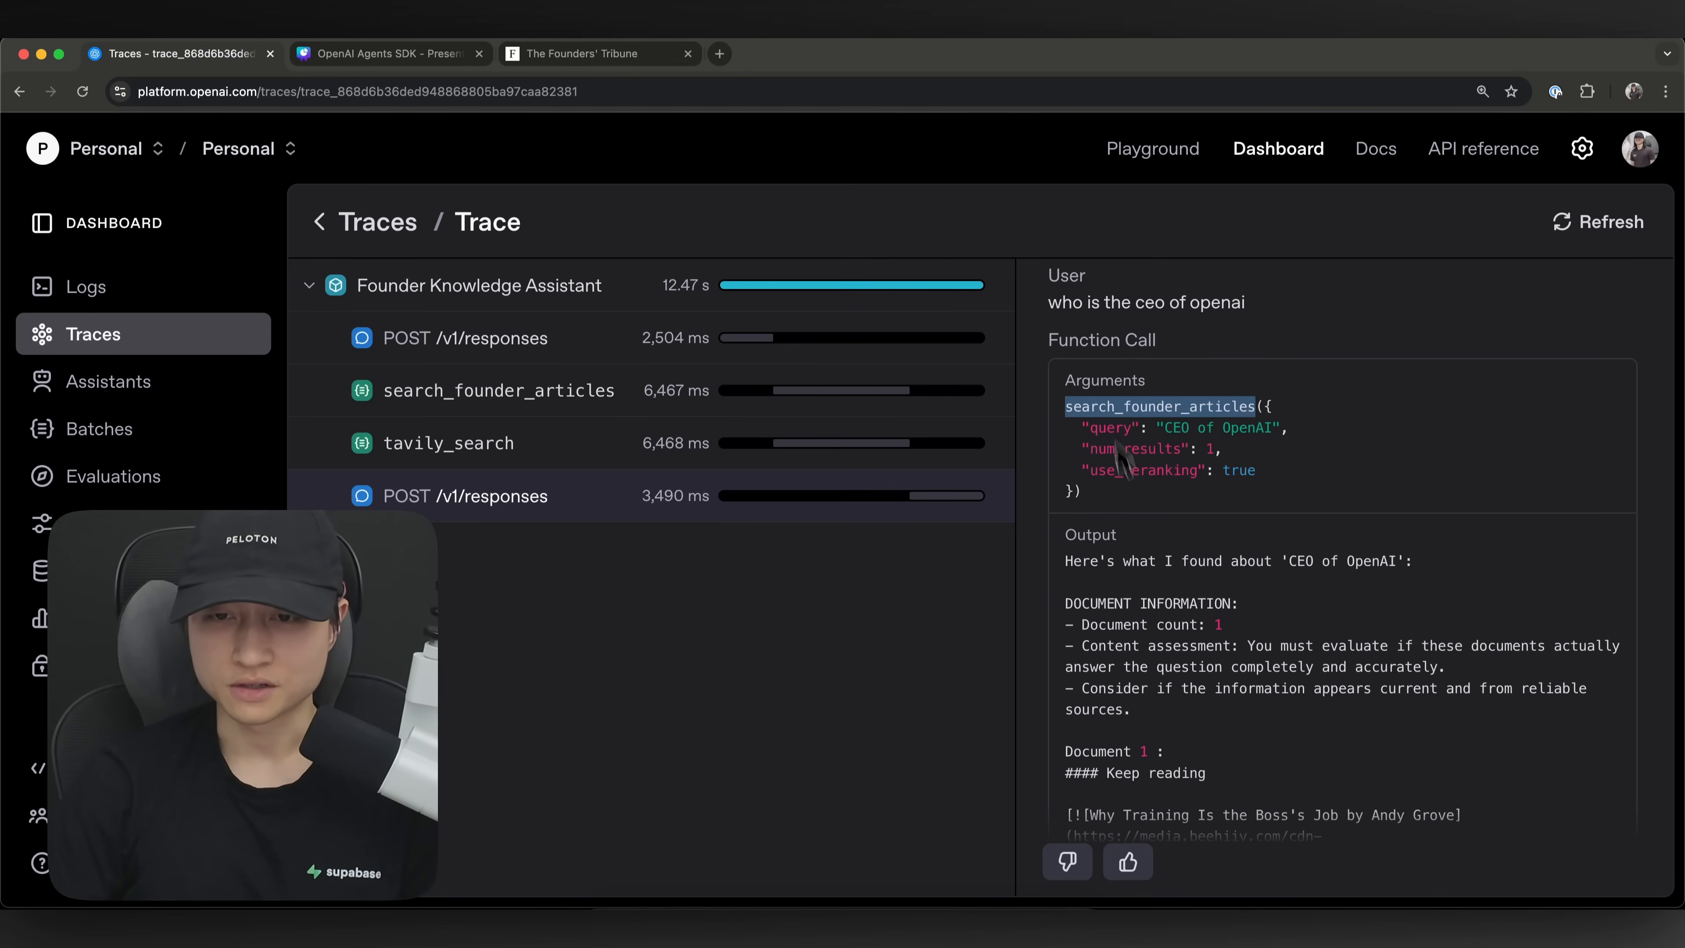
- Highlight the output answer 'Sam Altman is the CEO of OpenAI' and return to Cursor
{"action": "scroll", "scroll_direction": "down", "scroll_amount": 3}
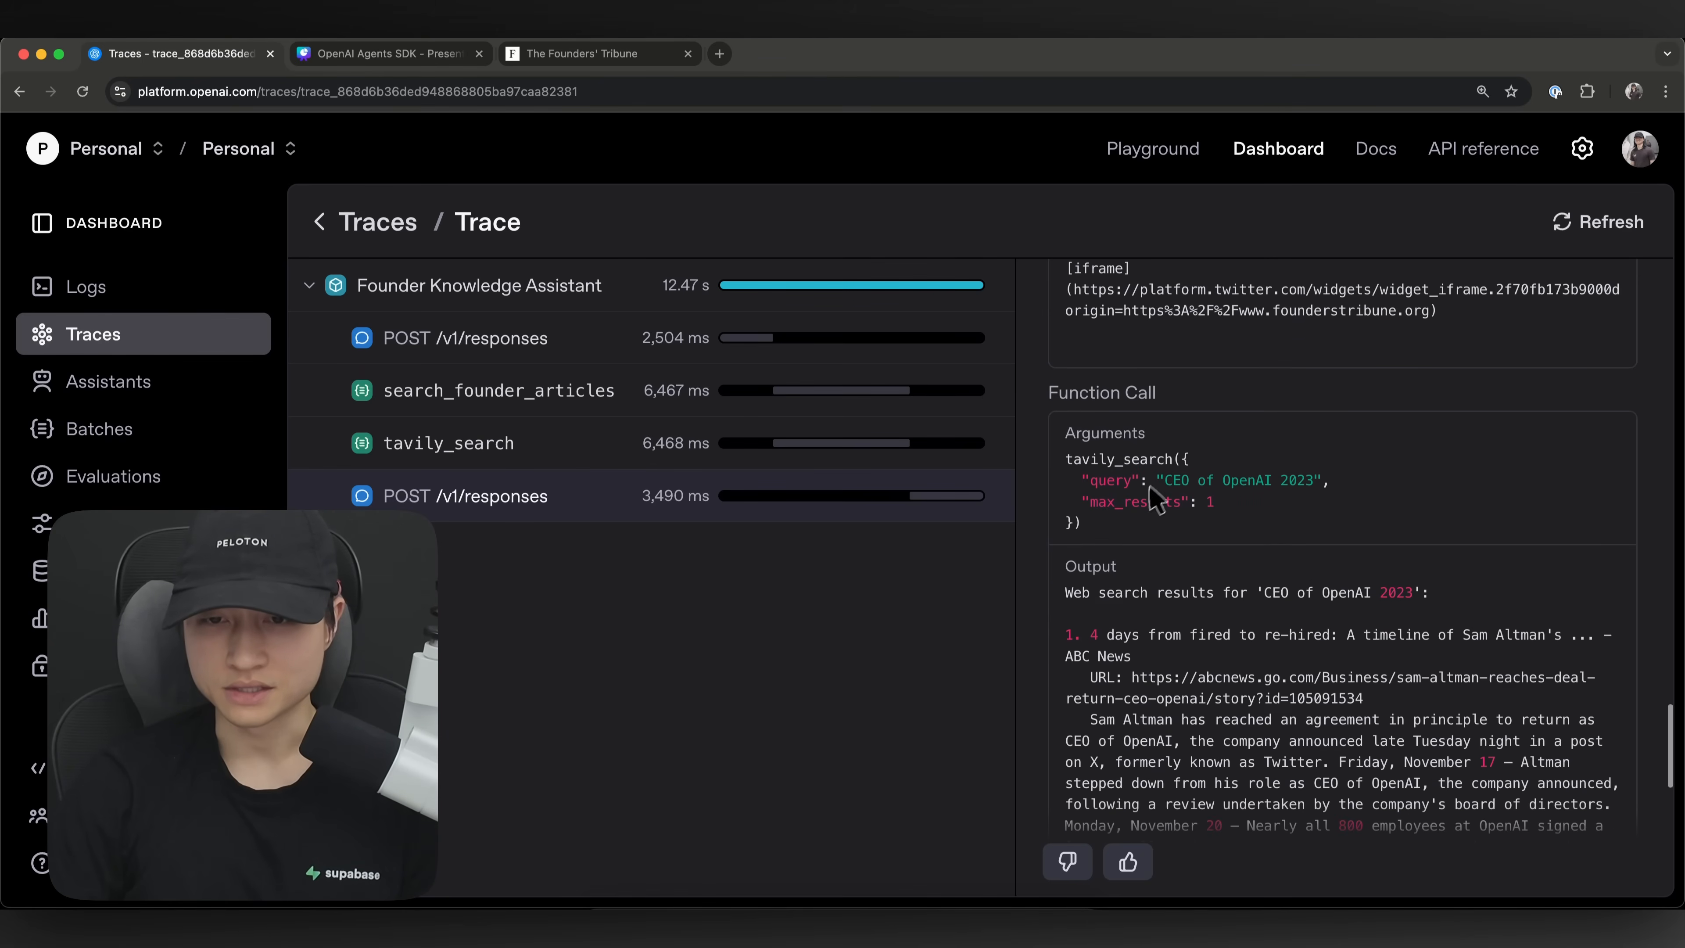
{"action": "scroll", "scroll_direction": "down", "scroll_amount": 3}
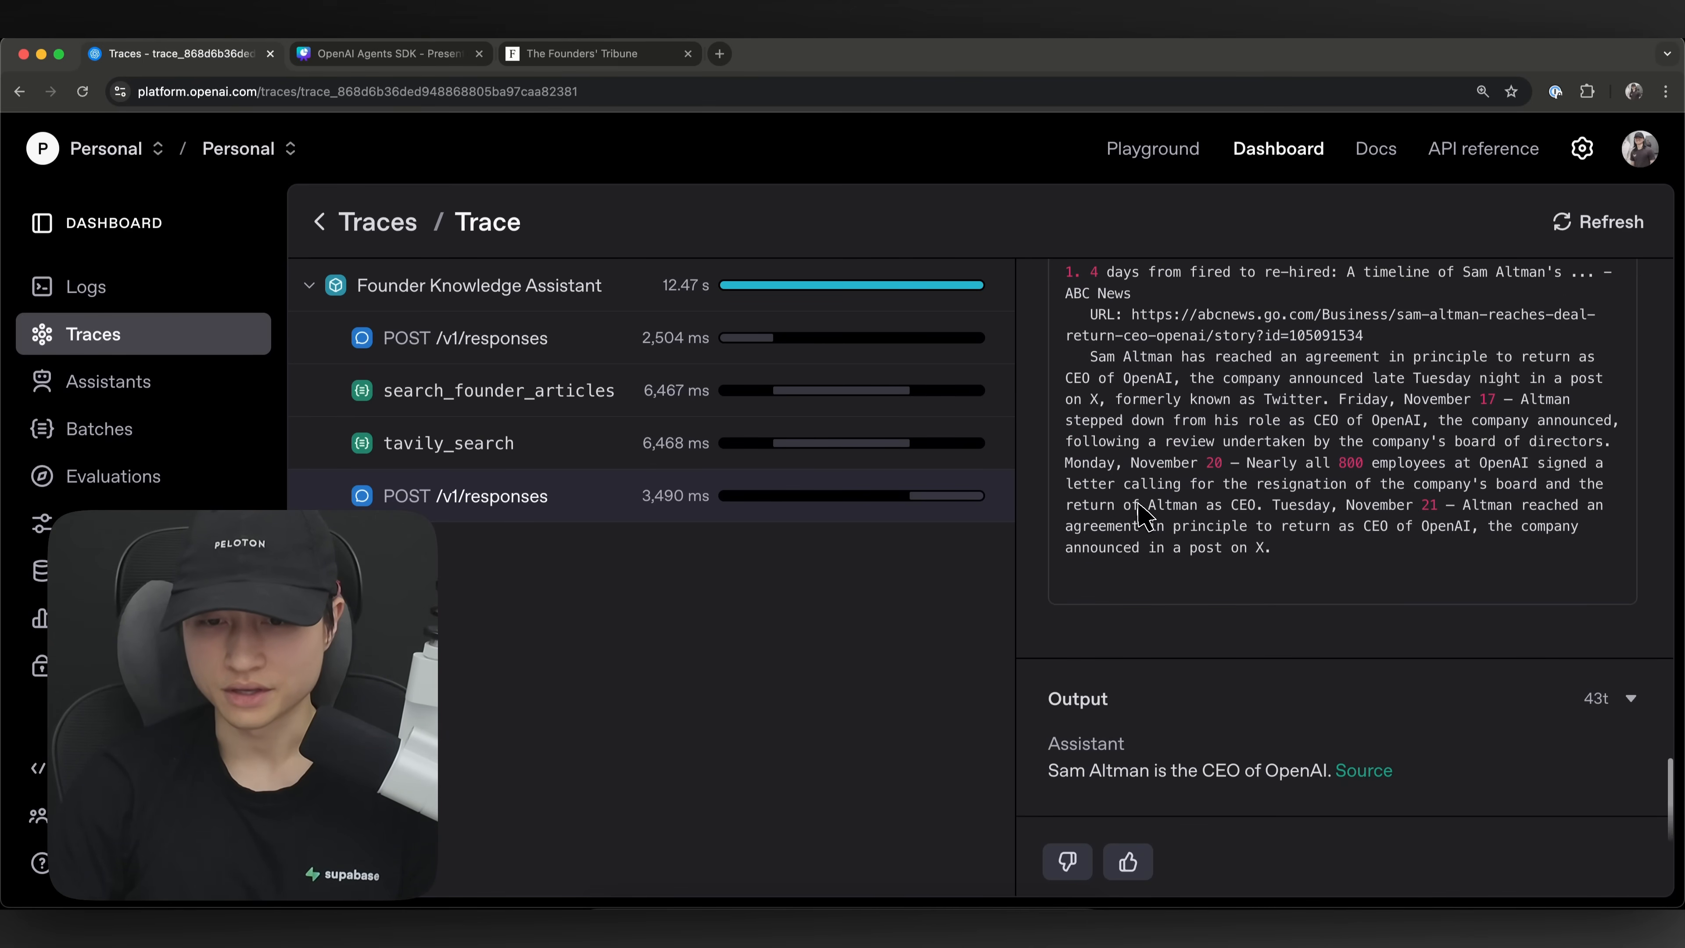
{"action": "left_click_drag", "start_coordinate": [1048, 743], "coordinate": [1393, 770]}
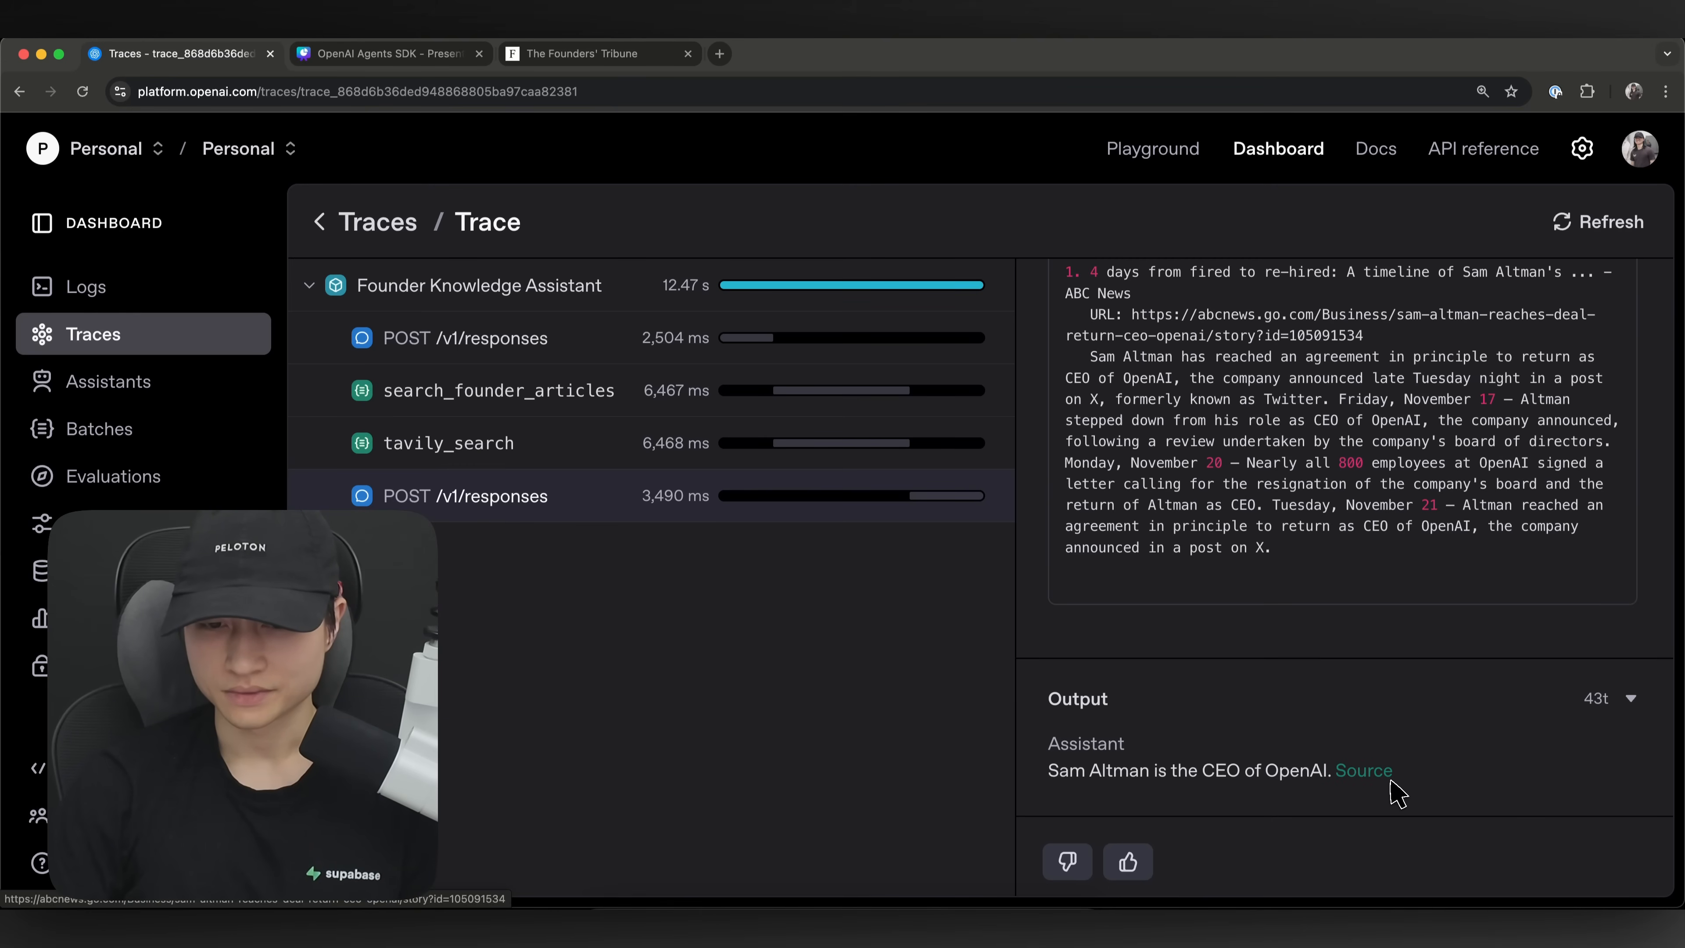
{"action": "left_click_drag", "start_coordinate": [1239, 770], "coordinate": [1392, 771]}
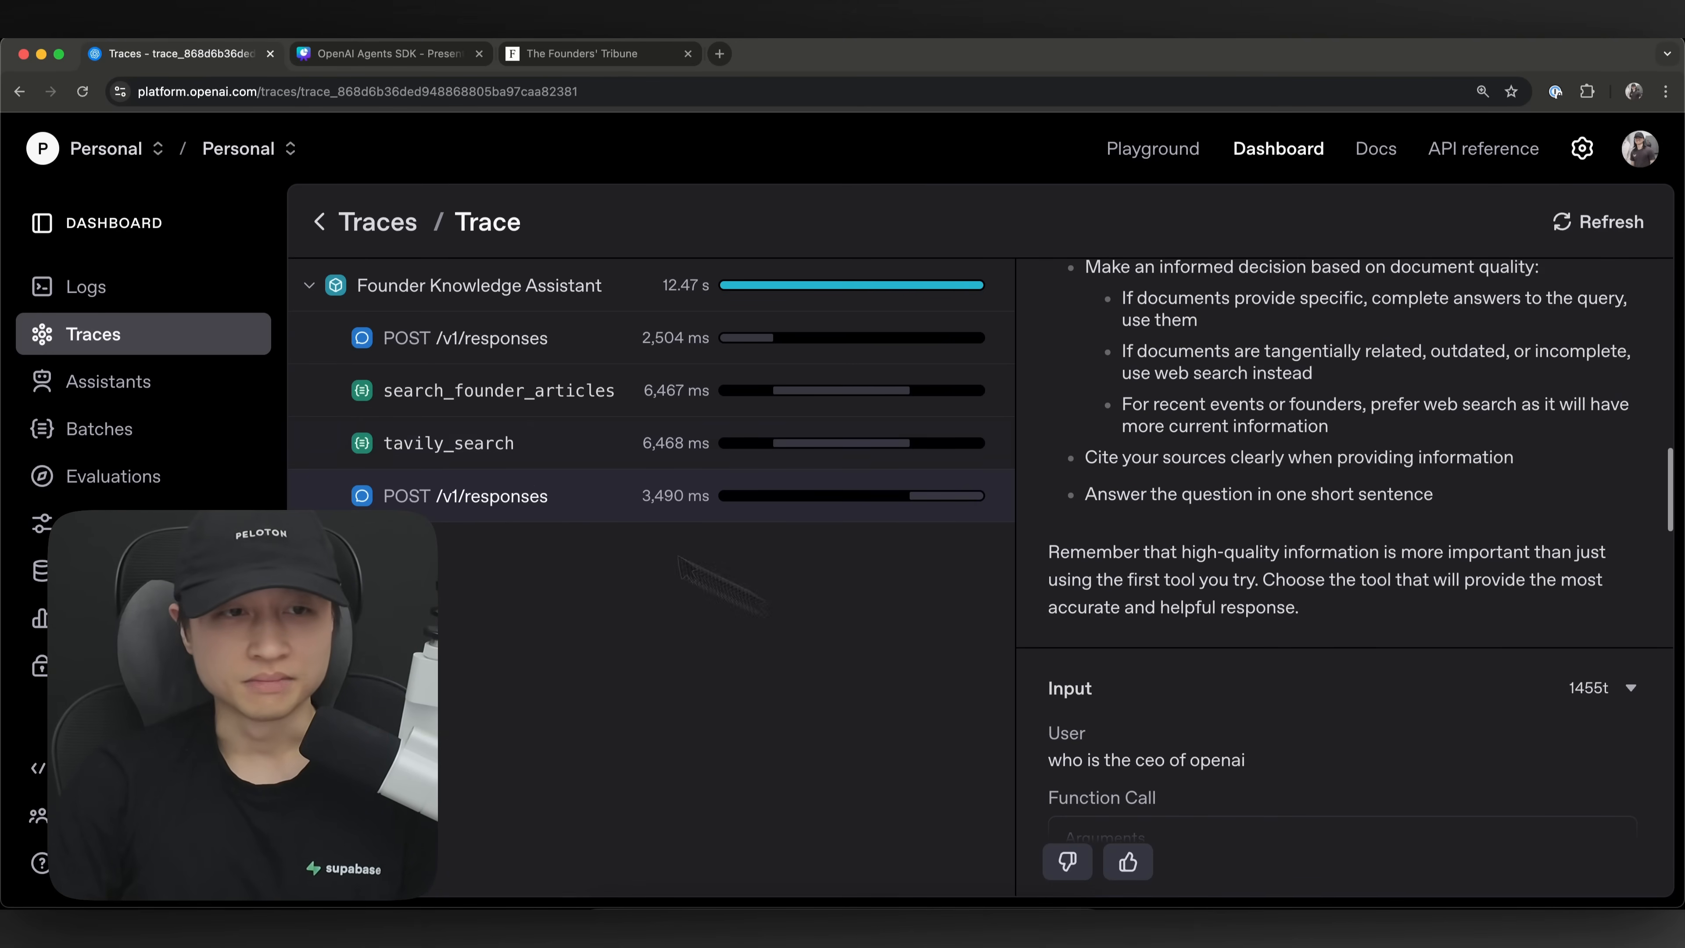
{"action": "left_click", "coordinate": [379, 221]}
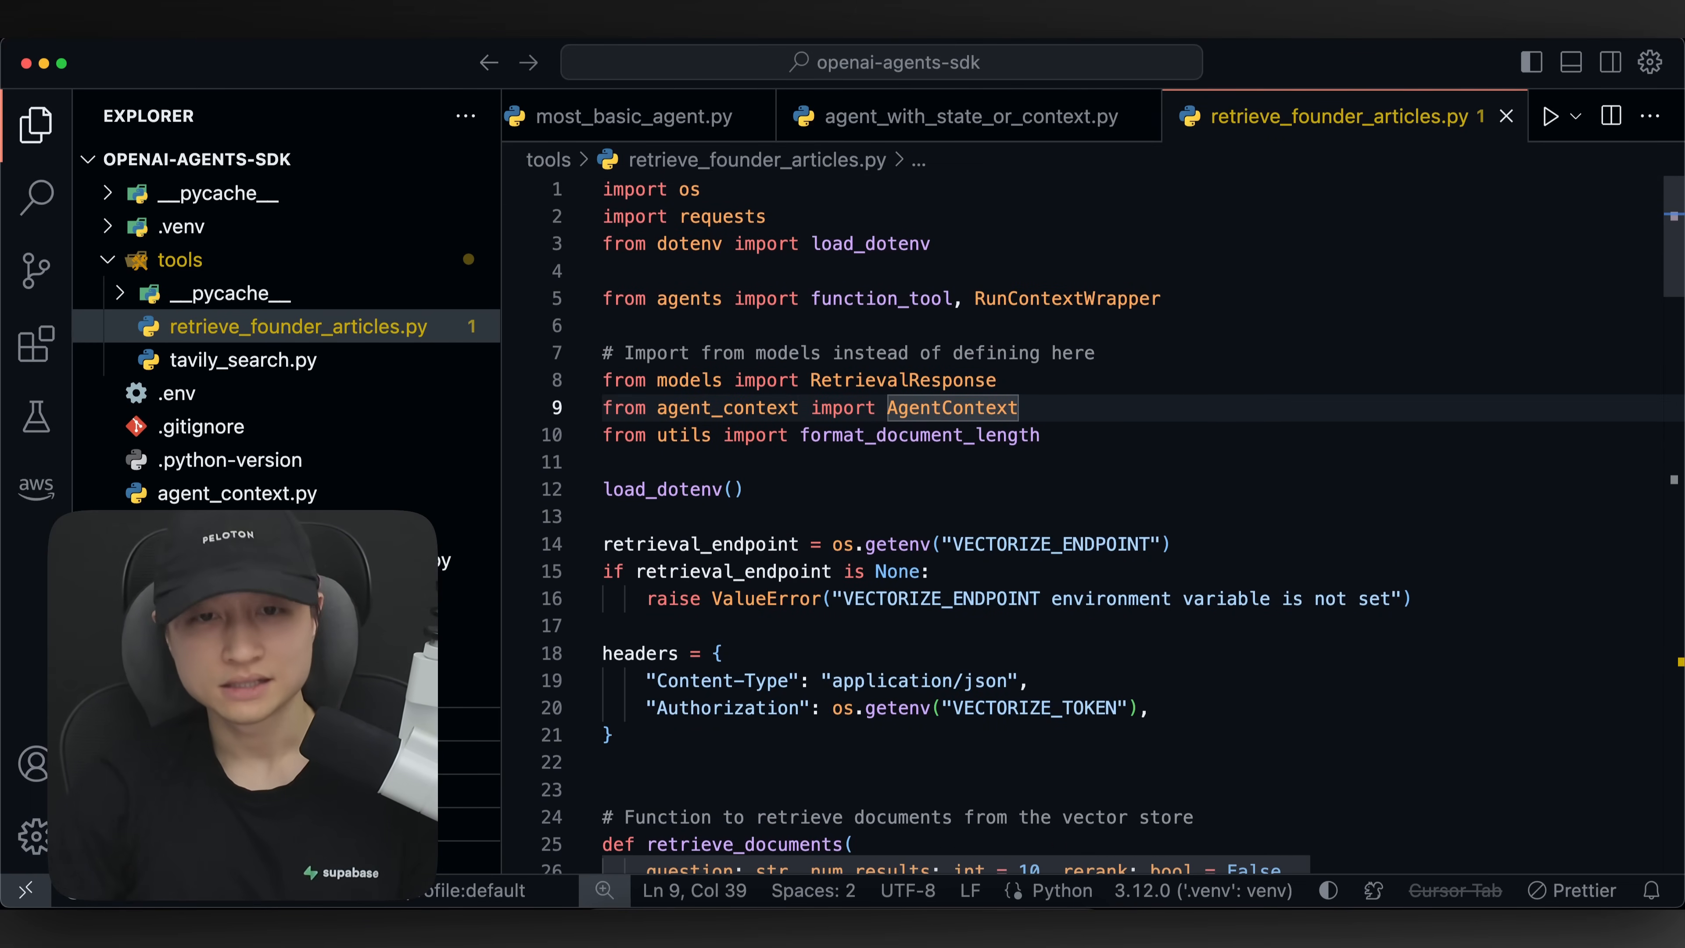
- Finish scrolling retrieve_founder_articles.py and switch to tavily_search.py
{"action": "scroll", "scroll_direction": "down", "scroll_amount": 3}
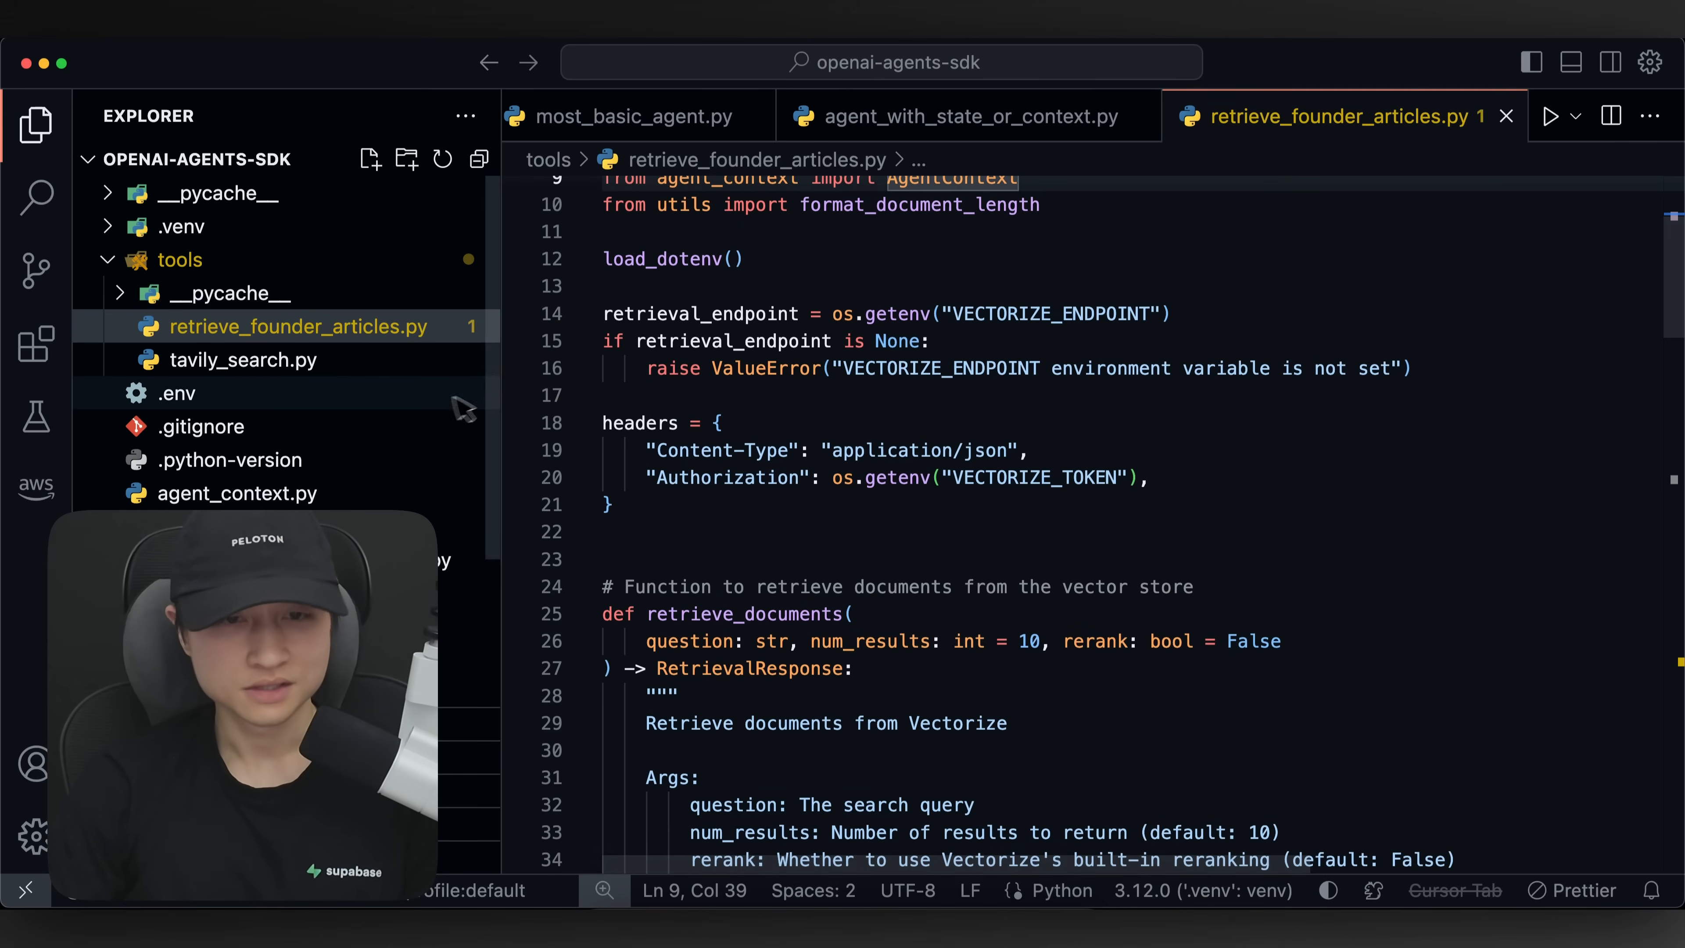
{"action": "scroll", "scroll_direction": "down", "scroll_amount": 3}
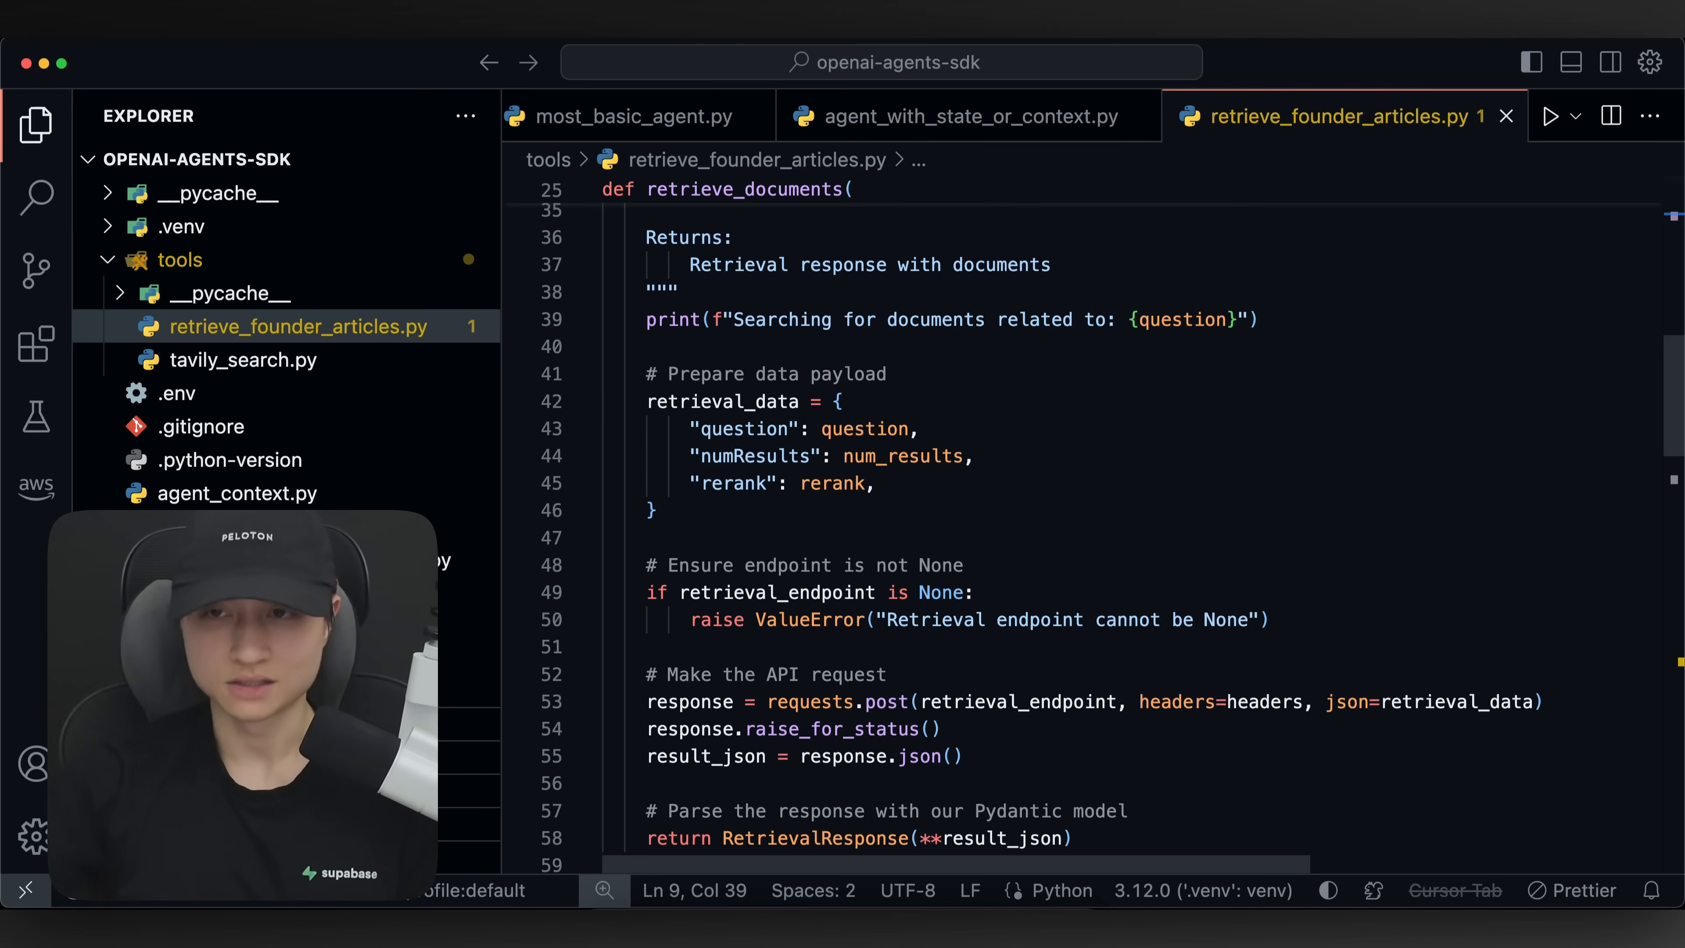
{"action": "scroll", "scroll_direction": "down", "scroll_amount": 3}
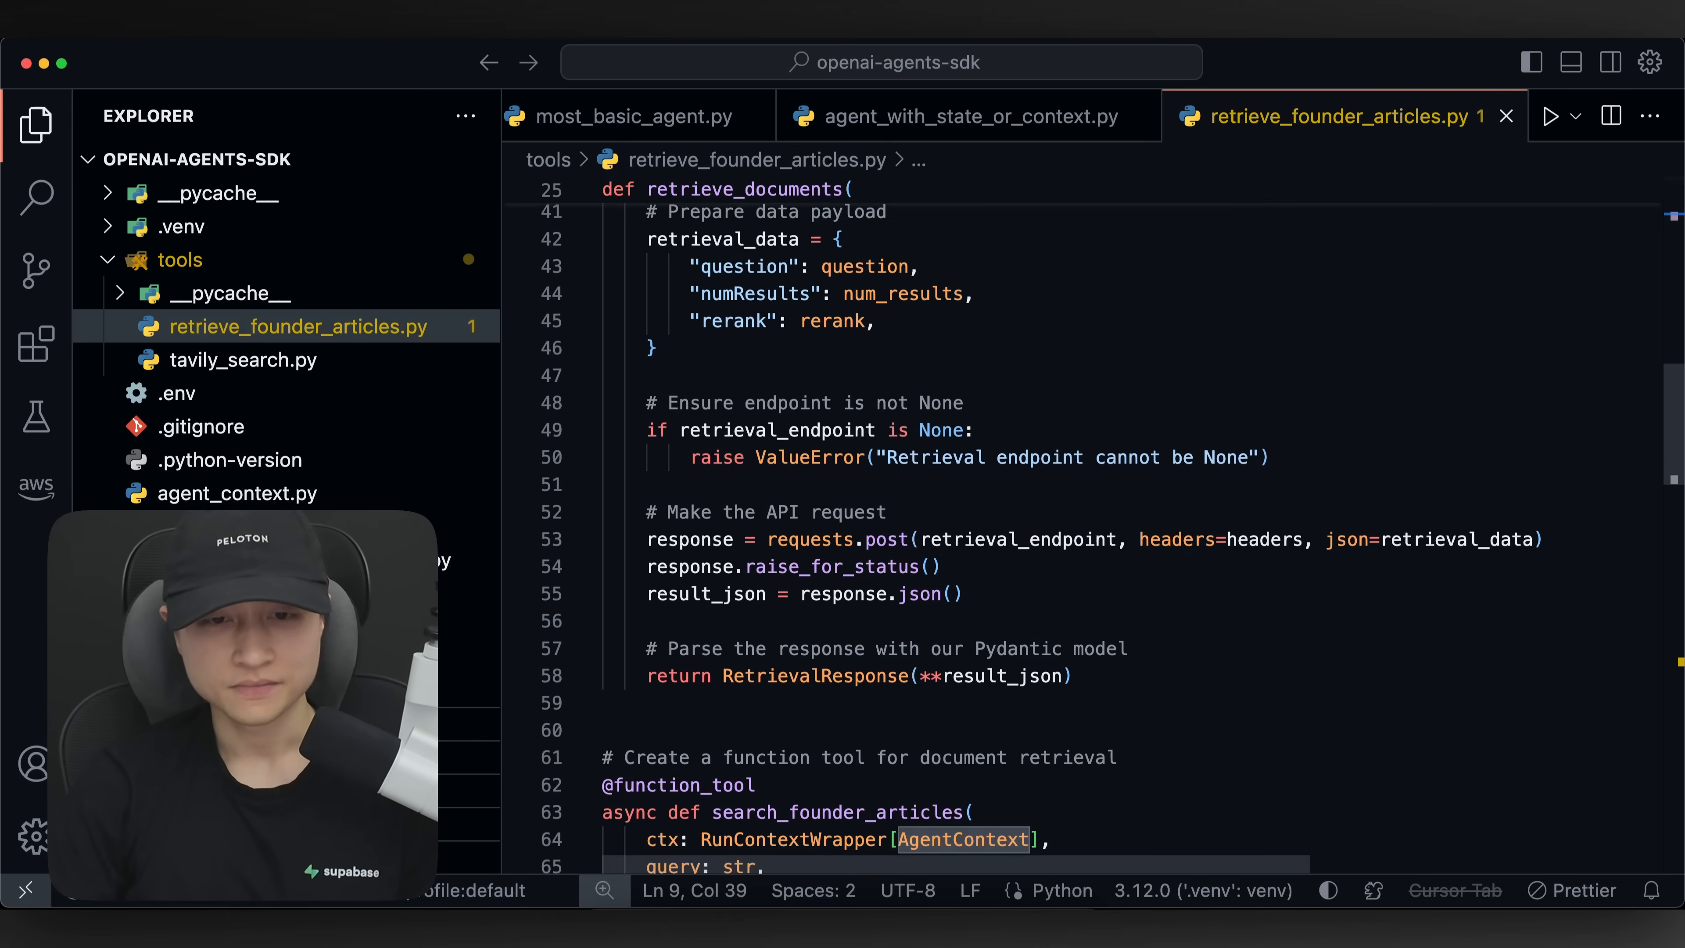
{"action": "scroll", "scroll_direction": "down", "scroll_amount": 3}
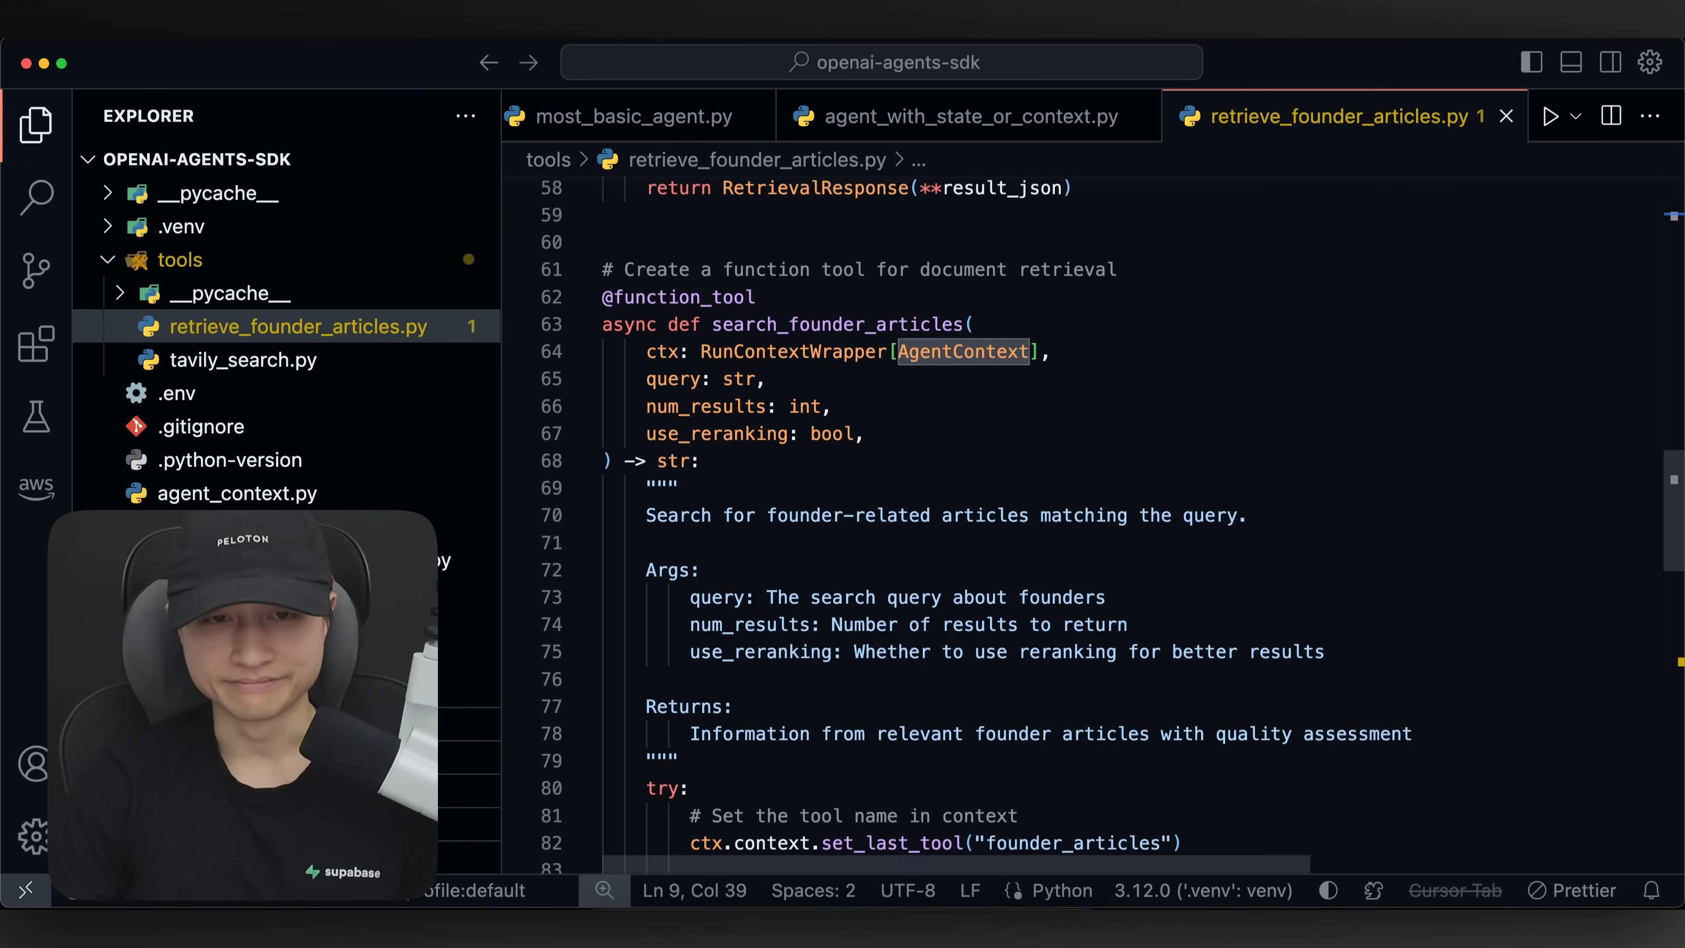
{"action": "left_click", "coordinate": [242, 361]}
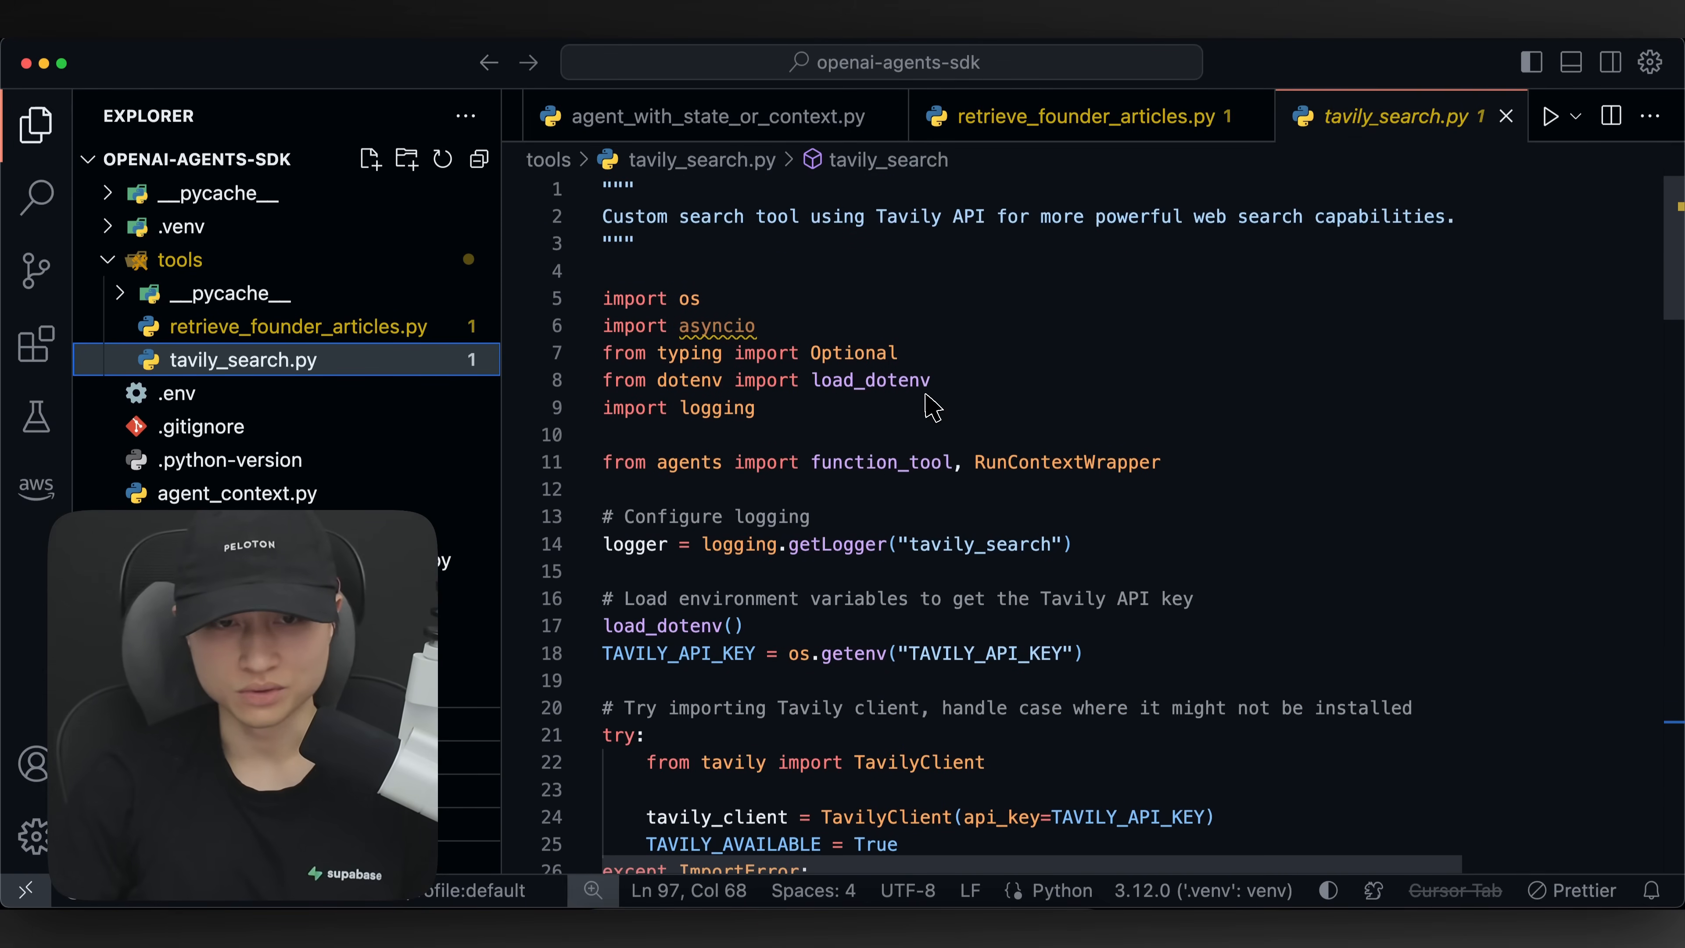
- Highlight the function_tool decorator on tavily_search, then move to agent_with_state_or_context.py
{"action": "scroll", "scroll_direction": "down", "scroll_amount": 3}
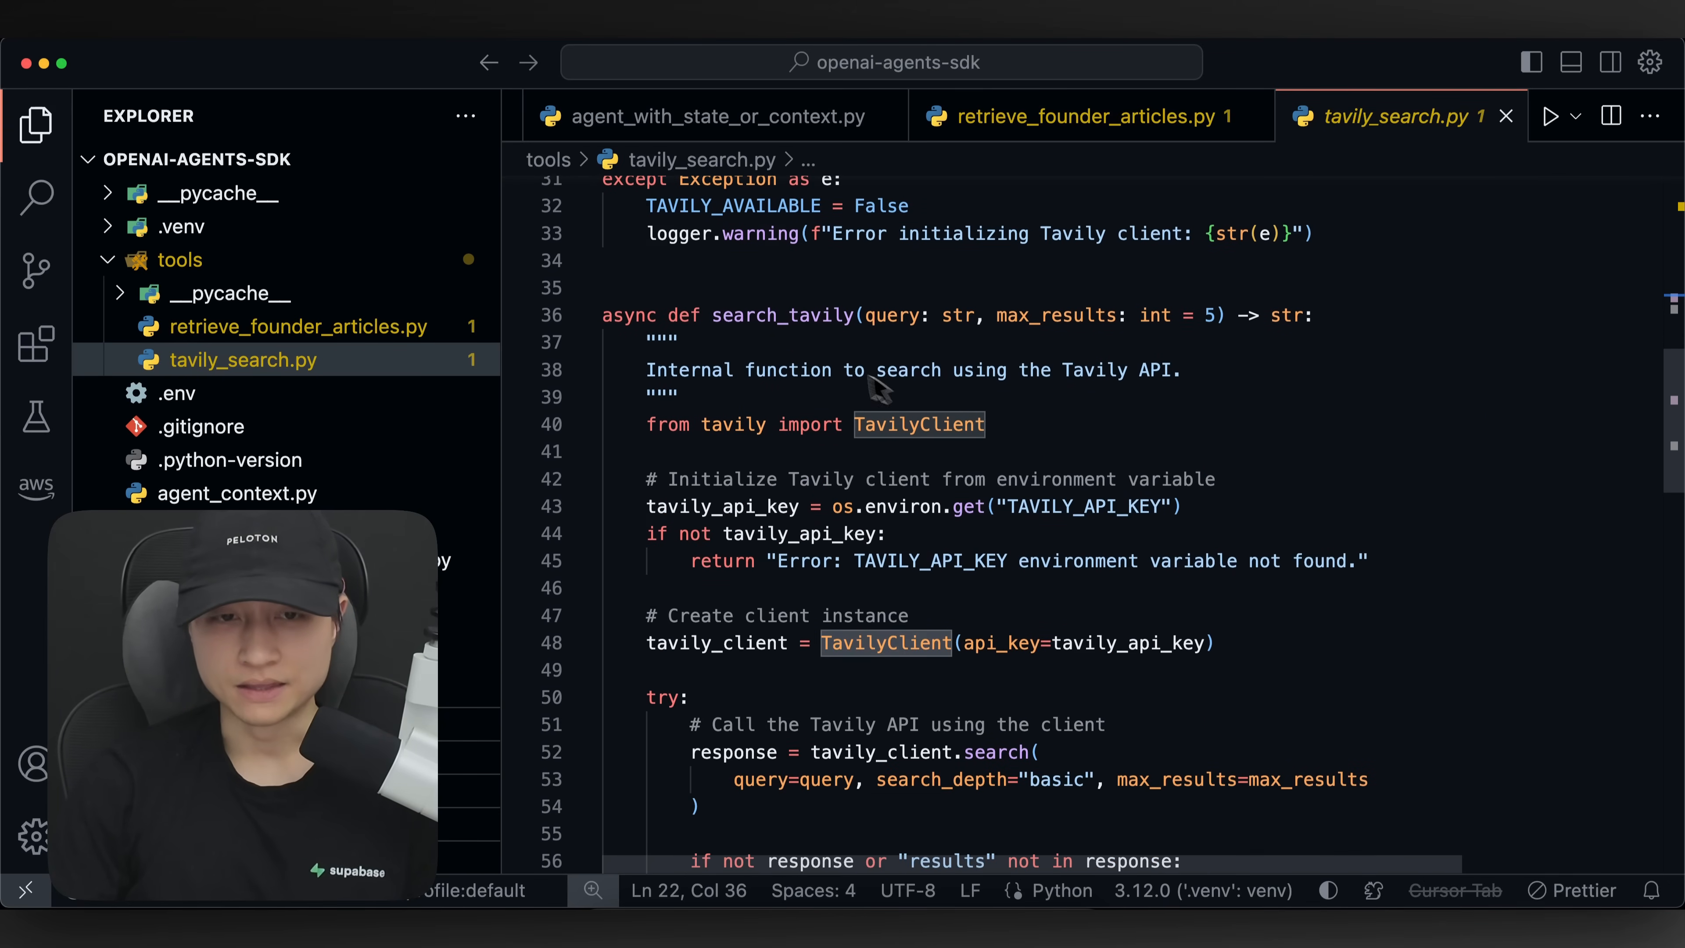
{"action": "scroll", "scroll_direction": "down", "scroll_amount": 3}
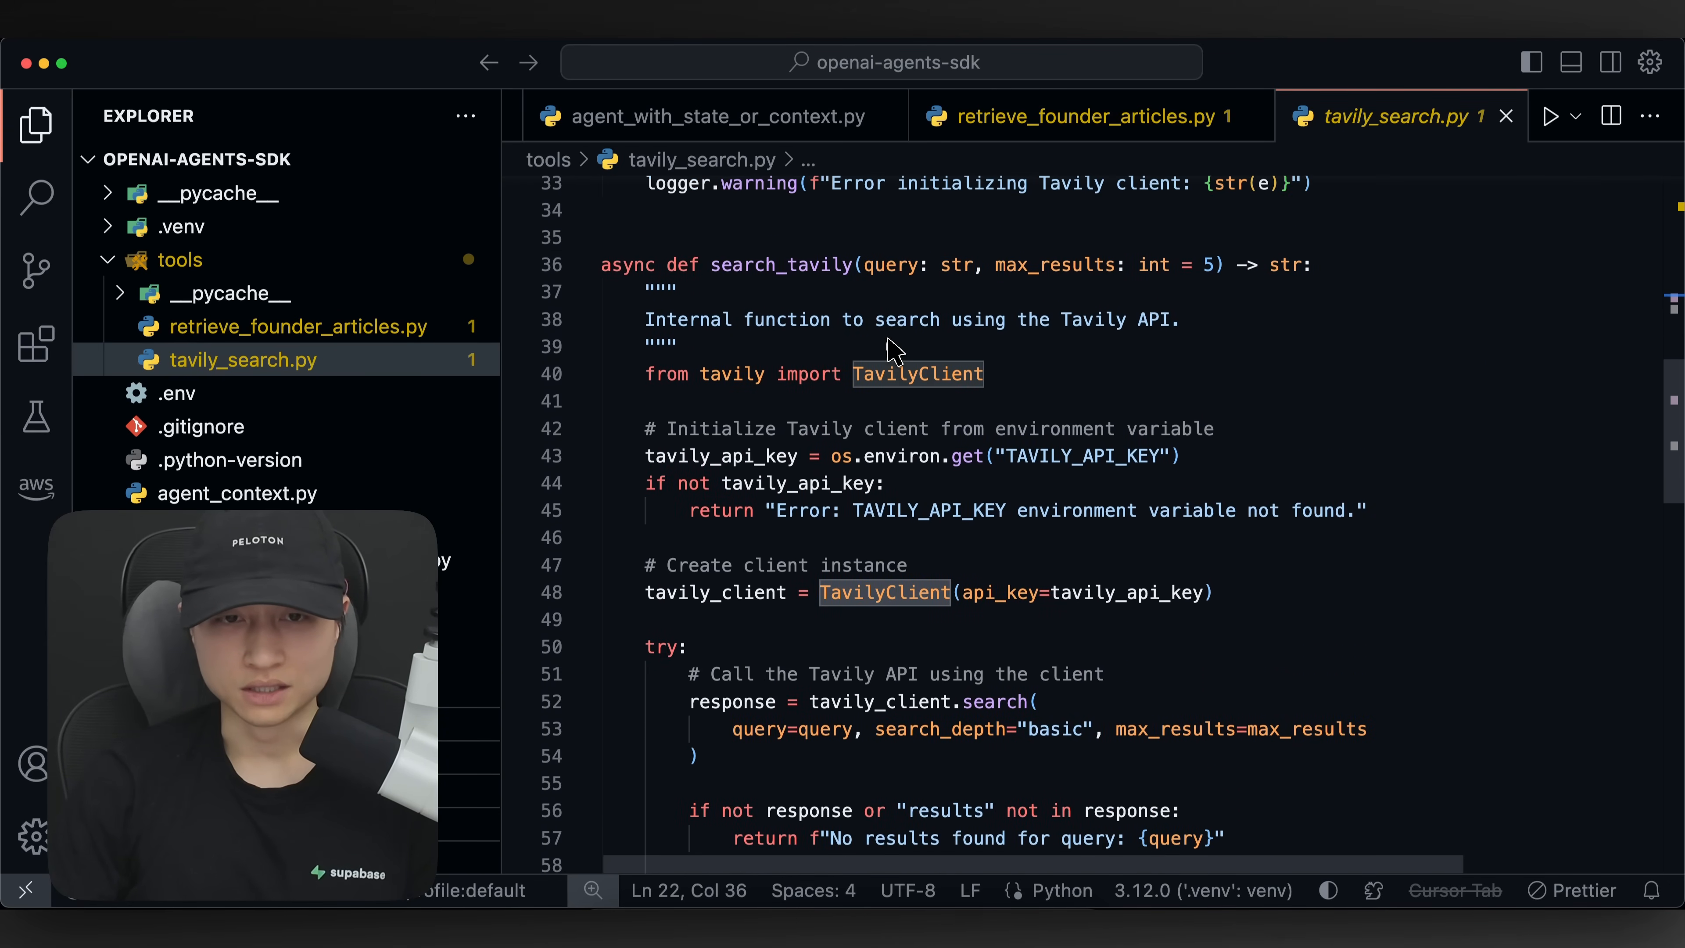
{"action": "left_click", "coordinate": [1238, 445]}
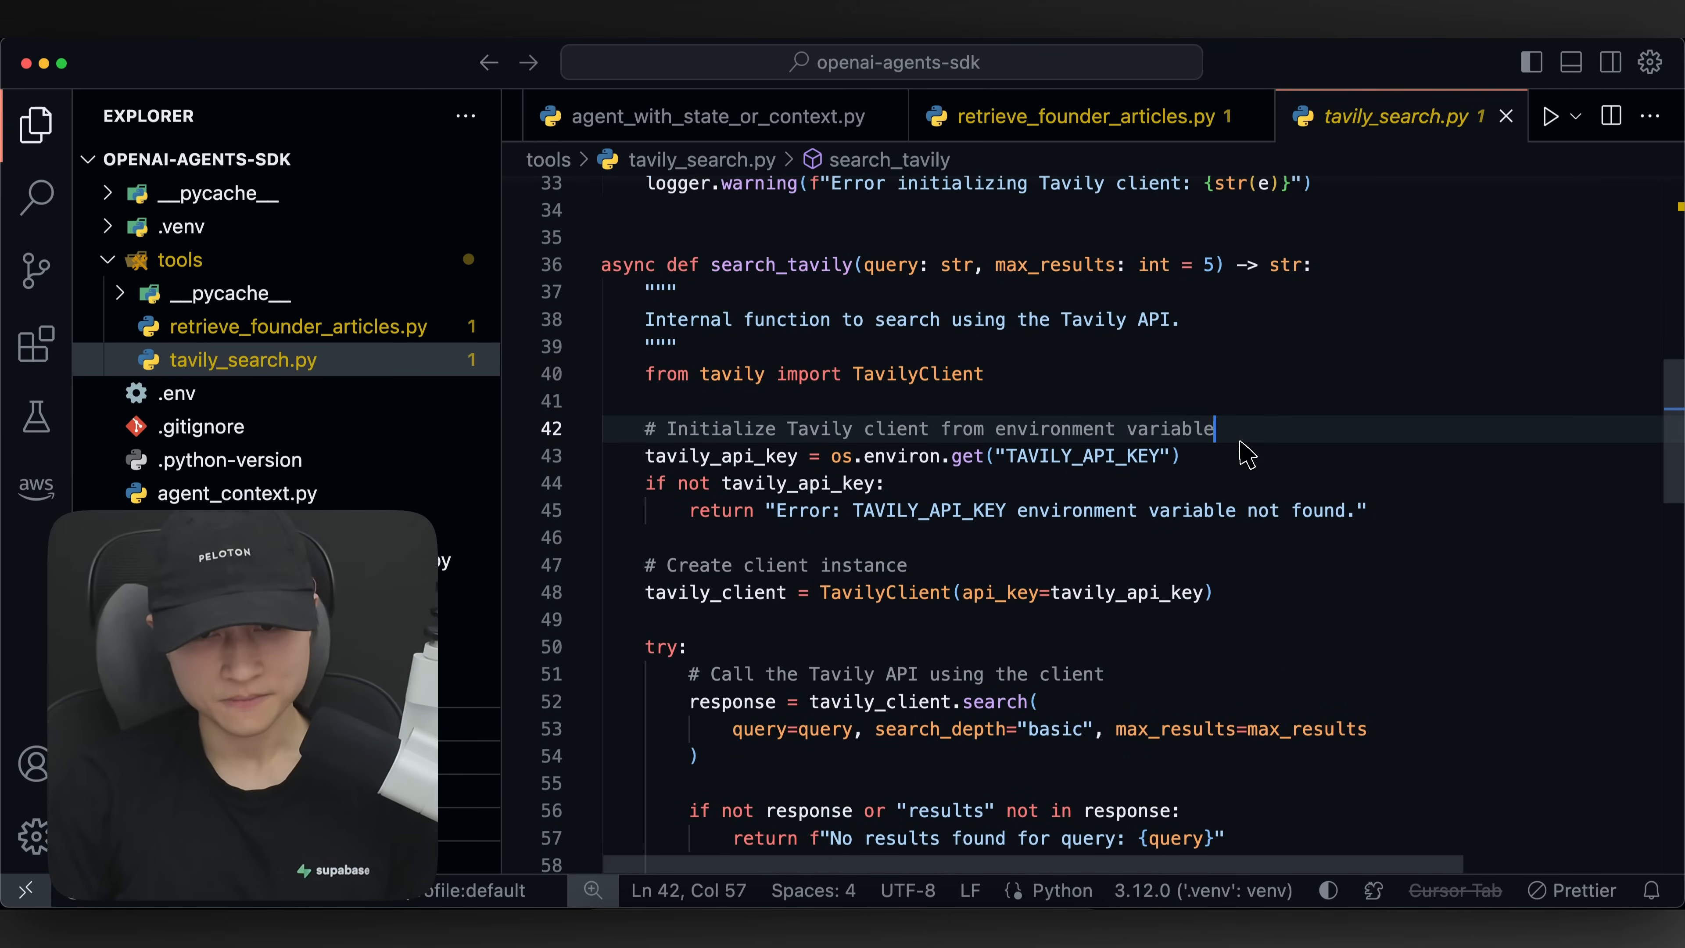
{"action": "scroll", "scroll_direction": "down", "scroll_amount": 3}
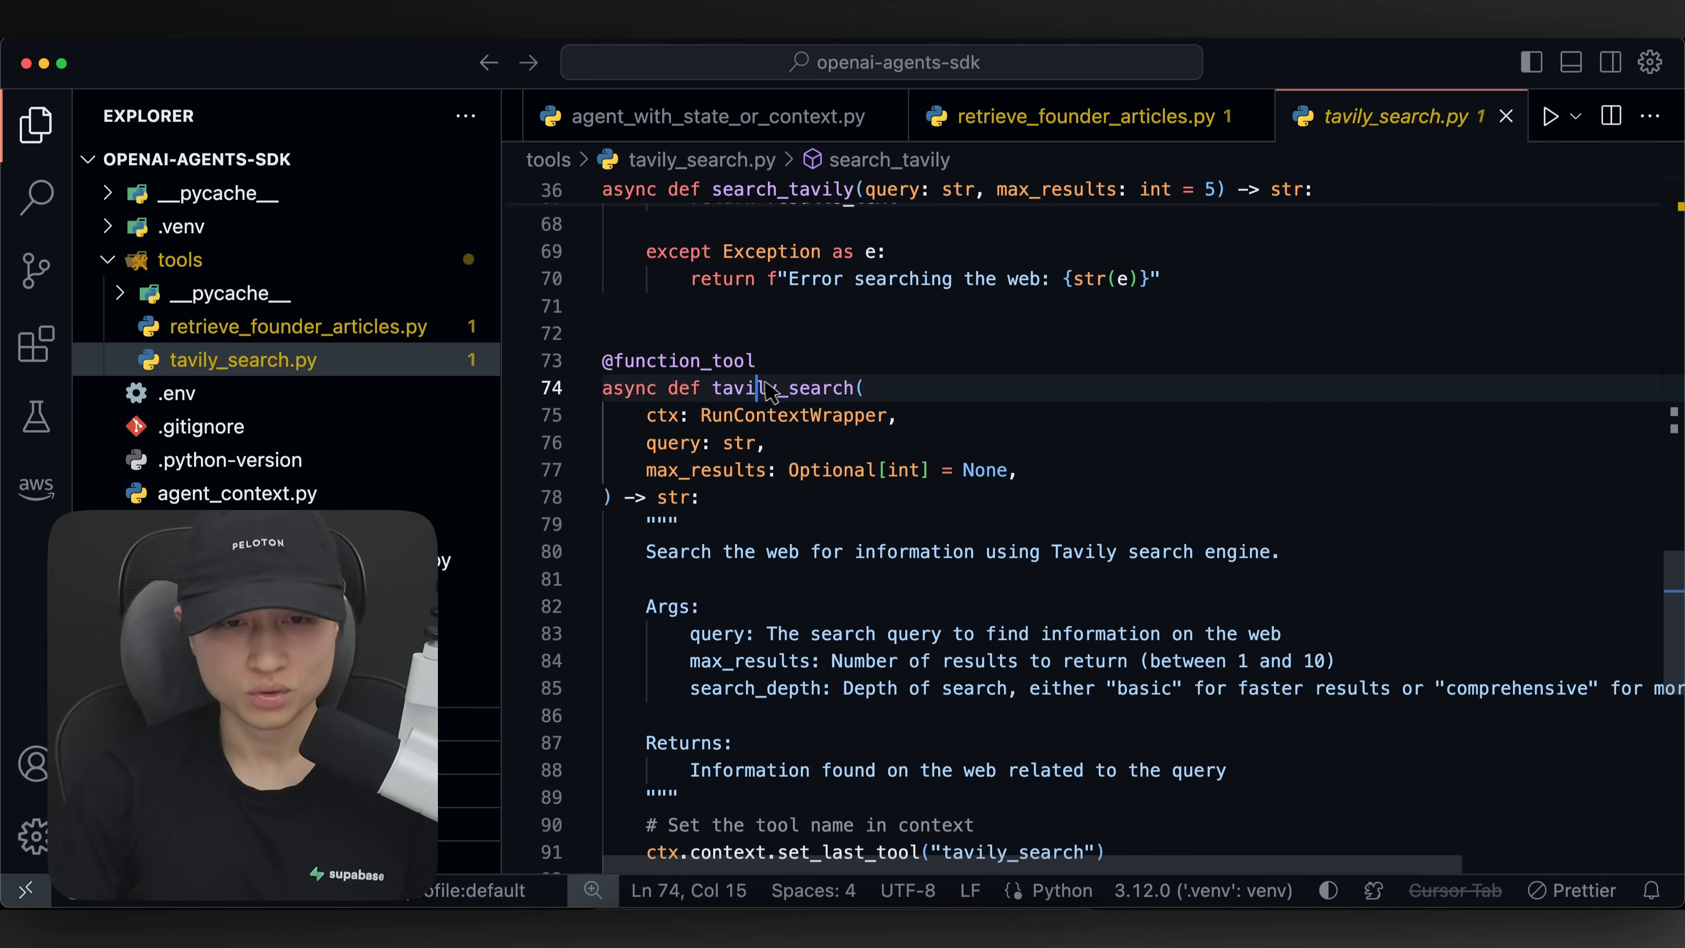
{"action": "left_click_drag", "start_coordinate": [646, 441], "coordinate": [1017, 470]}
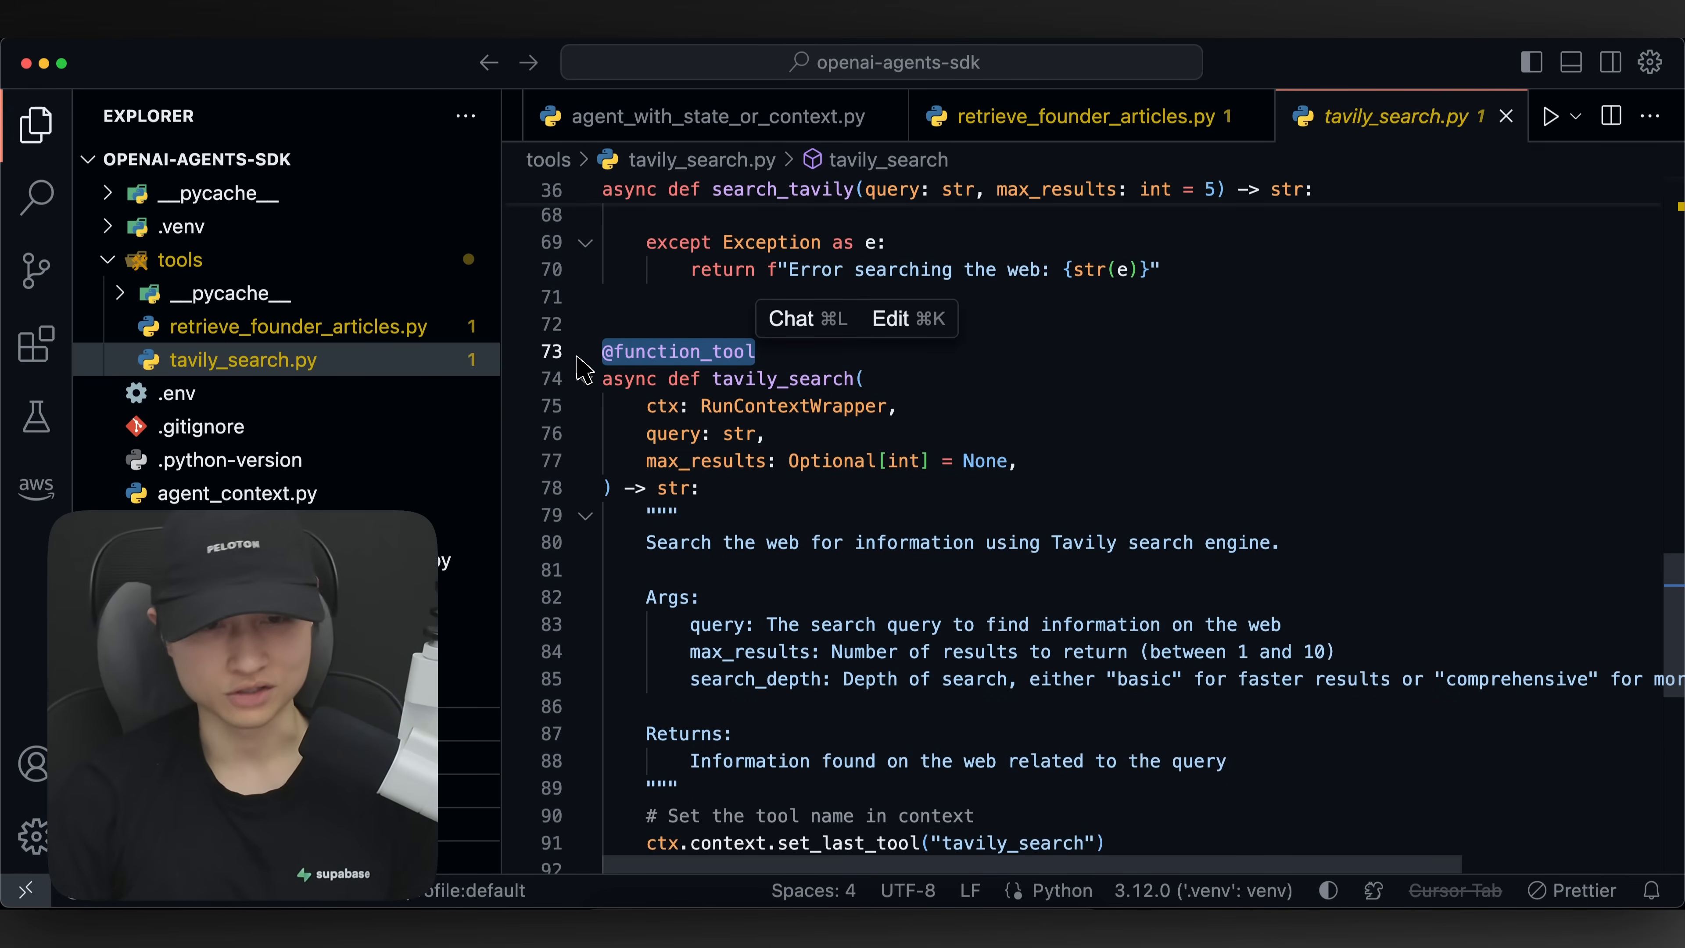
{"action": "left_click", "coordinate": [179, 259]}
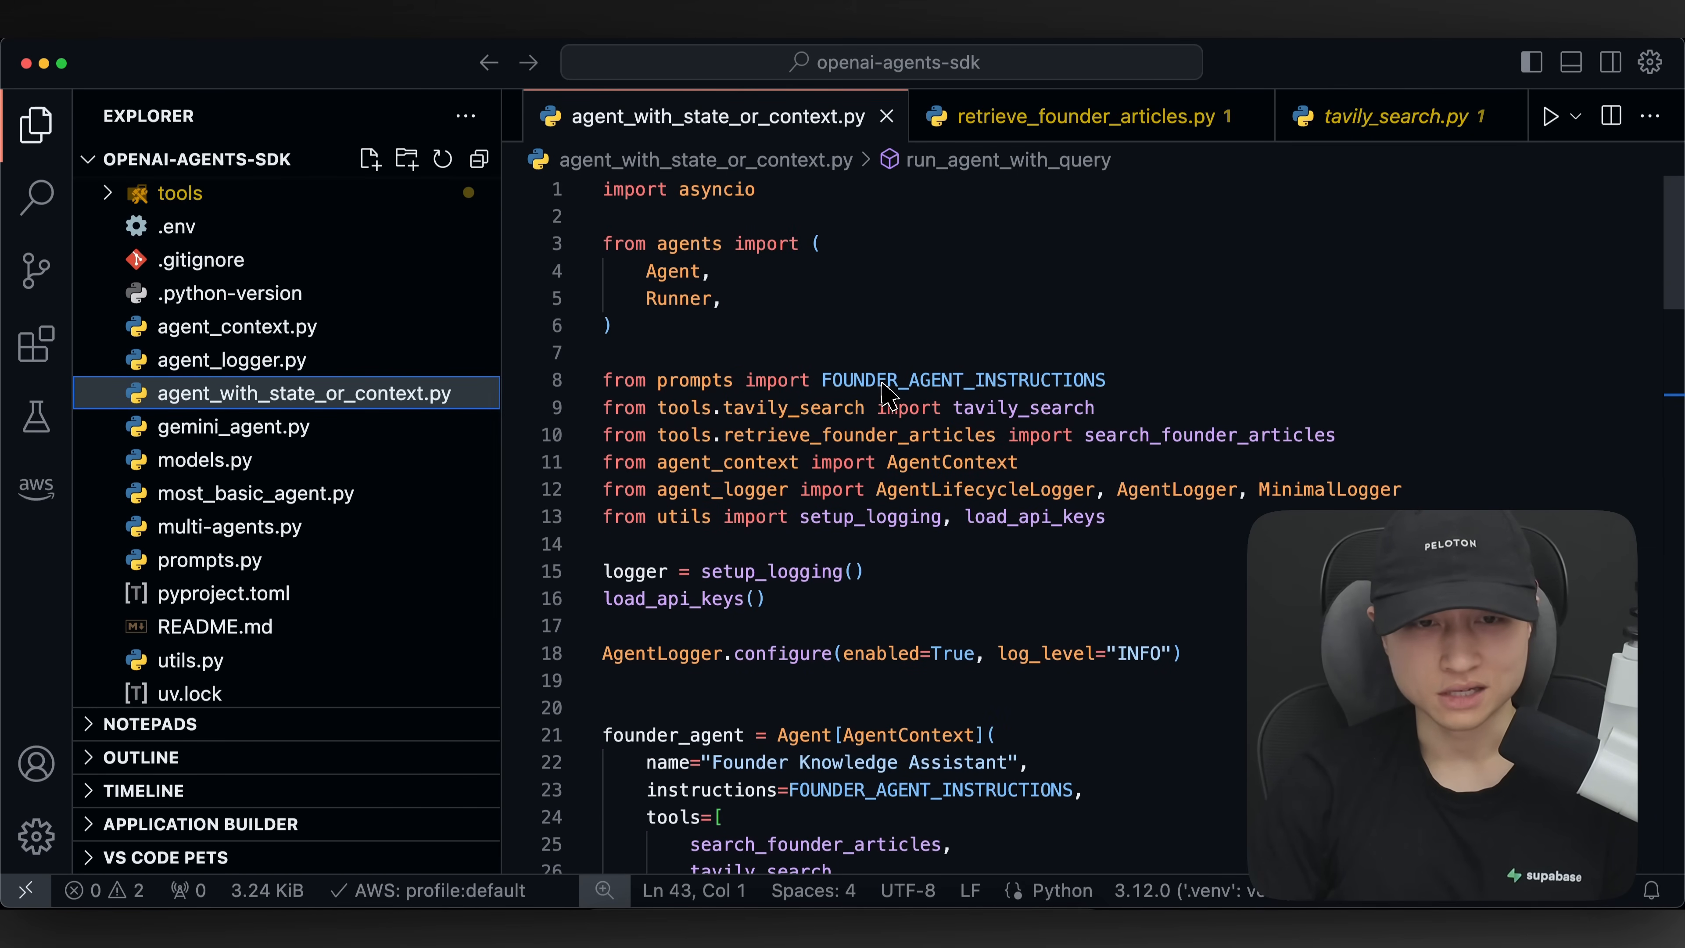
- Scroll to the founder_agent Agent definition with the sidebar hidden
{"action": "scroll", "scroll_direction": "down", "scroll_amount": 3}
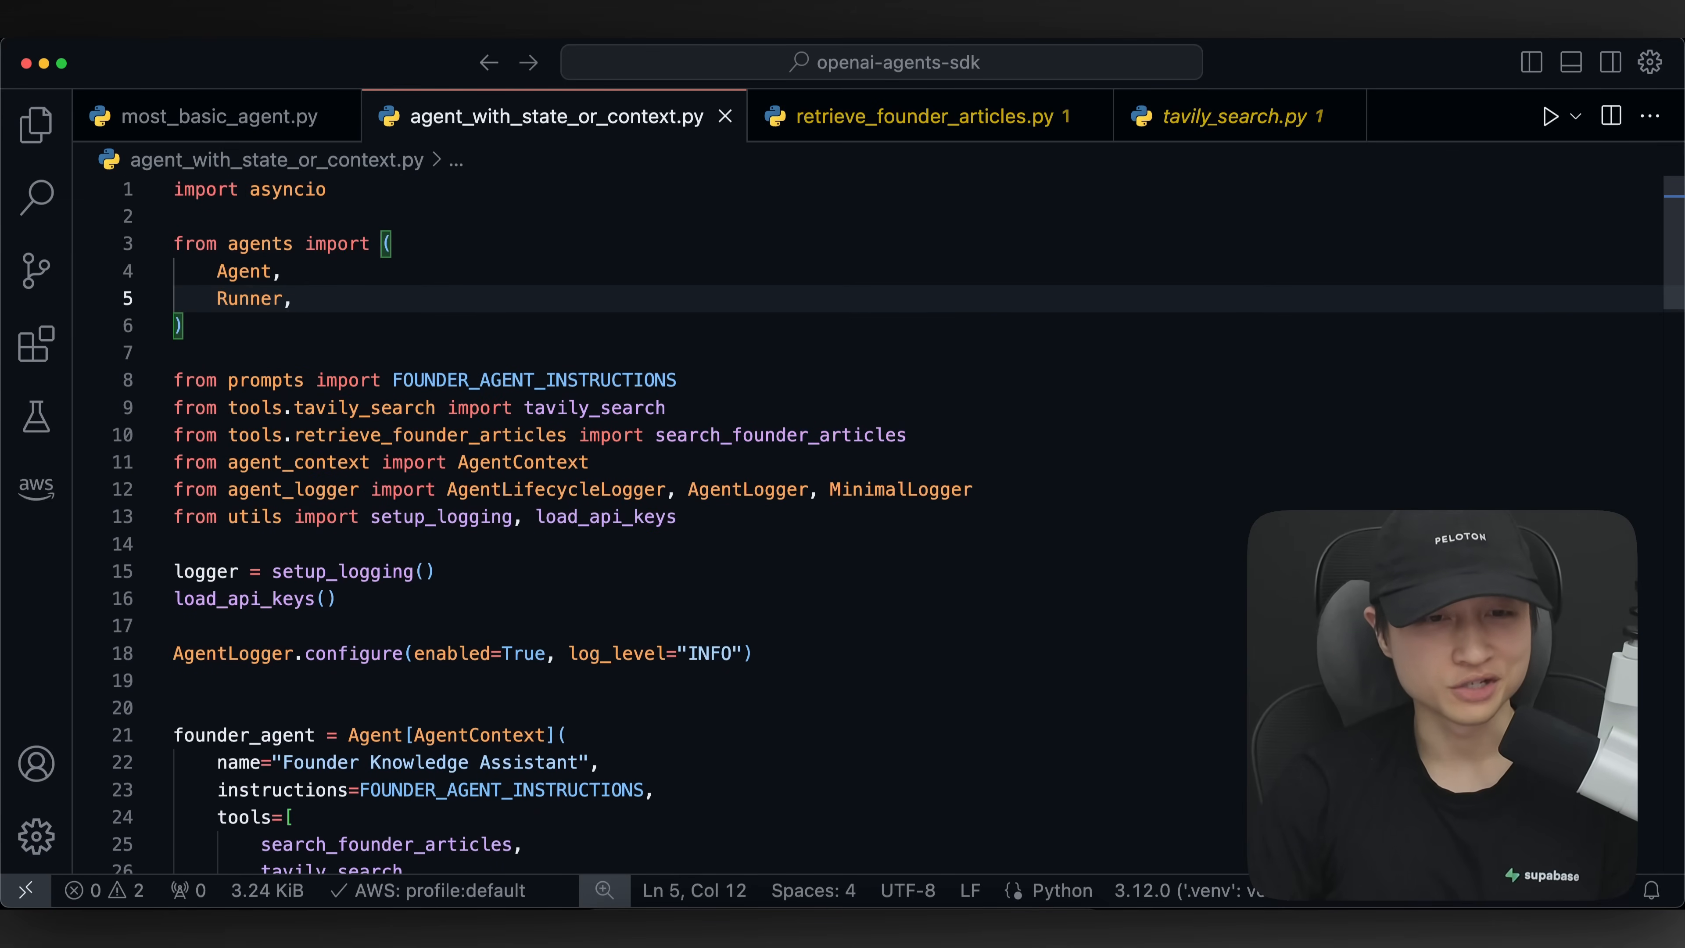
{"action": "scroll", "scroll_direction": "down", "scroll_amount": 3}
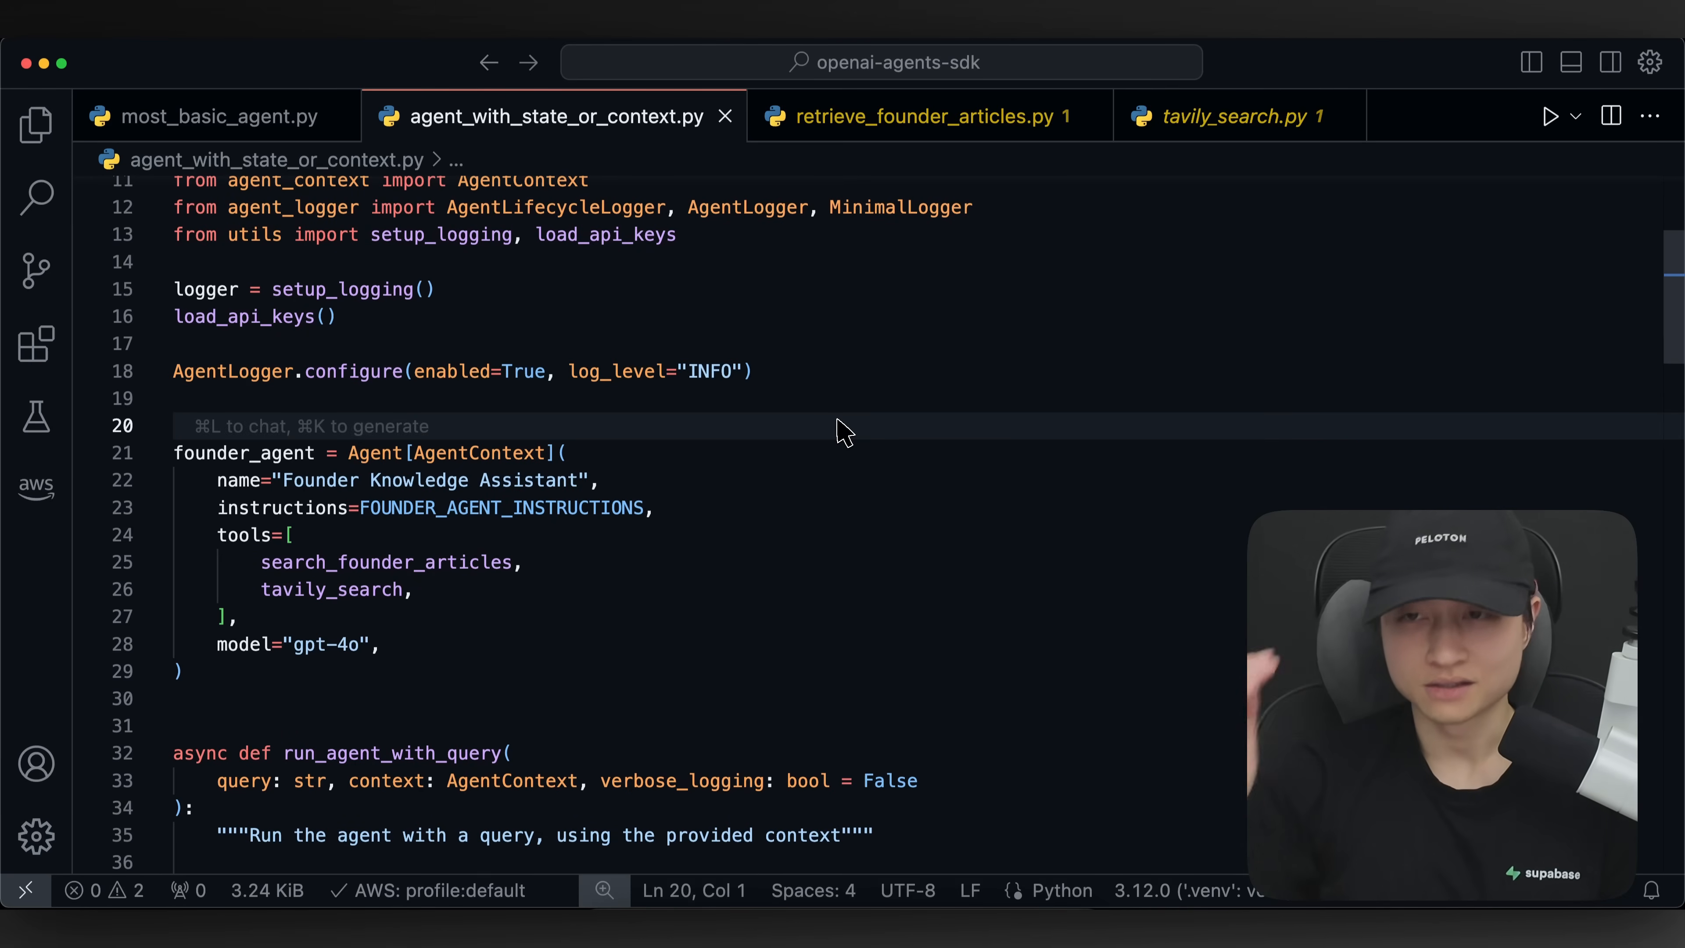
{"action": "mouse_move", "coordinate": [766, 366]}
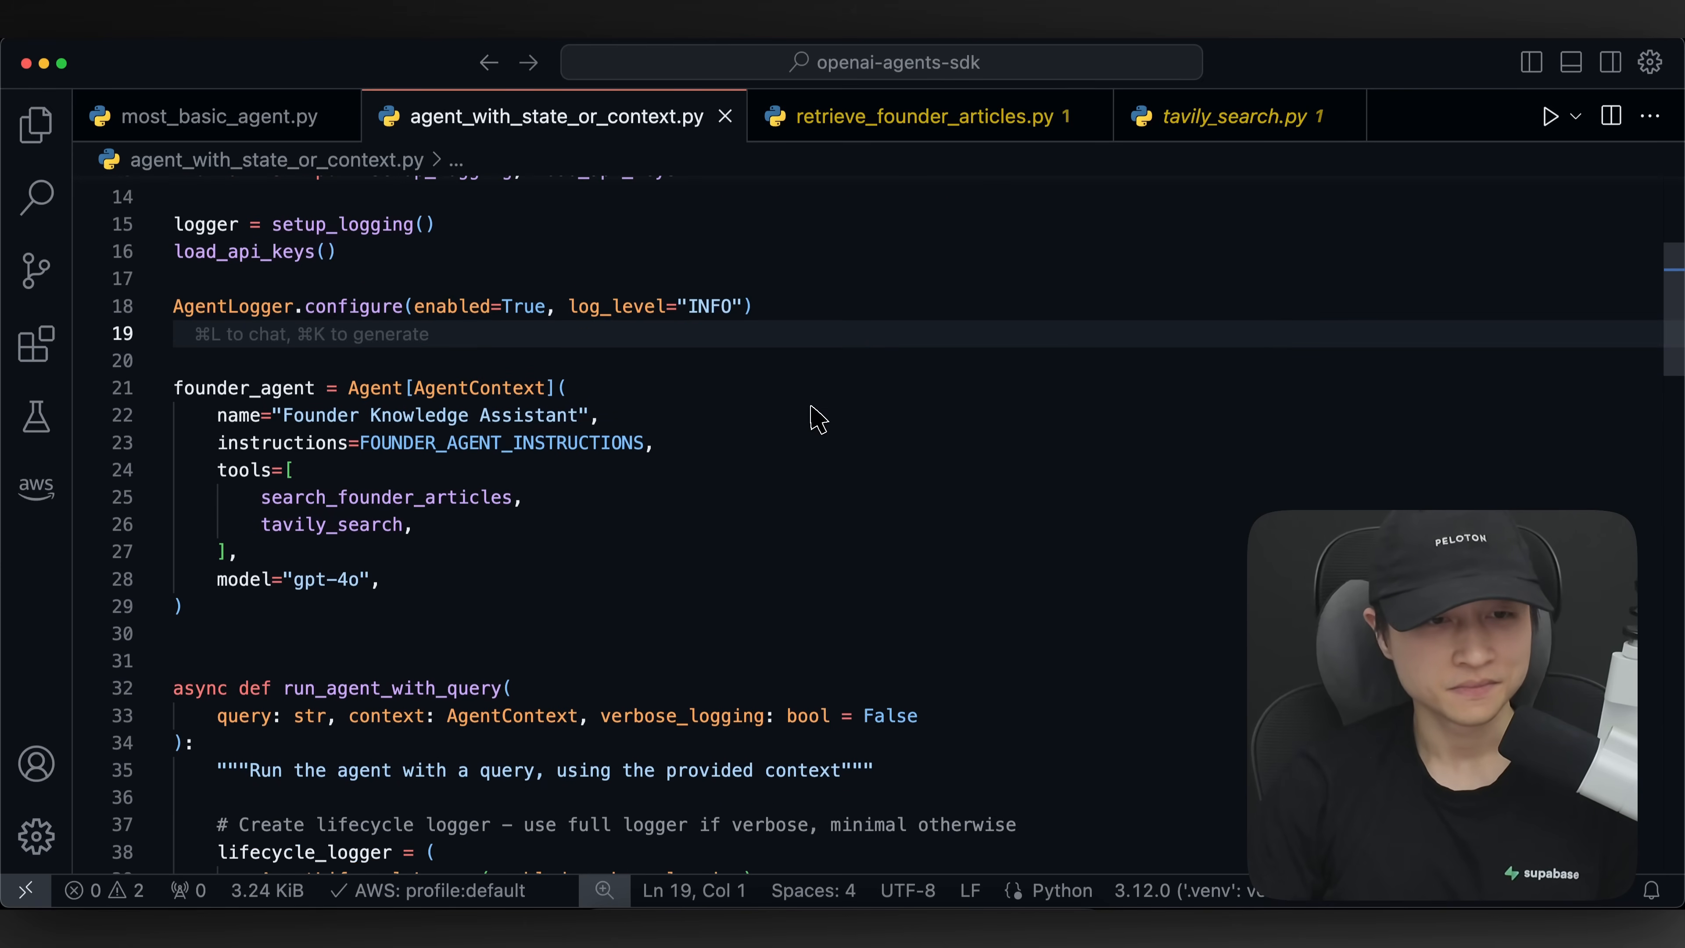
{"action": "double_click", "coordinate": [374, 388]}
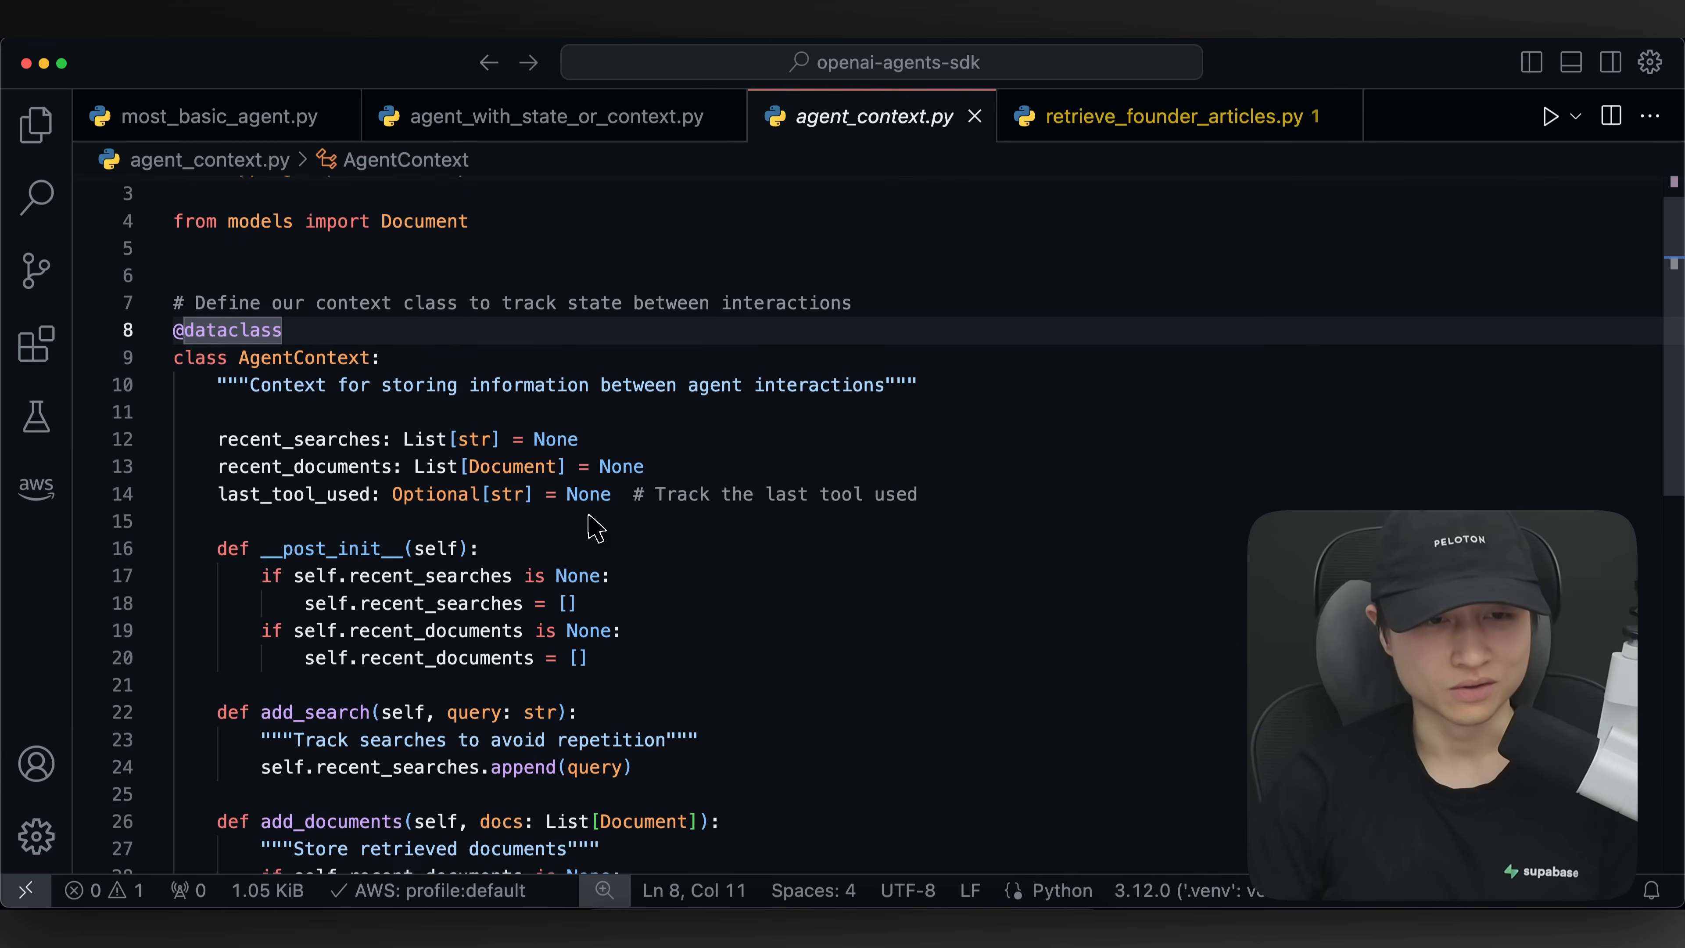
- Draft a 'how_many_times_this_agent_har' field in AgentContext, discard it and return to the context script
{"action": "scroll", "scroll_direction": "down", "scroll_amount": 3}
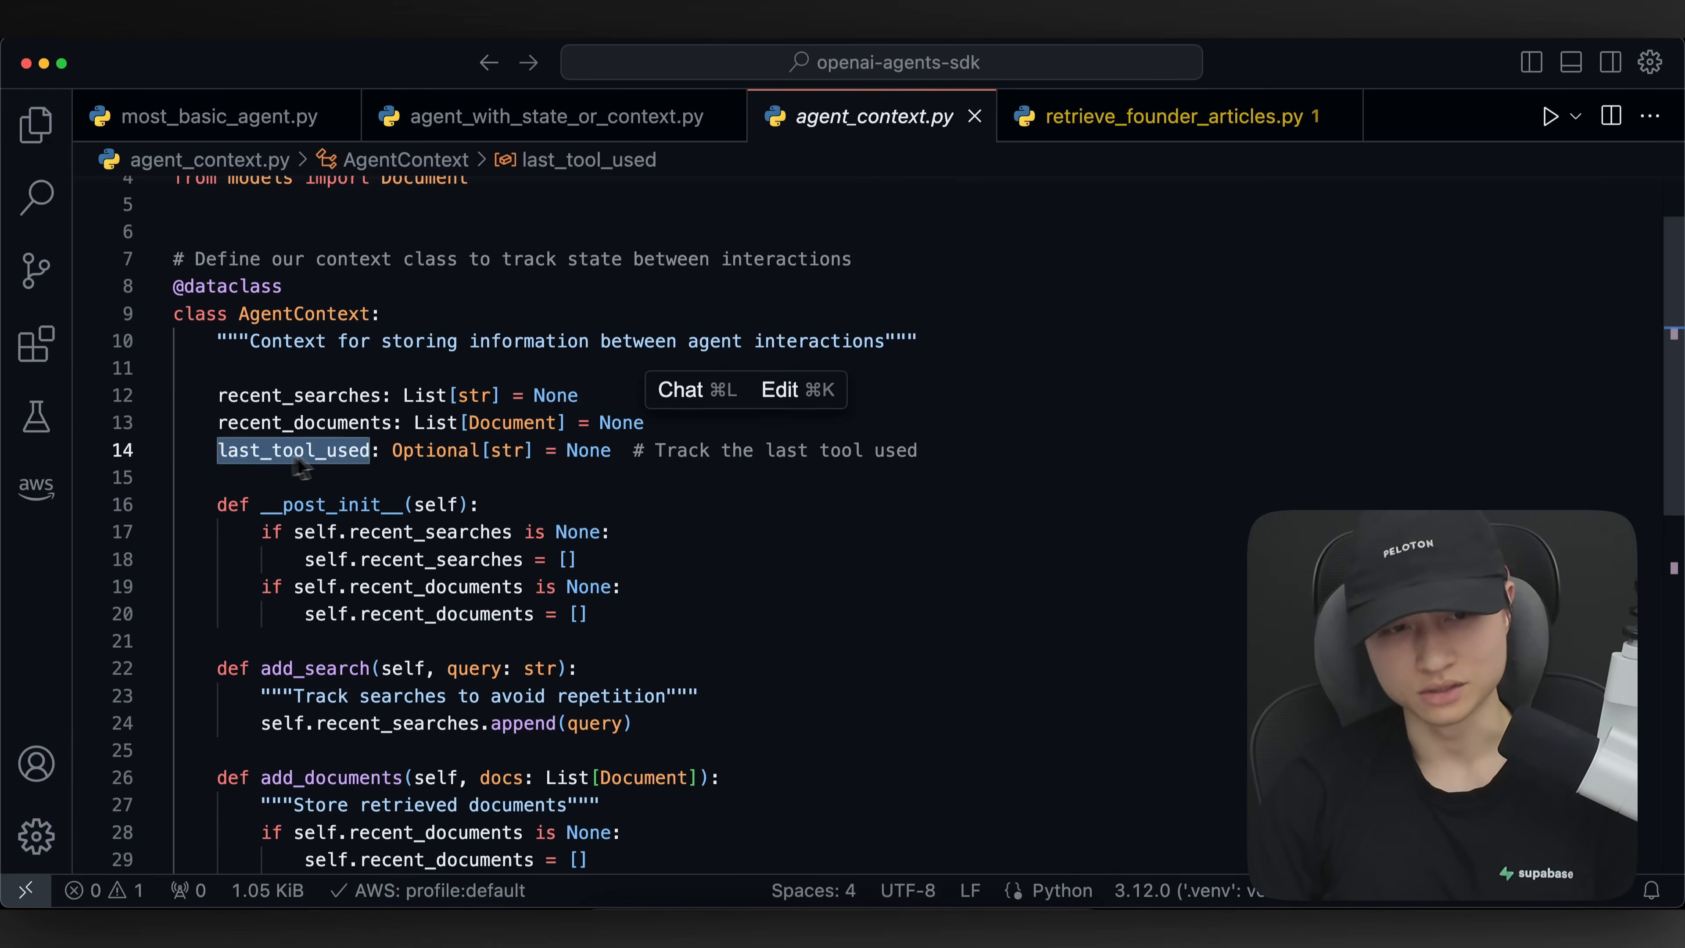
{"action": "left_click", "coordinate": [480, 503]}
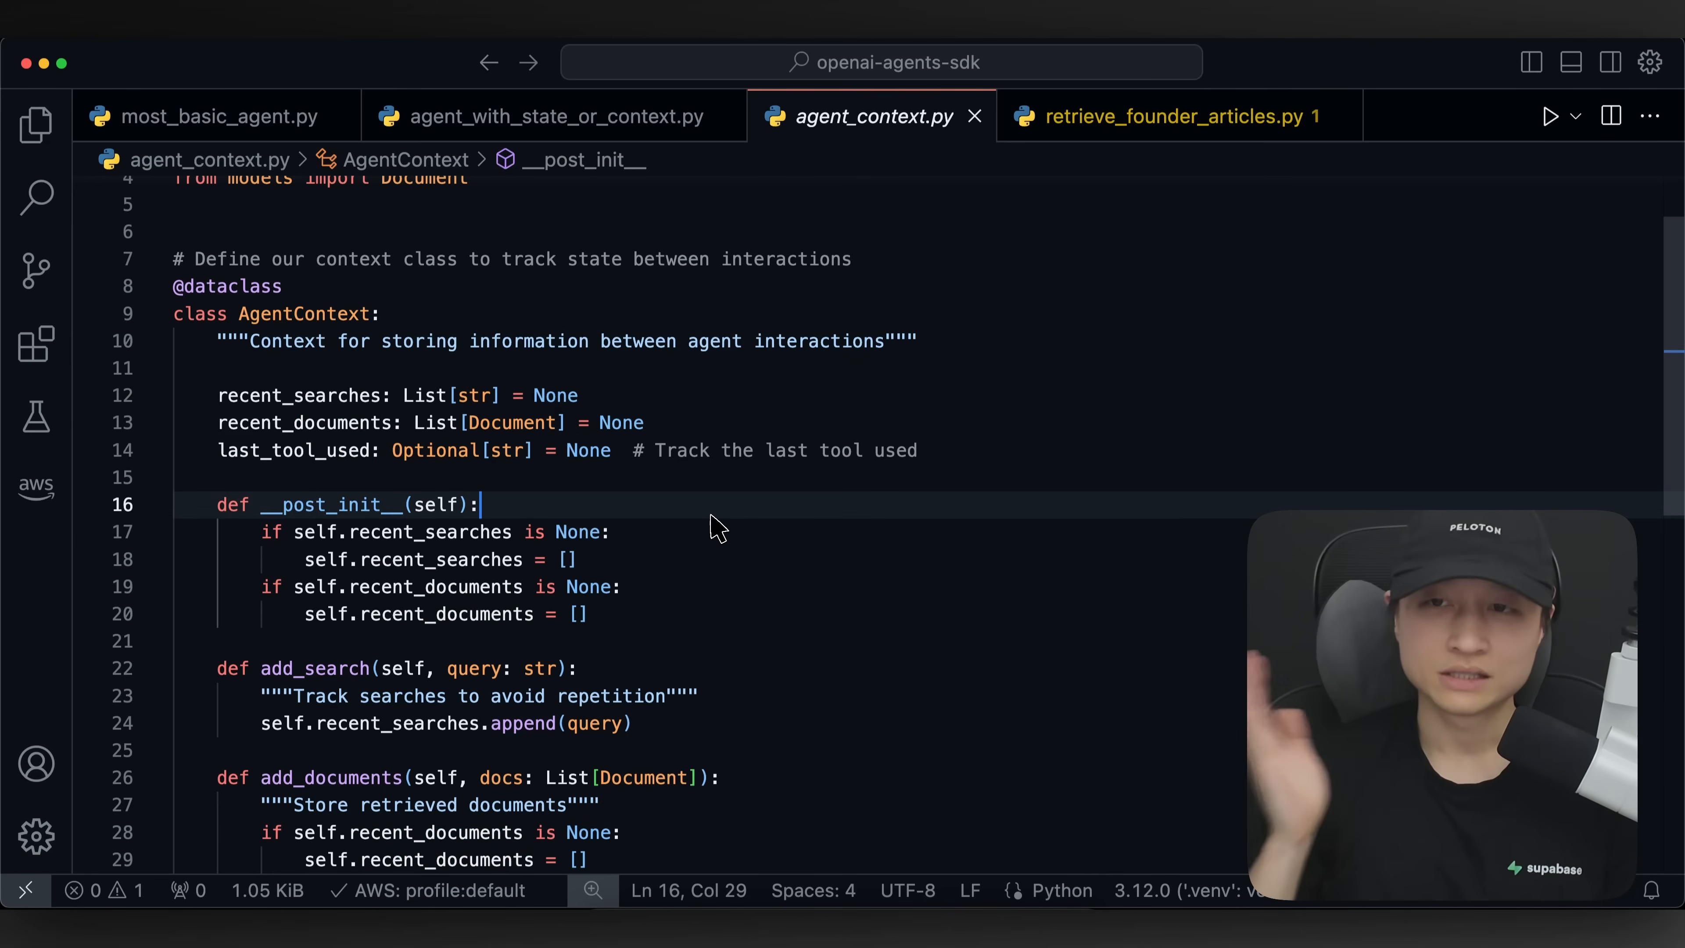
{"action": "mouse_move", "coordinate": [944, 464]}
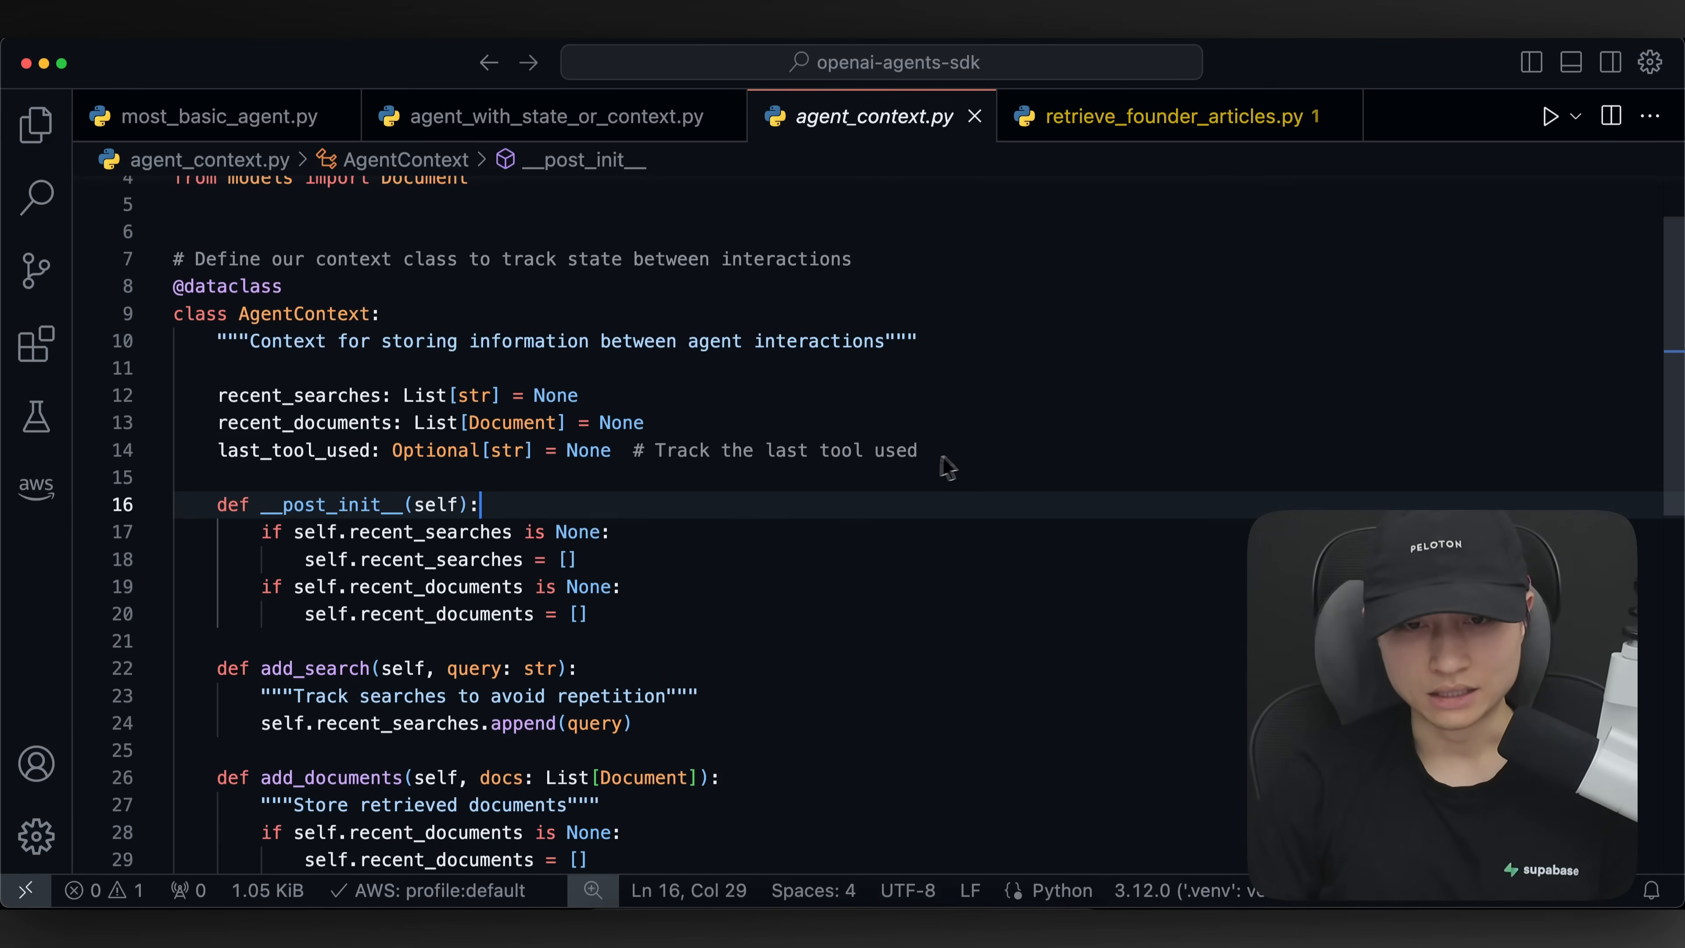
{"action": "type", "text": "how_m"}
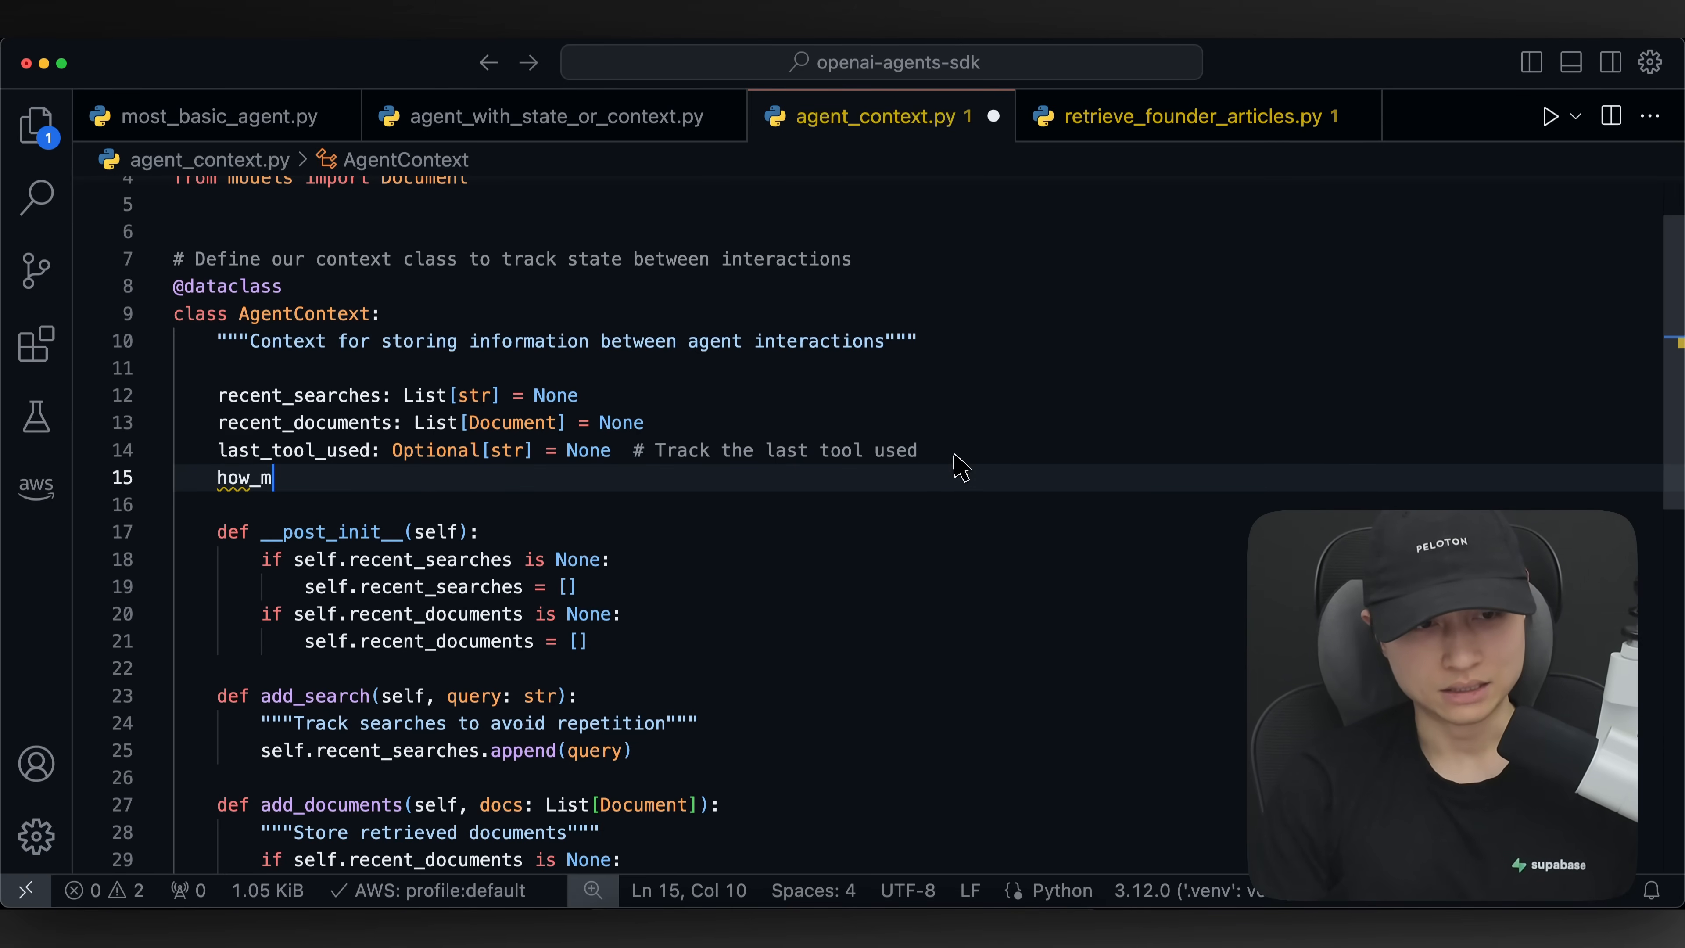
{"action": "type", "text": "any_times_this"}
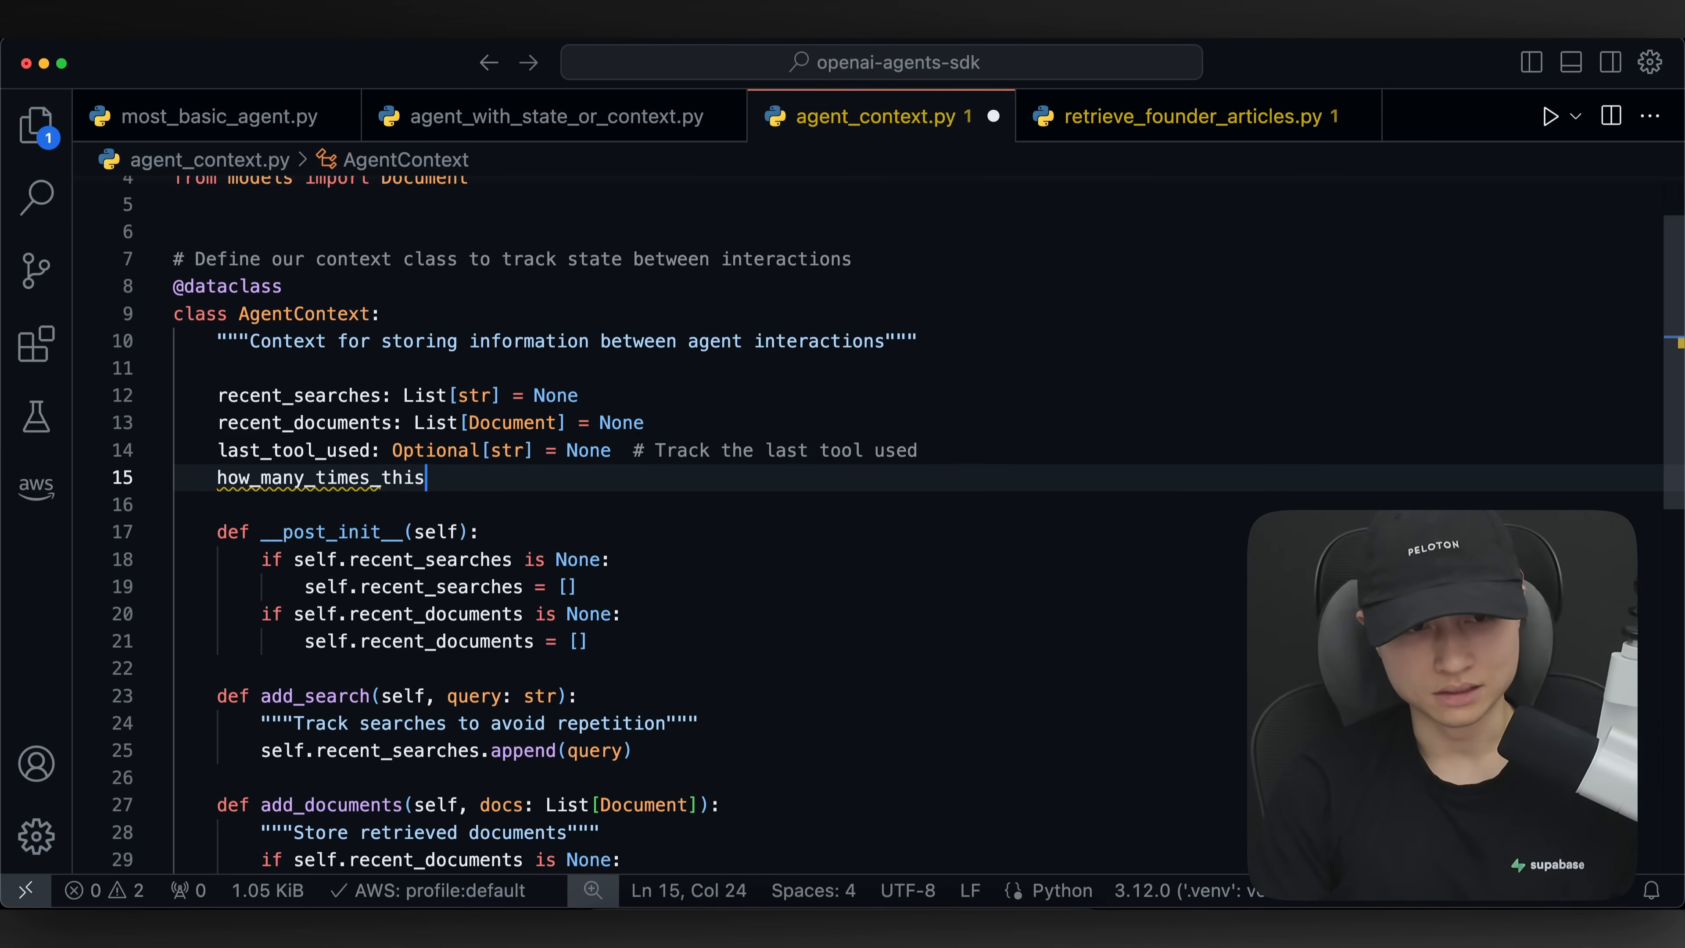
{"action": "type", "text": "_agent_har"}
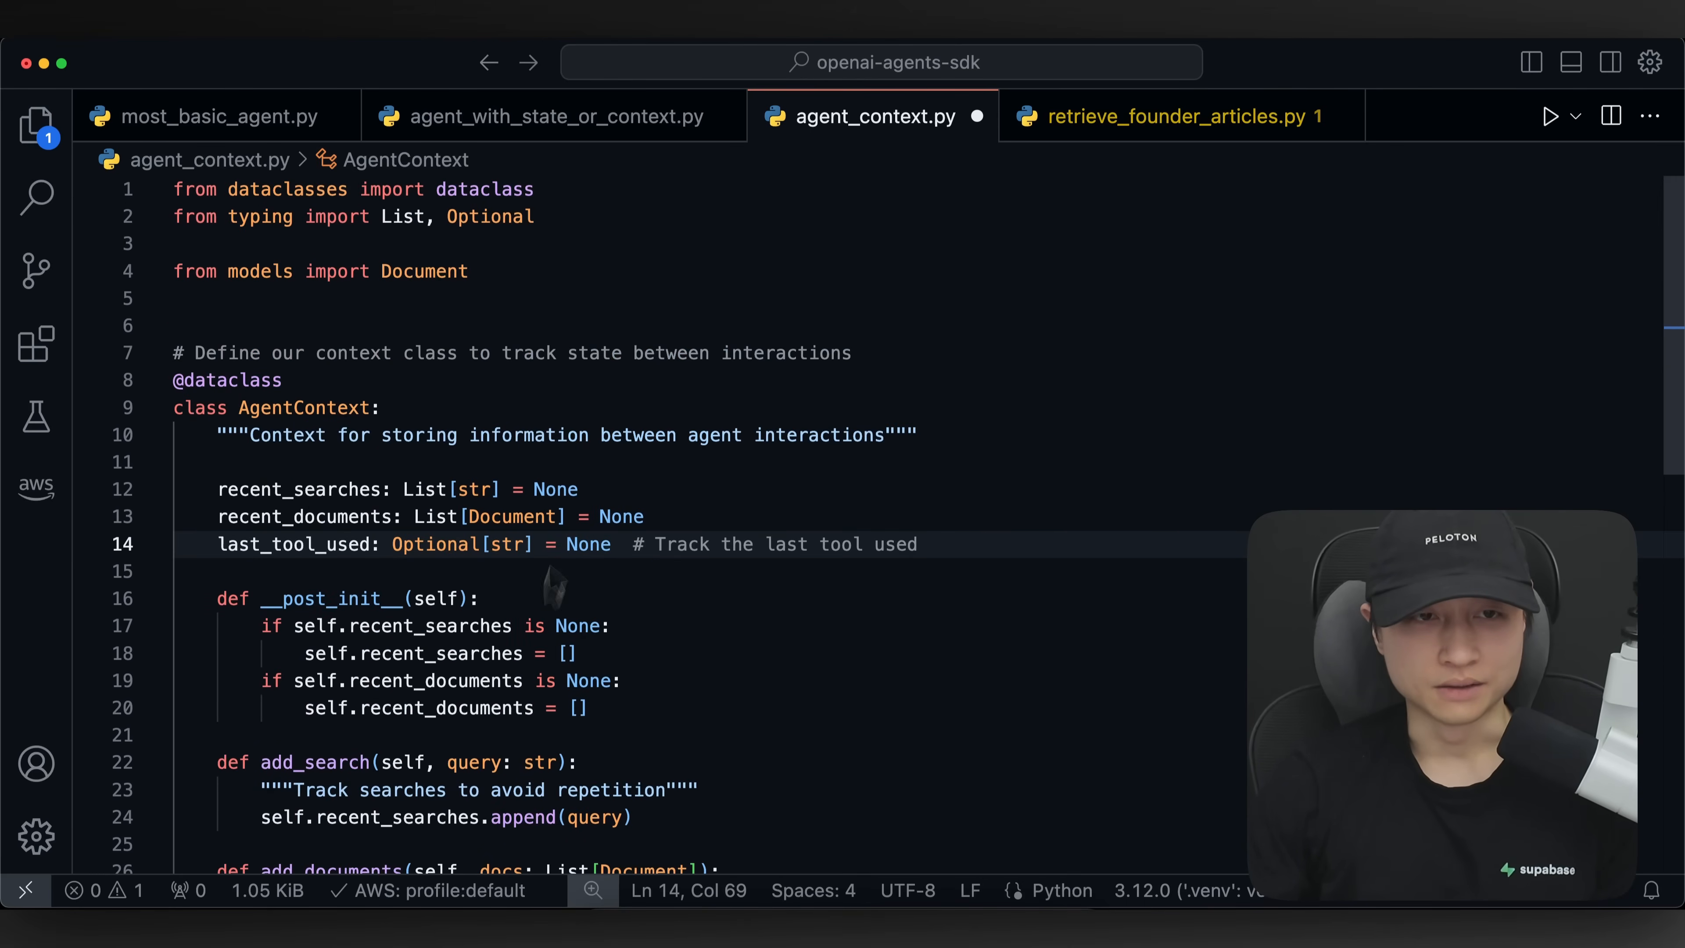
{"action": "left_click", "coordinate": [555, 116]}
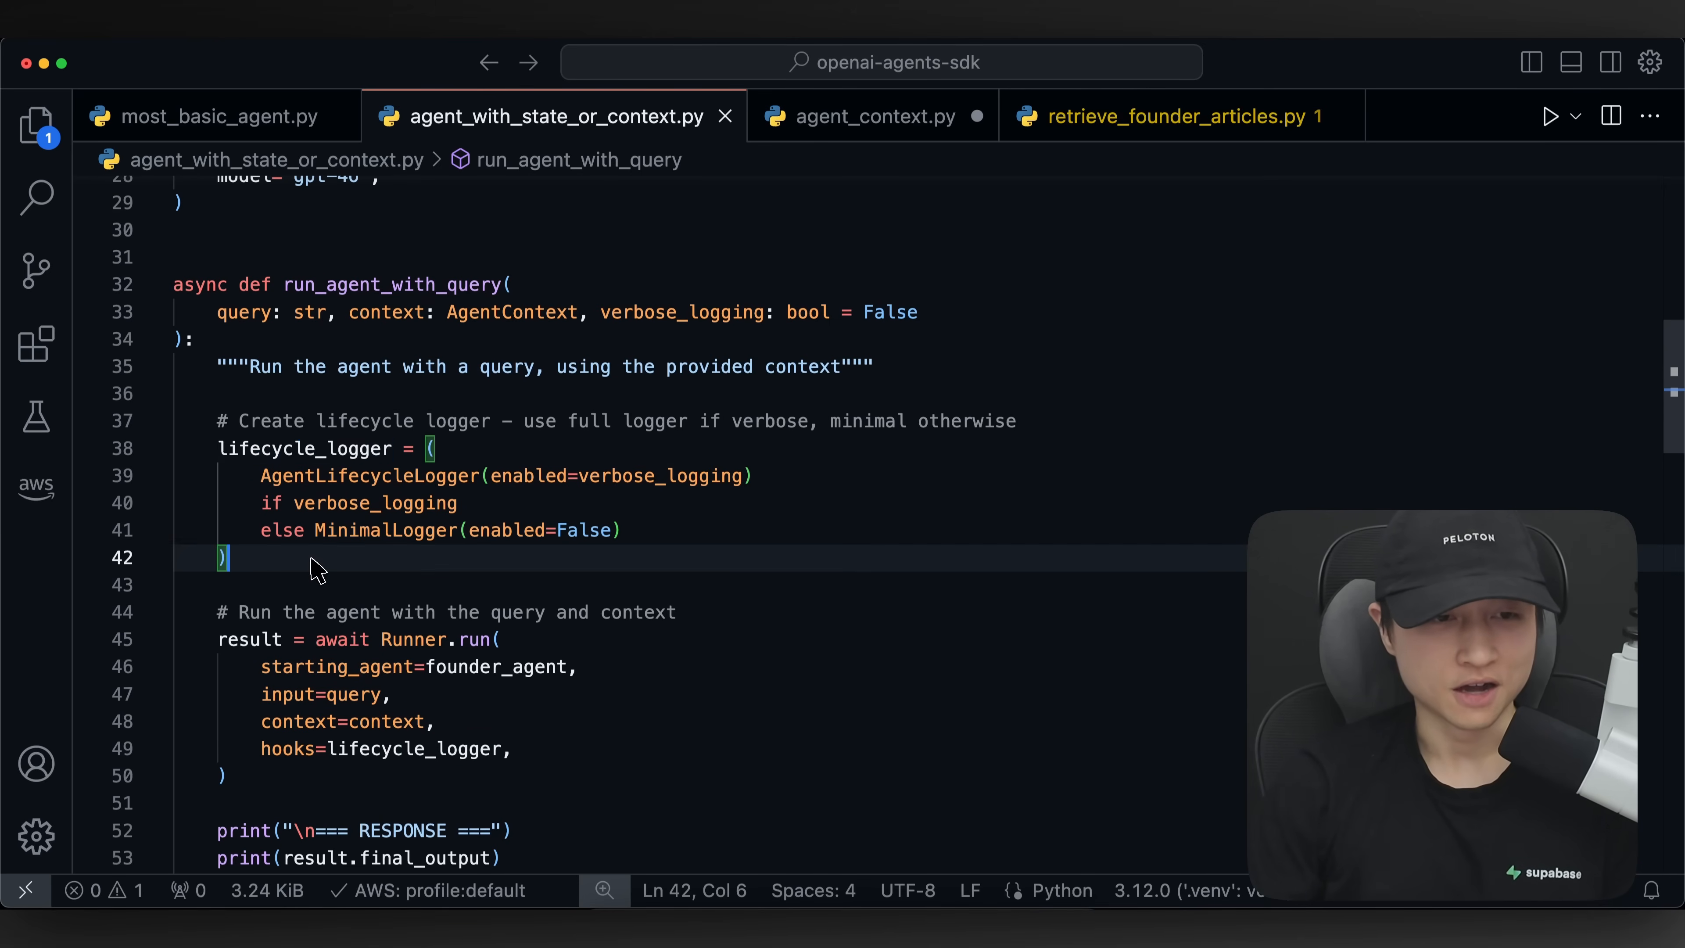
- Review Runner.run with founder_agent and the interactive_agent_loop, then switch to most_basic_agent.py
{"action": "scroll", "scroll_direction": "down", "scroll_amount": 3}
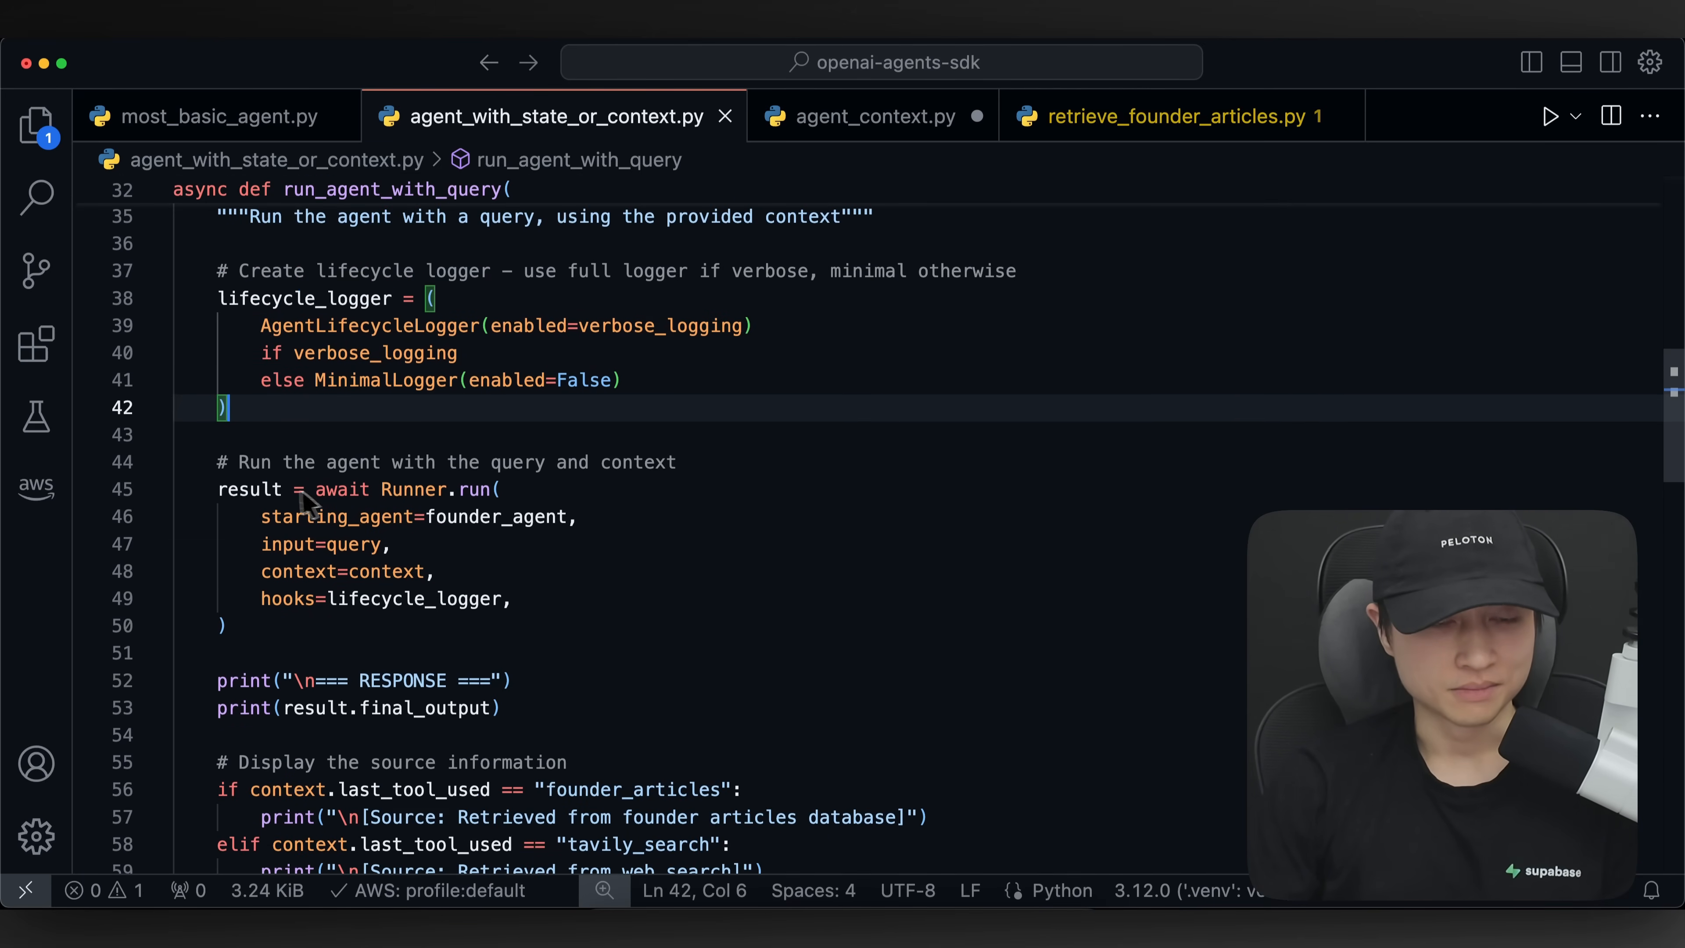
{"action": "double_click", "coordinate": [413, 489]}
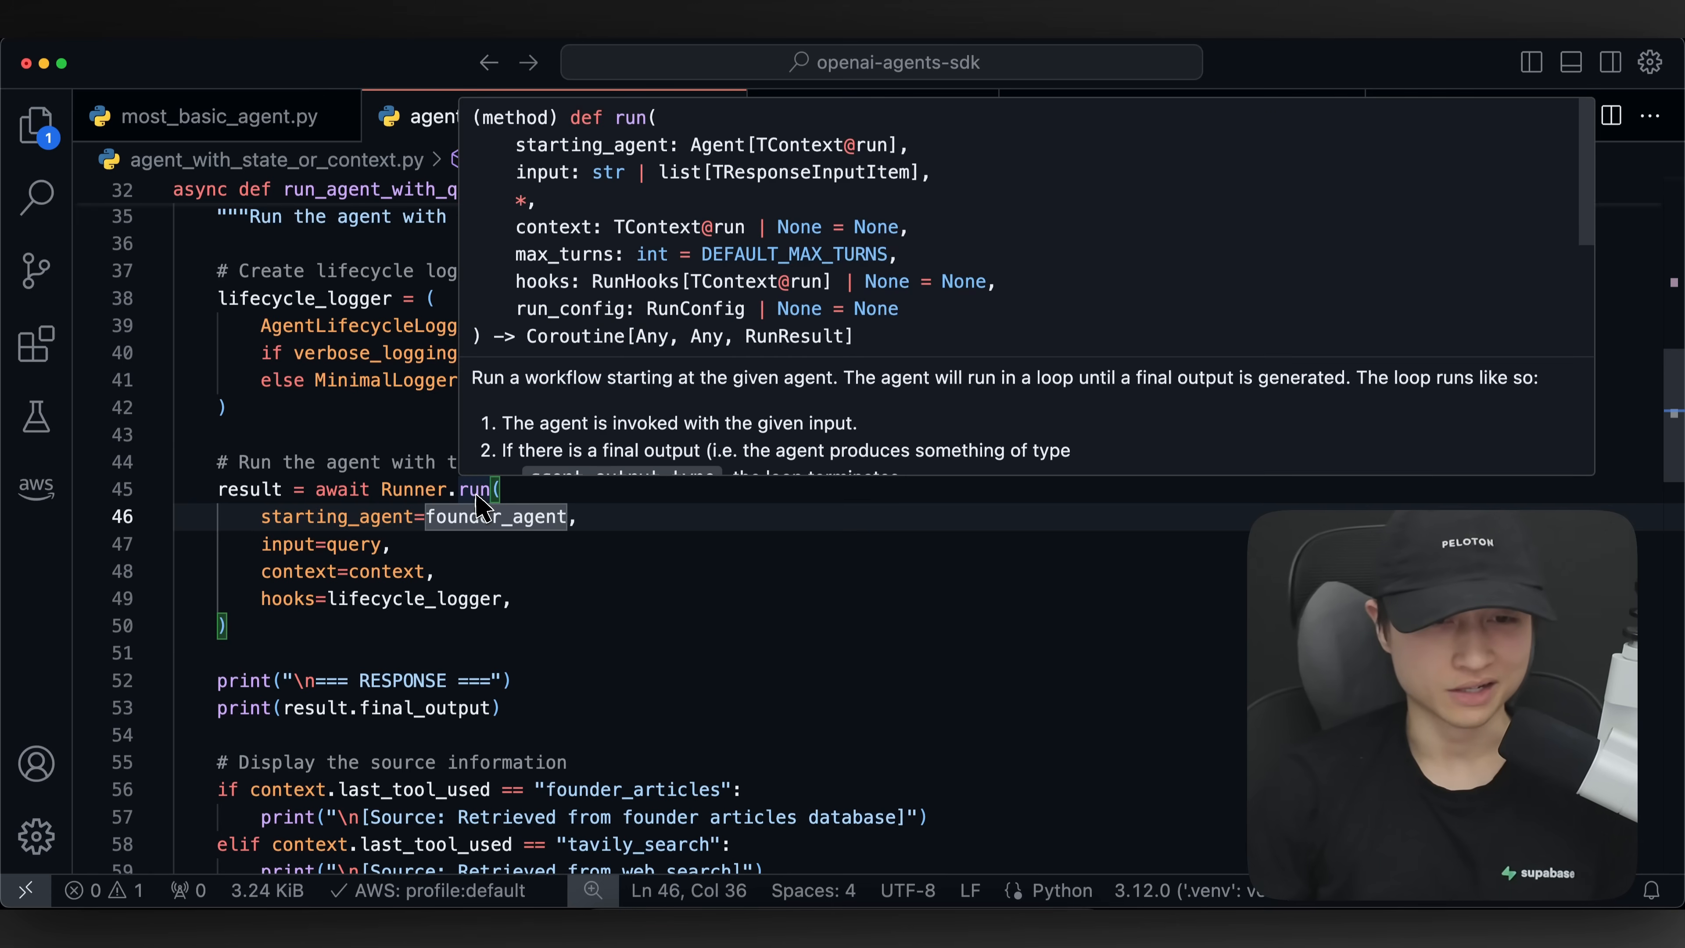
{"action": "mouse_move", "coordinate": [579, 346]}
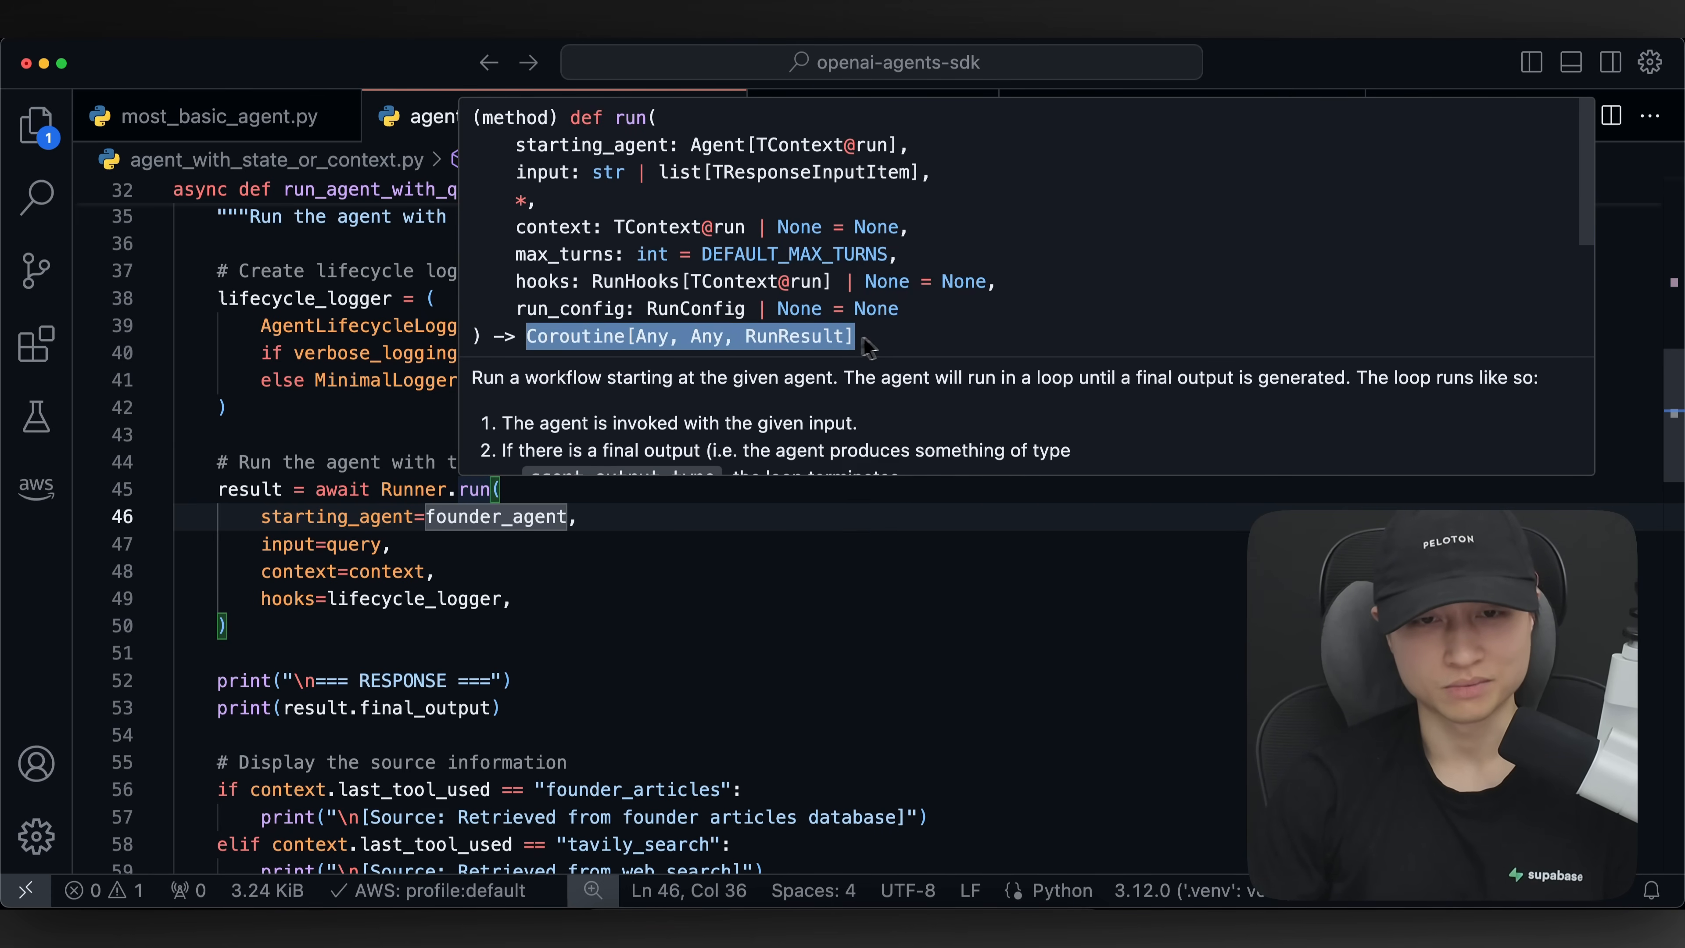
{"action": "mouse_move", "coordinate": [533, 356]}
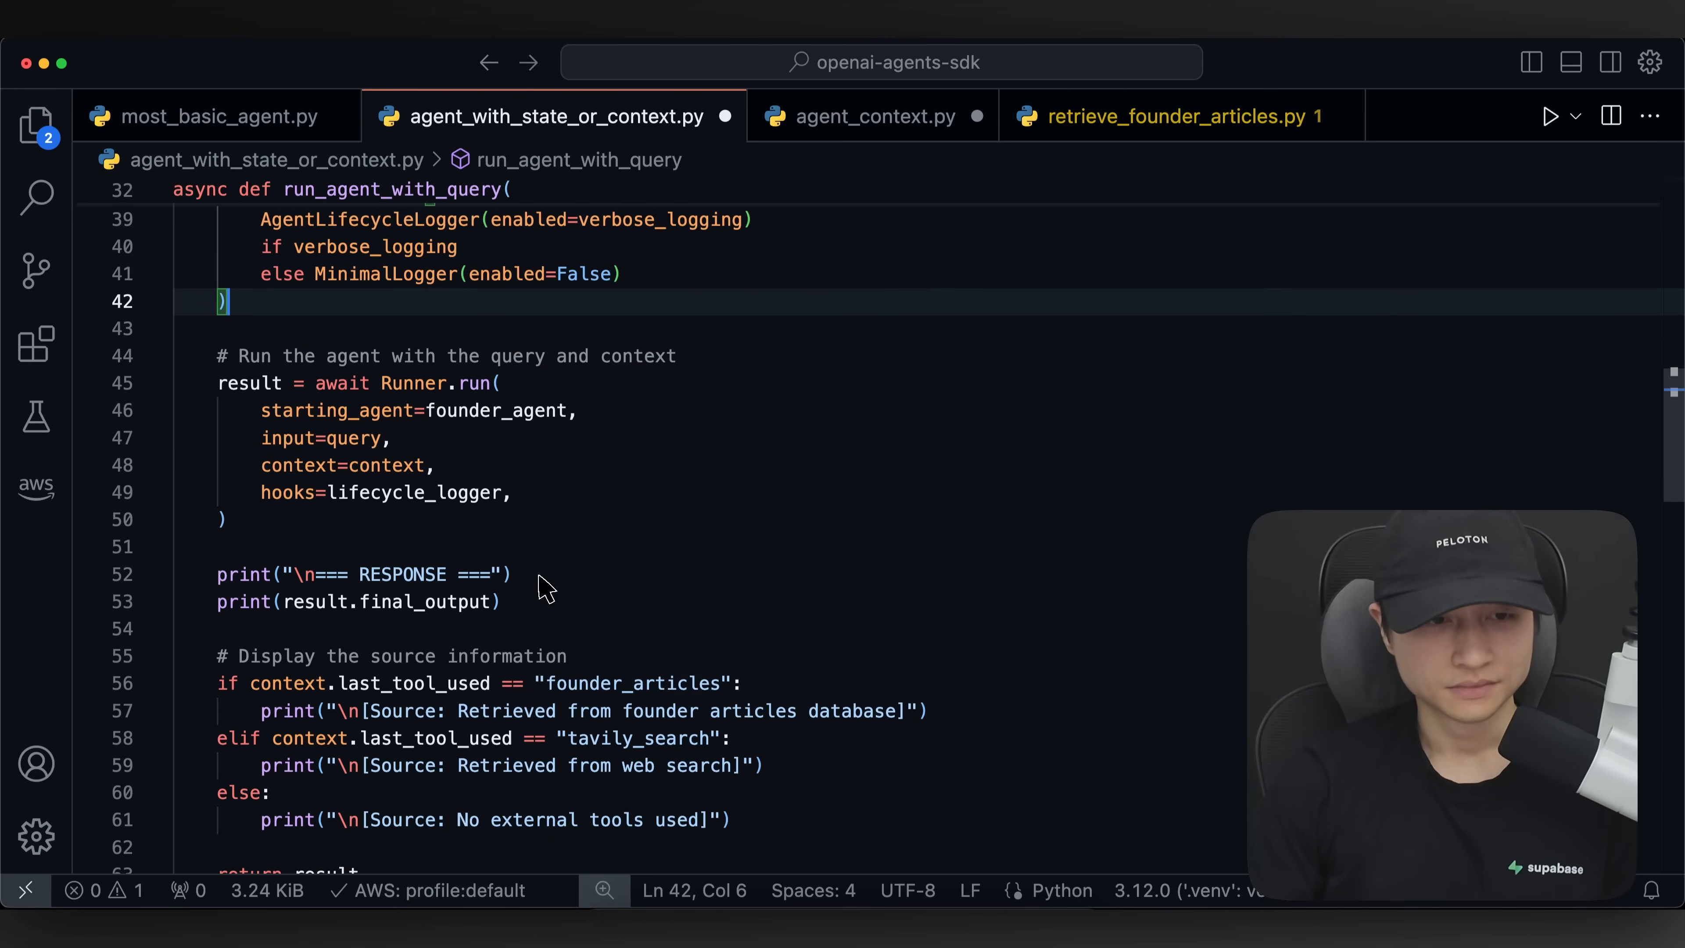
{"action": "scroll", "scroll_direction": "down", "scroll_amount": 3}
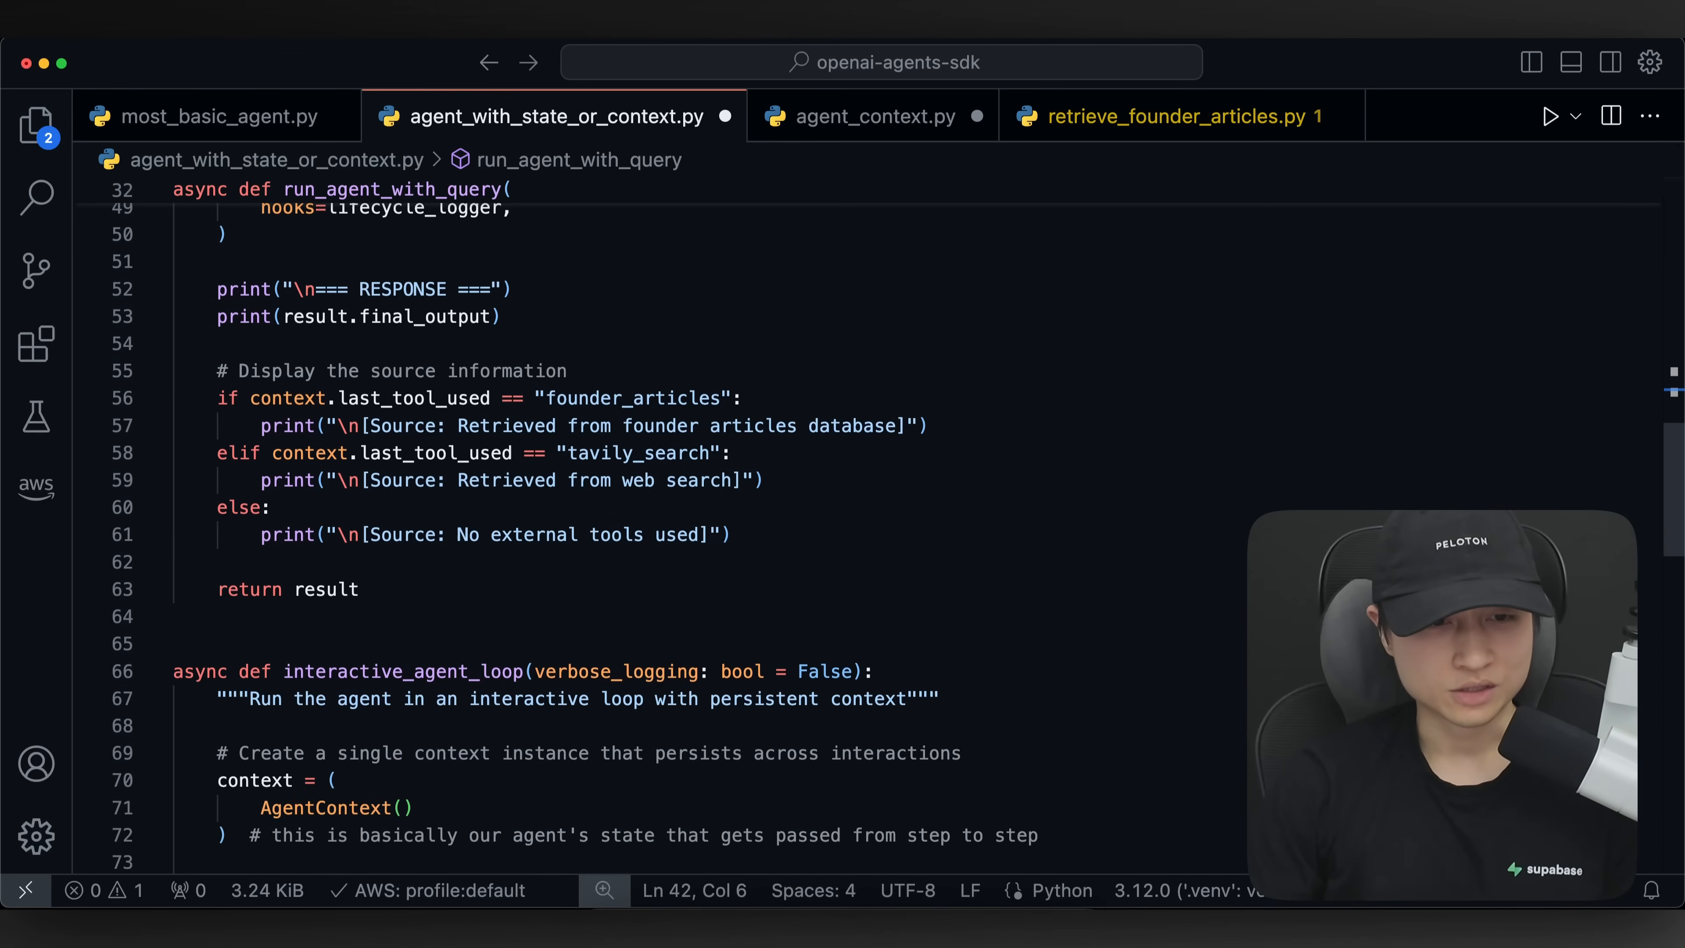
{"action": "scroll", "scroll_direction": "down", "scroll_amount": 3}
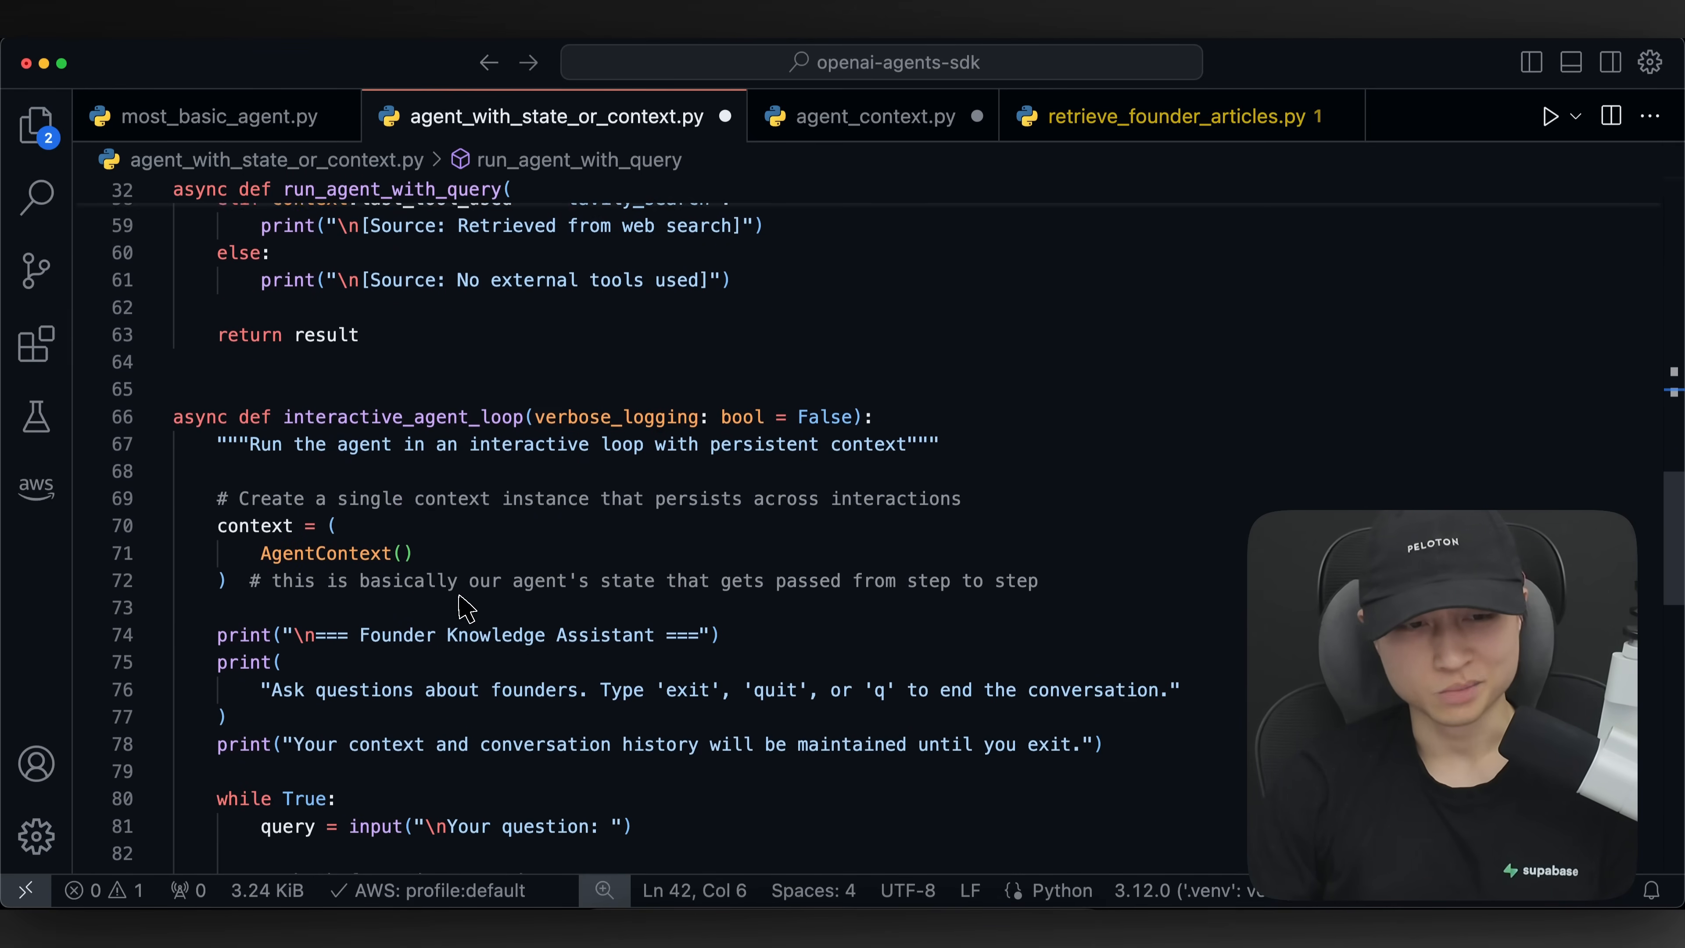
{"action": "scroll", "scroll_direction": "down", "scroll_amount": 3}
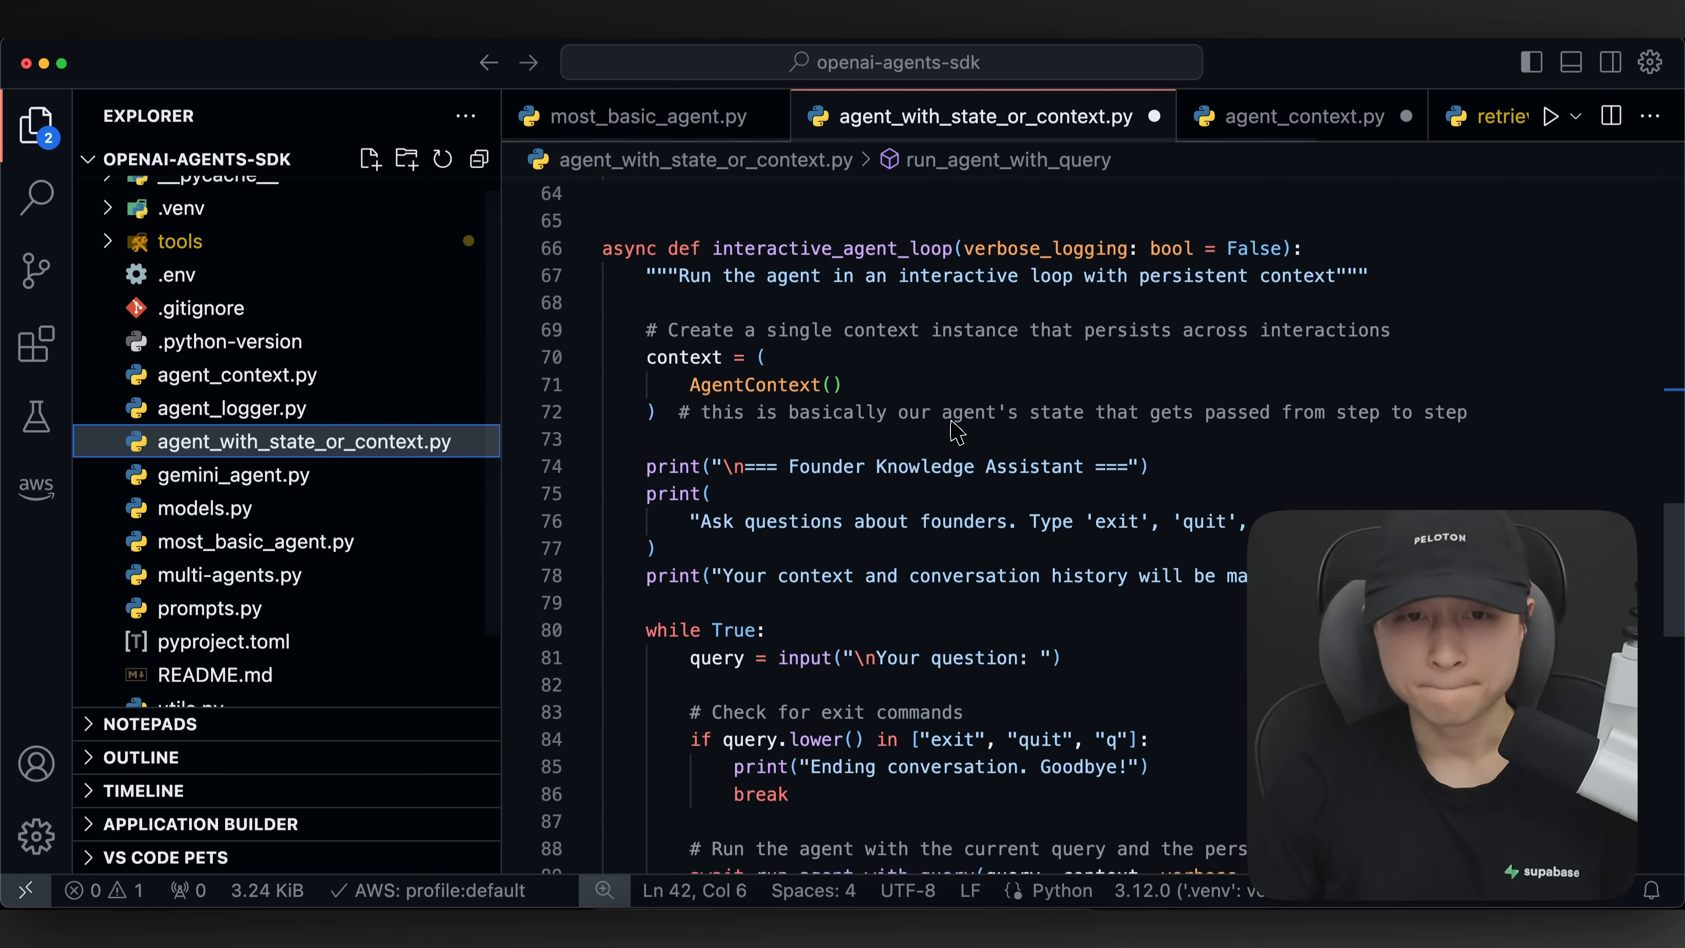
{"action": "double_click", "coordinate": [968, 413]}
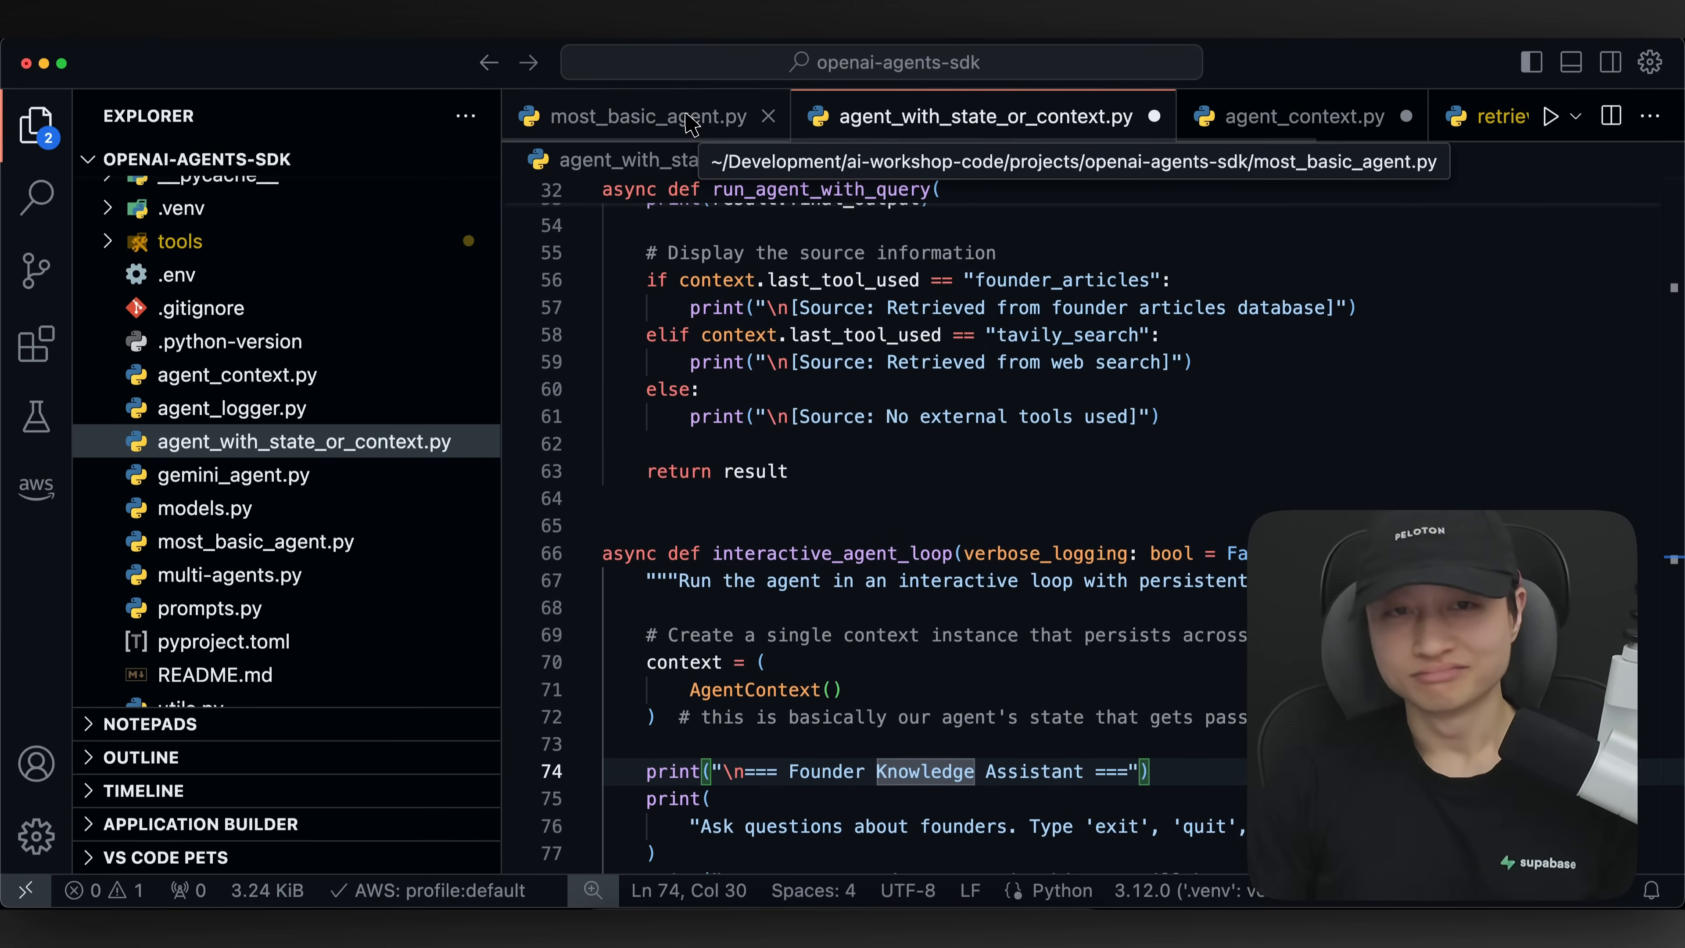
{"action": "left_click", "coordinate": [650, 115]}
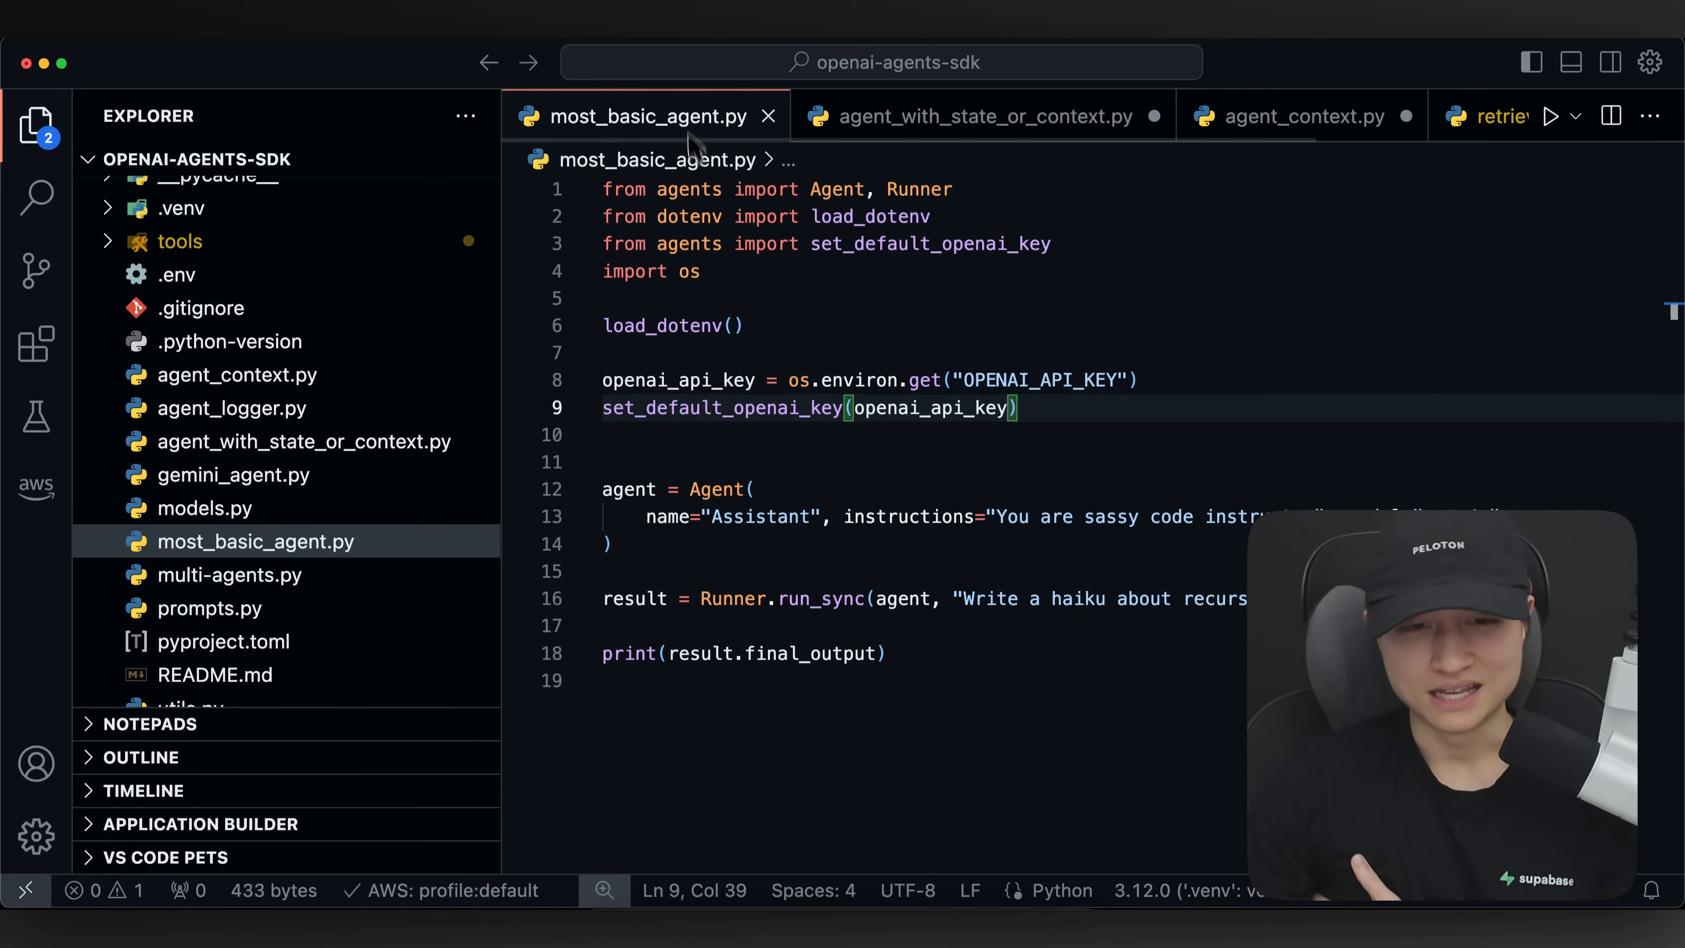
{"action": "left_click", "coordinate": [614, 544]}
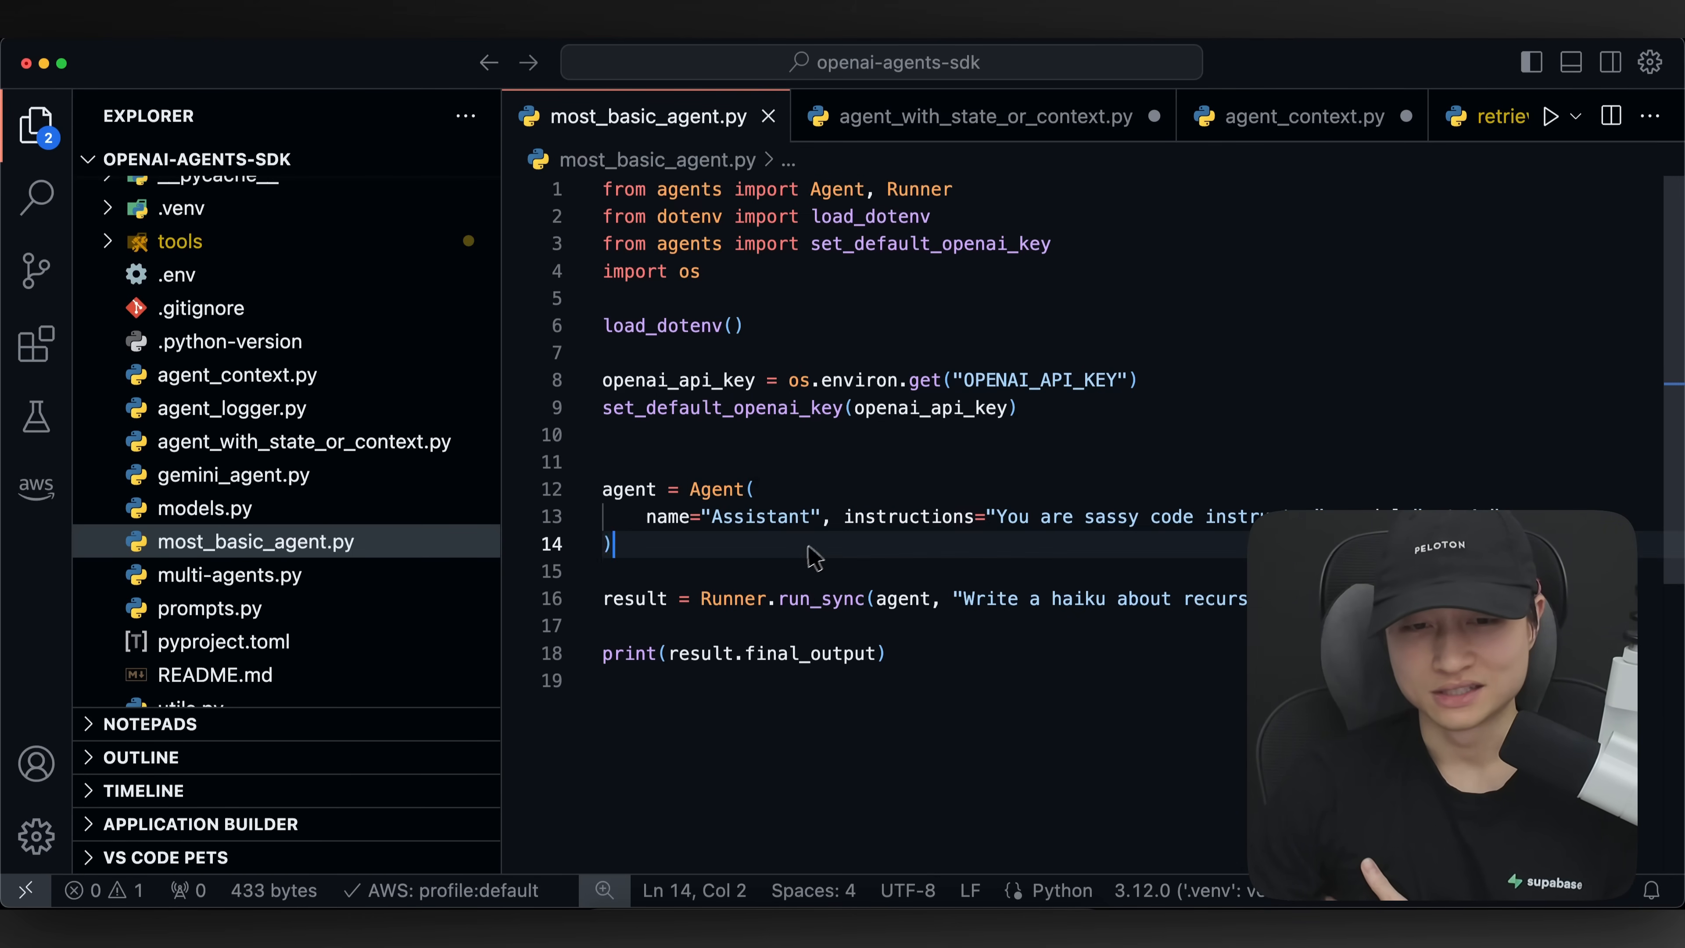